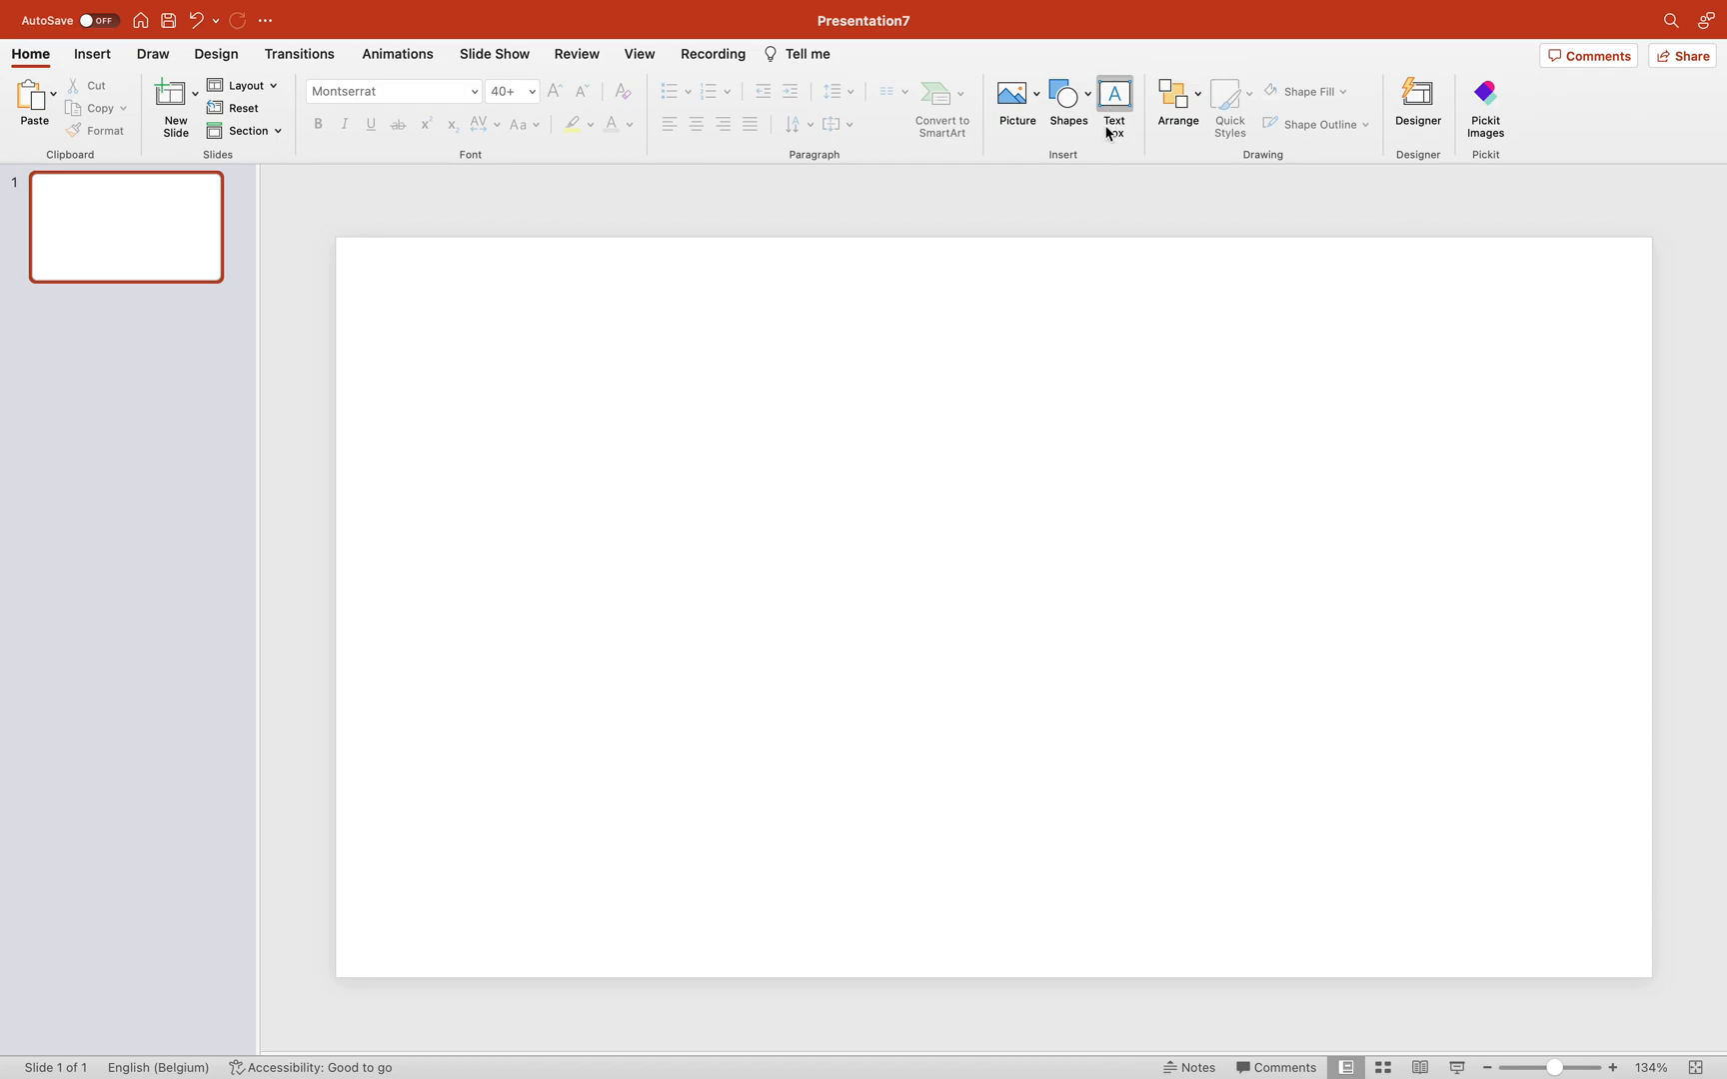
- Add a large bold 'Minimal' title on the first slide
text(Minimal)
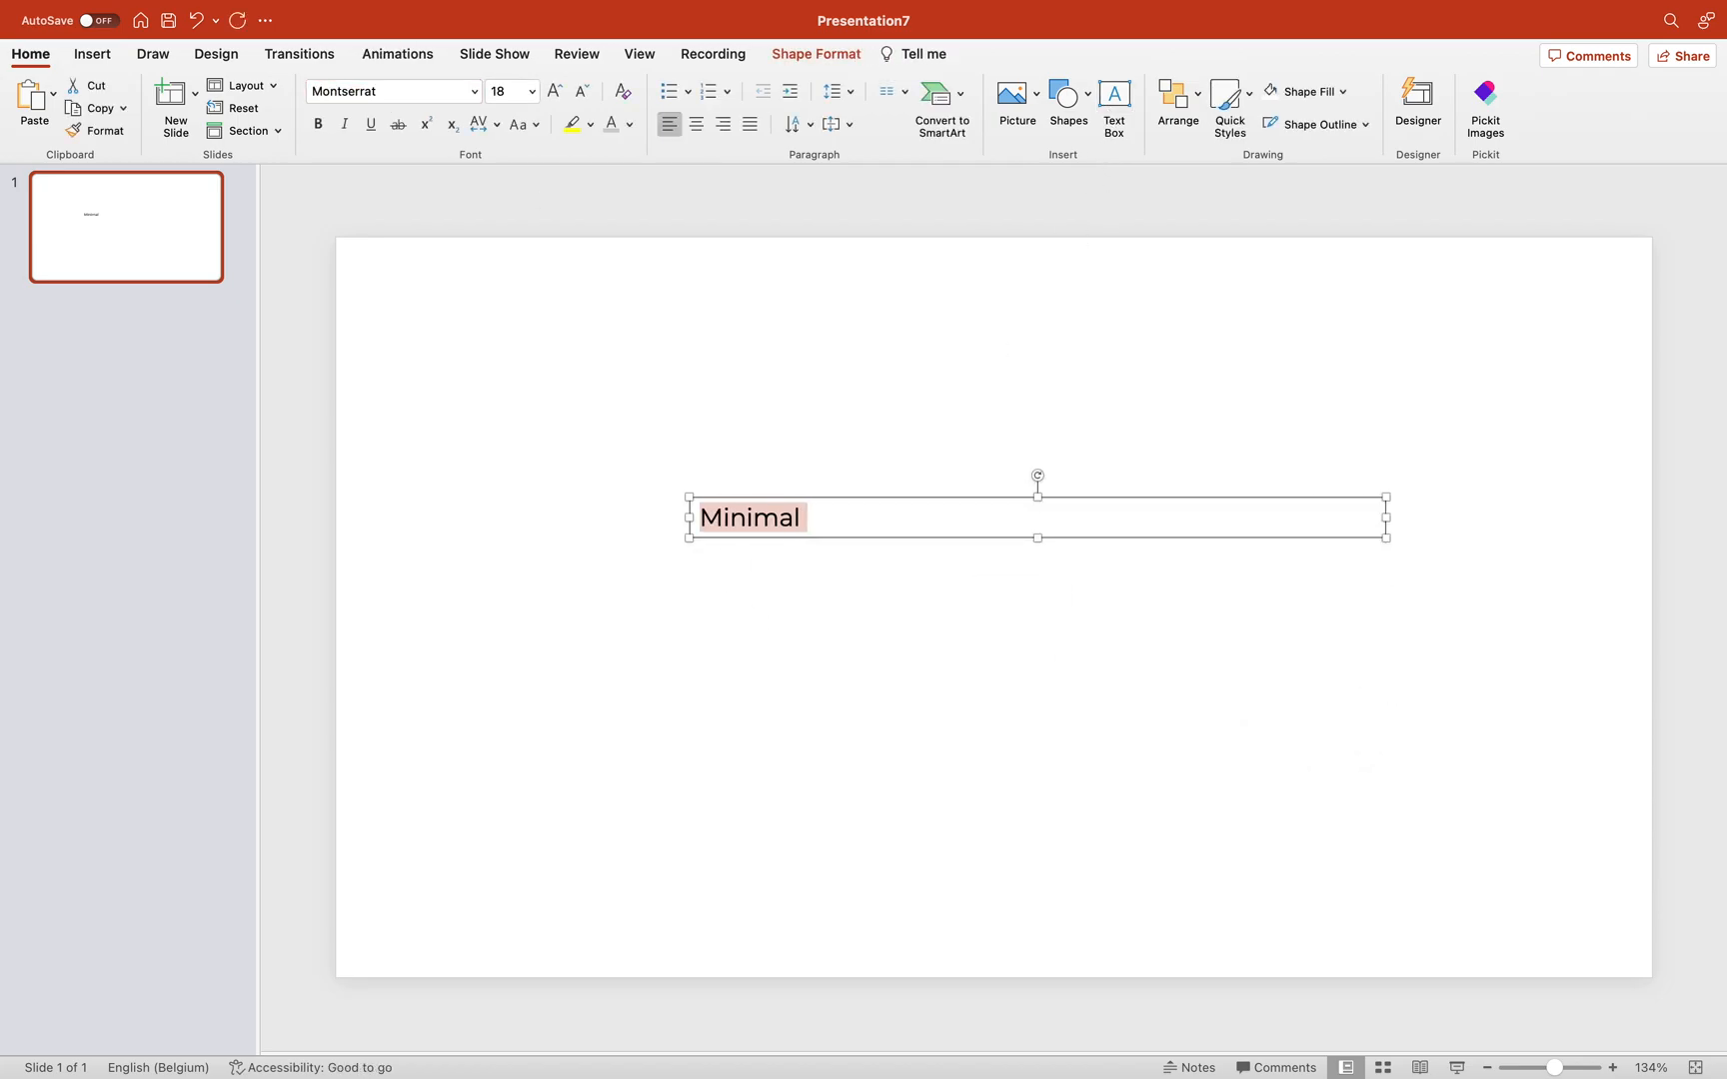
click(556, 92)
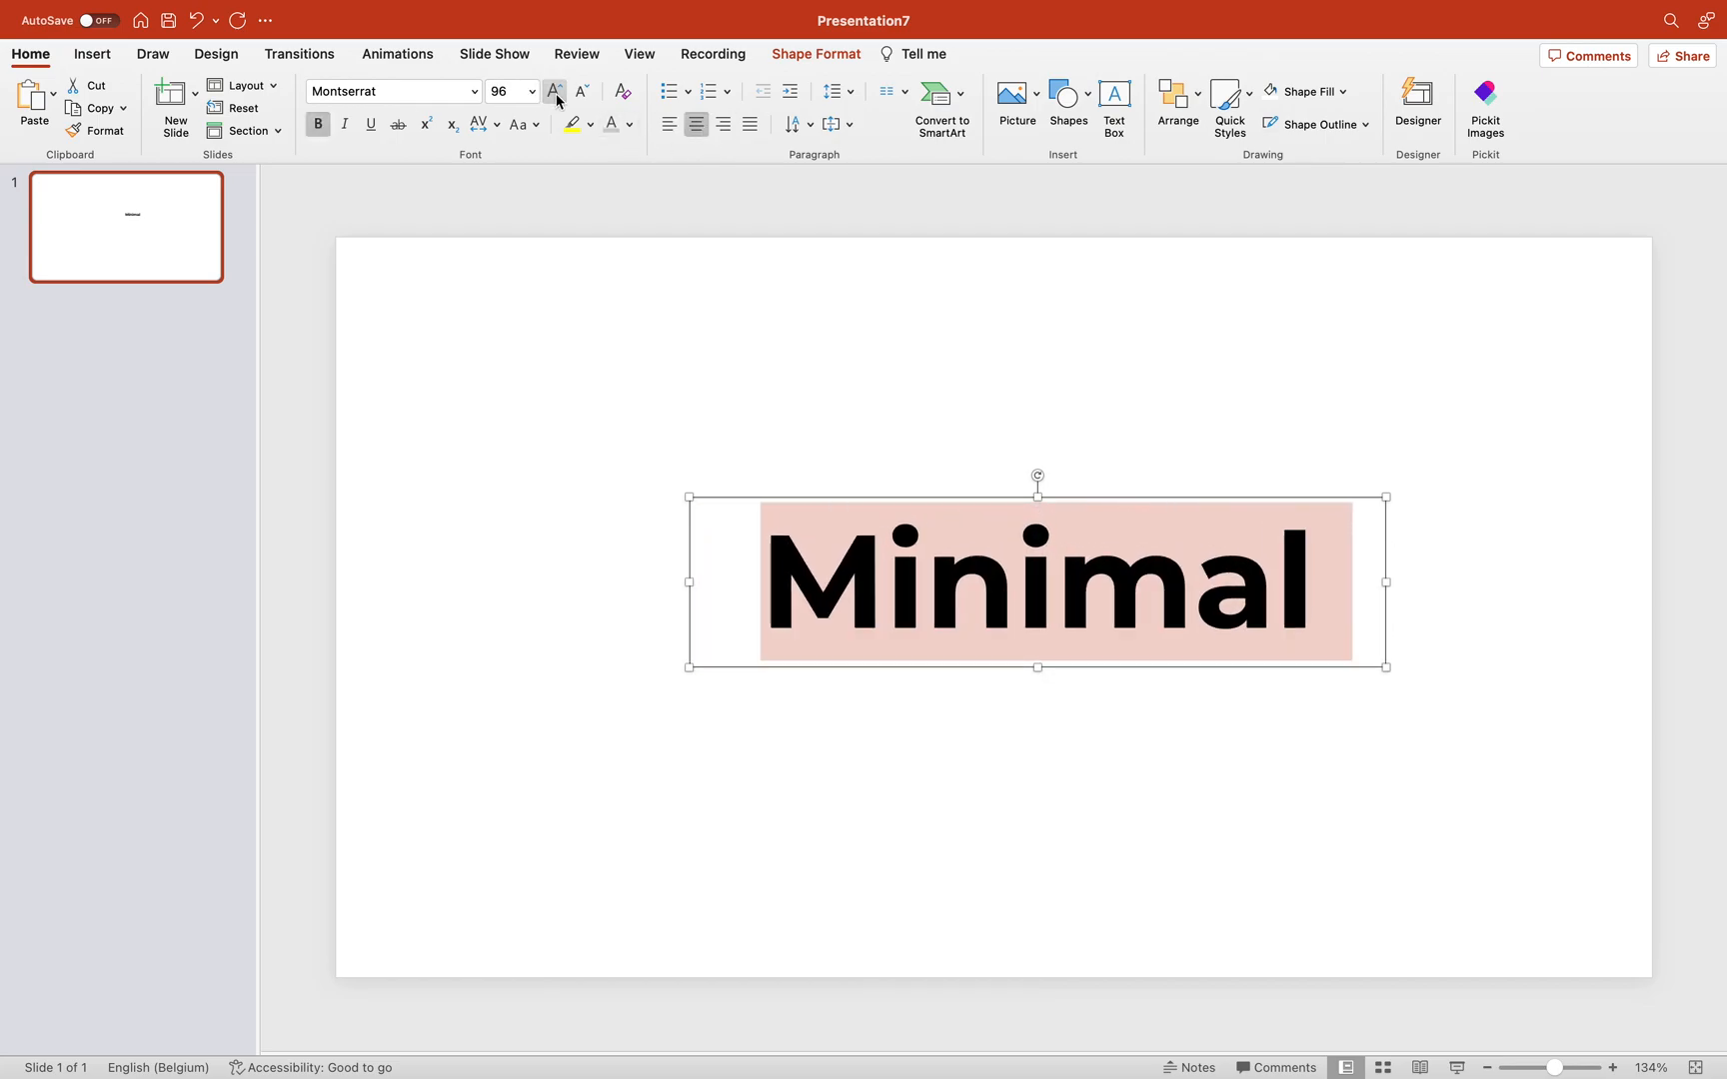
click(1171, 92)
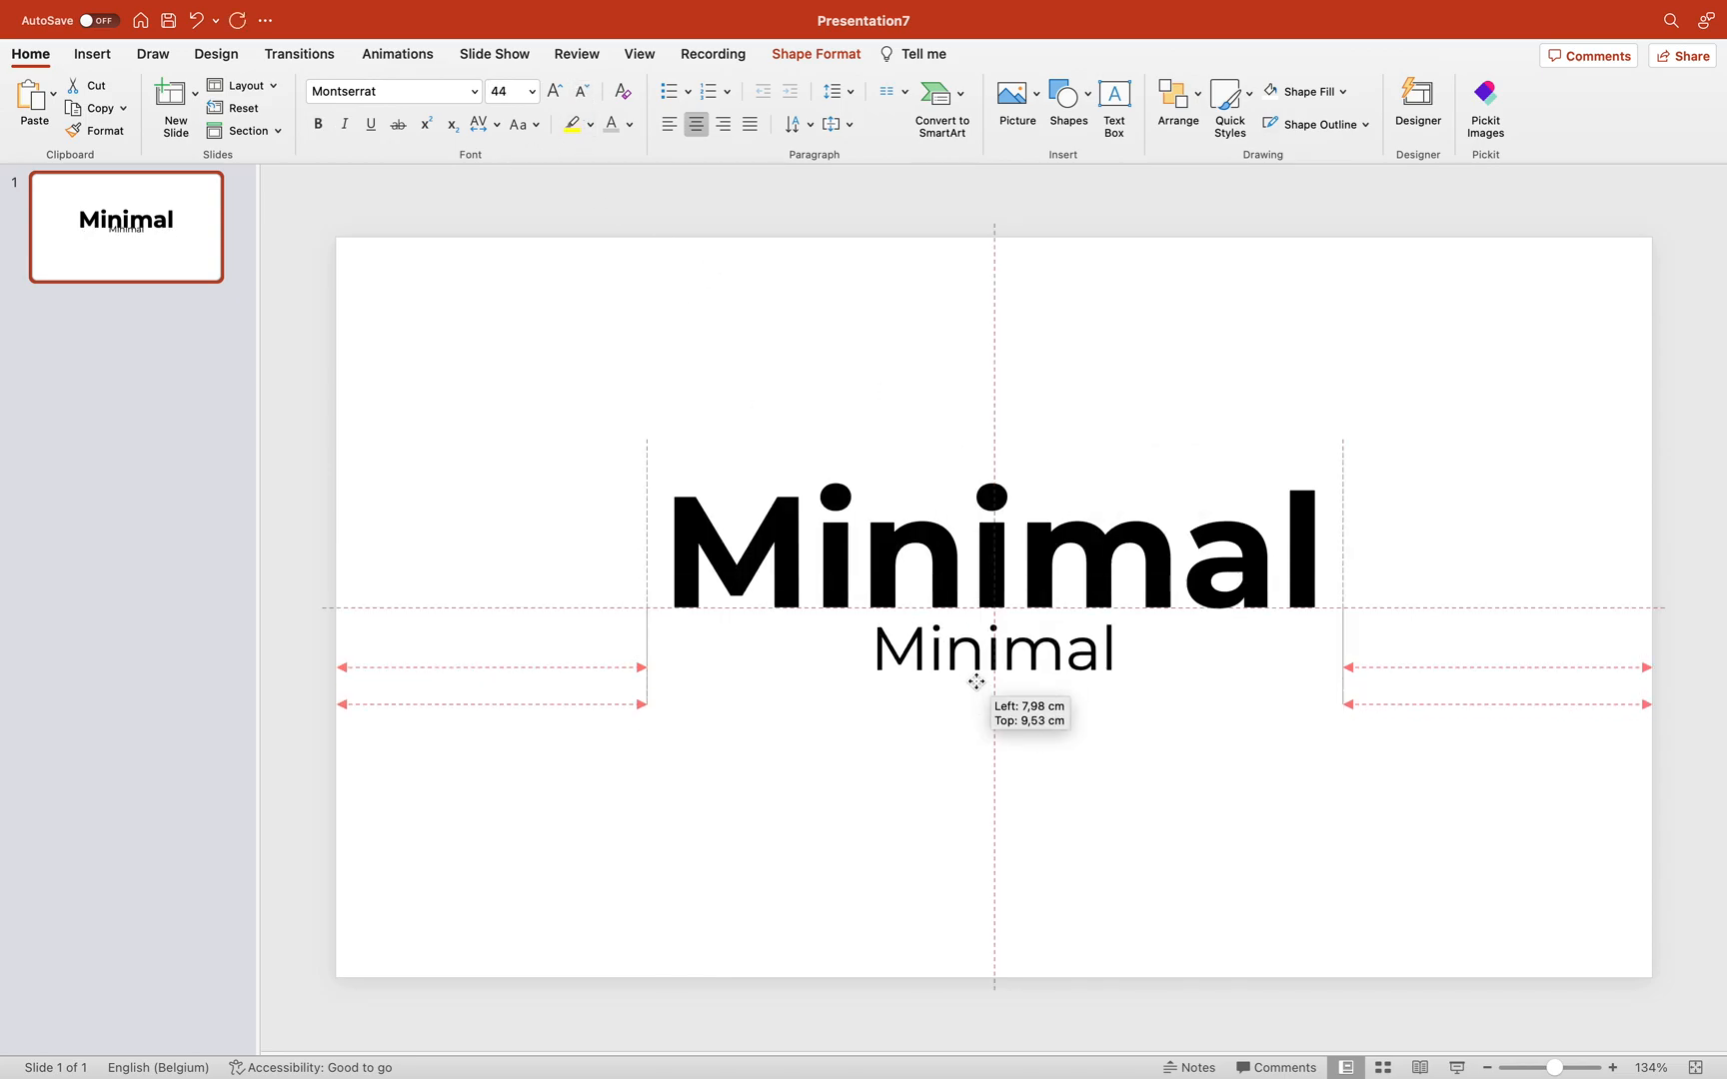
- Add an uppercase 'TIMELINE' subtitle and centre it beneath the title
text(Time)
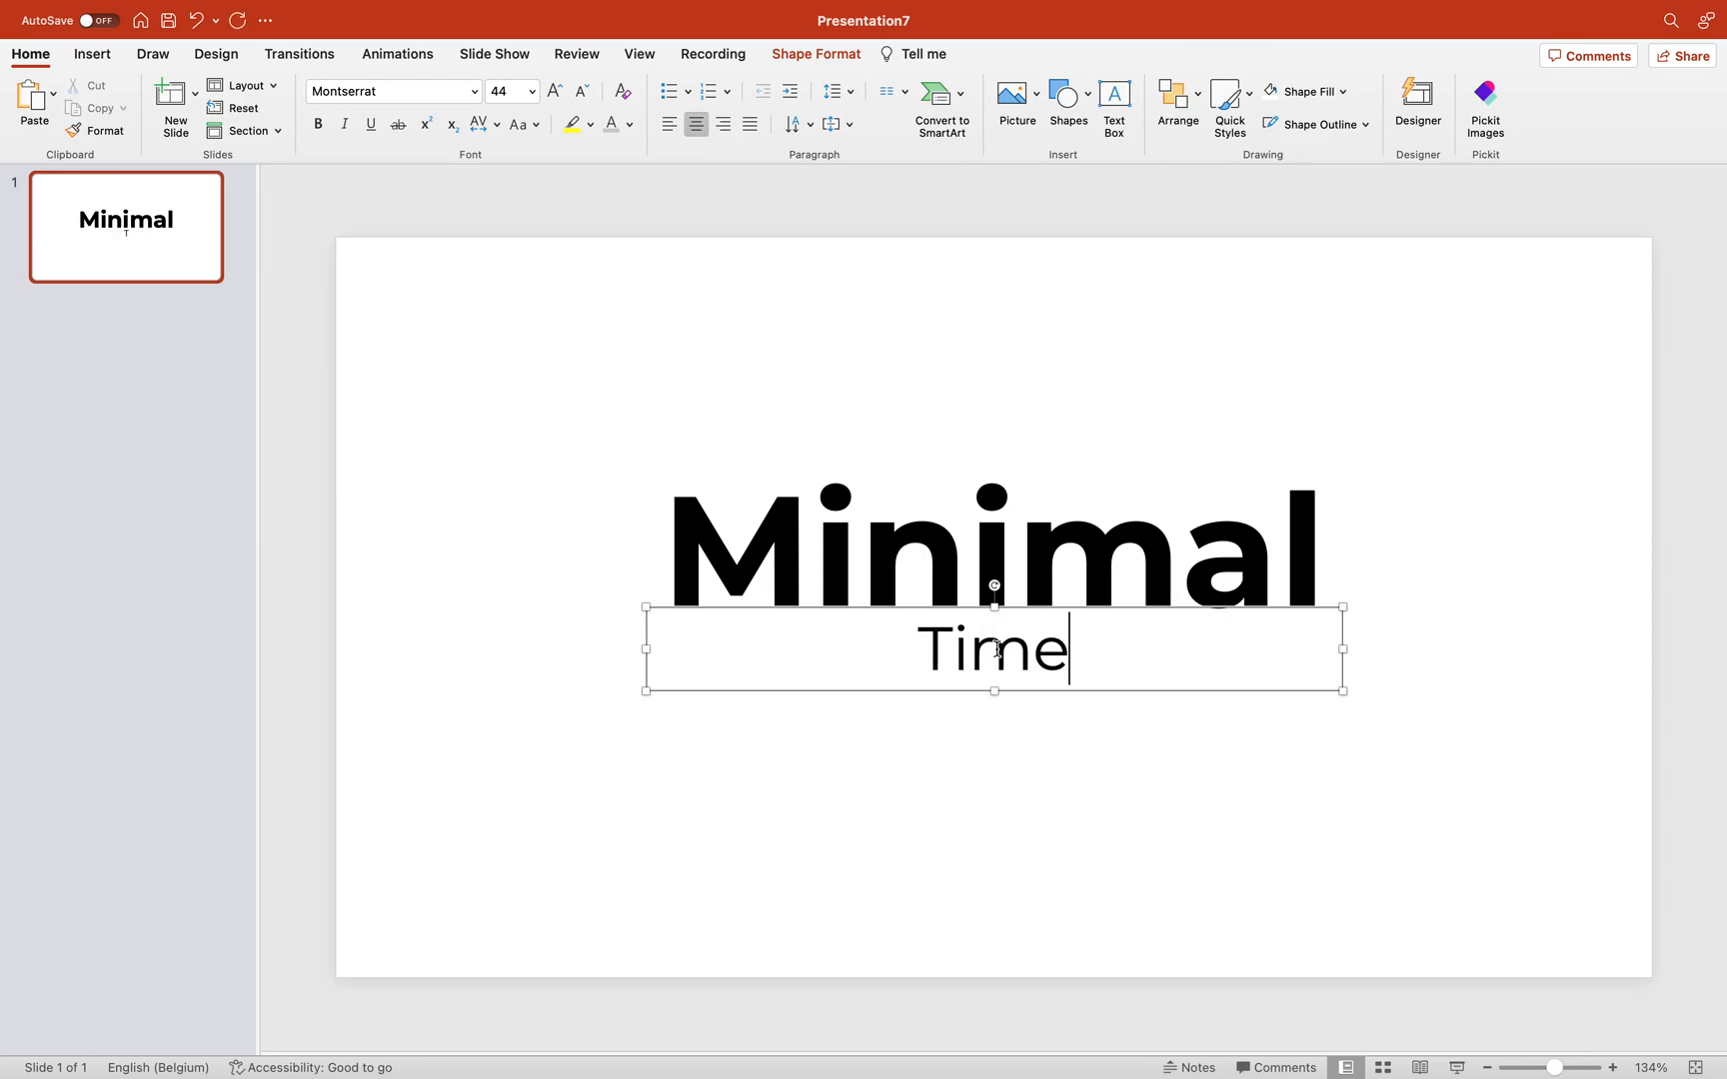
click(522, 124)
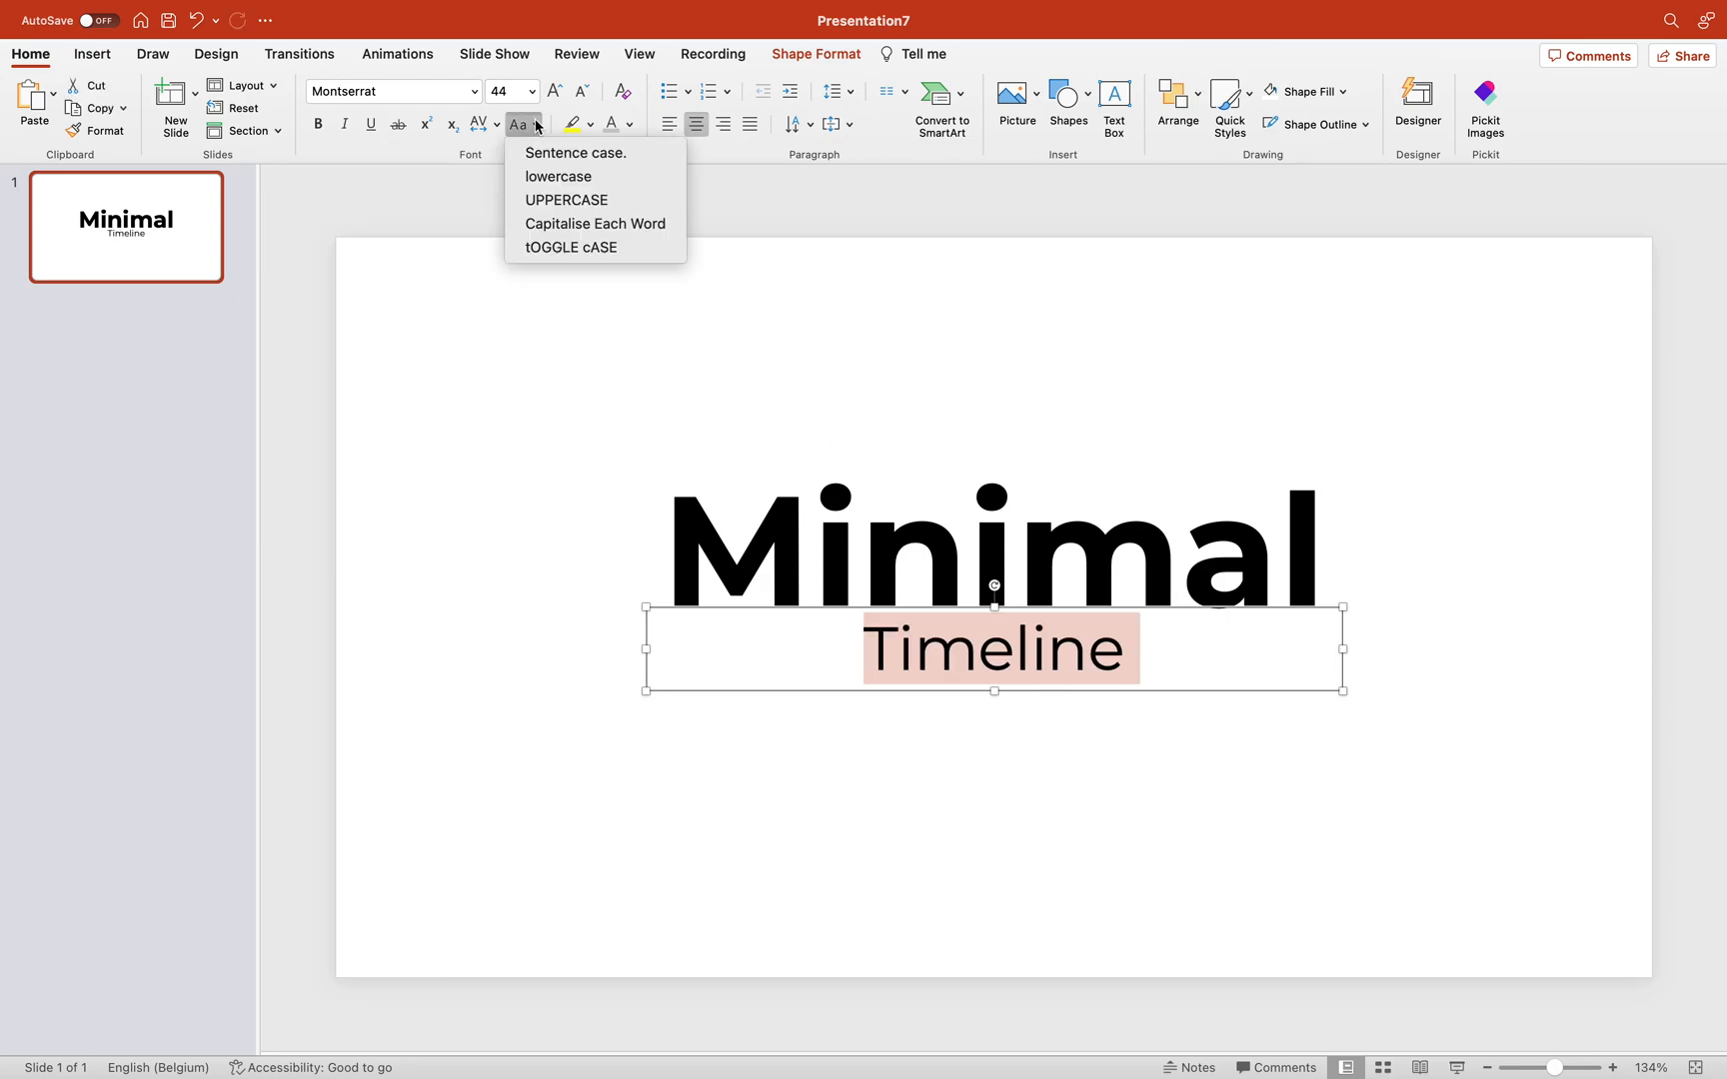
click(566, 200)
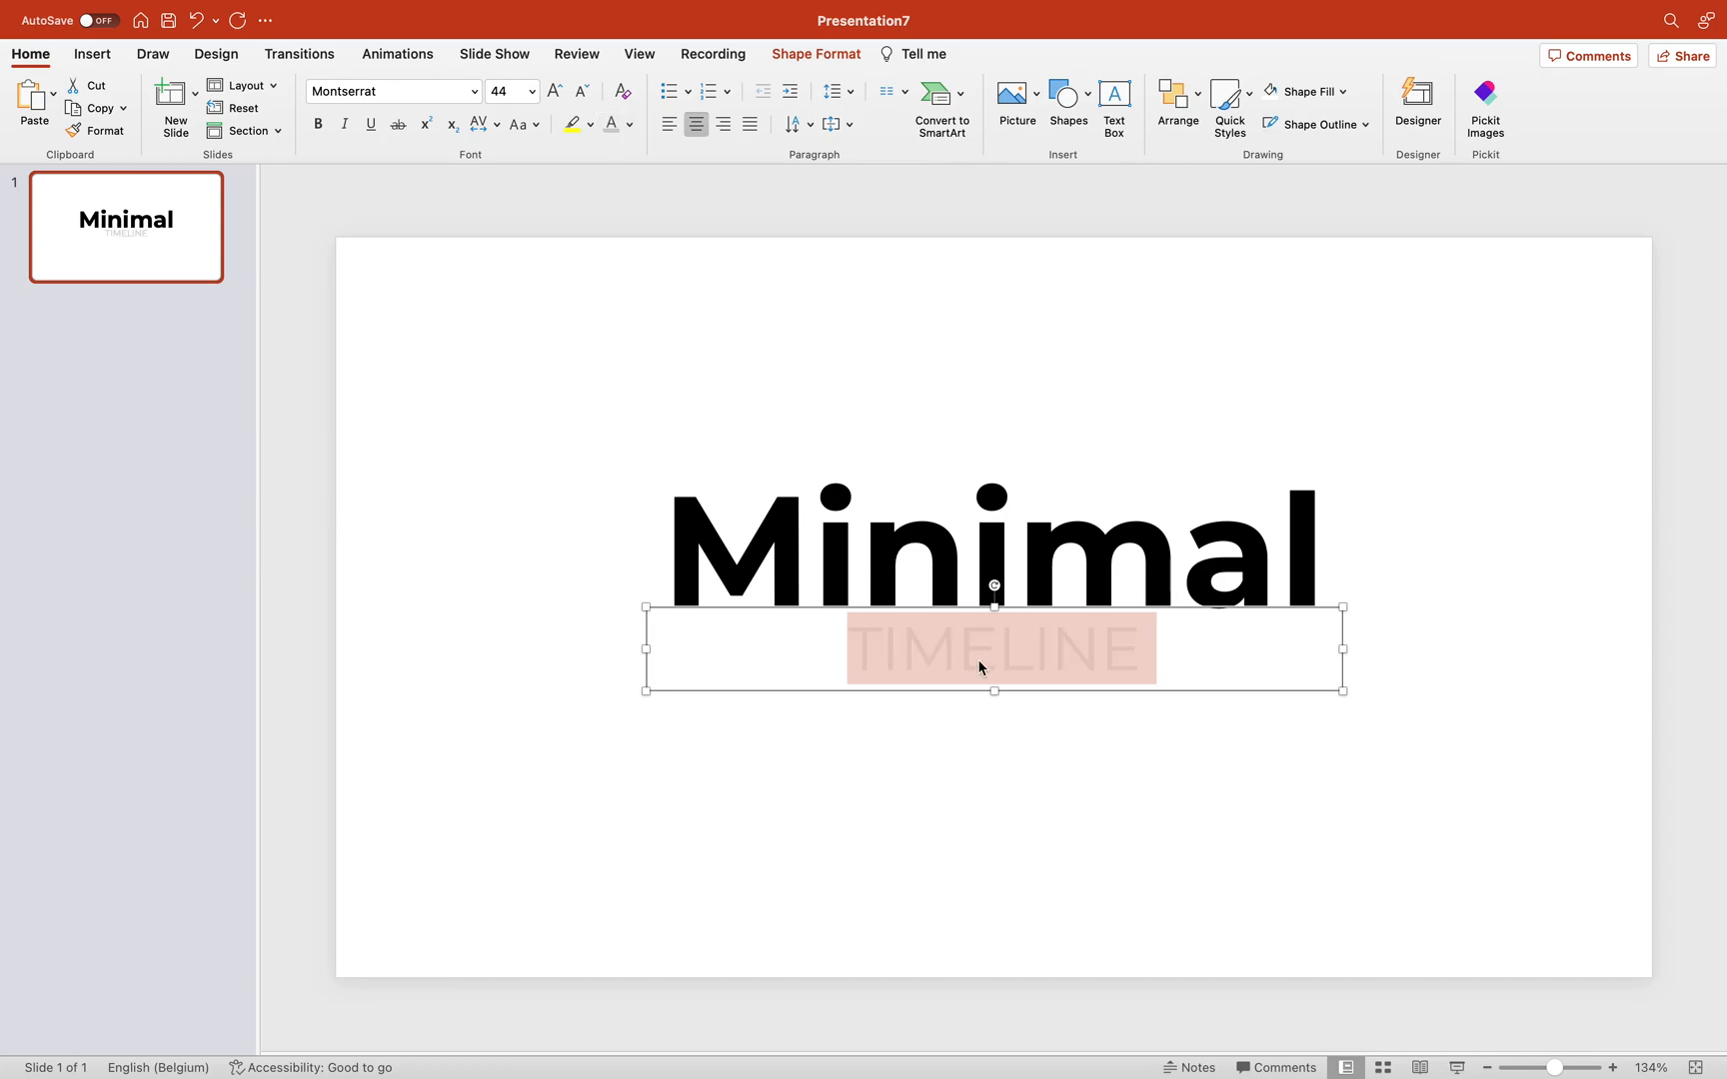
drag(992, 648, 1023, 622)
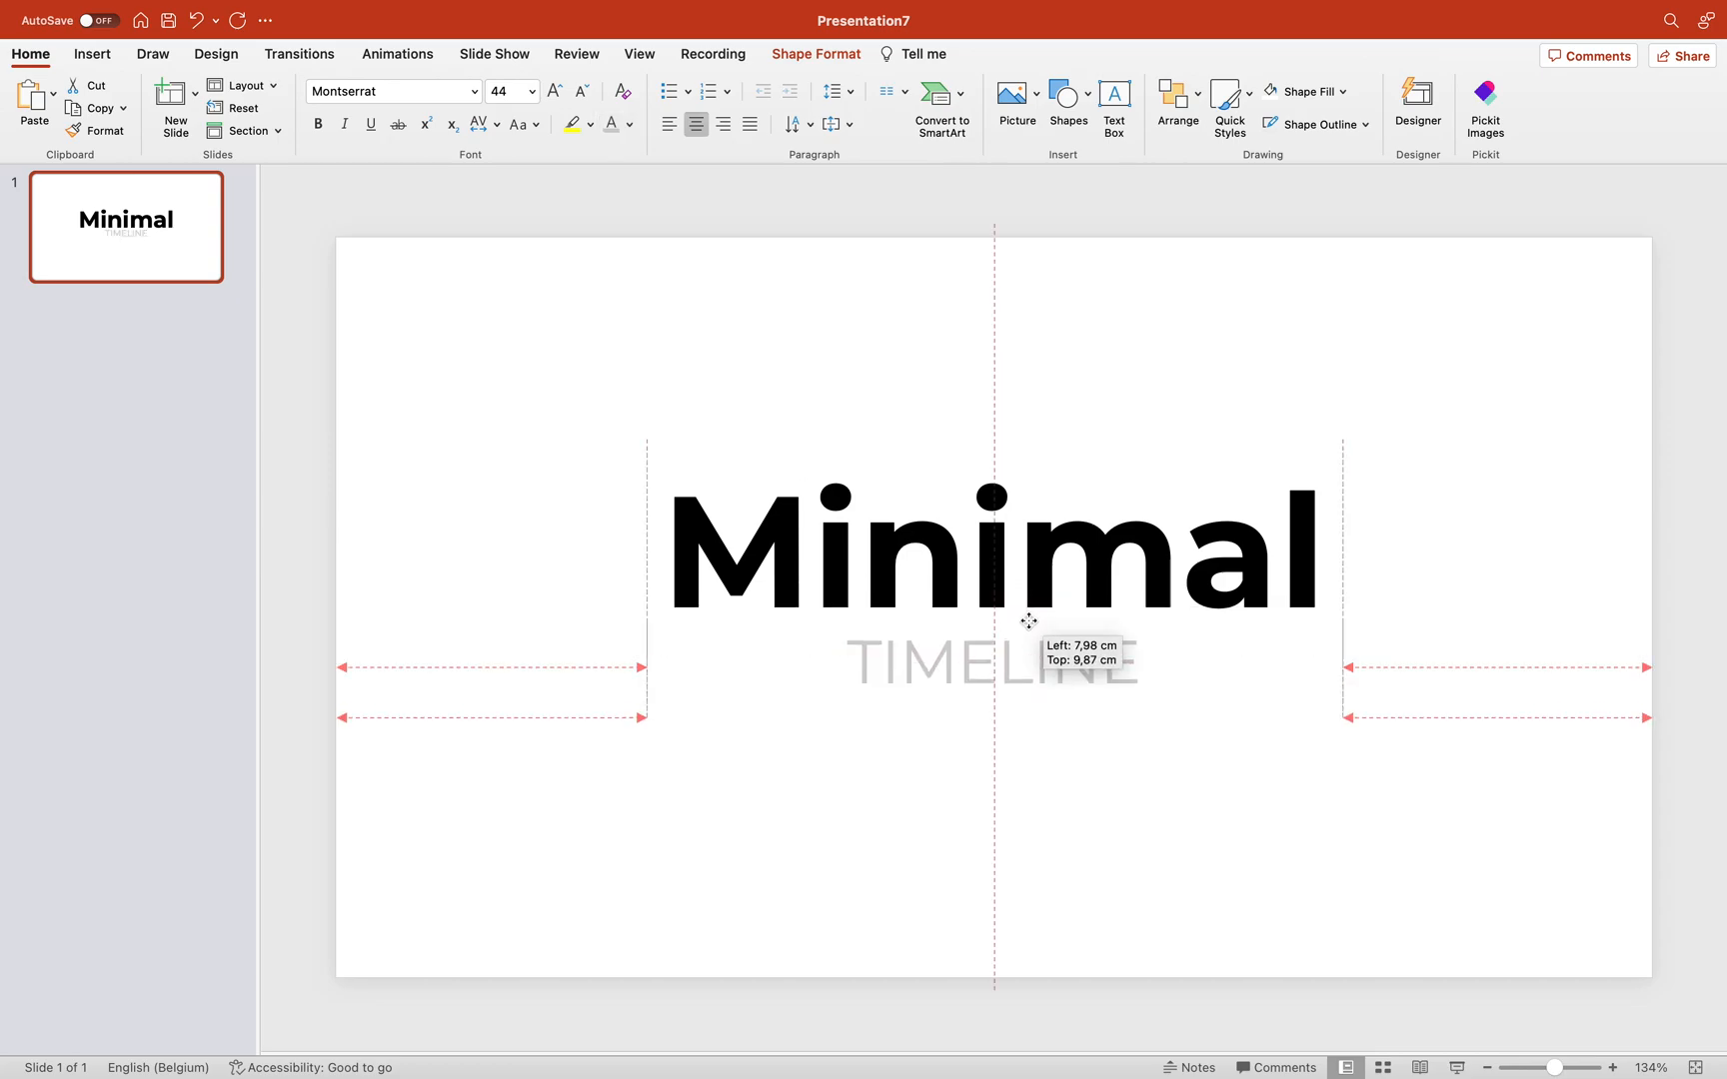
- Add a second blank slide and draw a circle on it
right_click(154, 320)
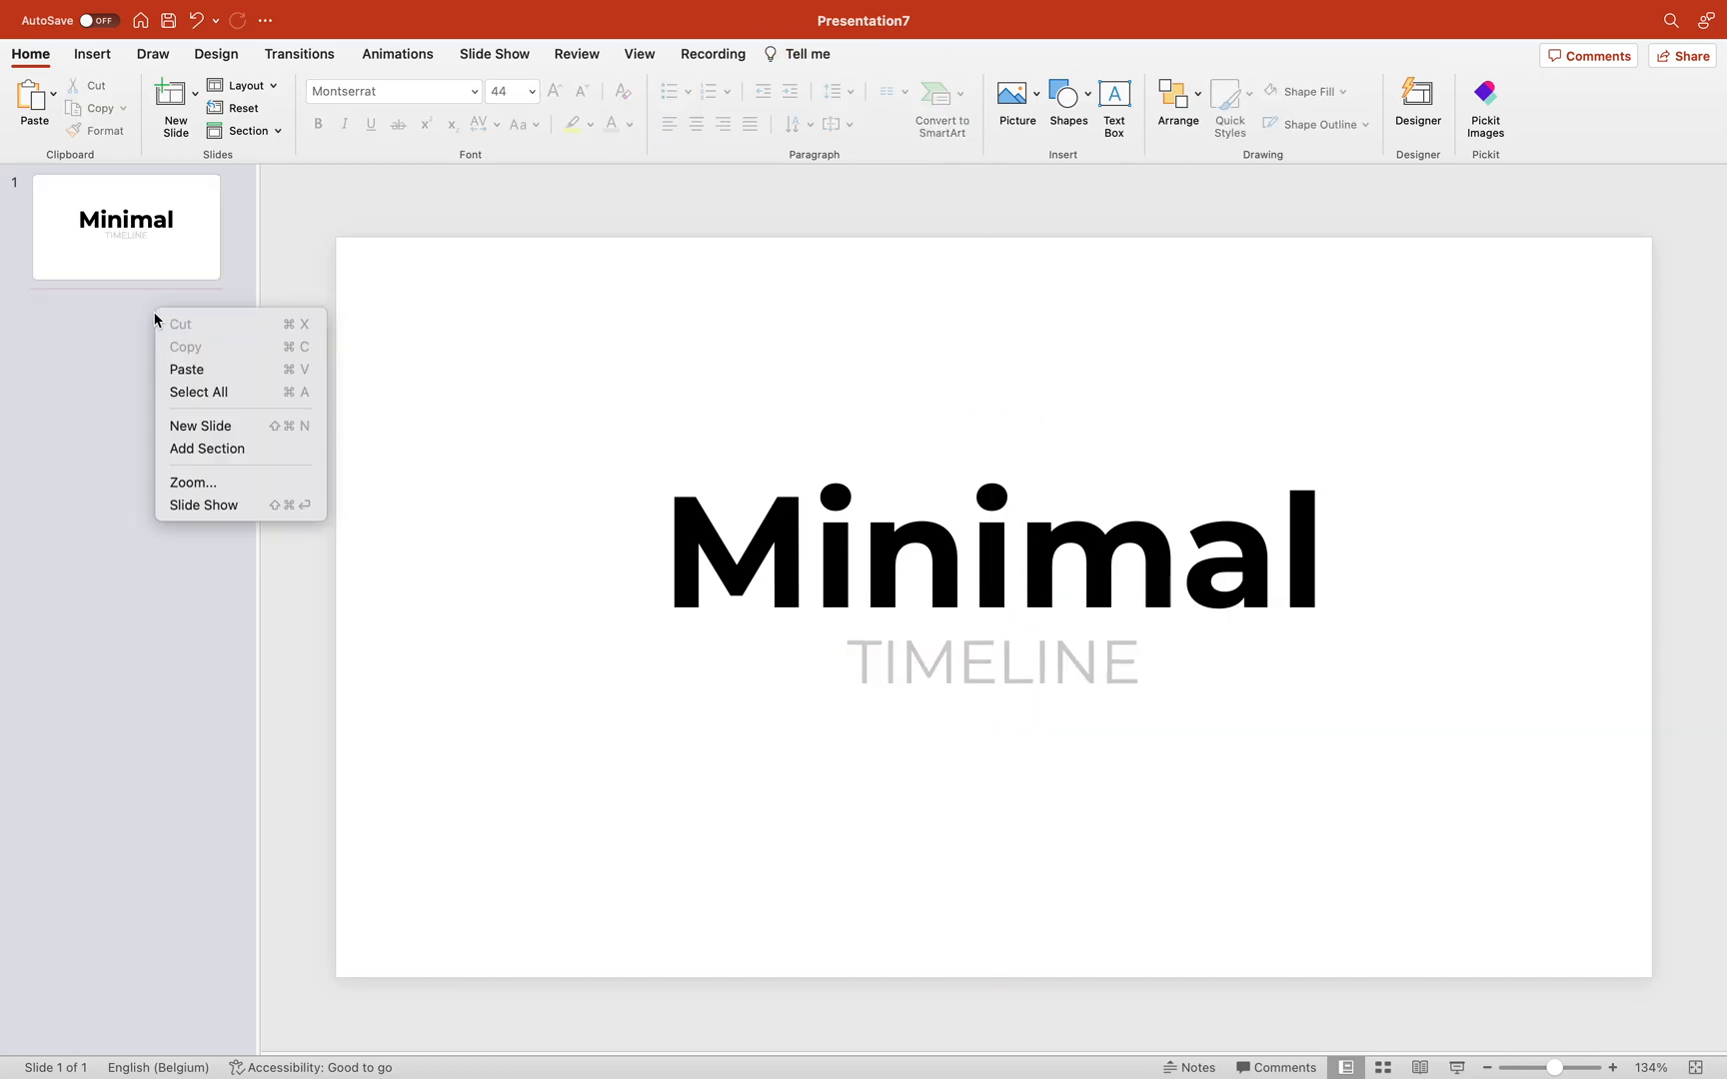
click(200, 425)
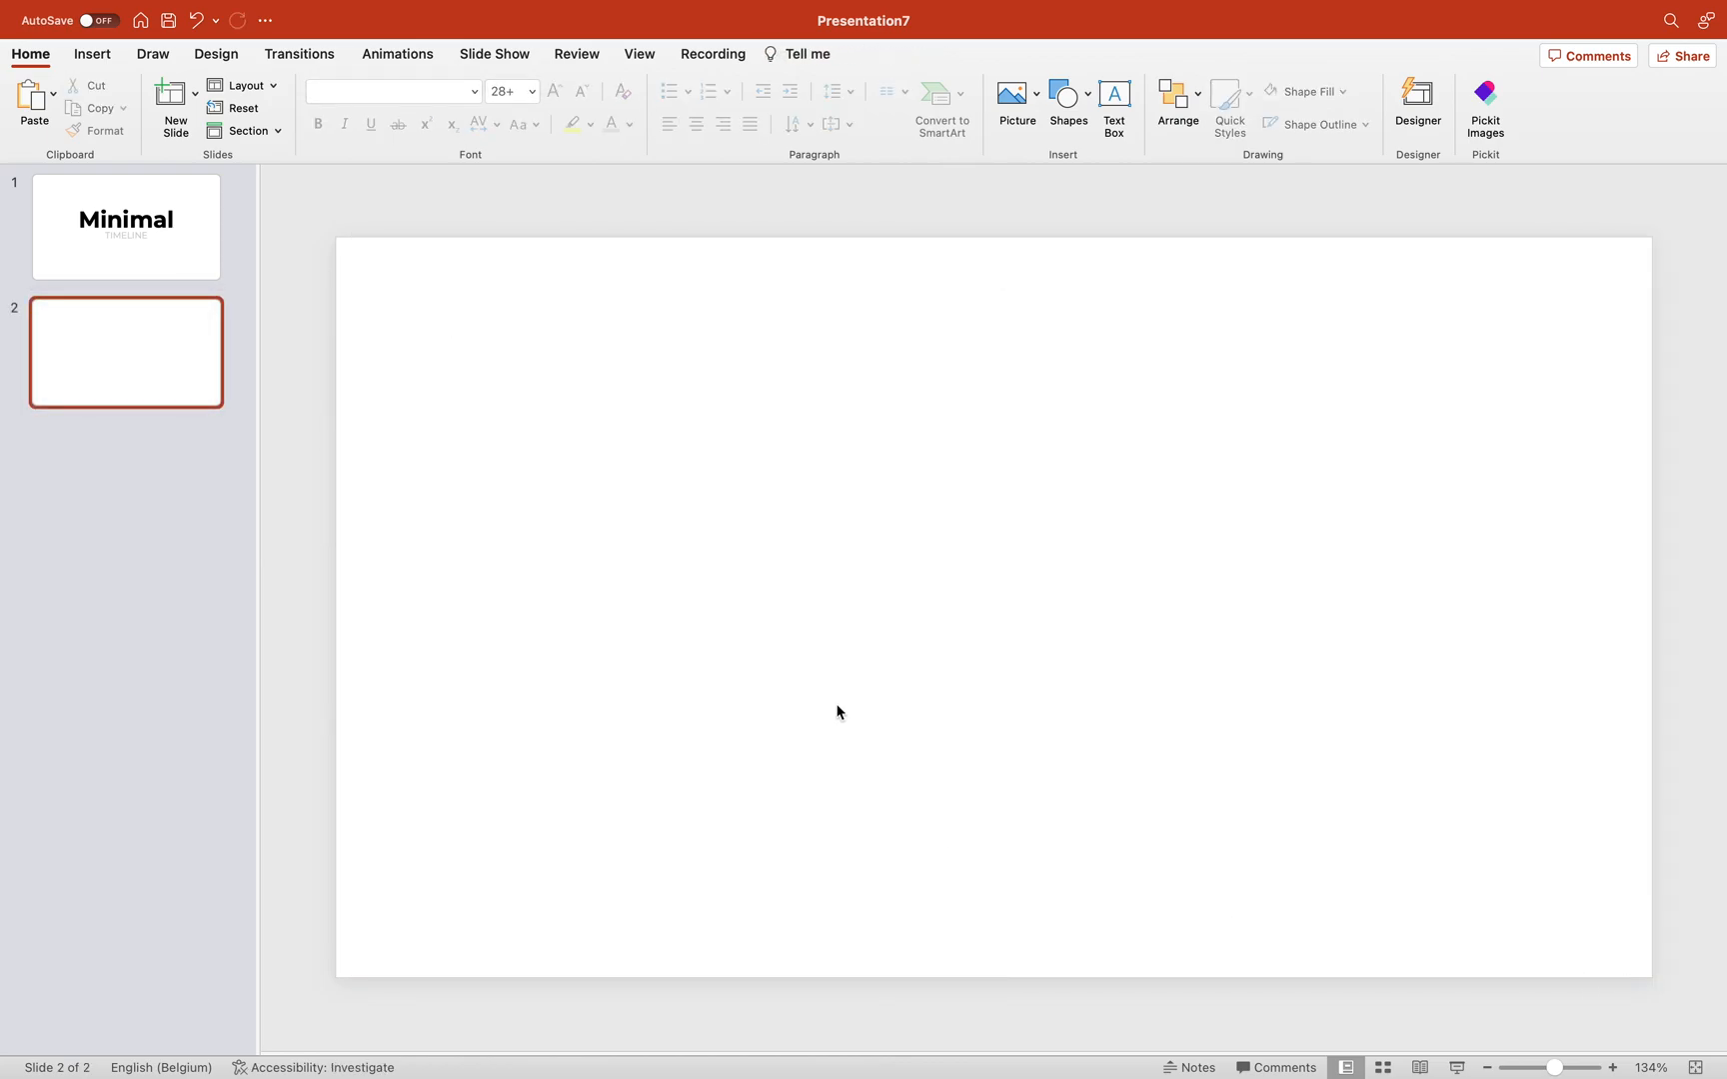
click(1066, 100)
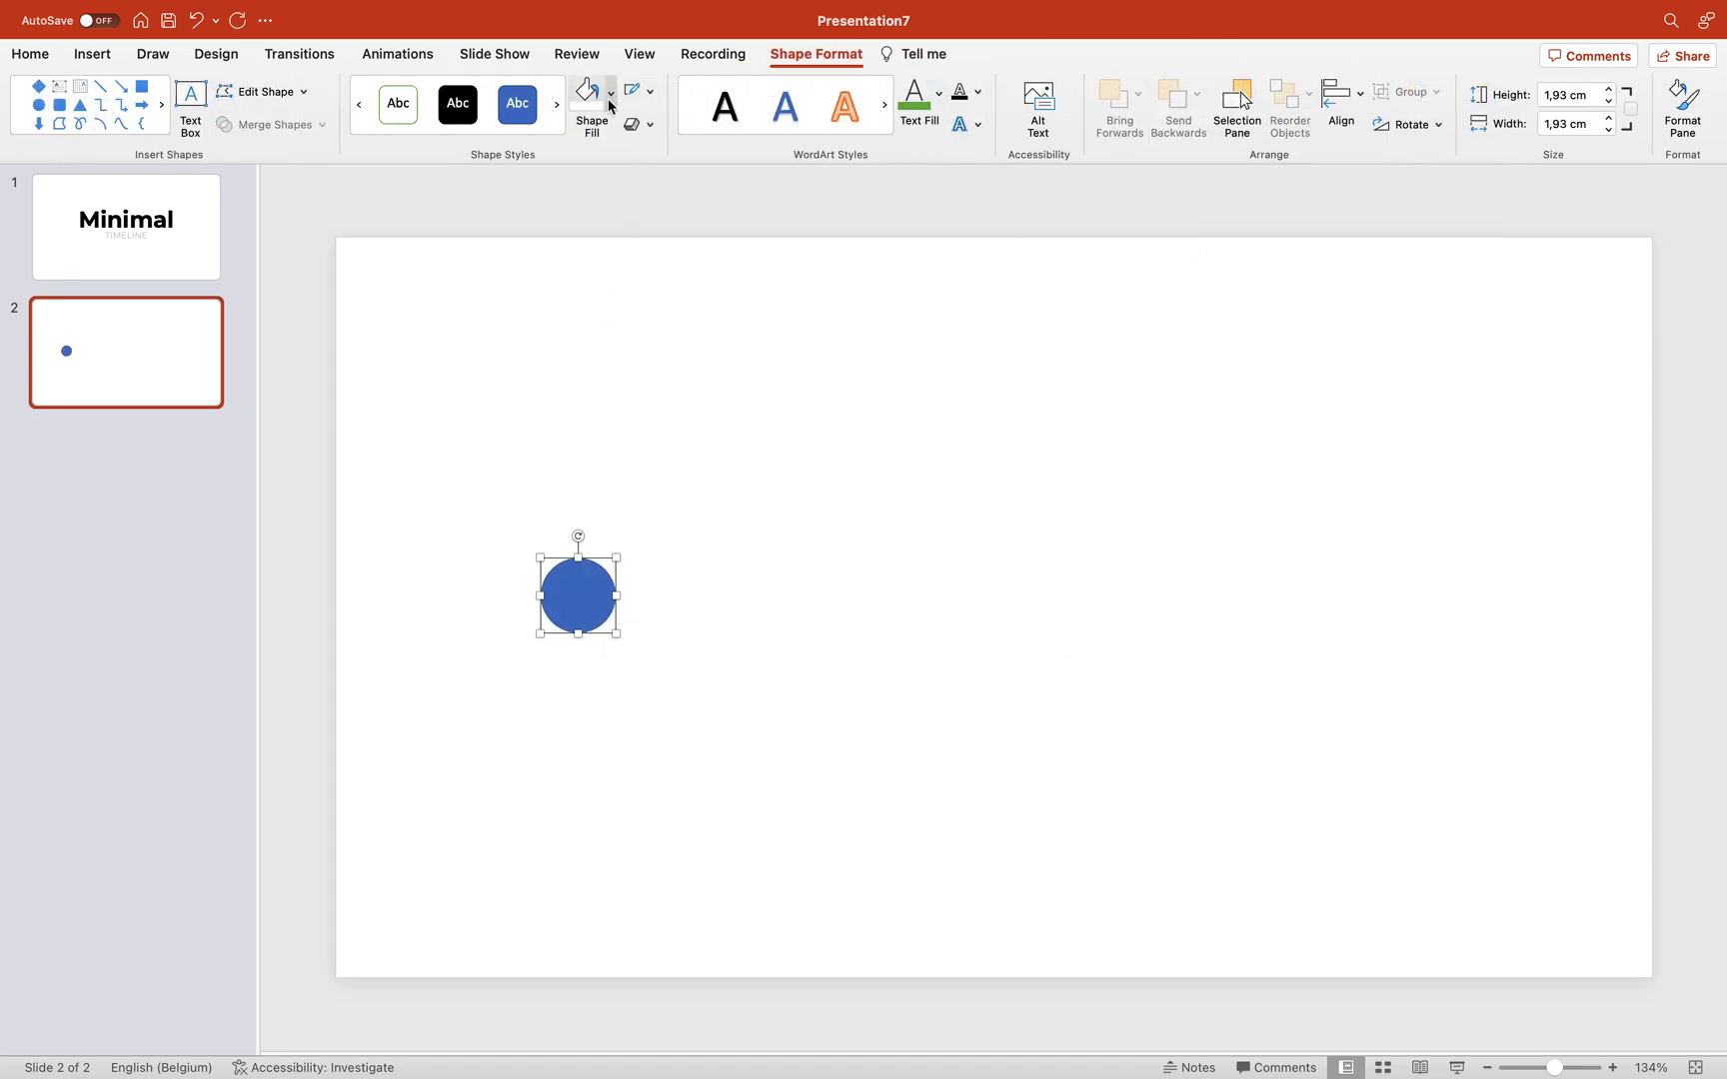
- Fill the circle dark grey, make four evenly spaced copies and ungroup them
click(610, 91)
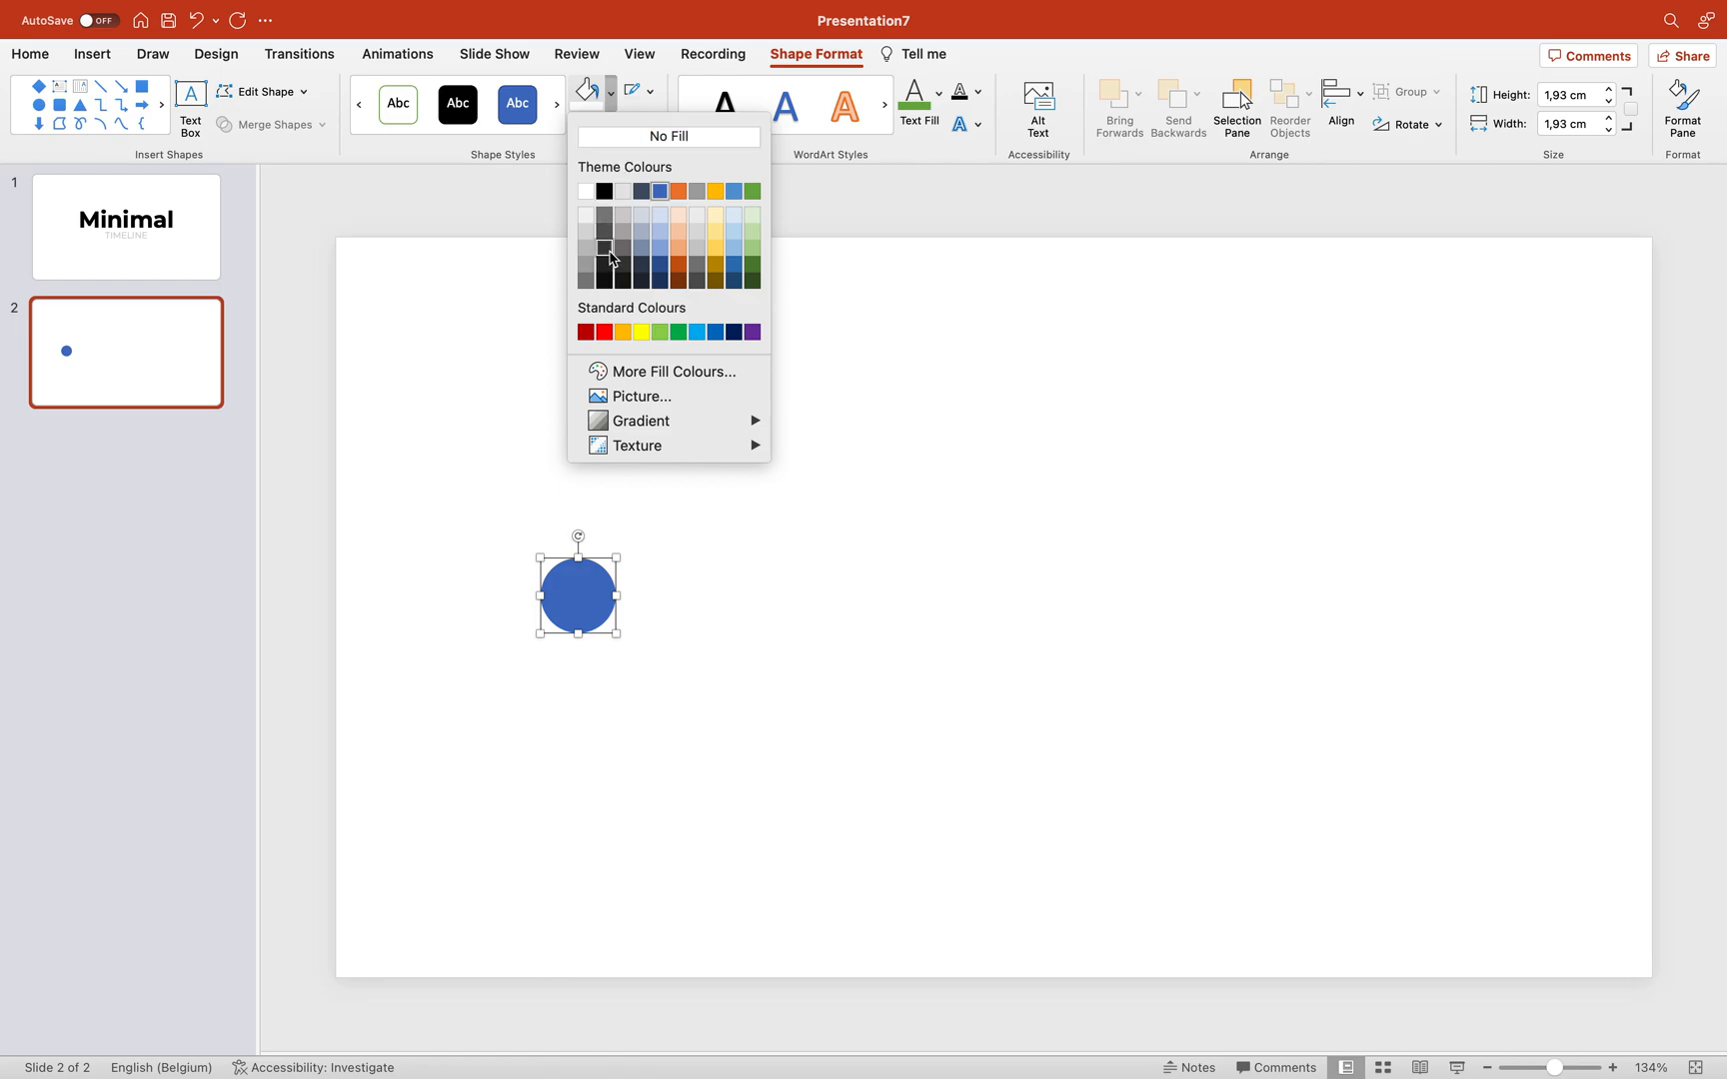
click(601, 248)
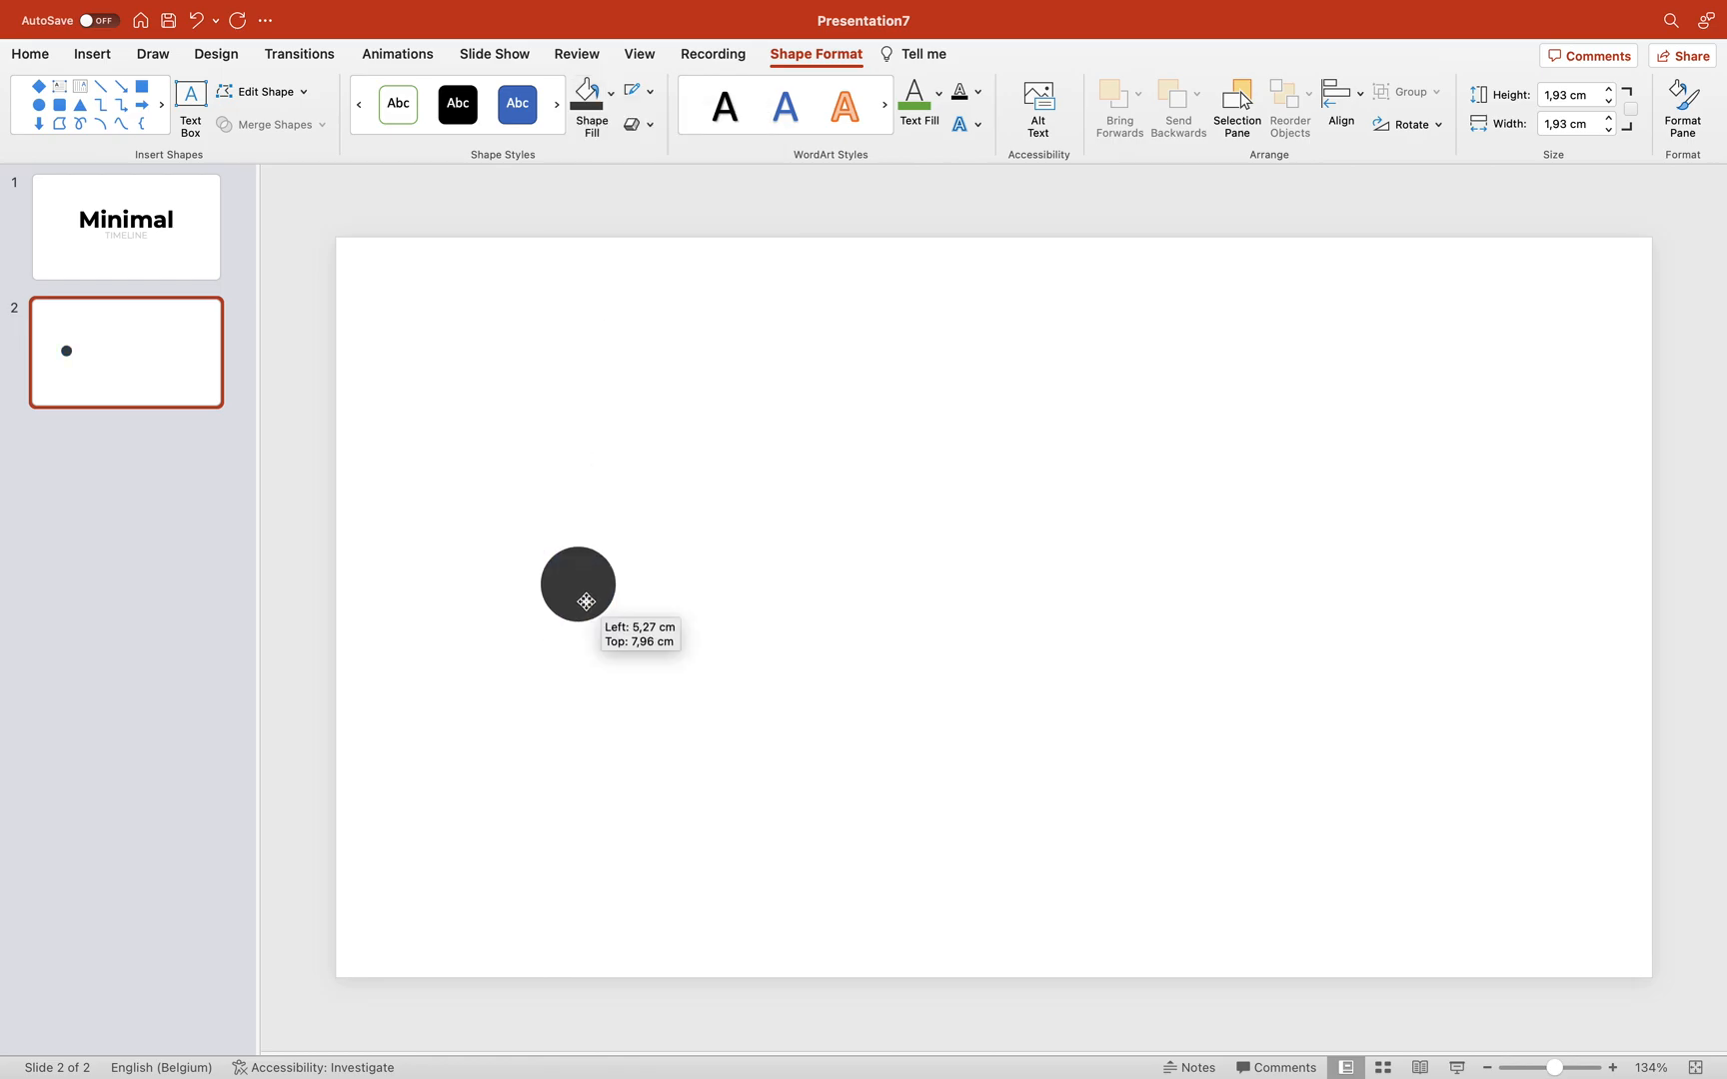
drag(578, 582, 578, 597)
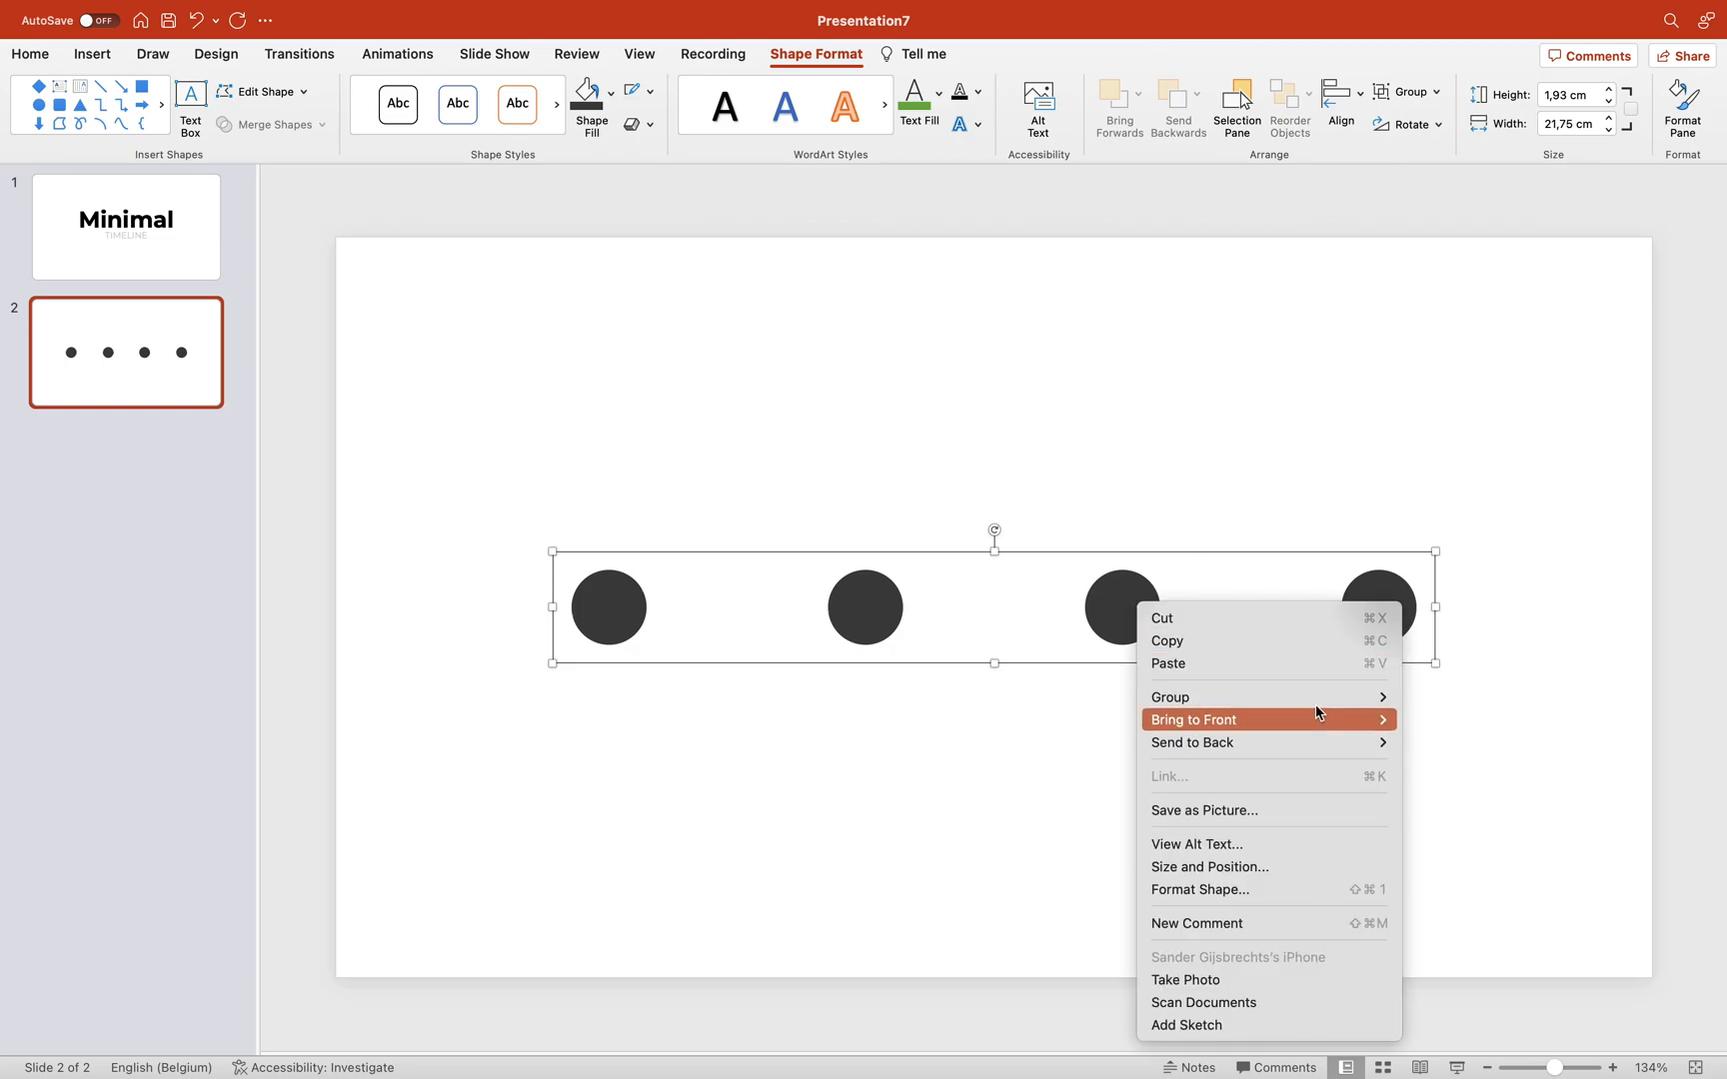
mouse_move(1171, 696)
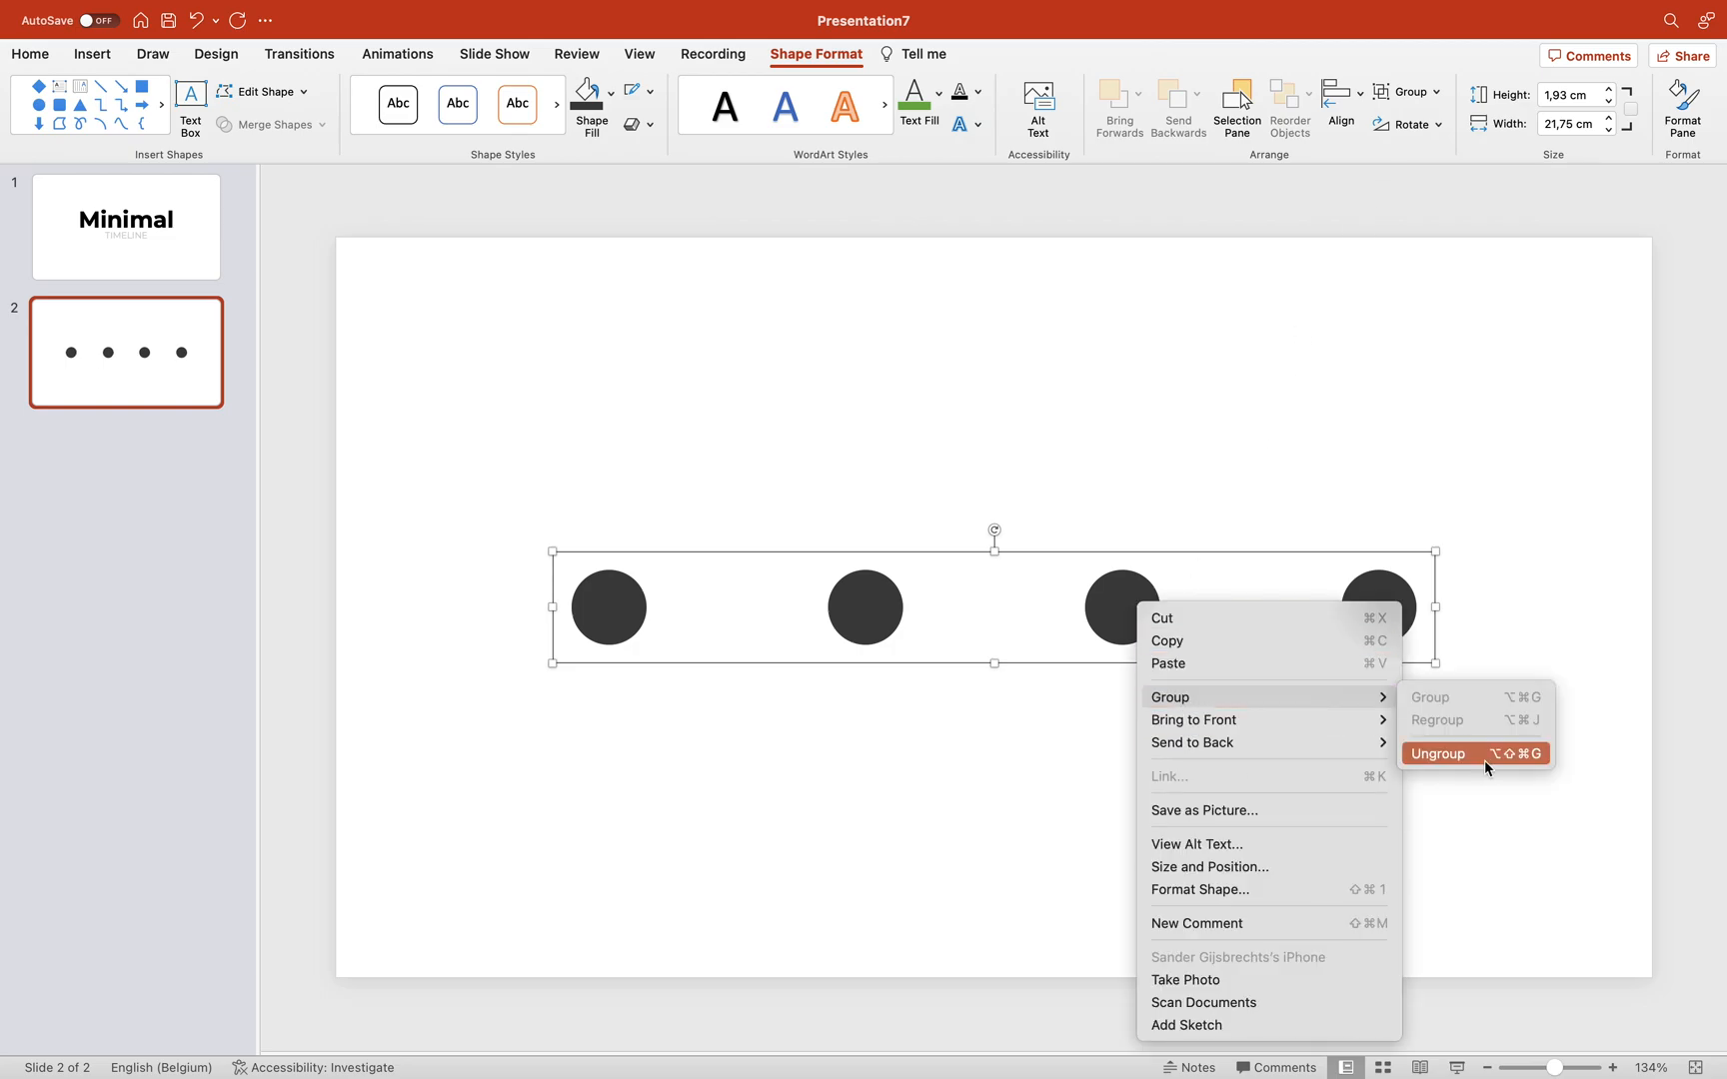
click(1439, 754)
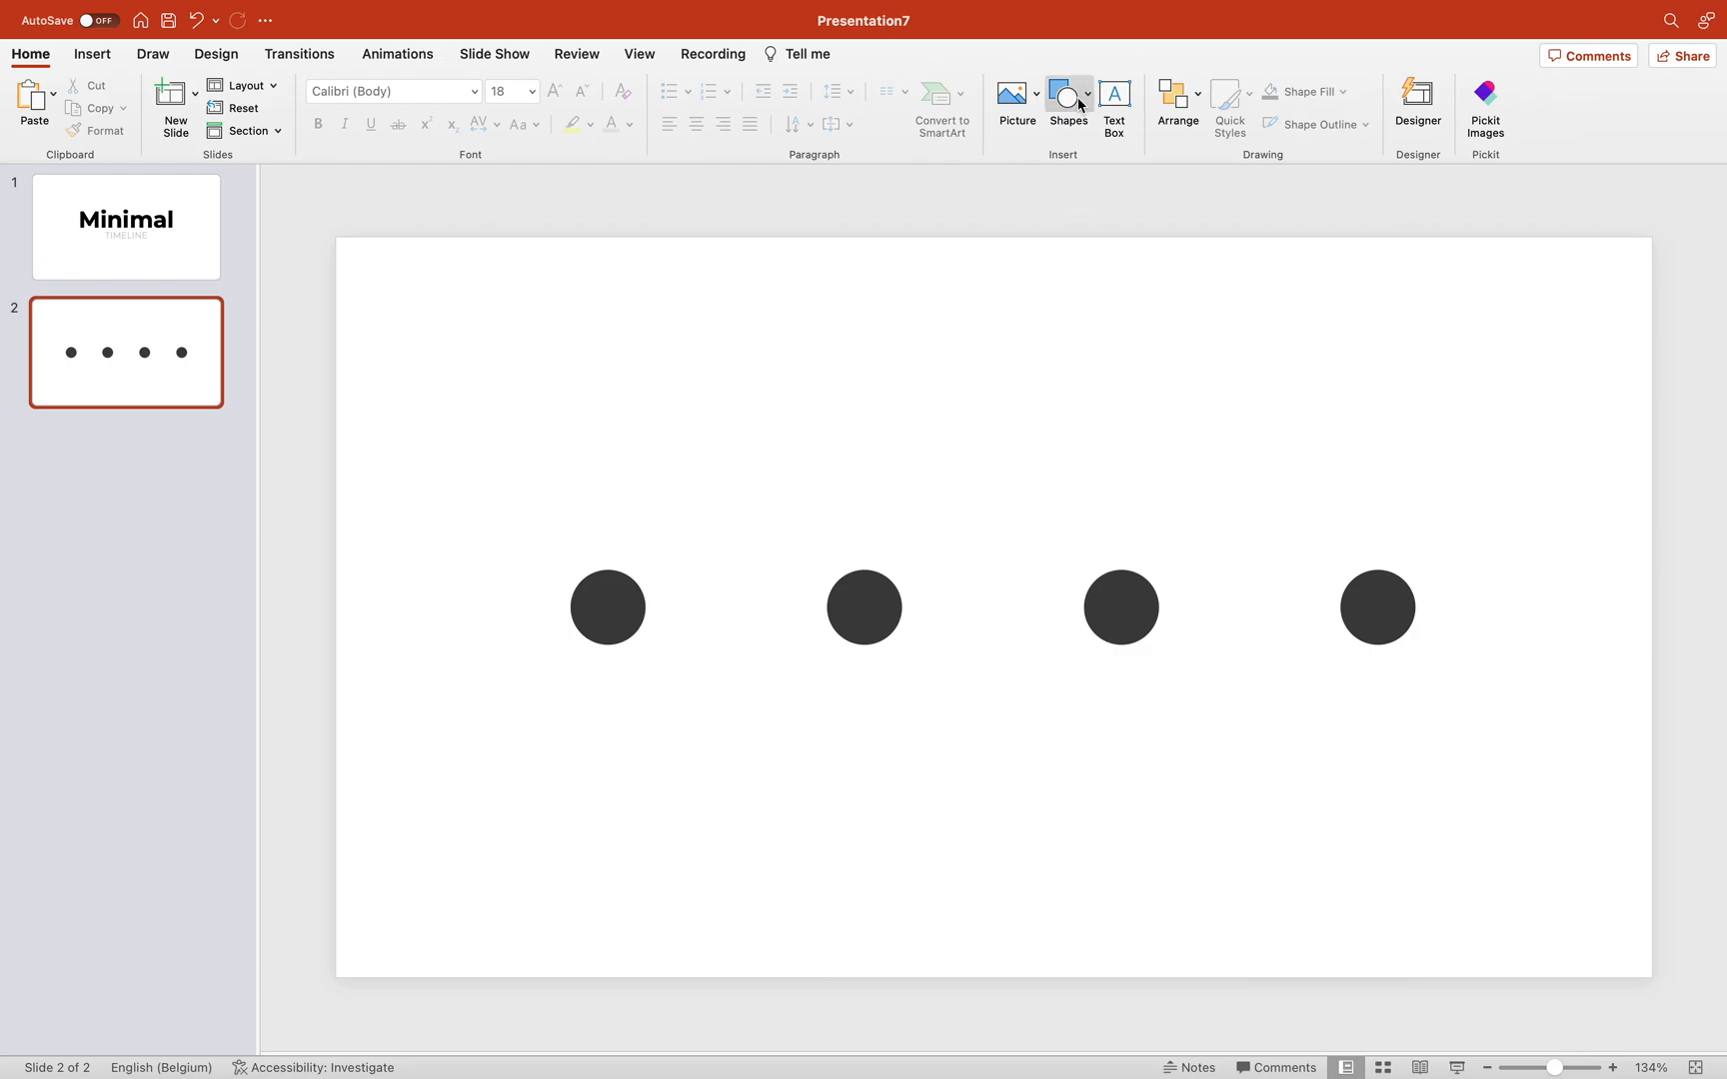
- Draw a straight line from the first circle to the slide's right edge
click(1065, 100)
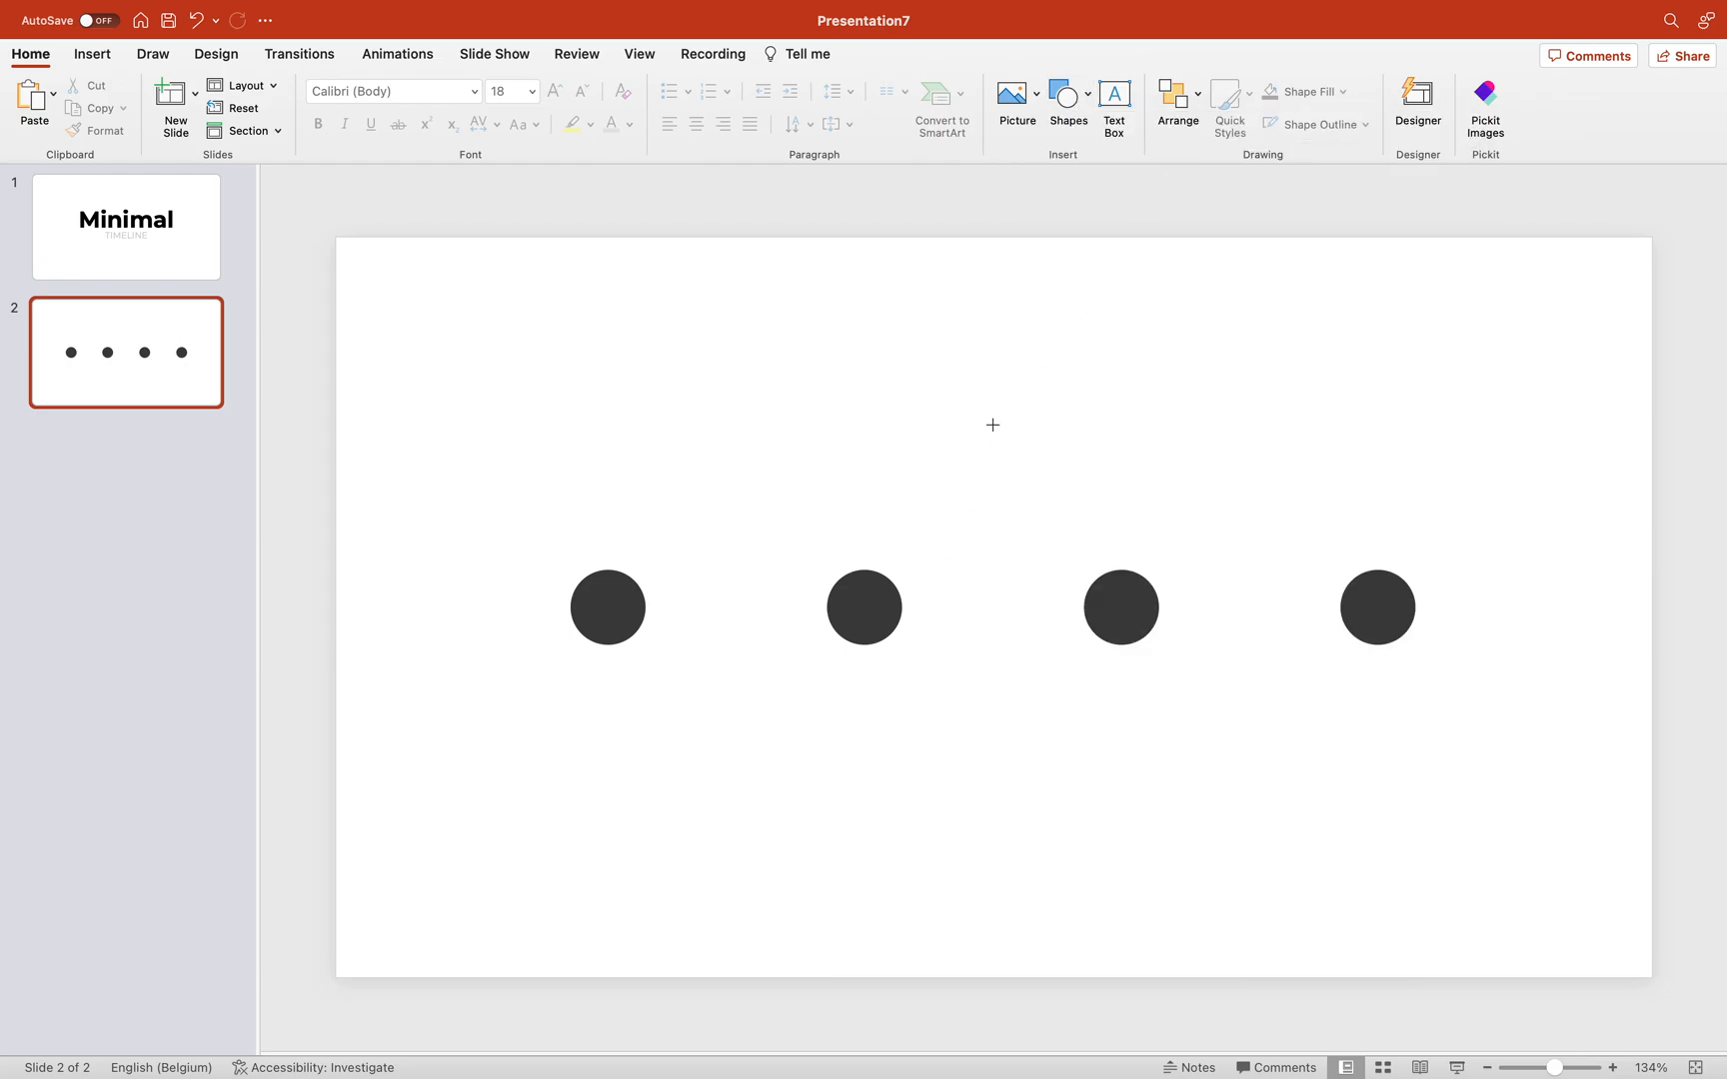
click(607, 608)
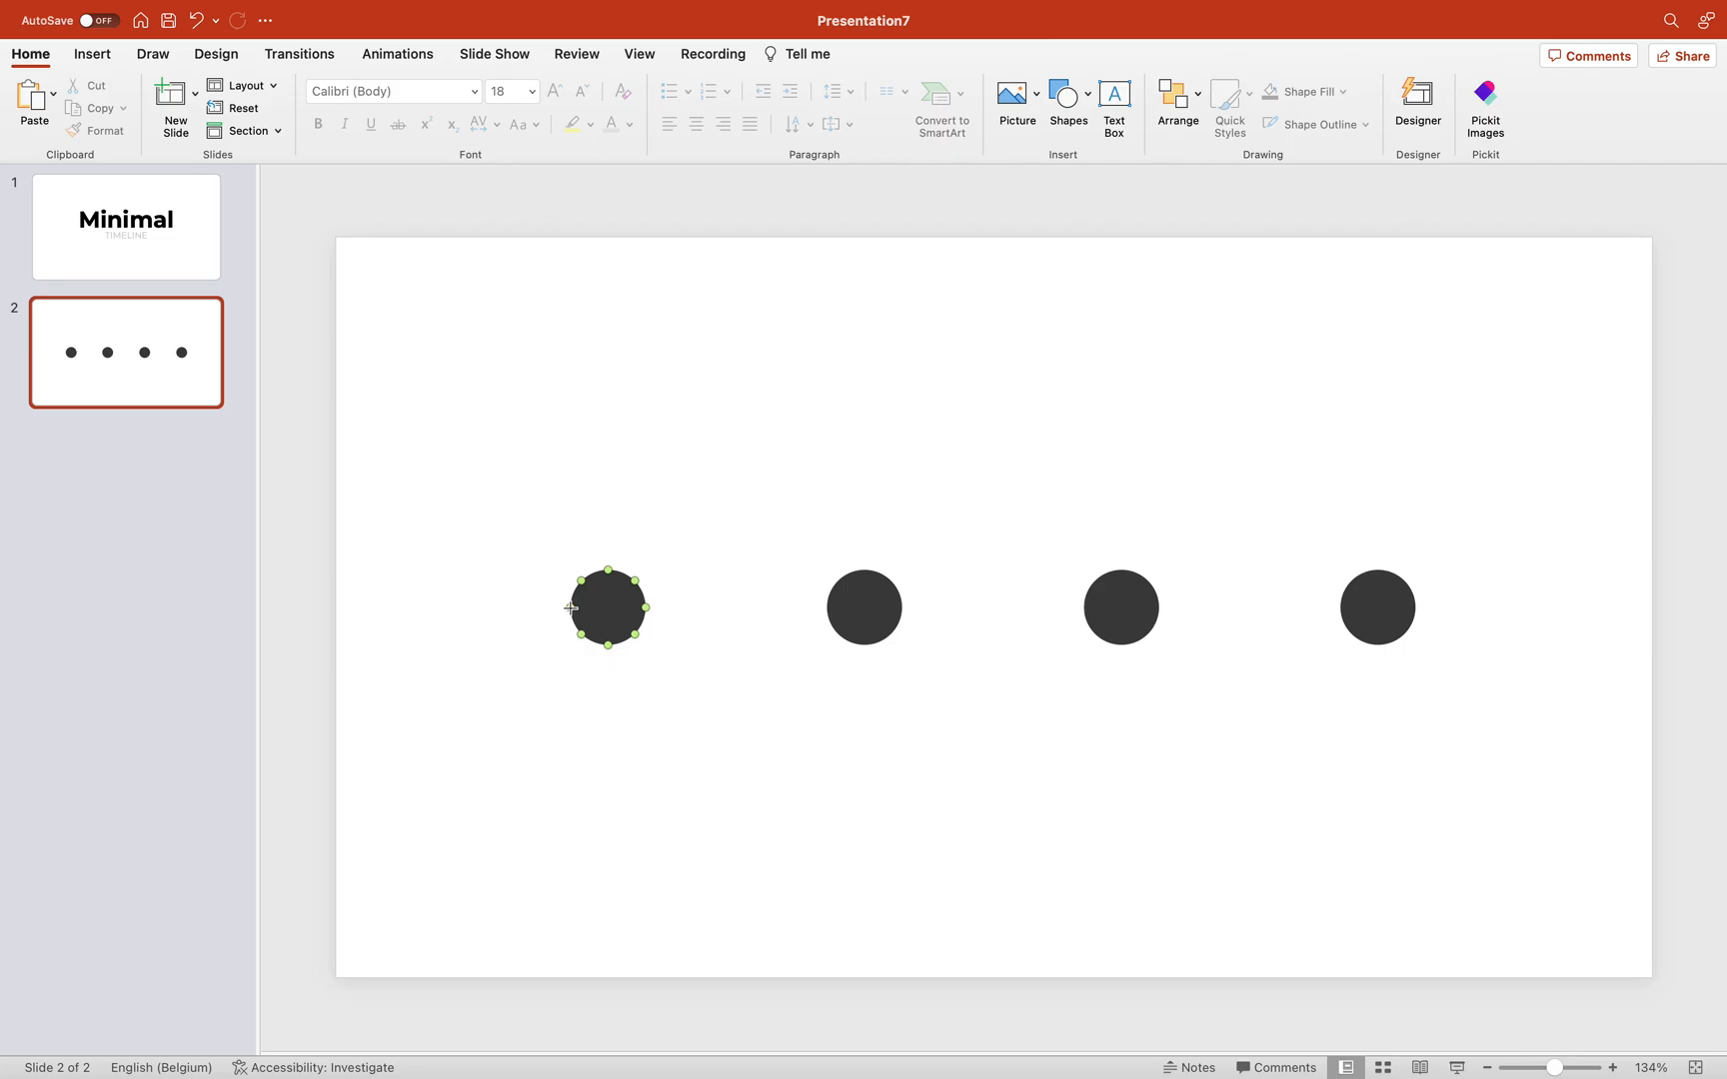
drag(571, 608, 1650, 607)
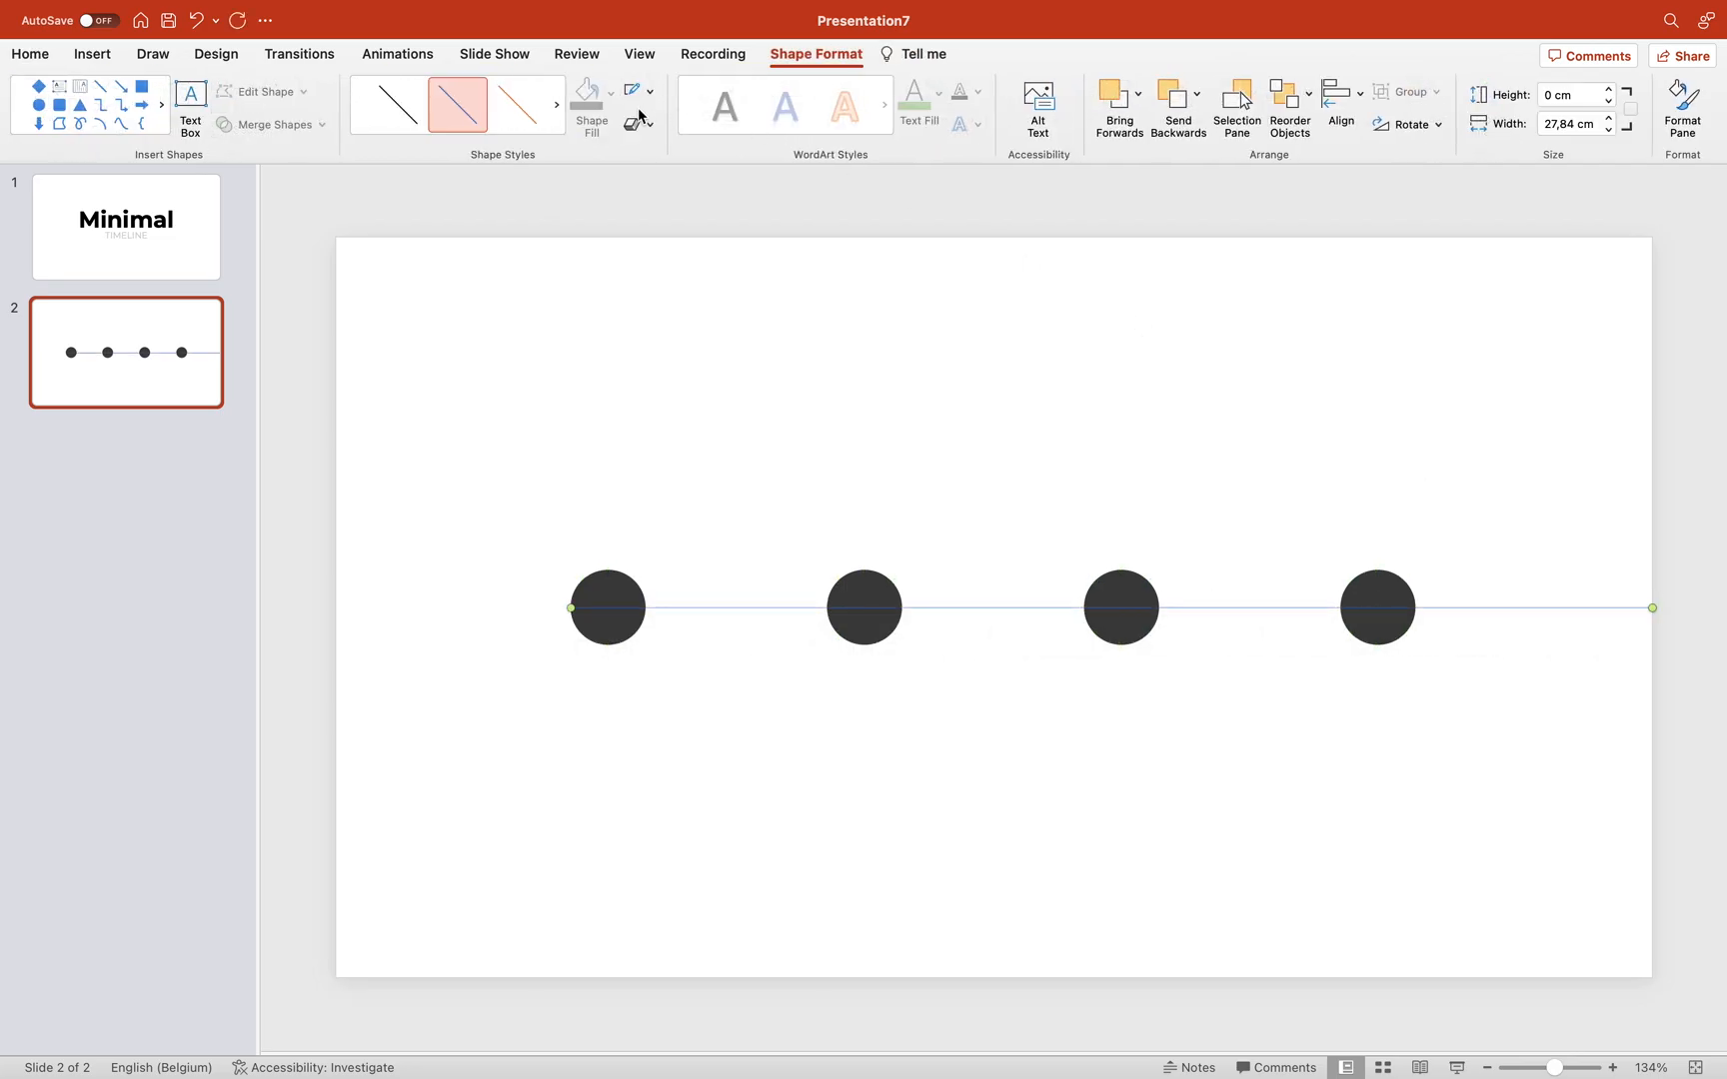
- Make the line dark grey at ½ pt and send it behind the circles
click(648, 90)
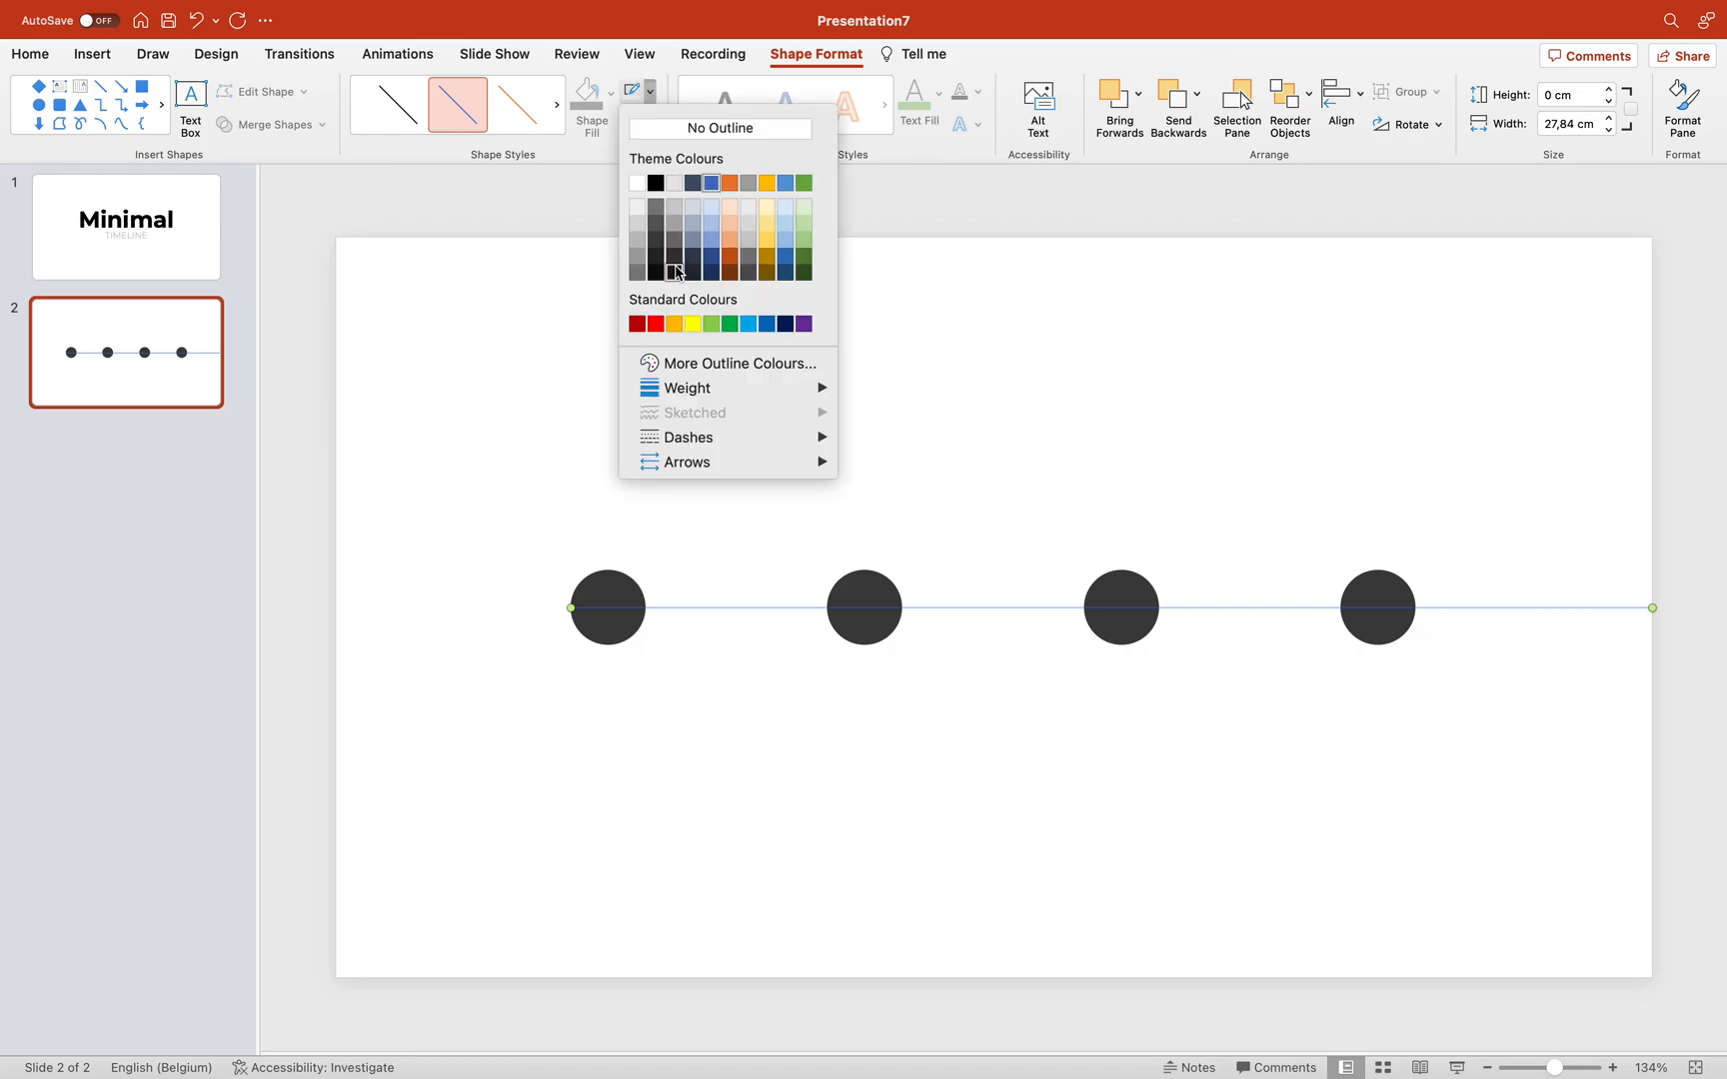
mouse_move(686, 387)
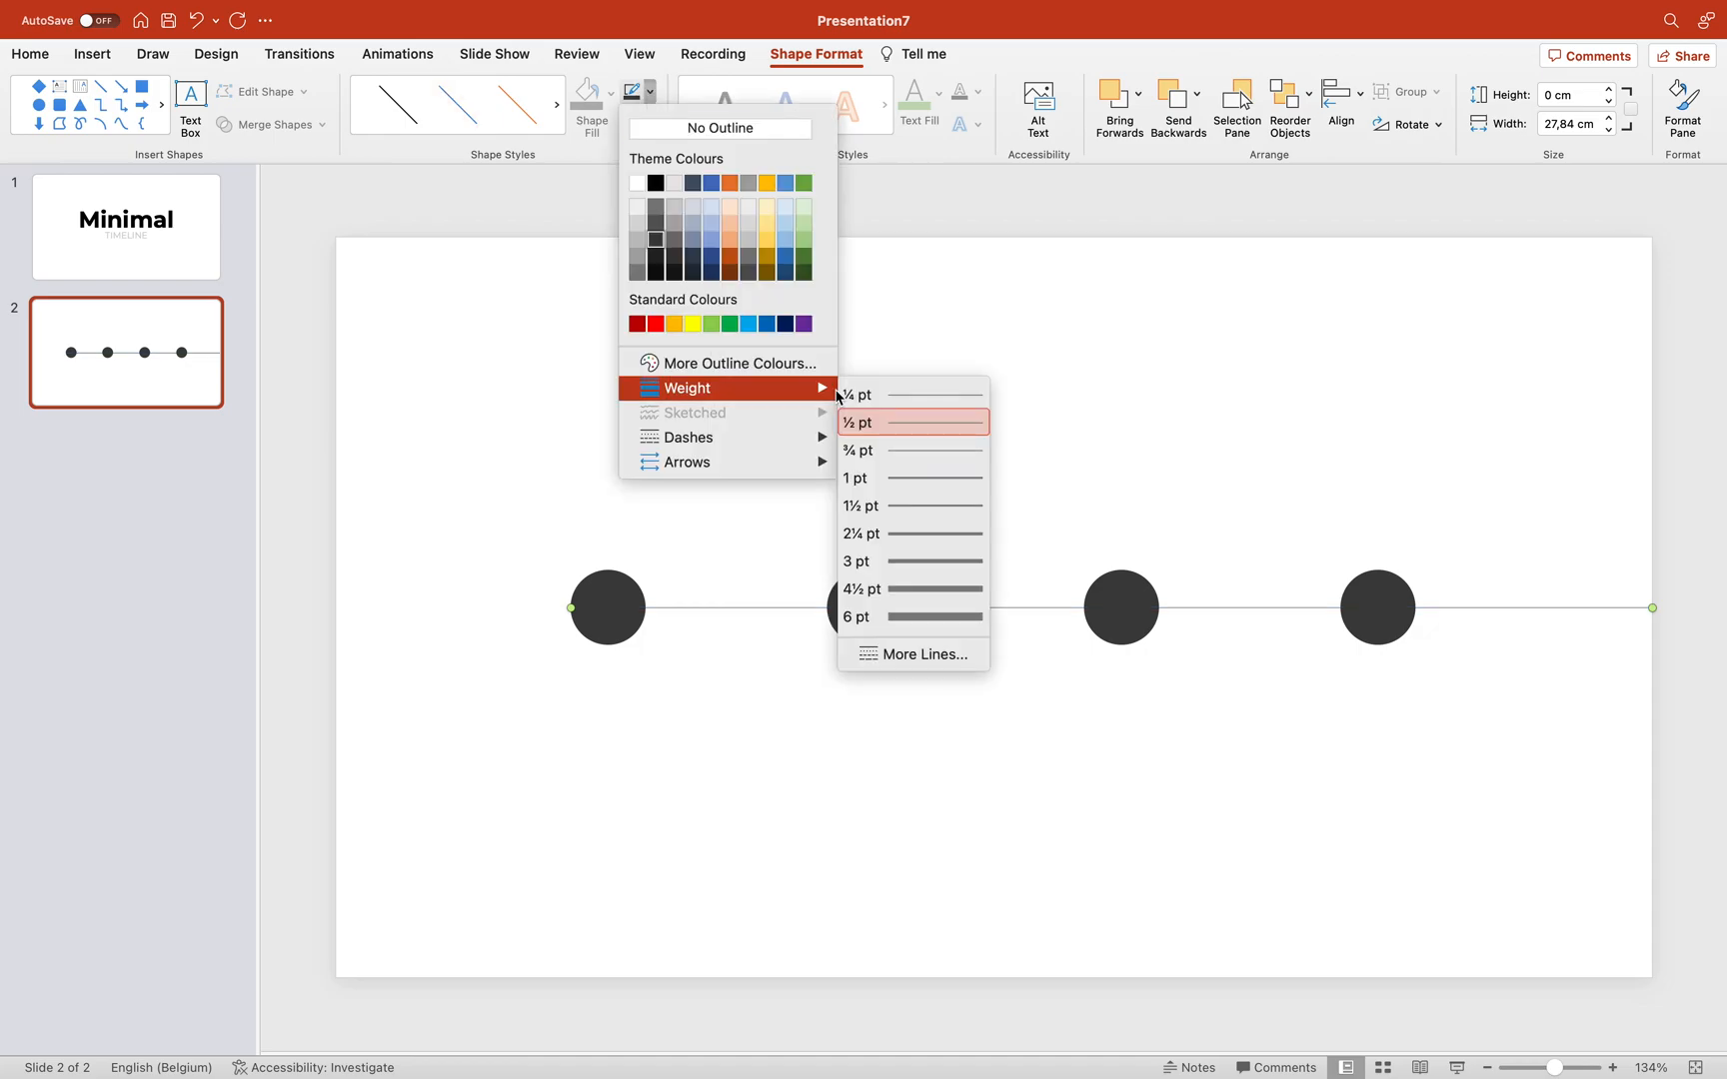
click(859, 421)
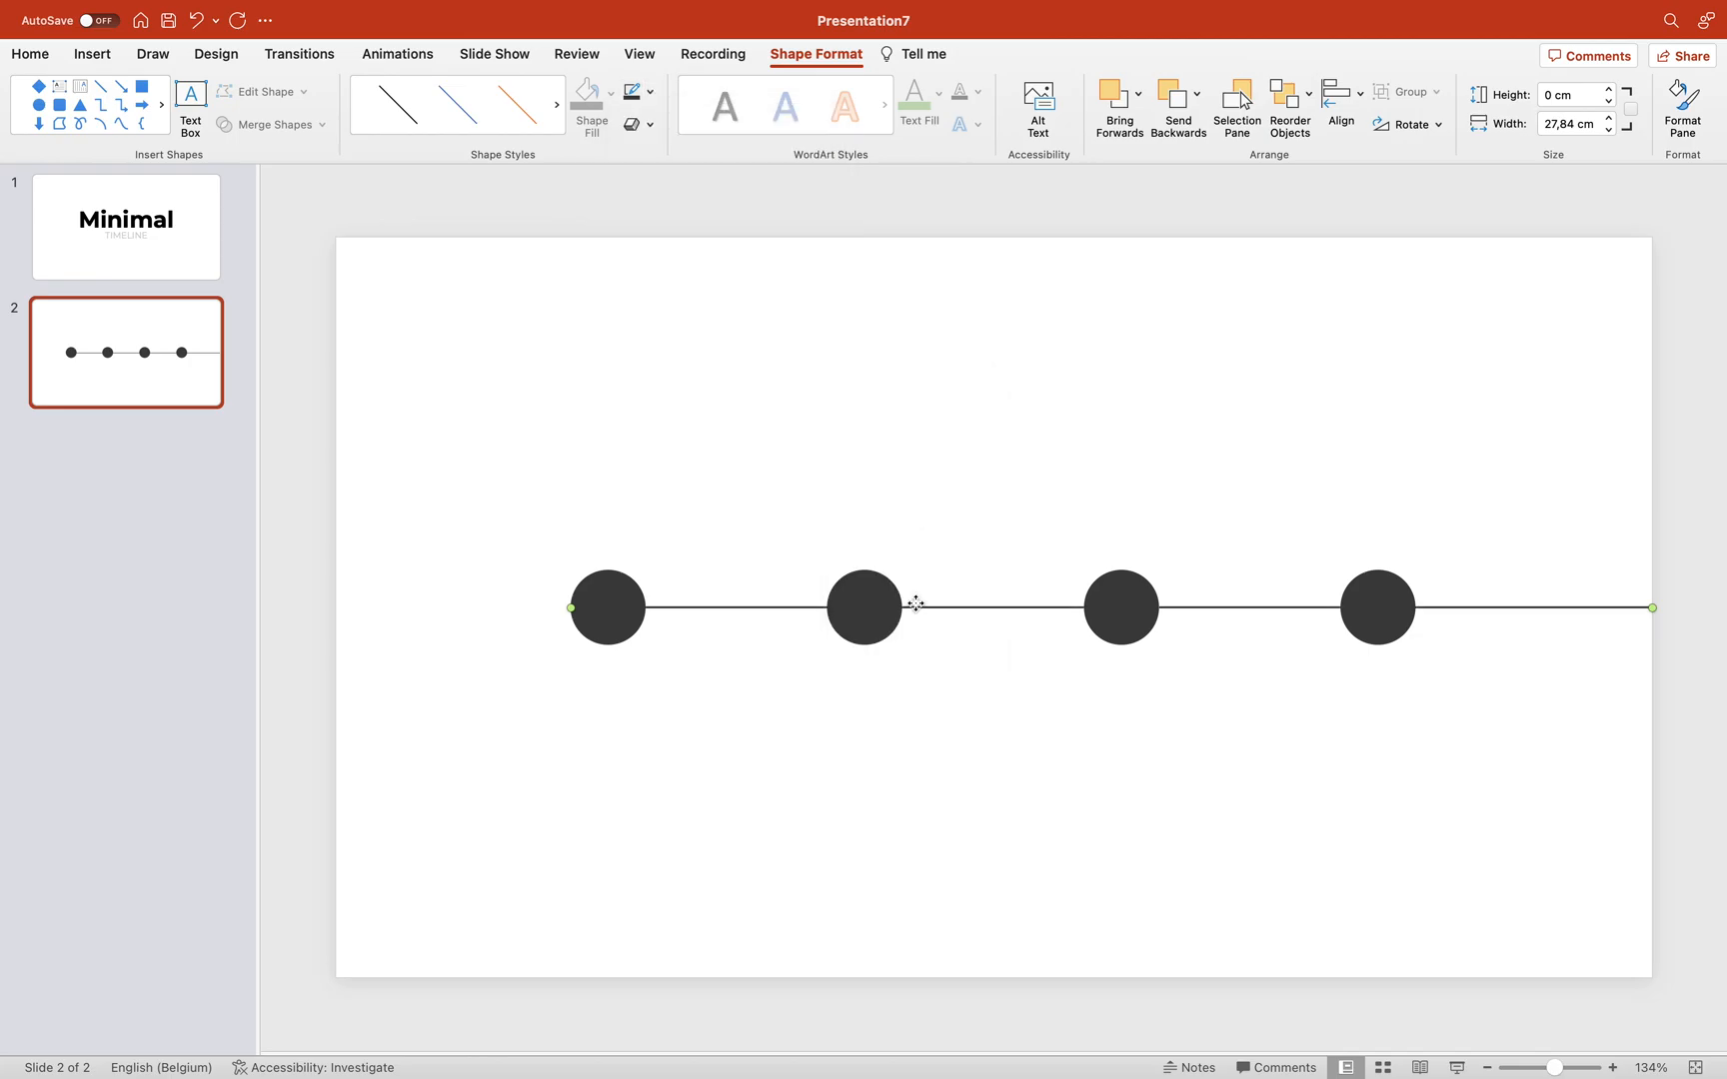
right_click(913, 605)
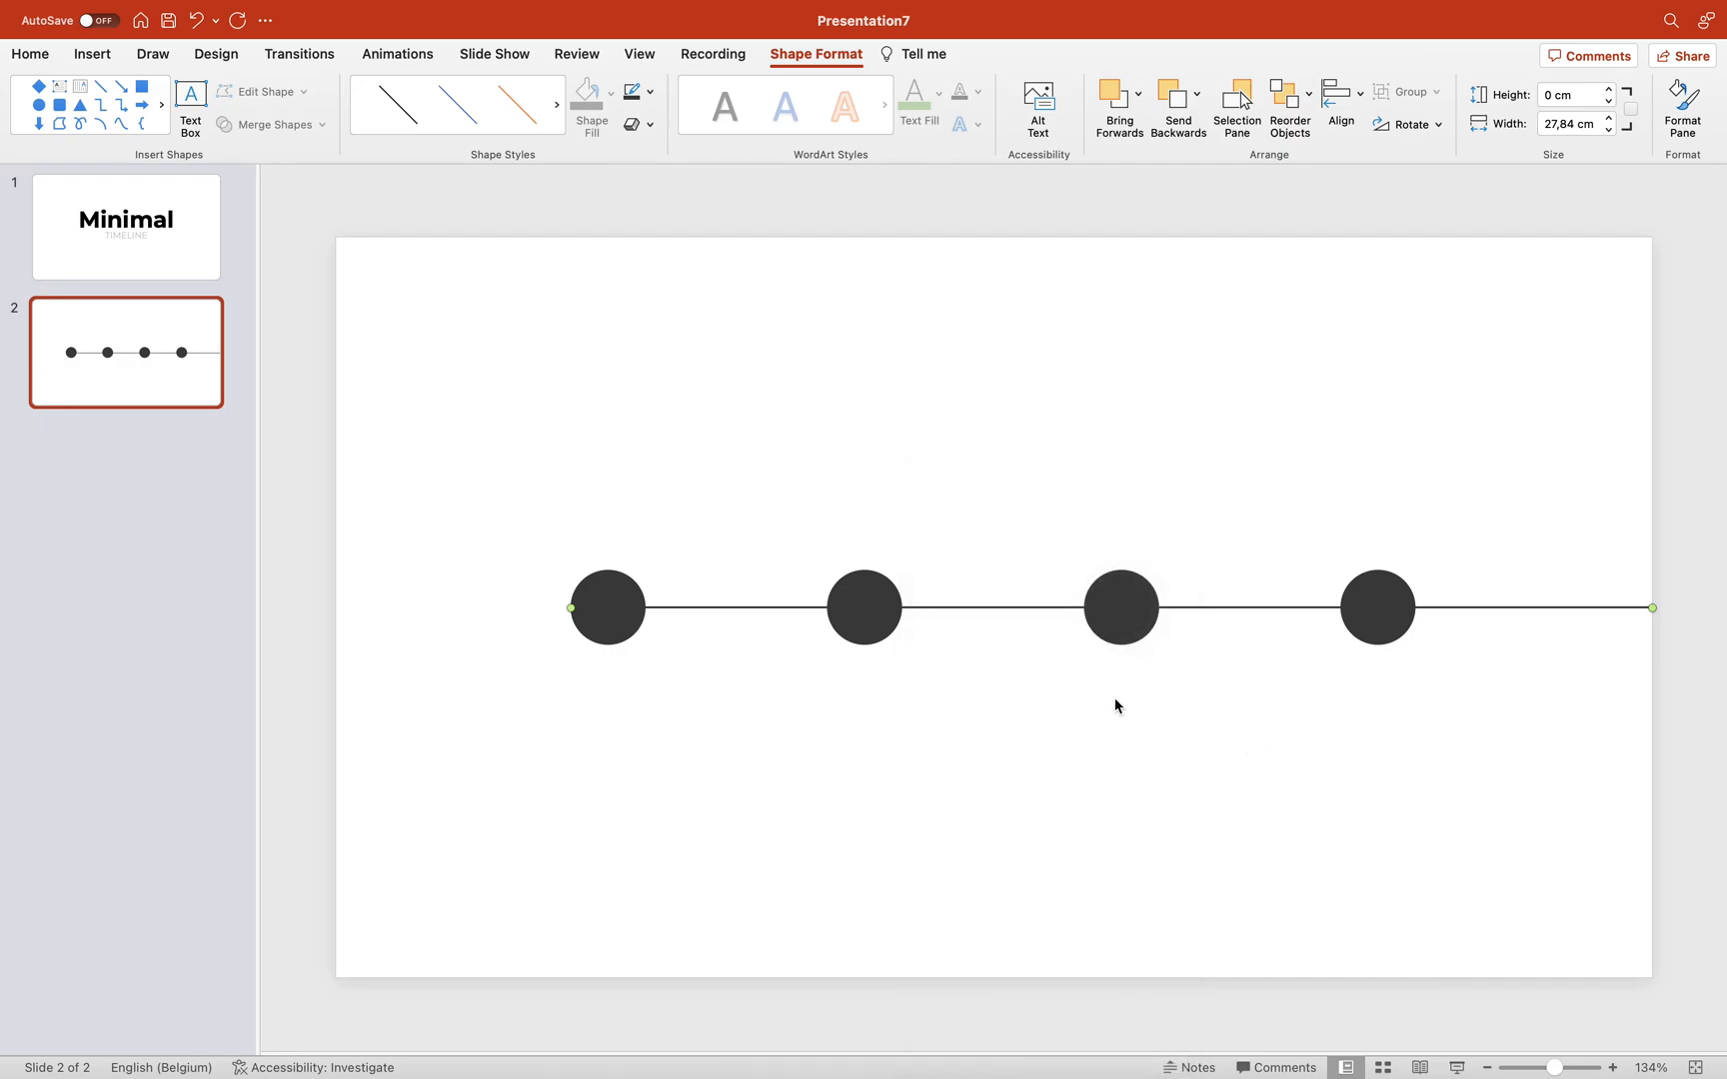
- Insert 'plants' stock icons, resize them and fill them white for the circles
click(30, 52)
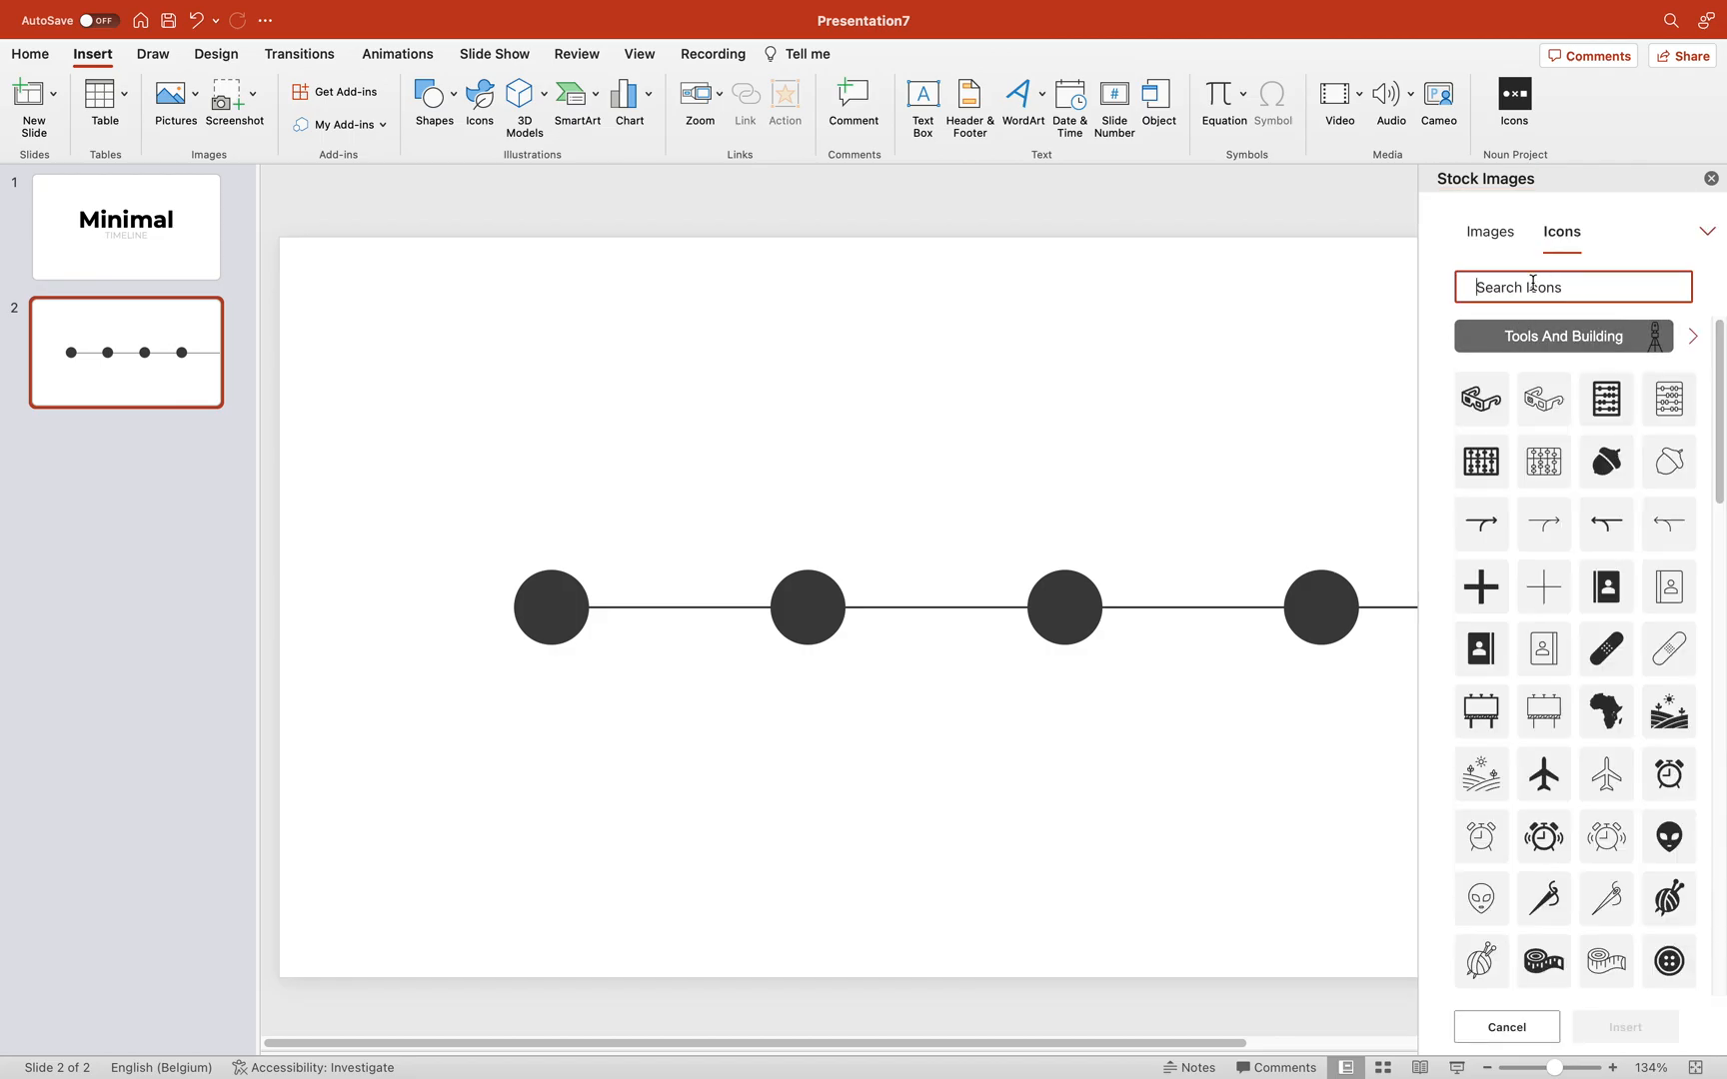
text(plants)
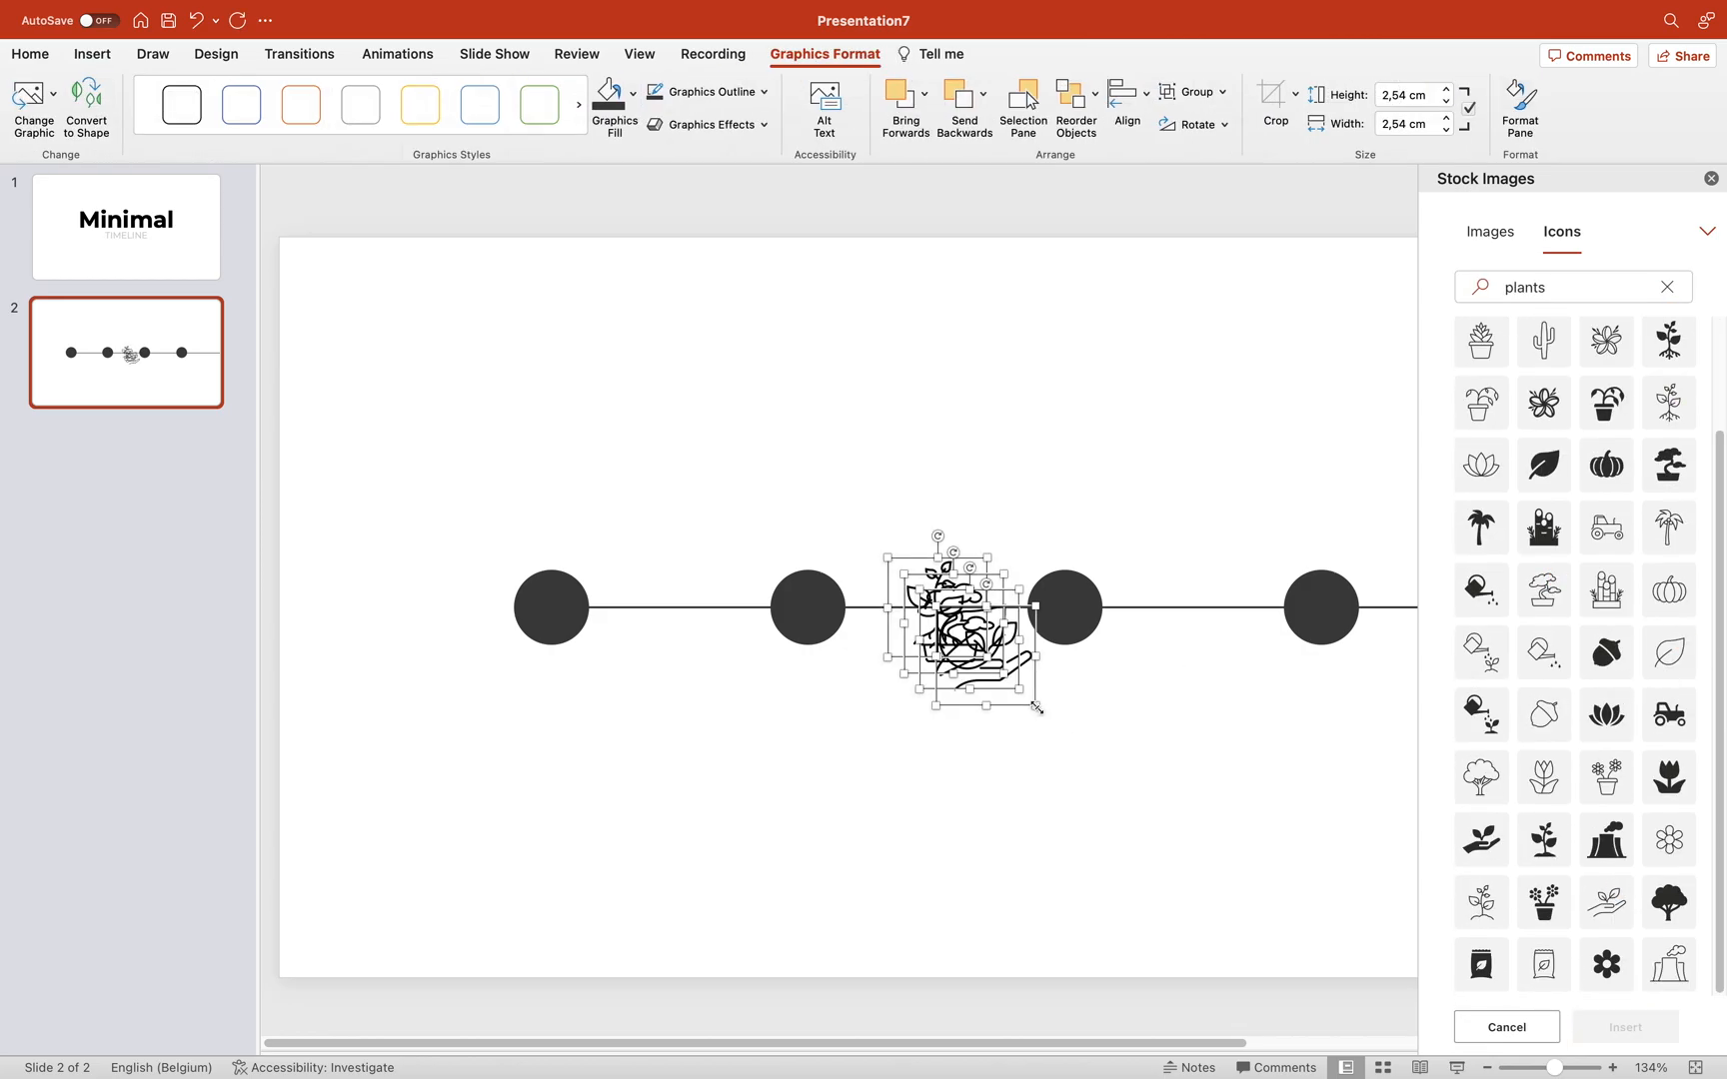
drag(1033, 710, 985, 662)
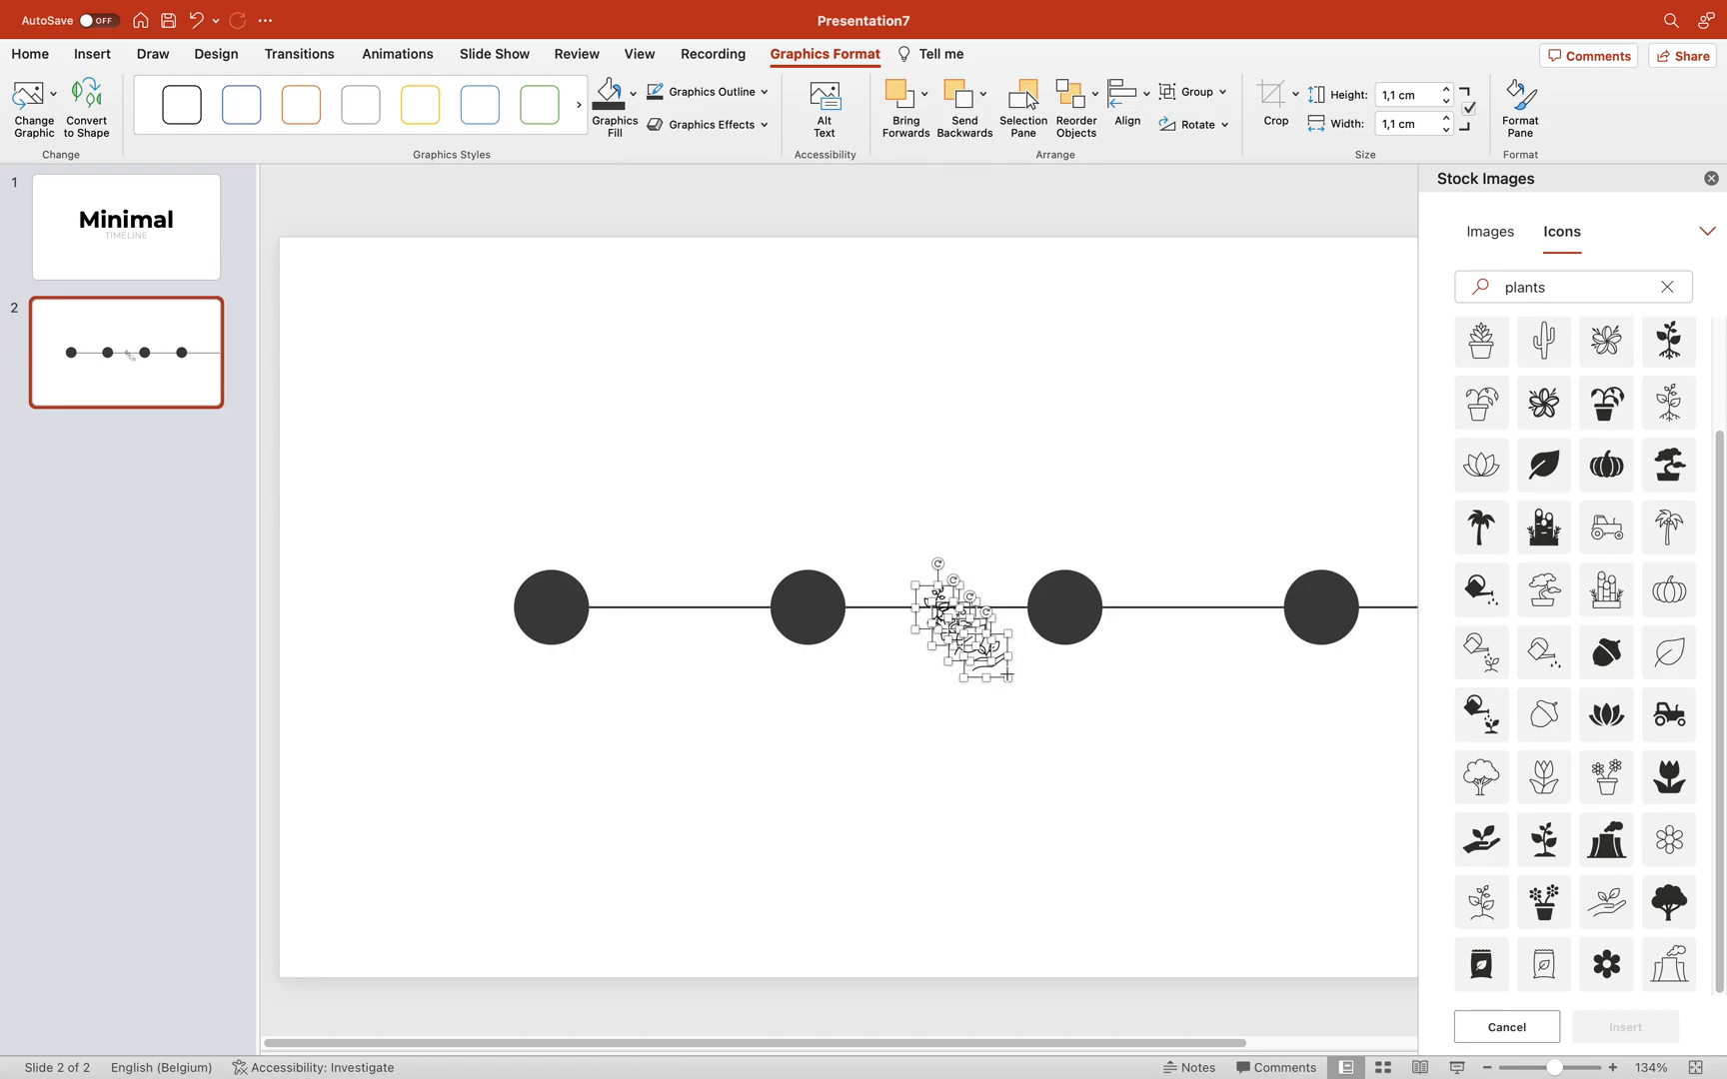
click(608, 100)
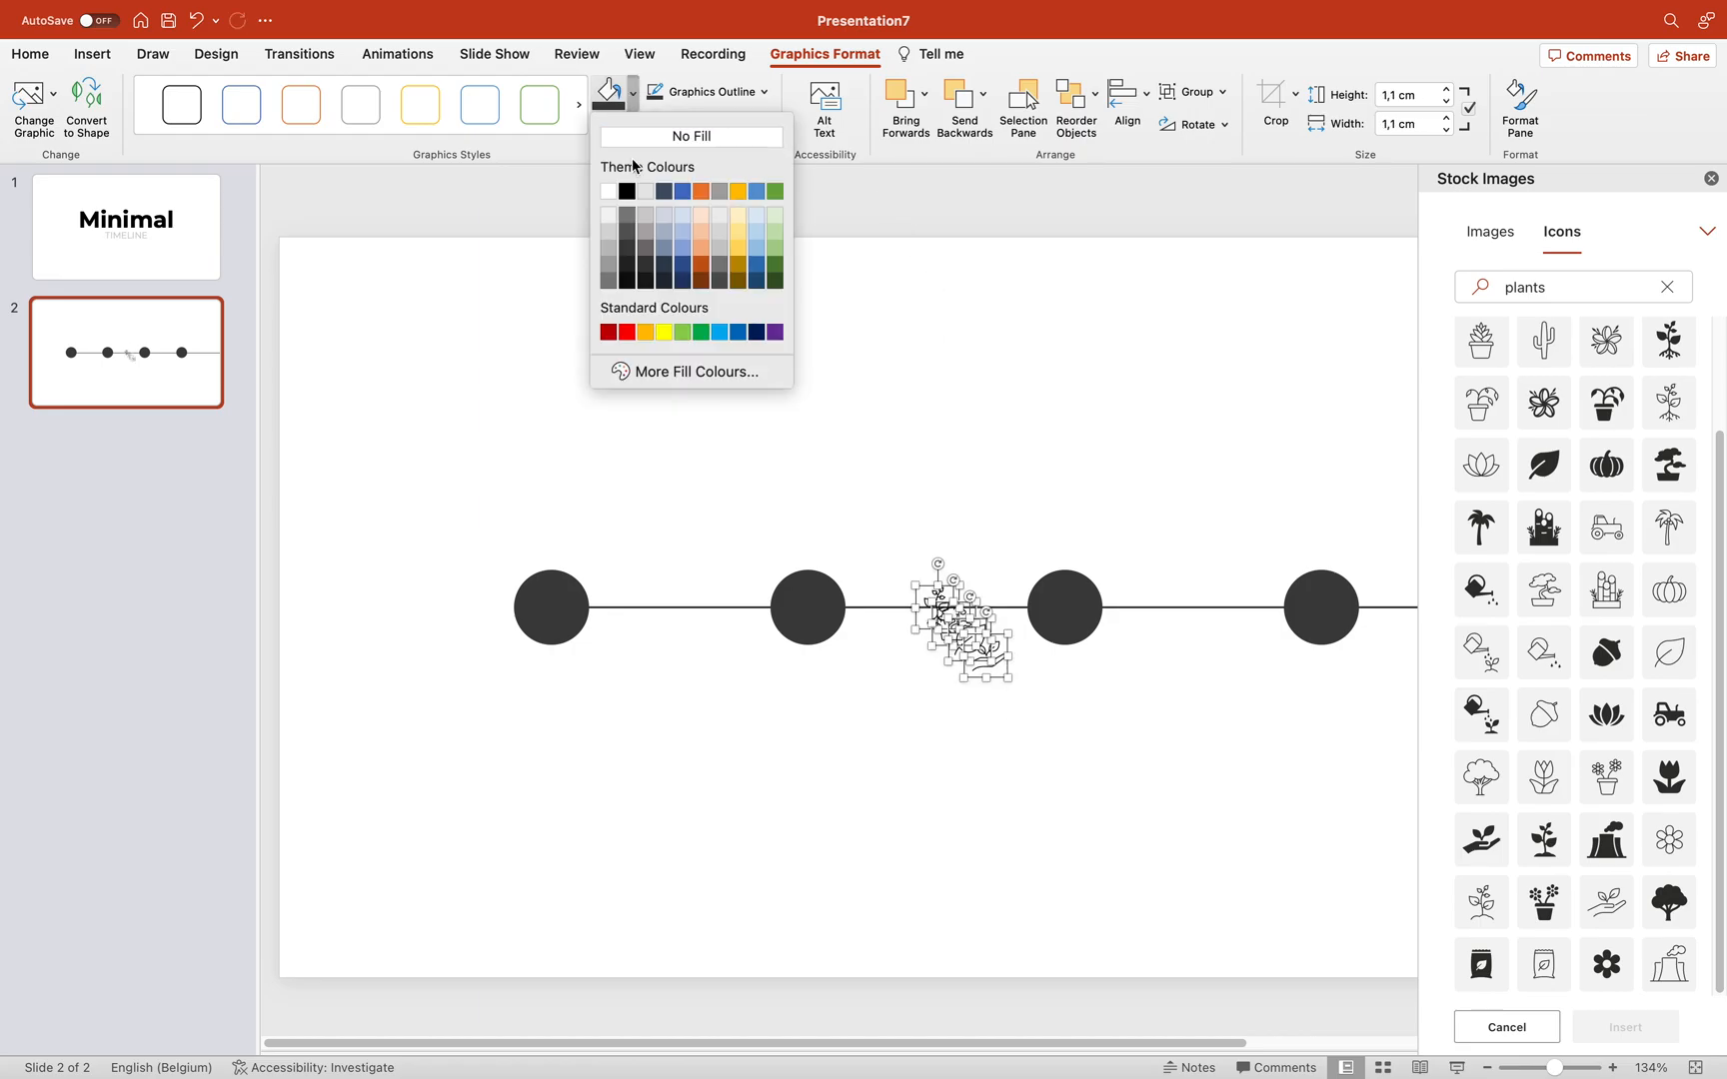
click(690, 136)
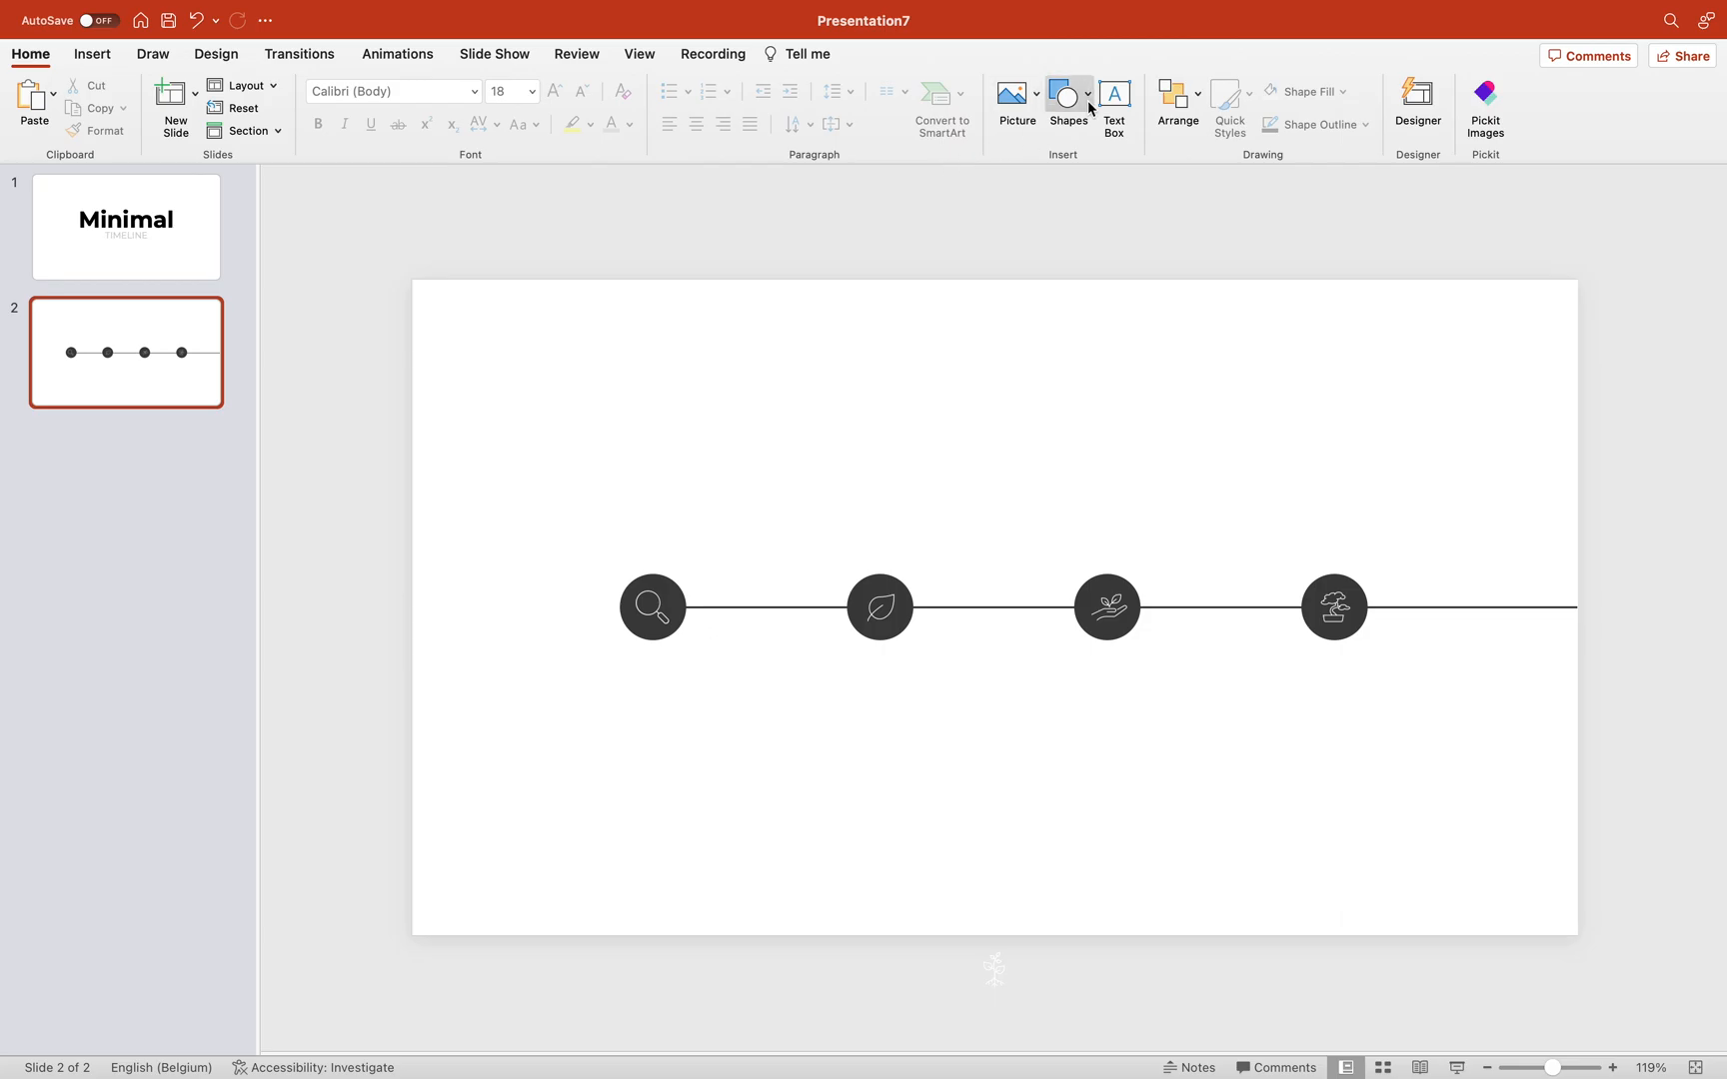
- Draw a short vertical connector line and colour it light grey
click(1065, 100)
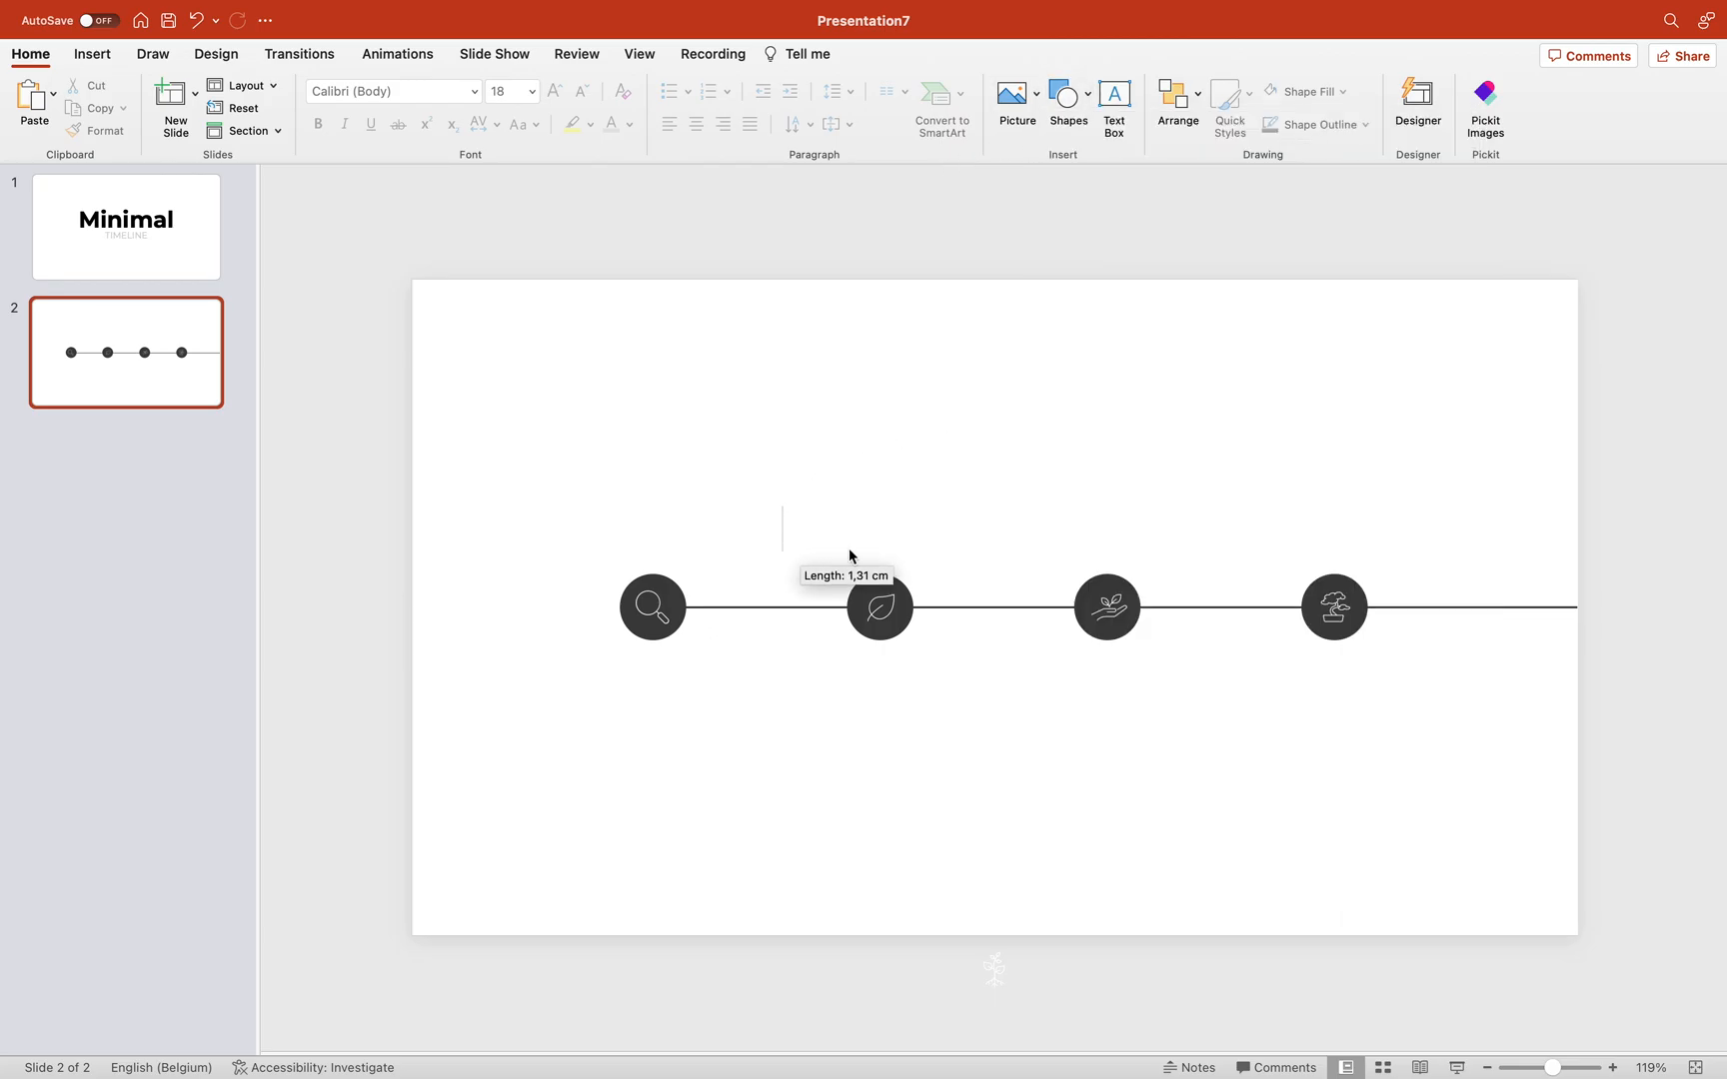
click(647, 92)
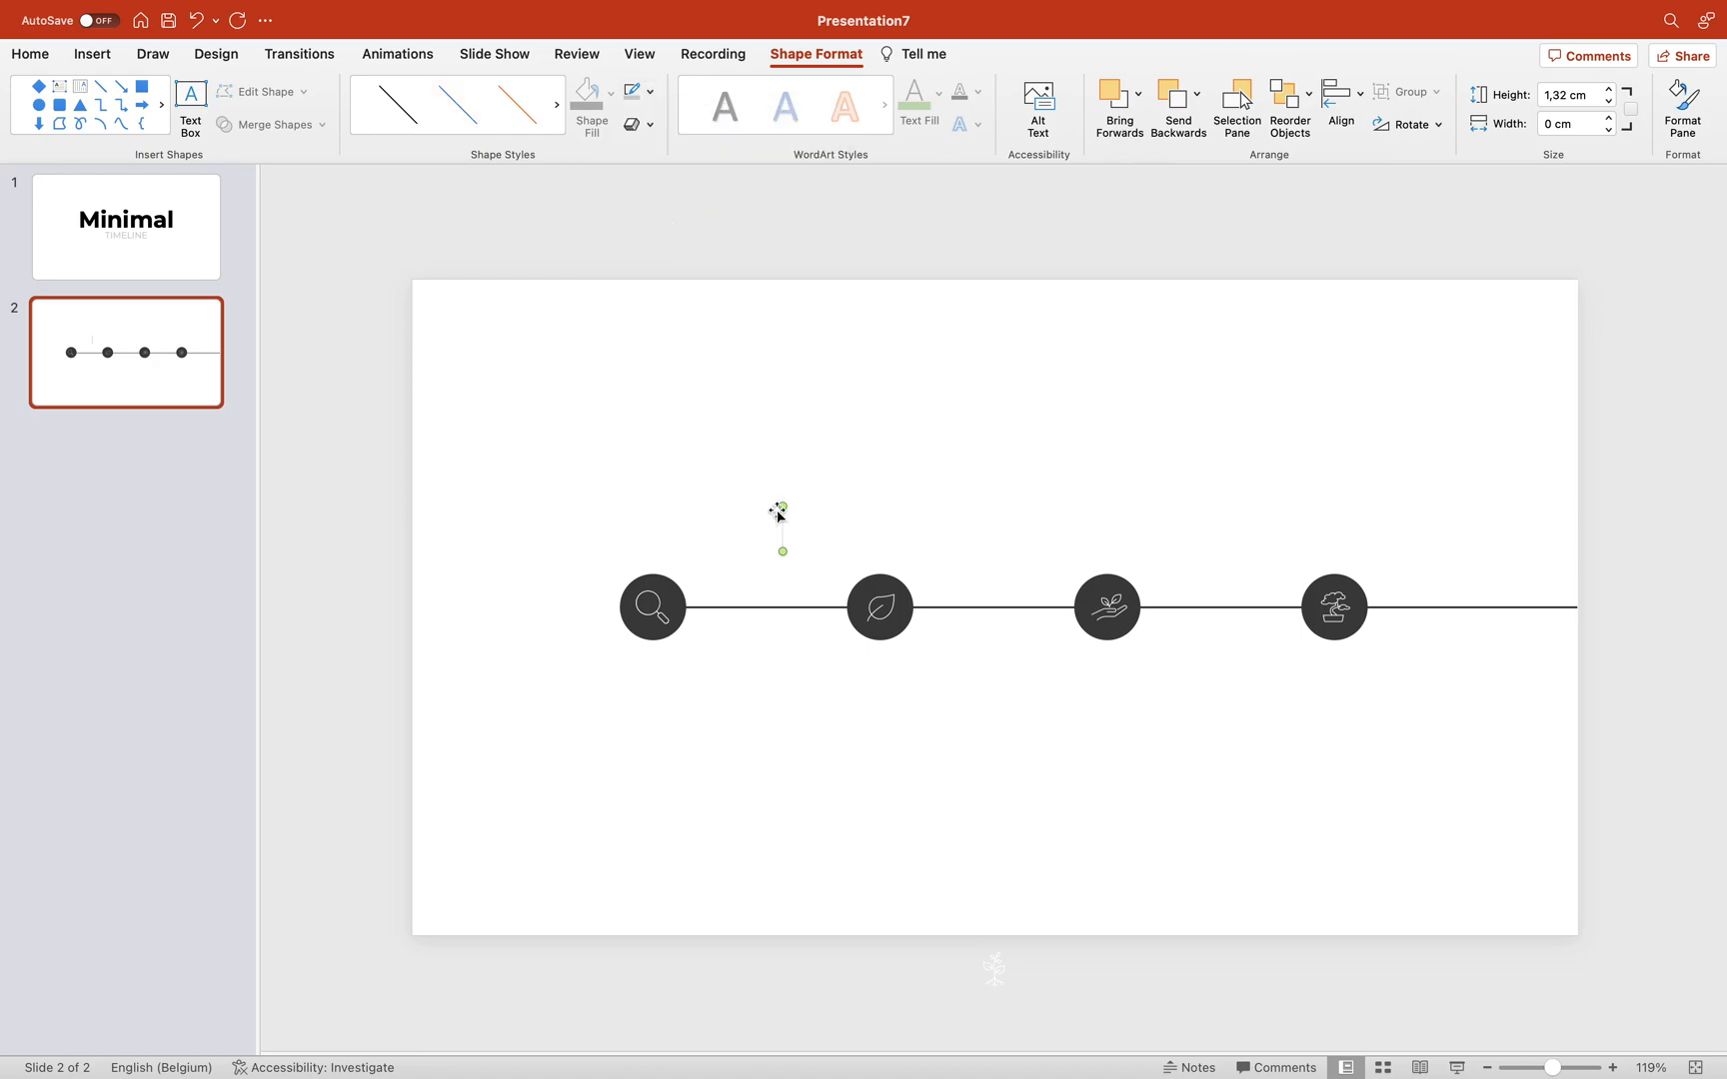
click(652, 90)
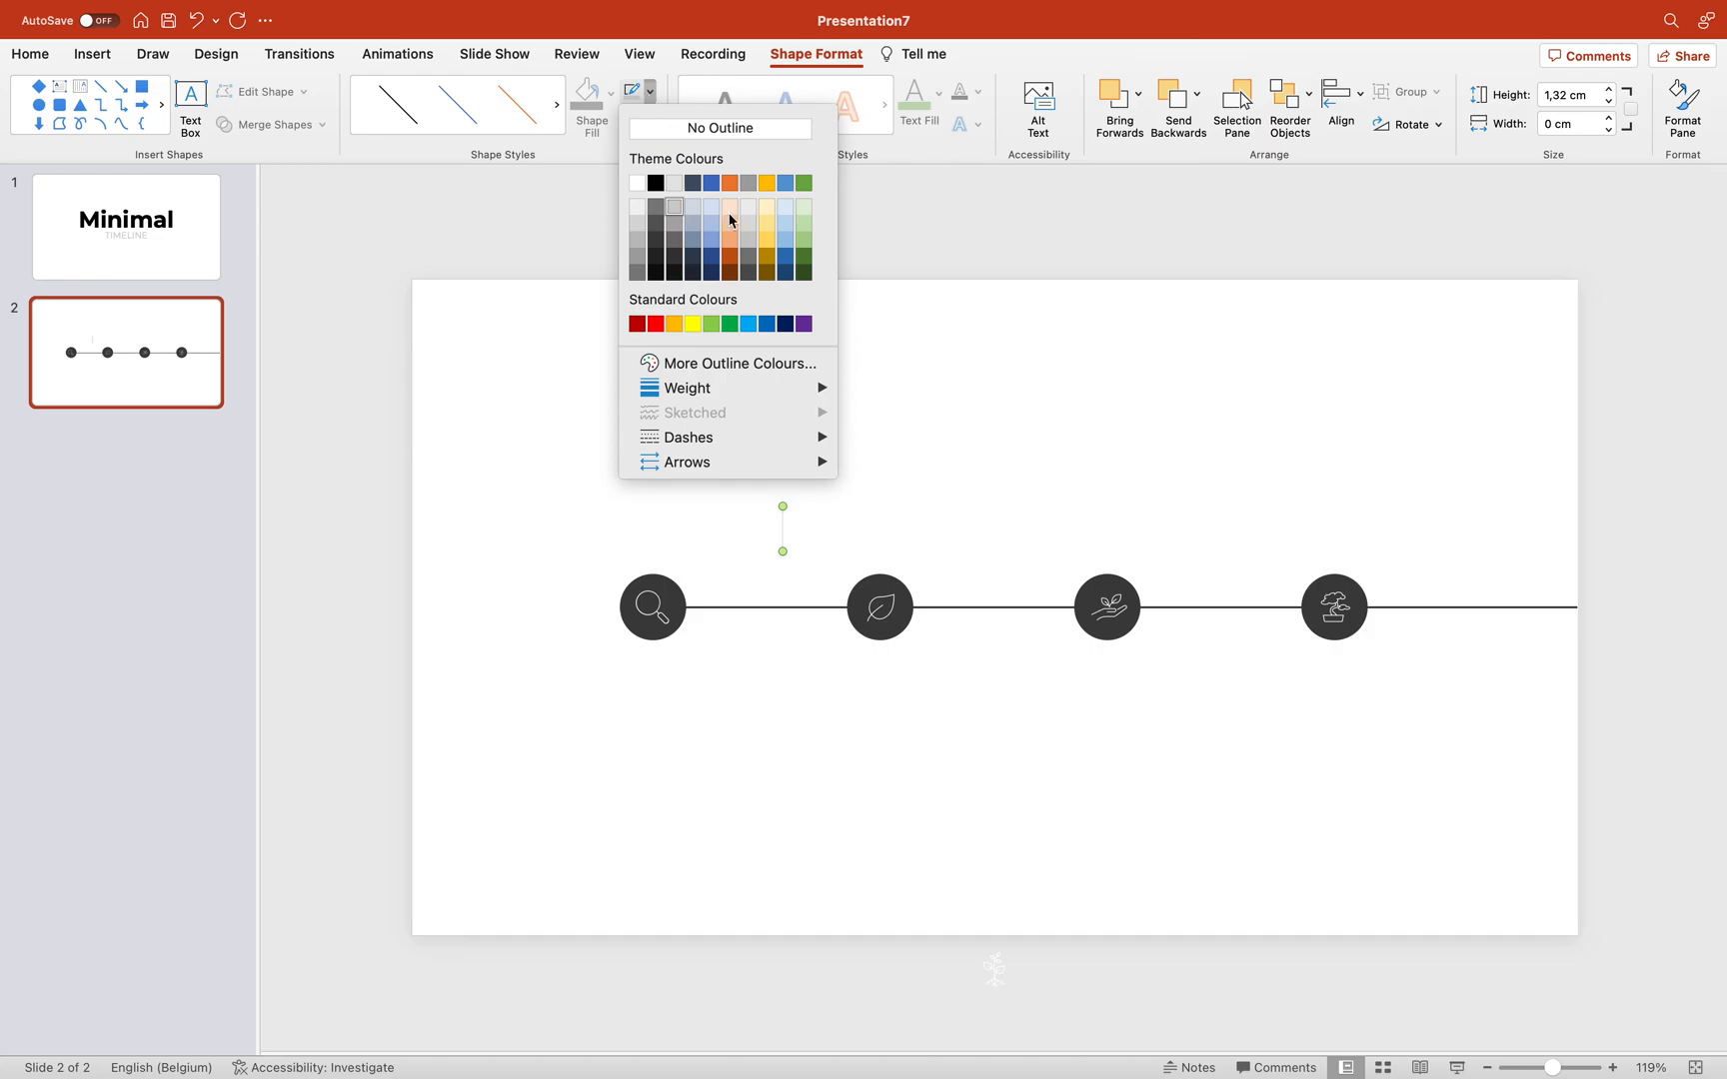
click(685, 388)
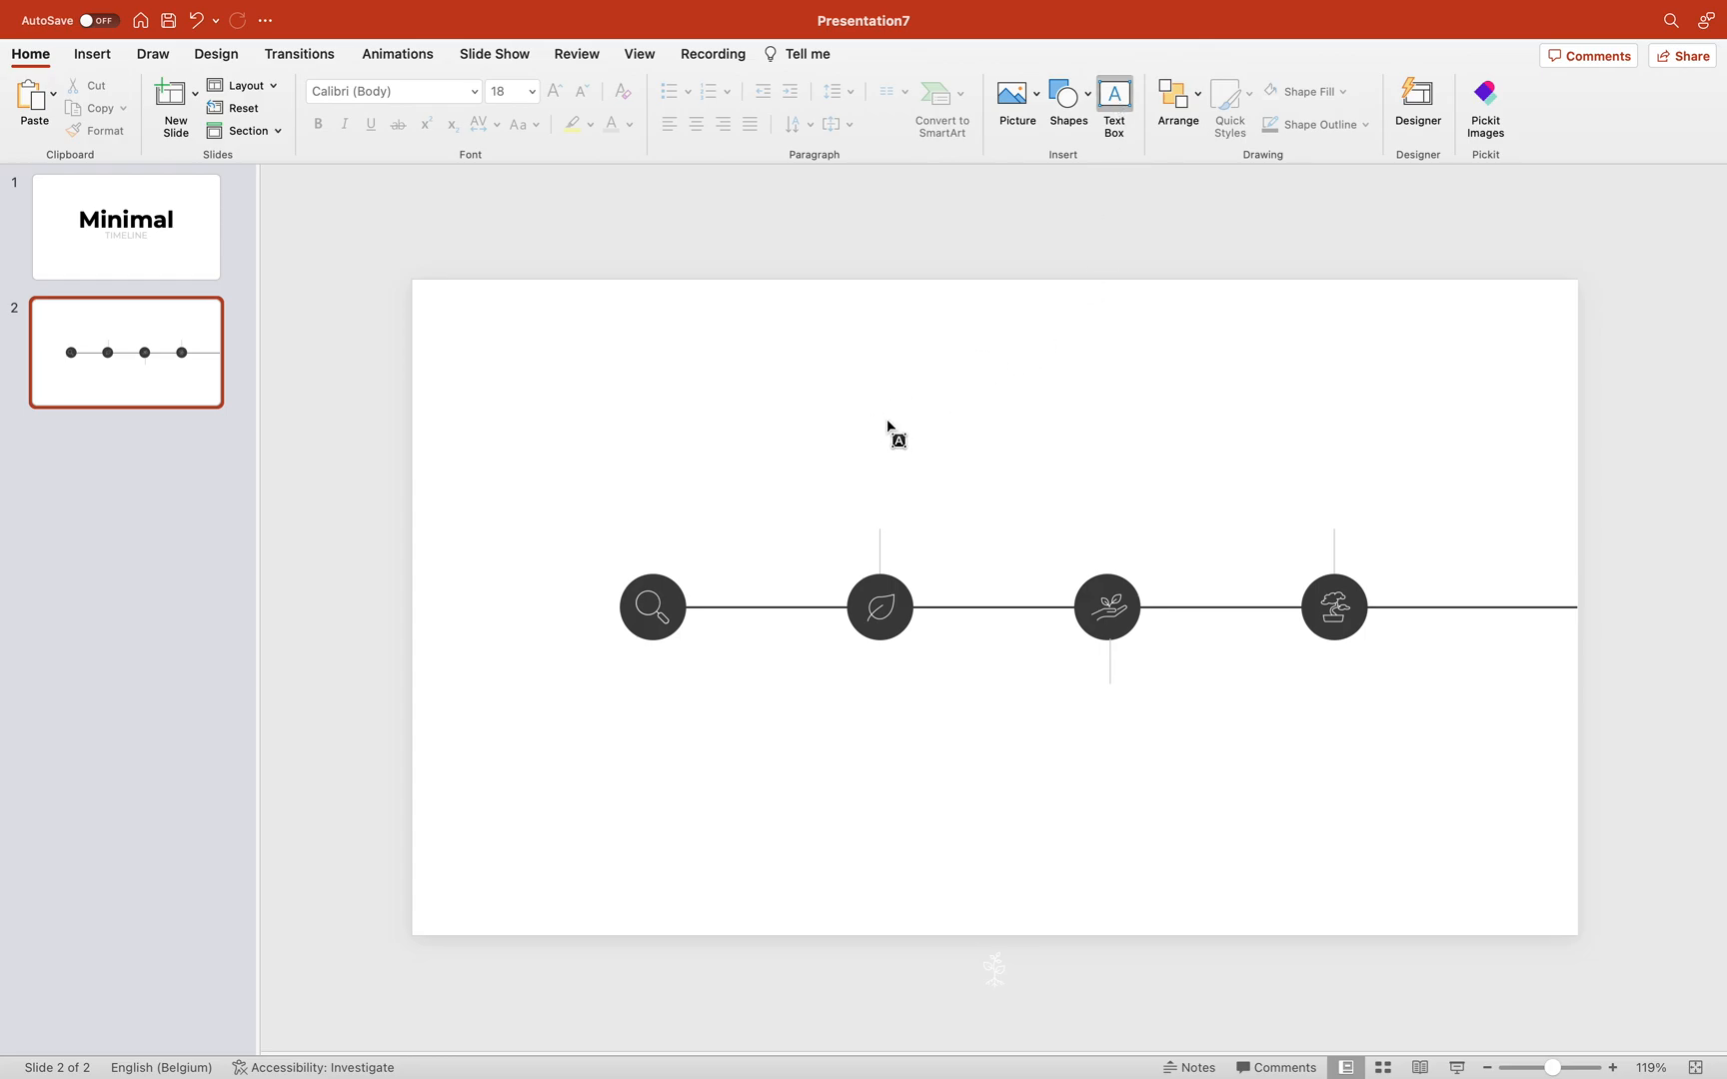
- Add a small uppercase 'LOREM IPSUM' heading text box above the second circle
drag(877, 421, 1073, 455)
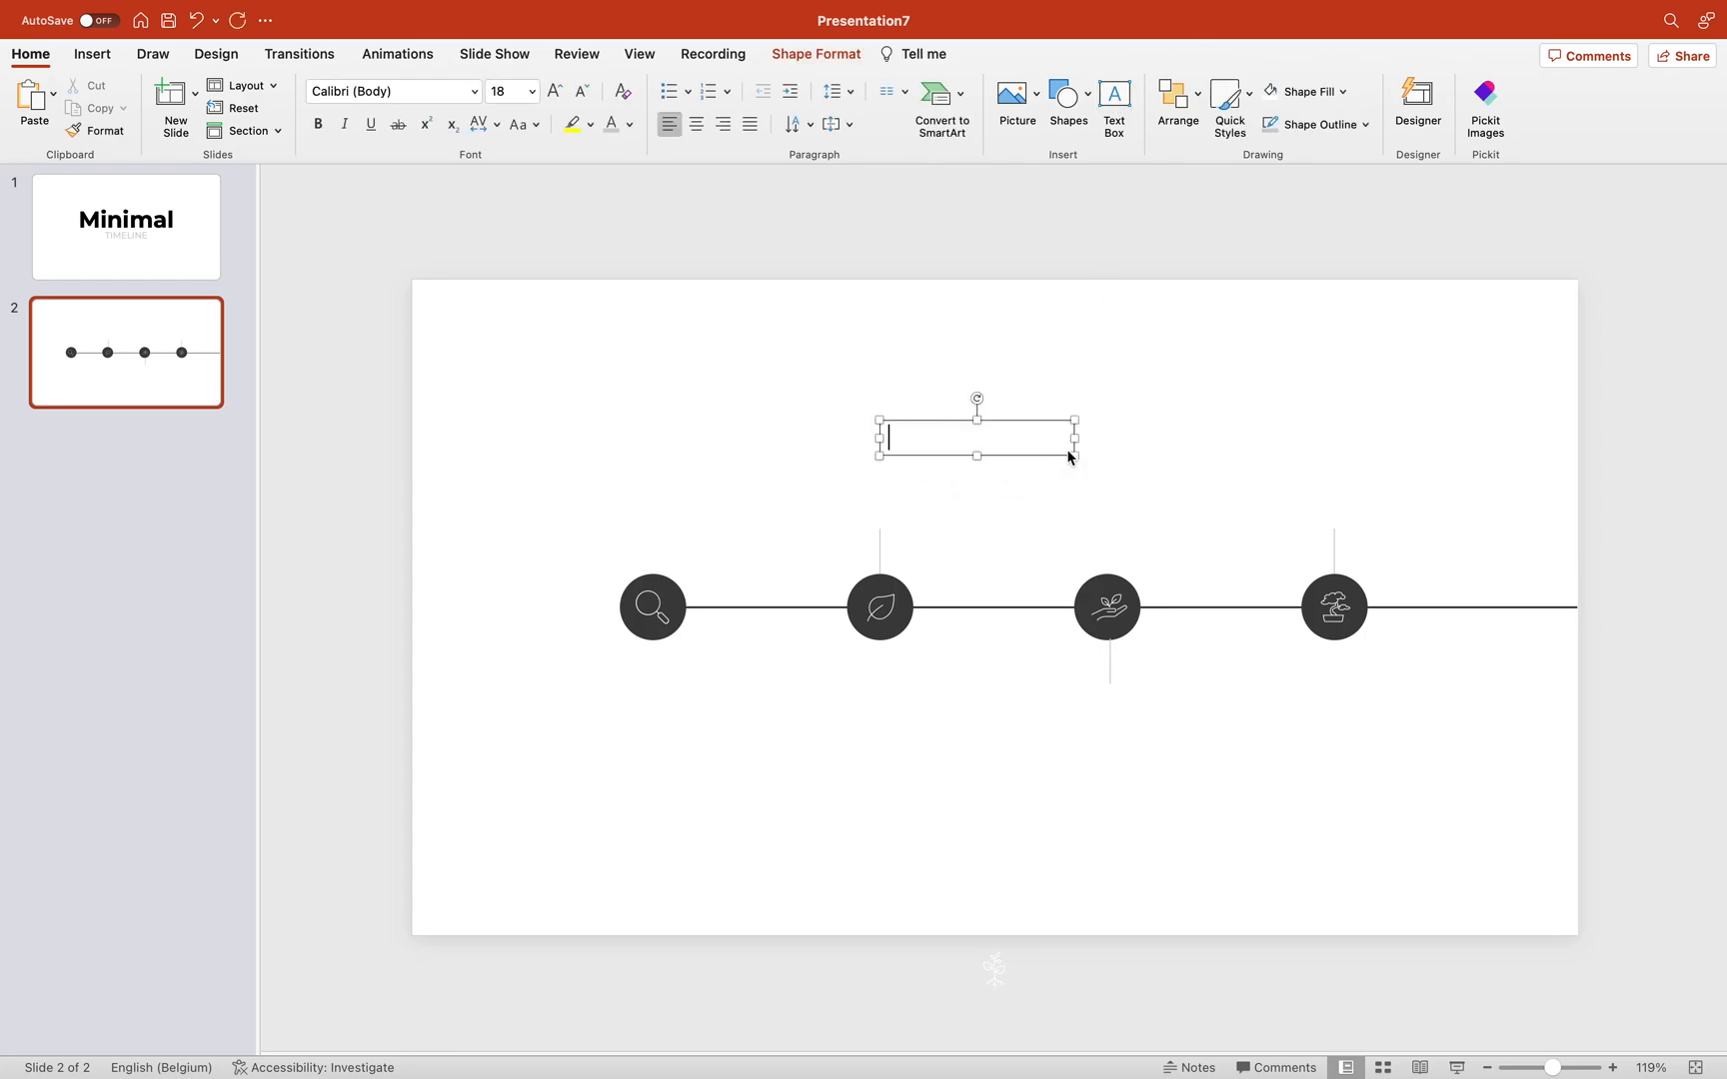
click(473, 91)
text(Lorem ipsum)
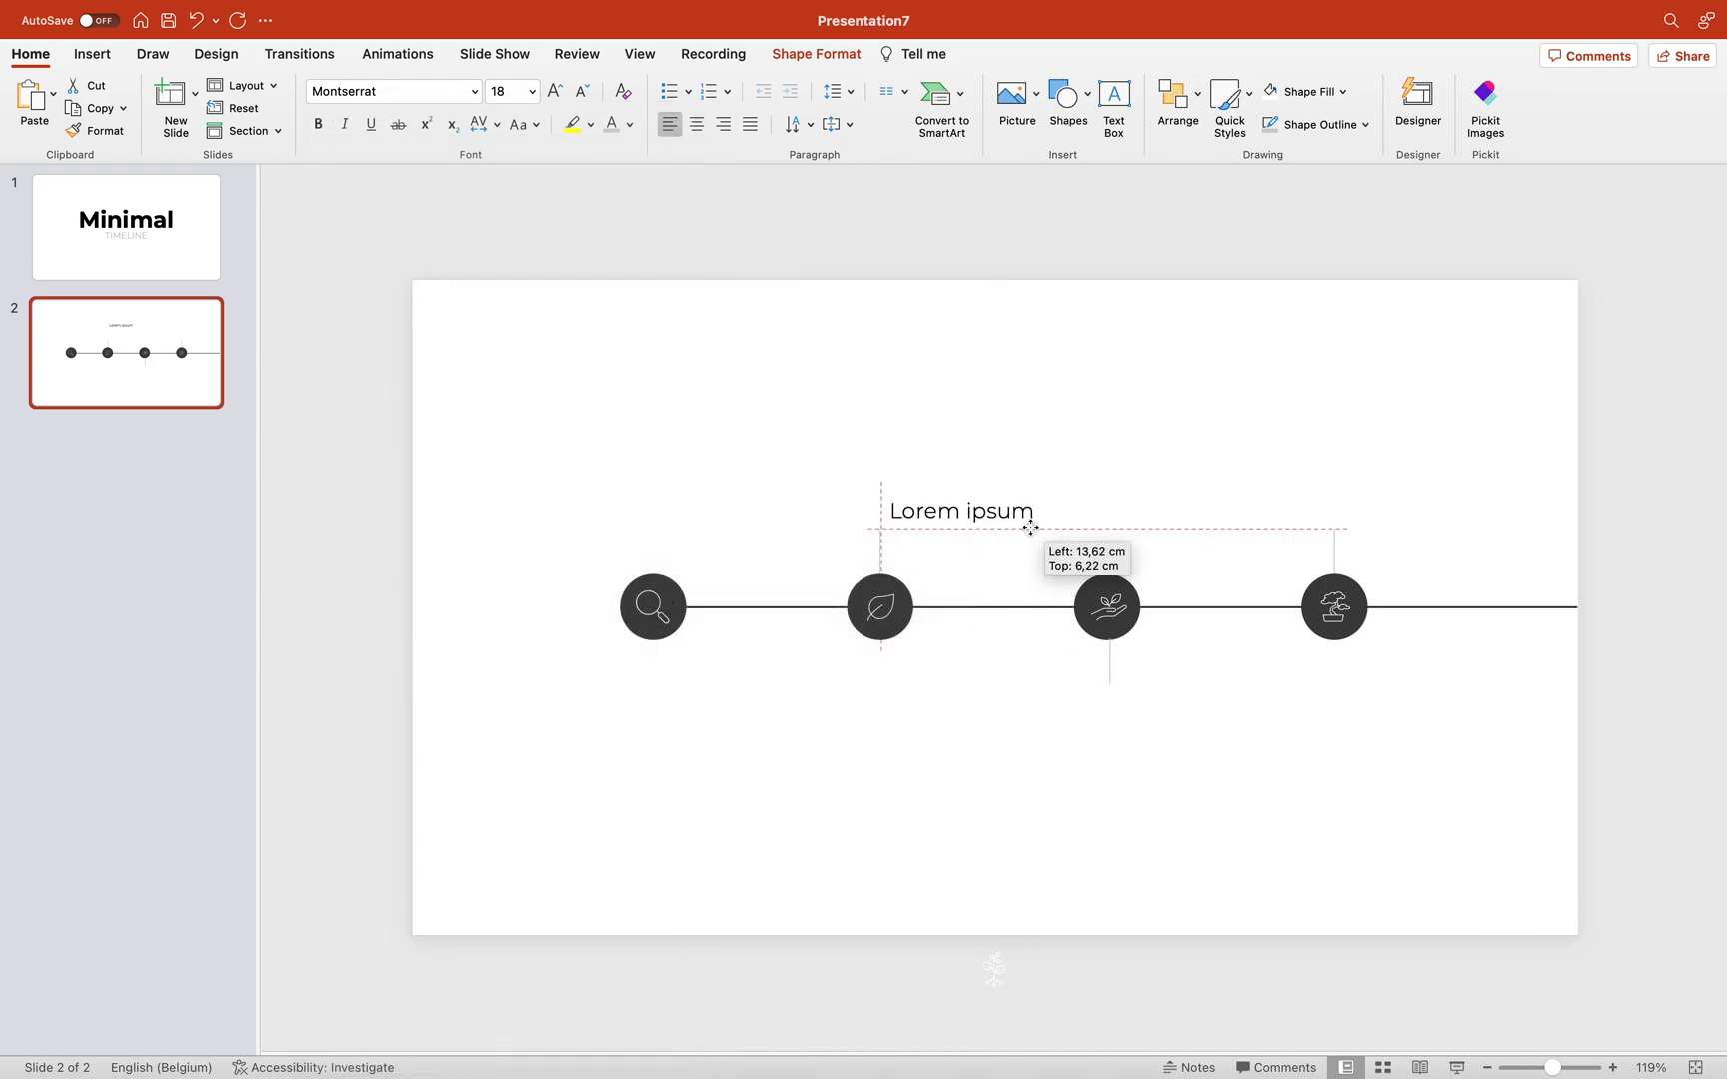
click(580, 92)
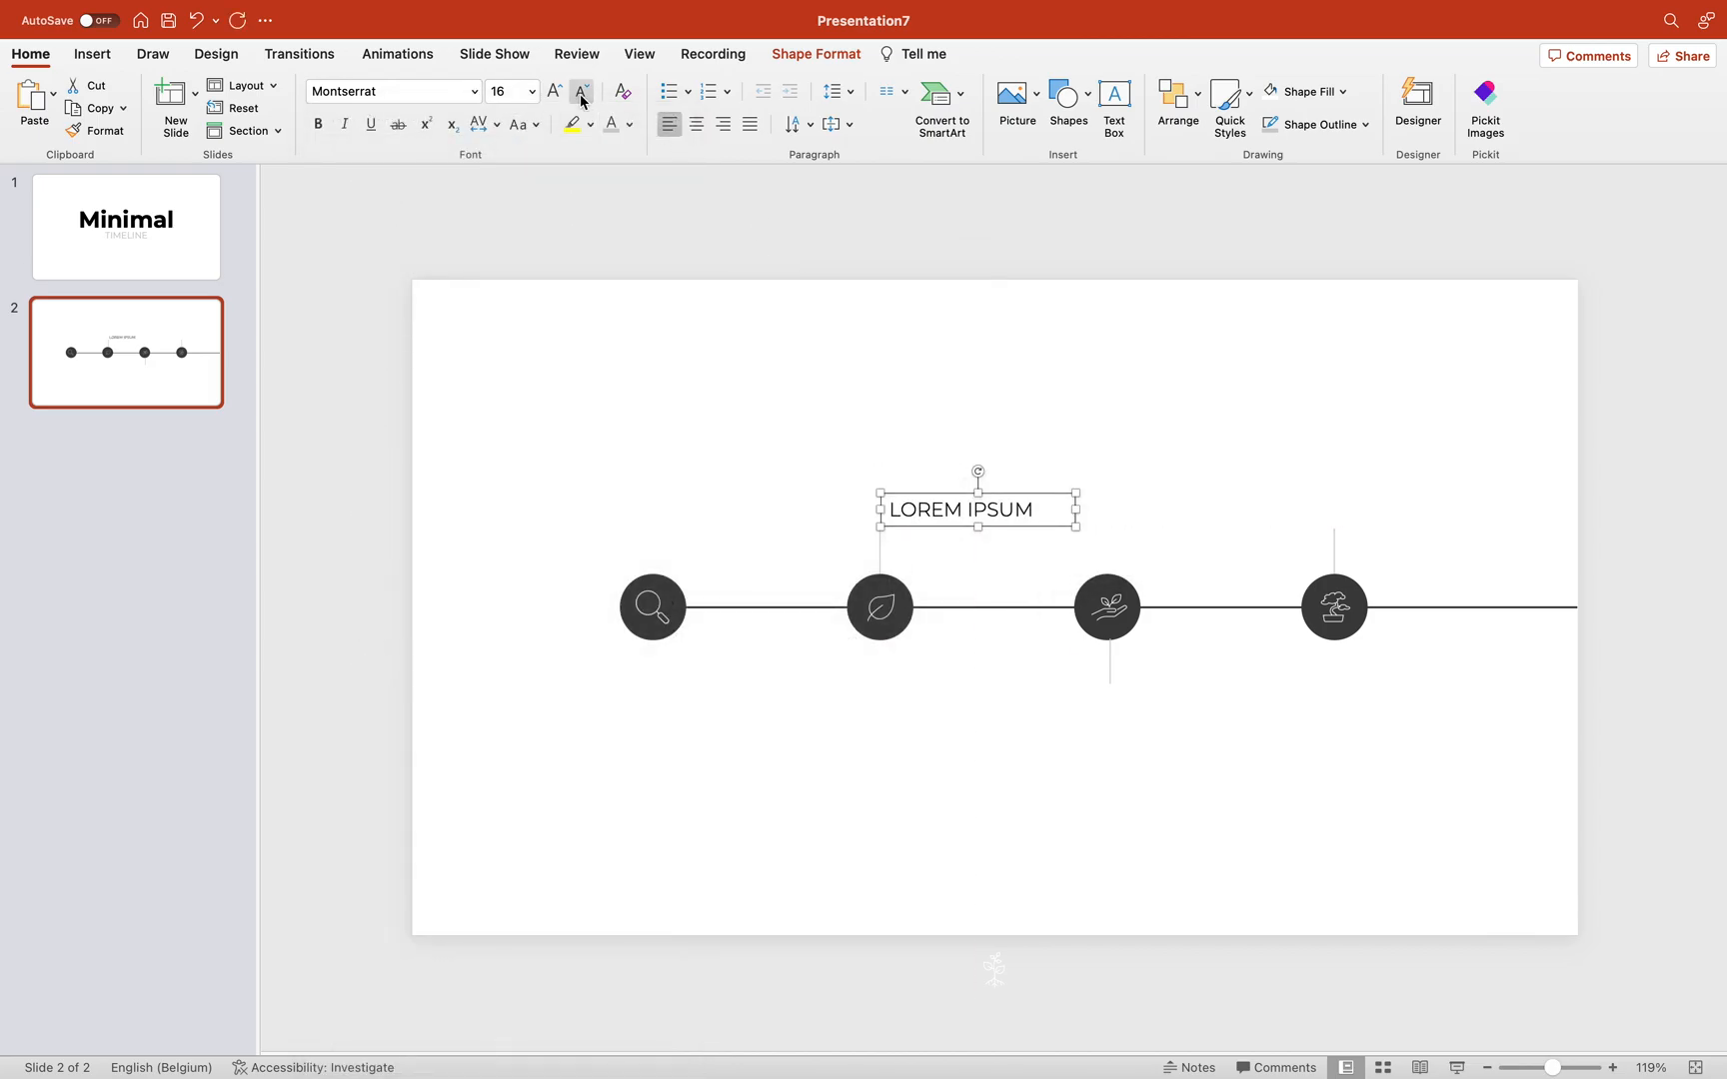
click(580, 92)
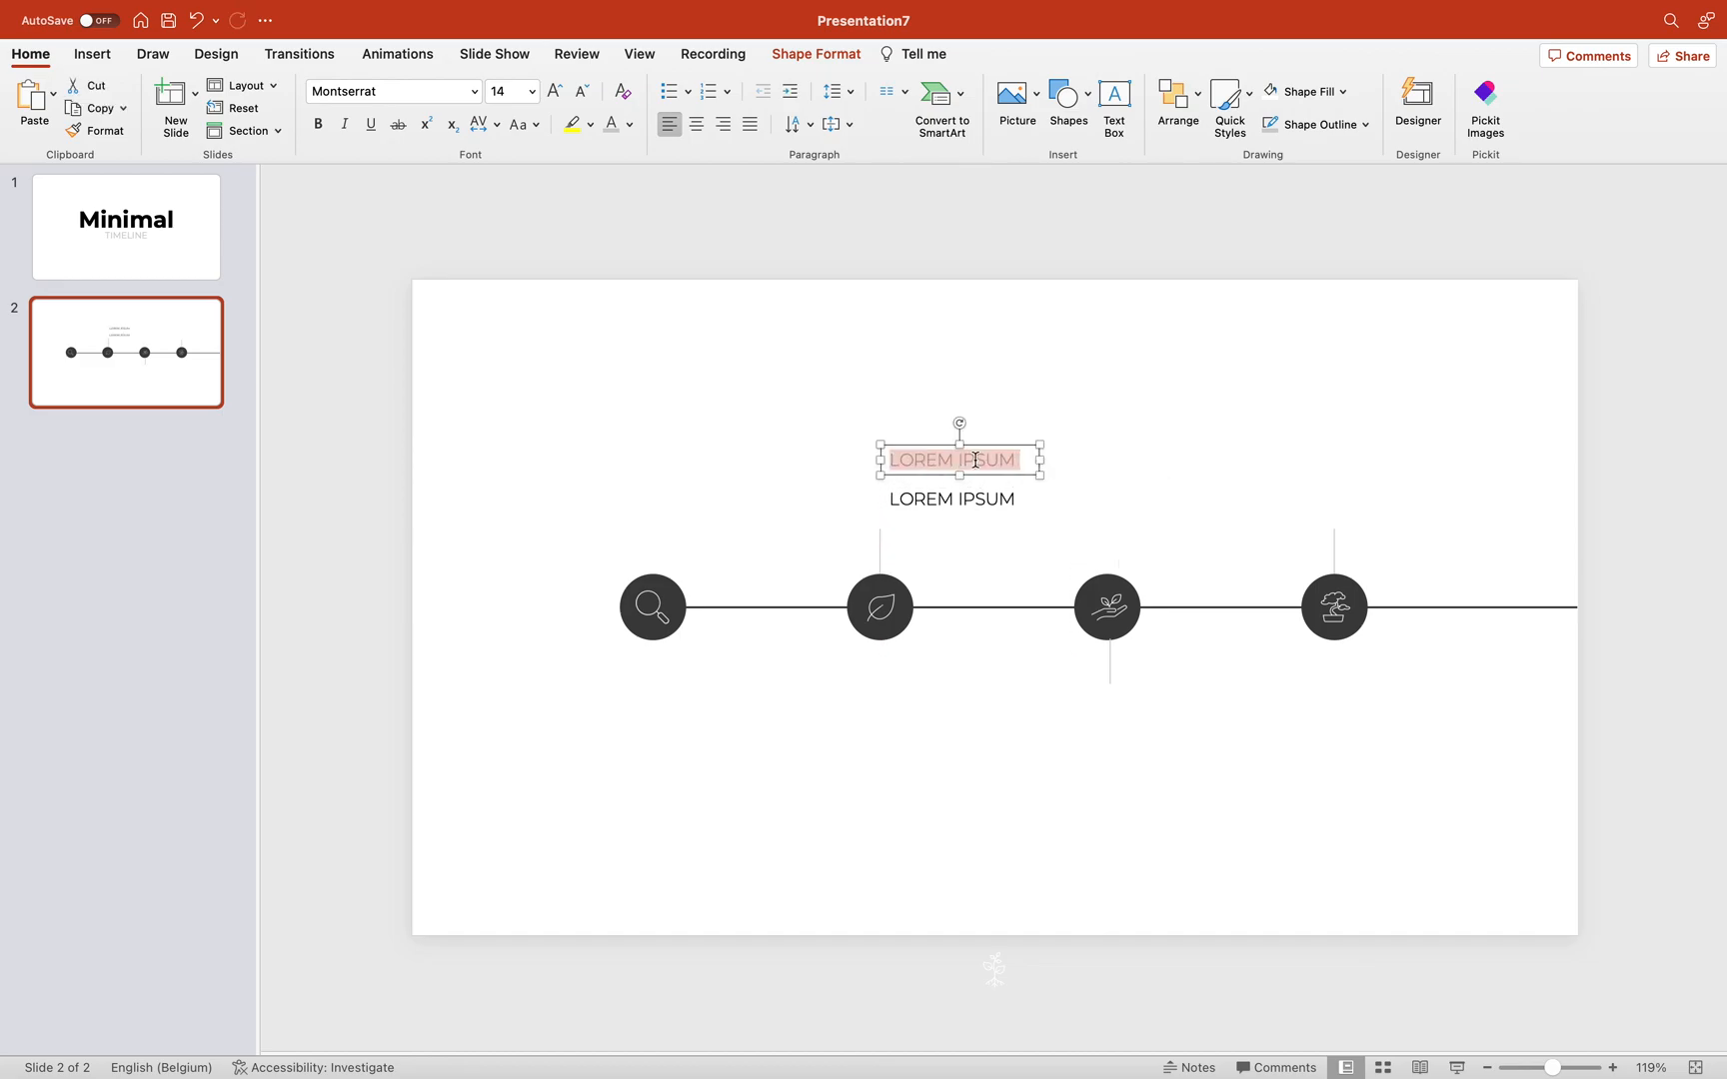
- Add a bold '2017' year label and short body text to the block
text(2017)
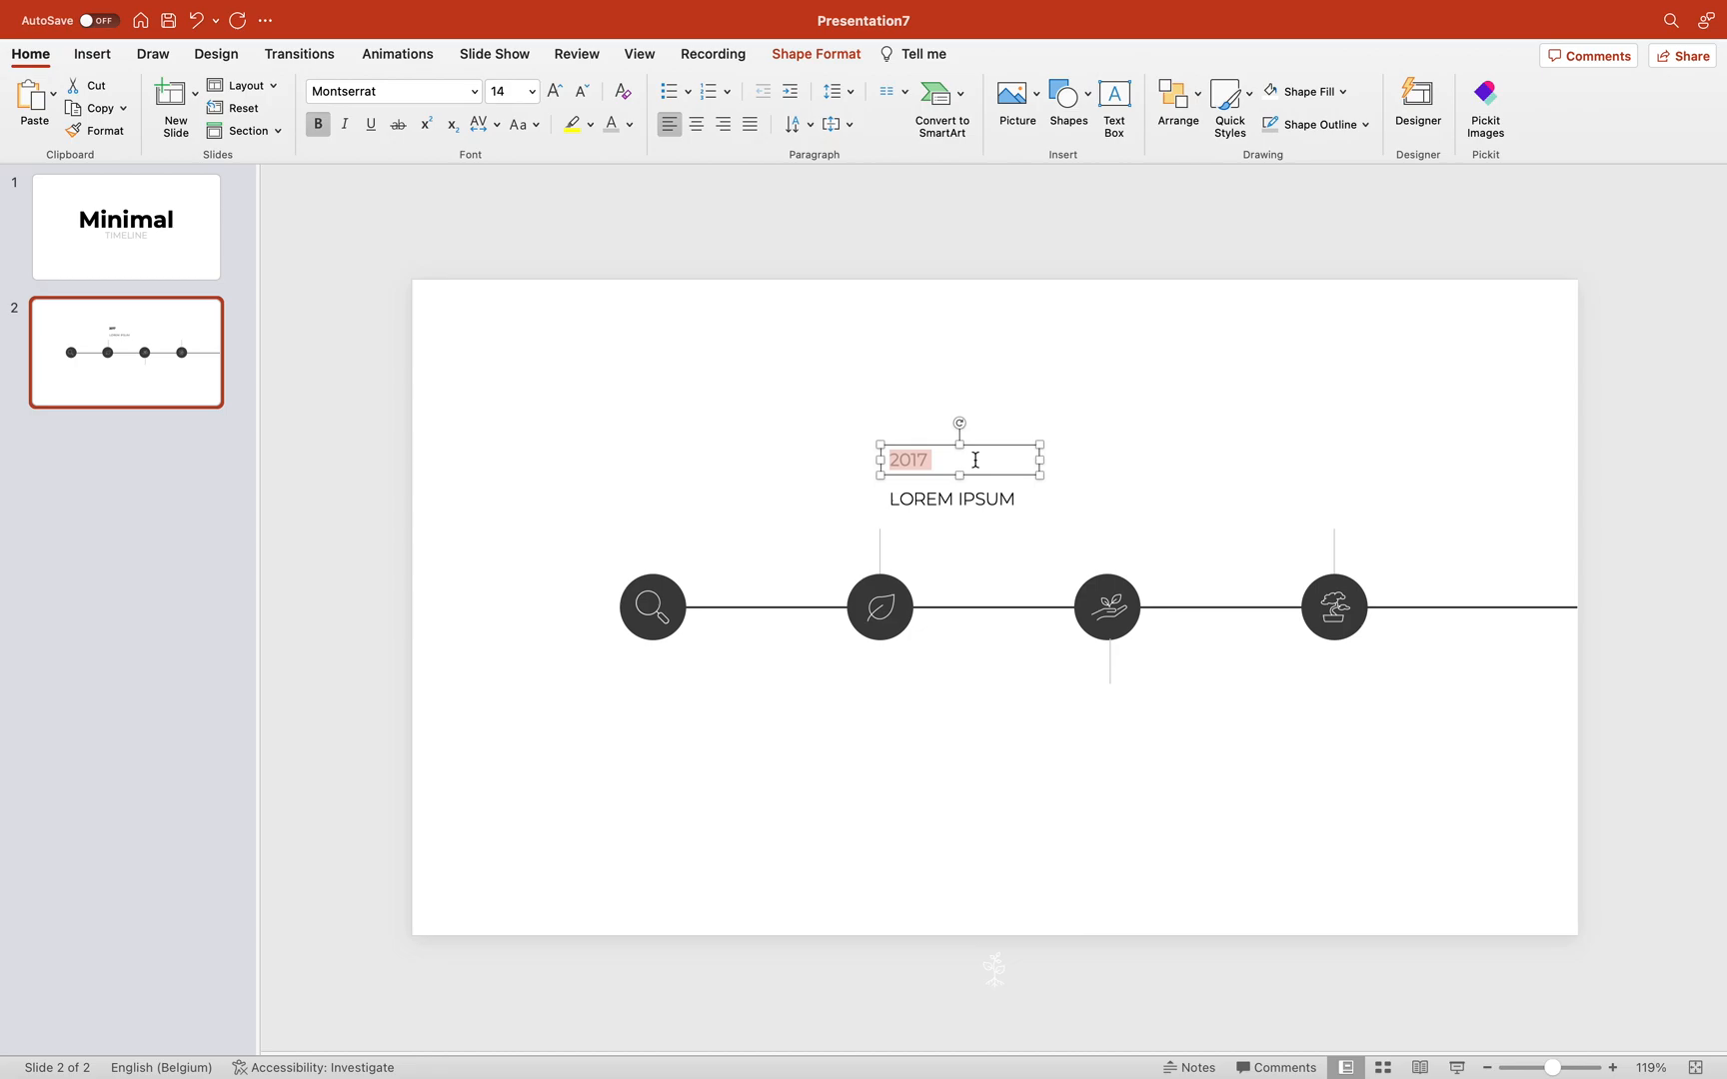
click(476, 90)
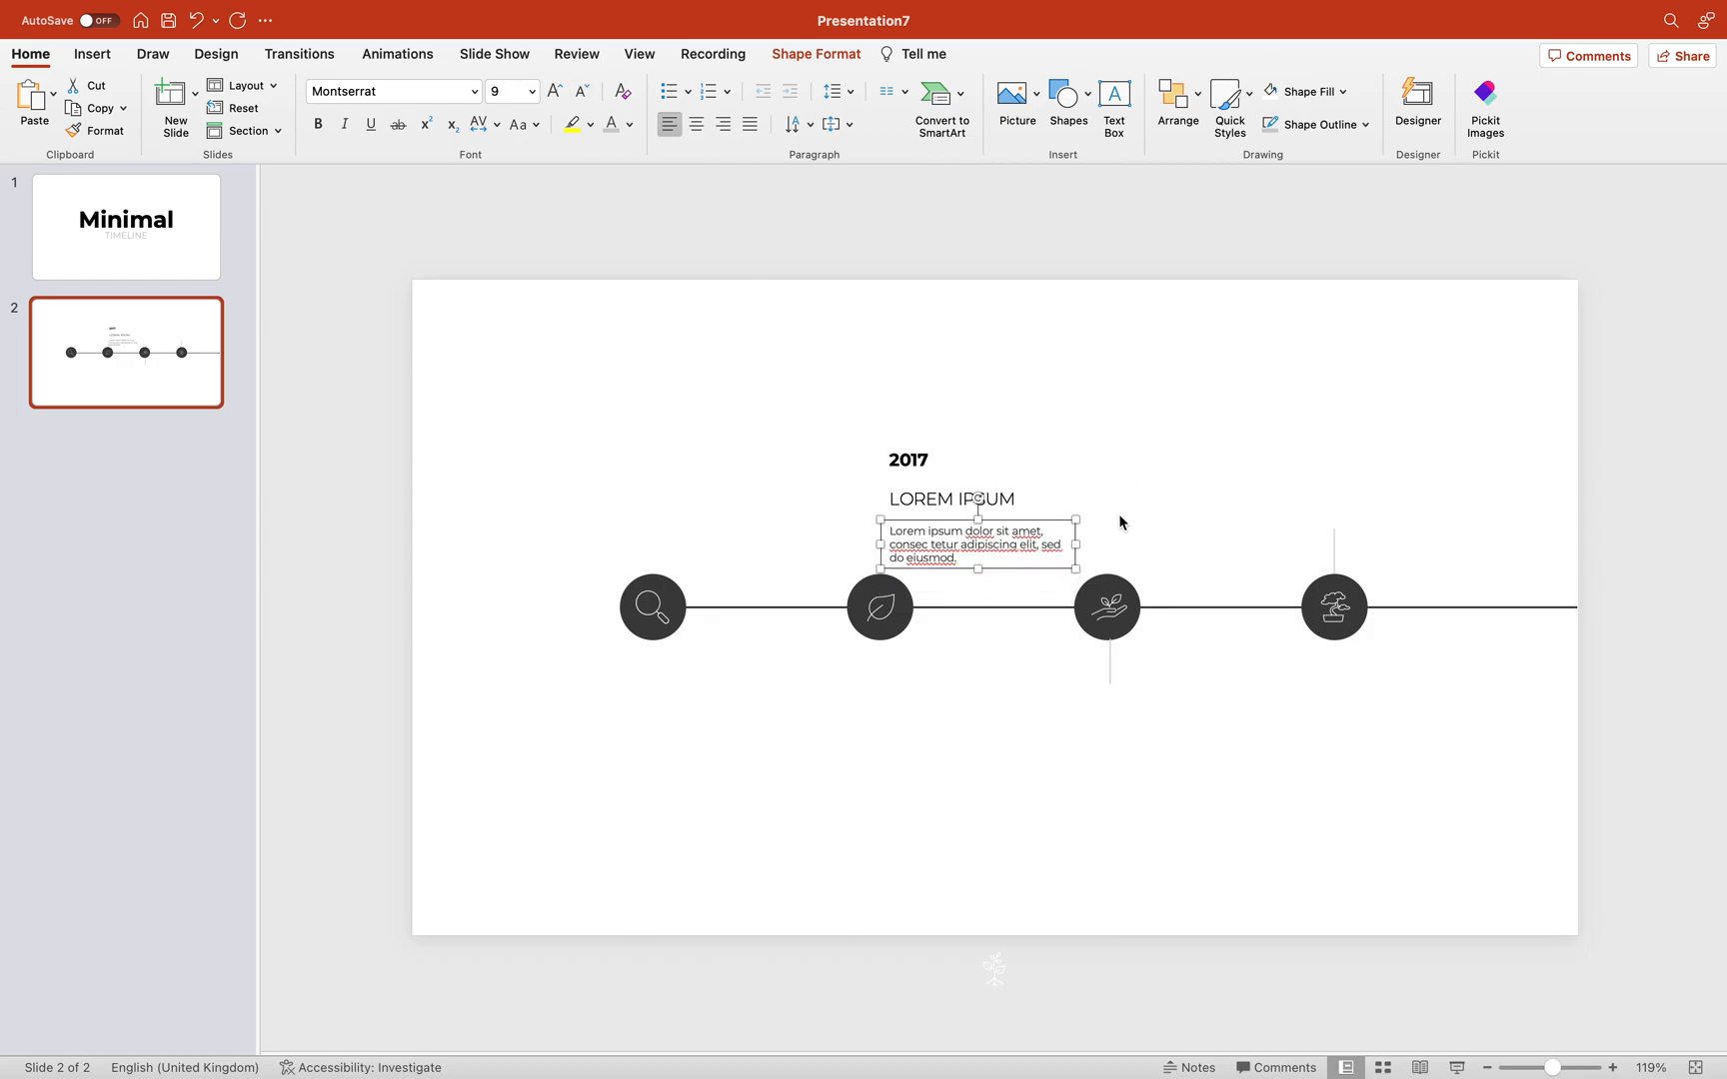
click(1005, 644)
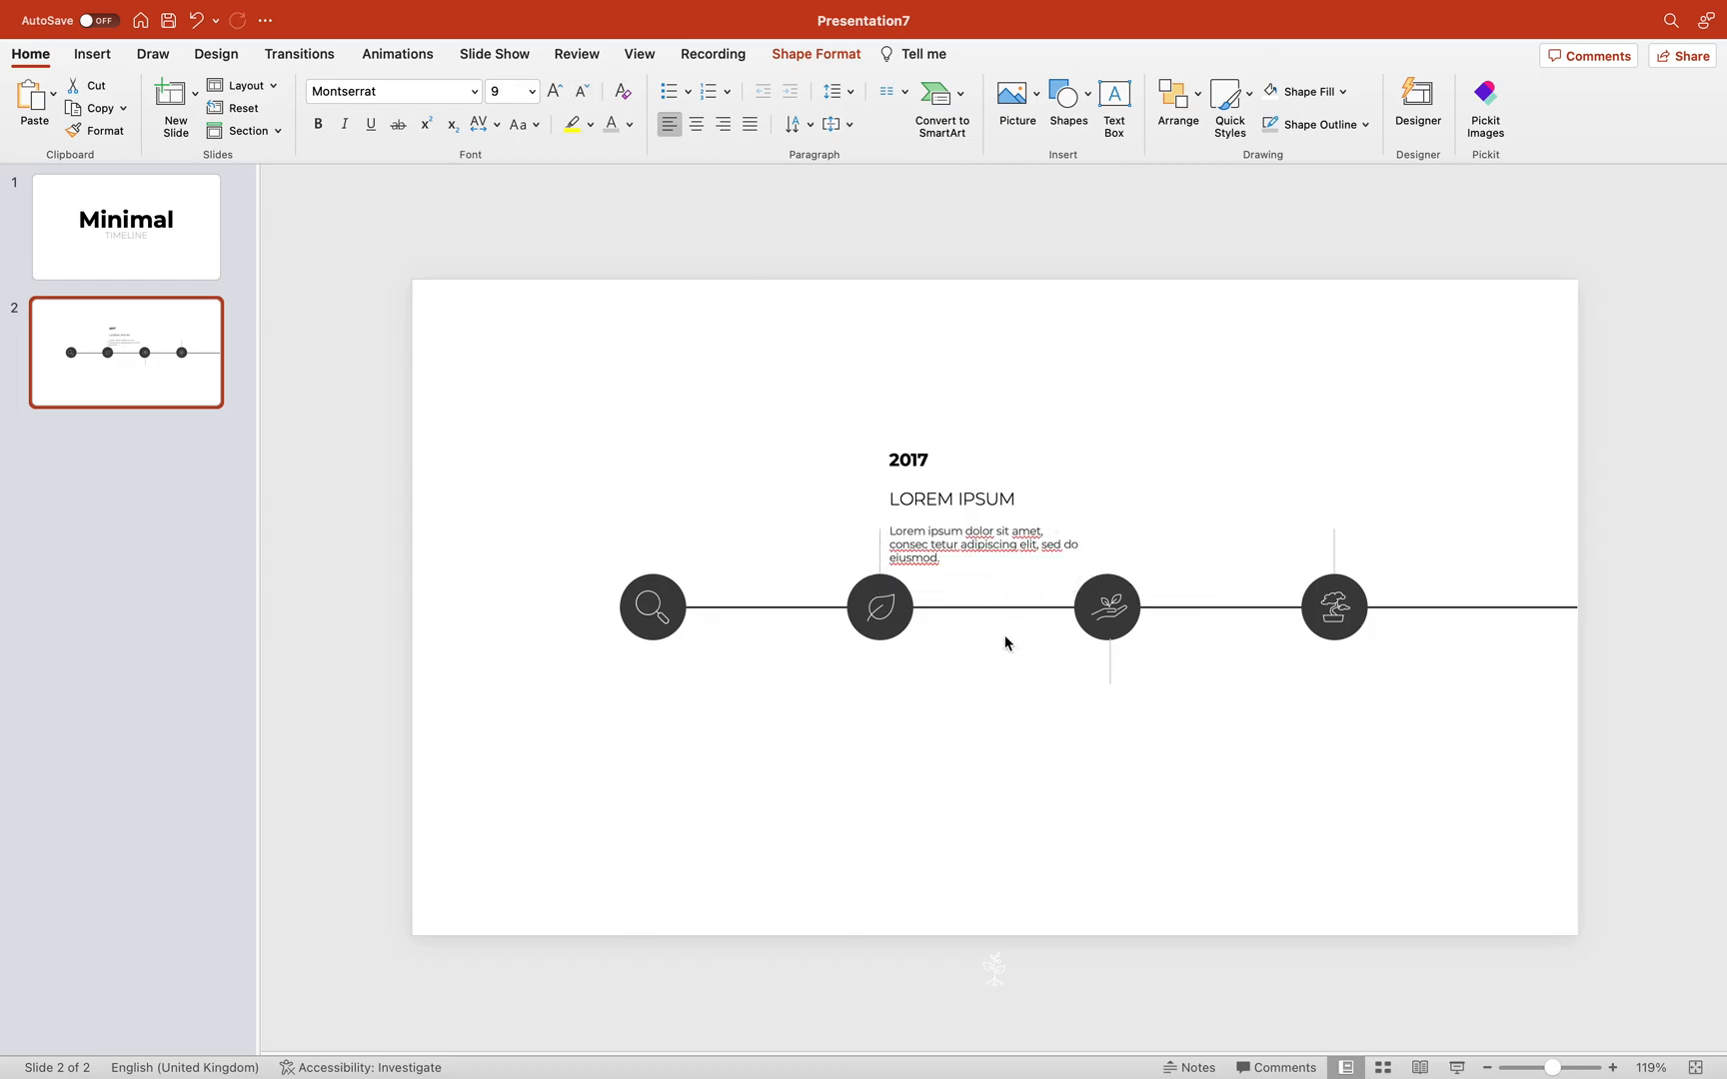
click(908, 459)
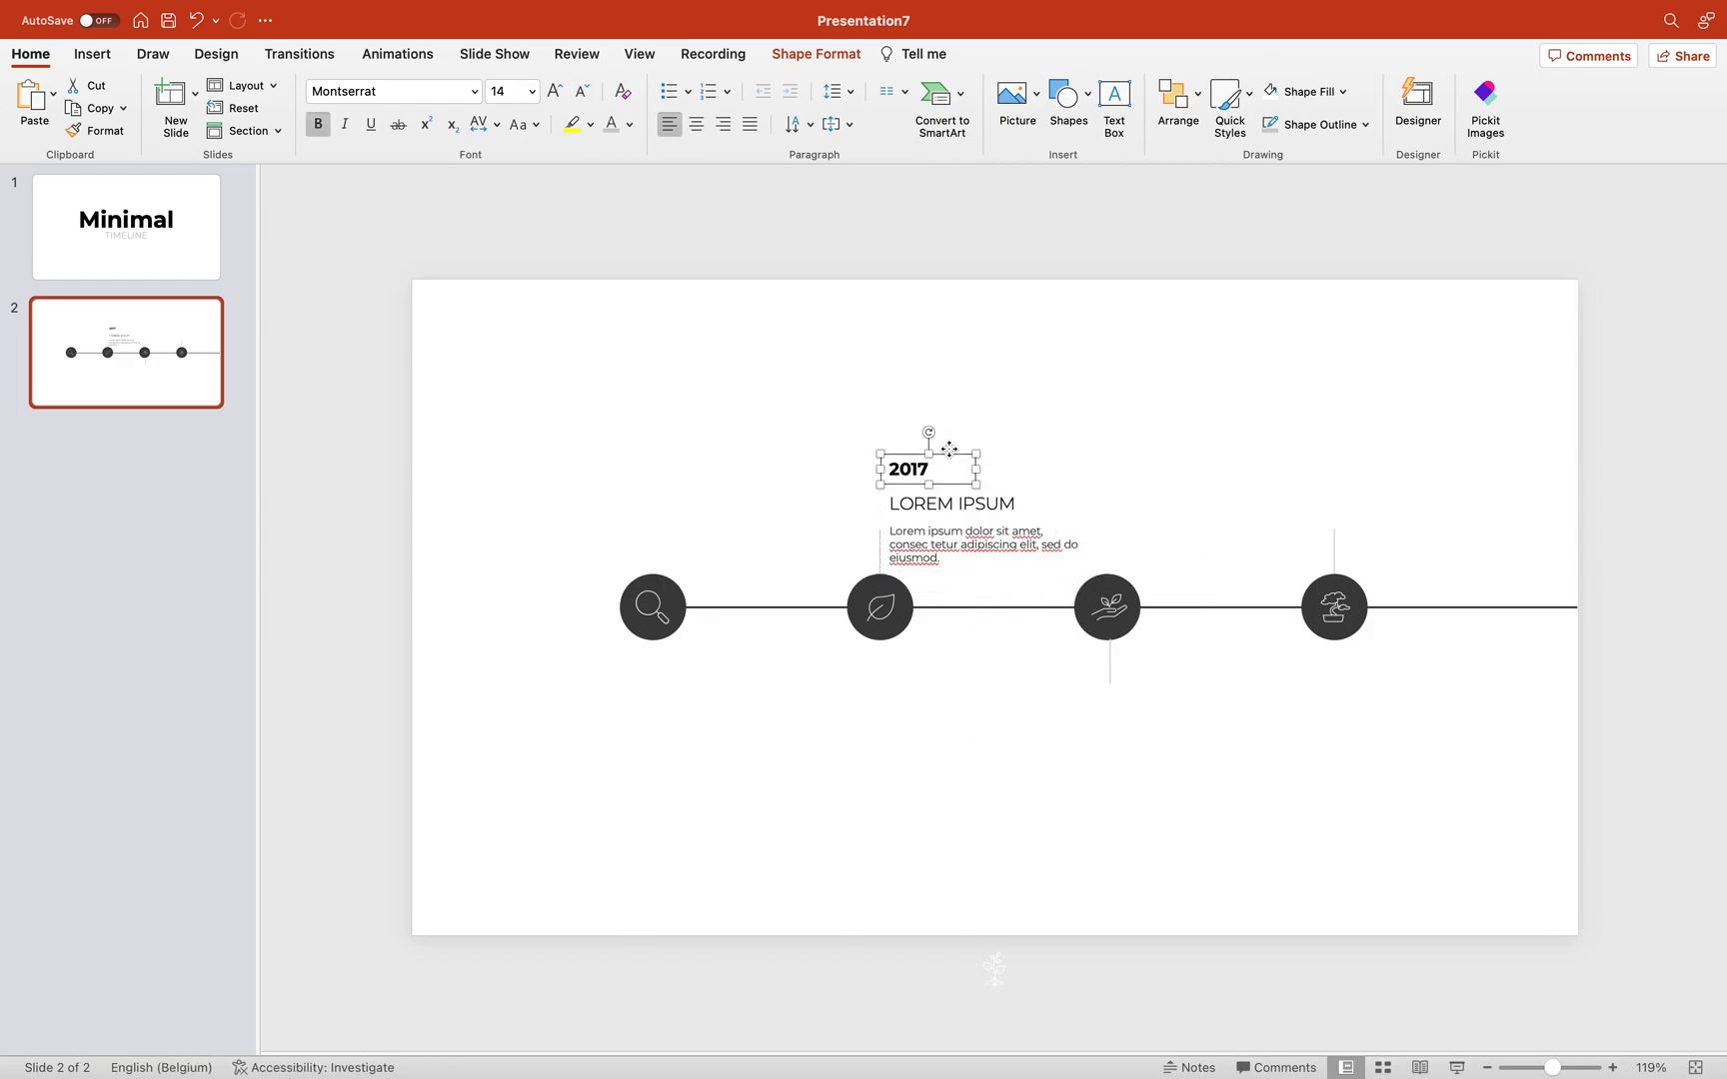
- Copy the text block below the third circle and extend its connector line
drag(929, 468, 929, 455)
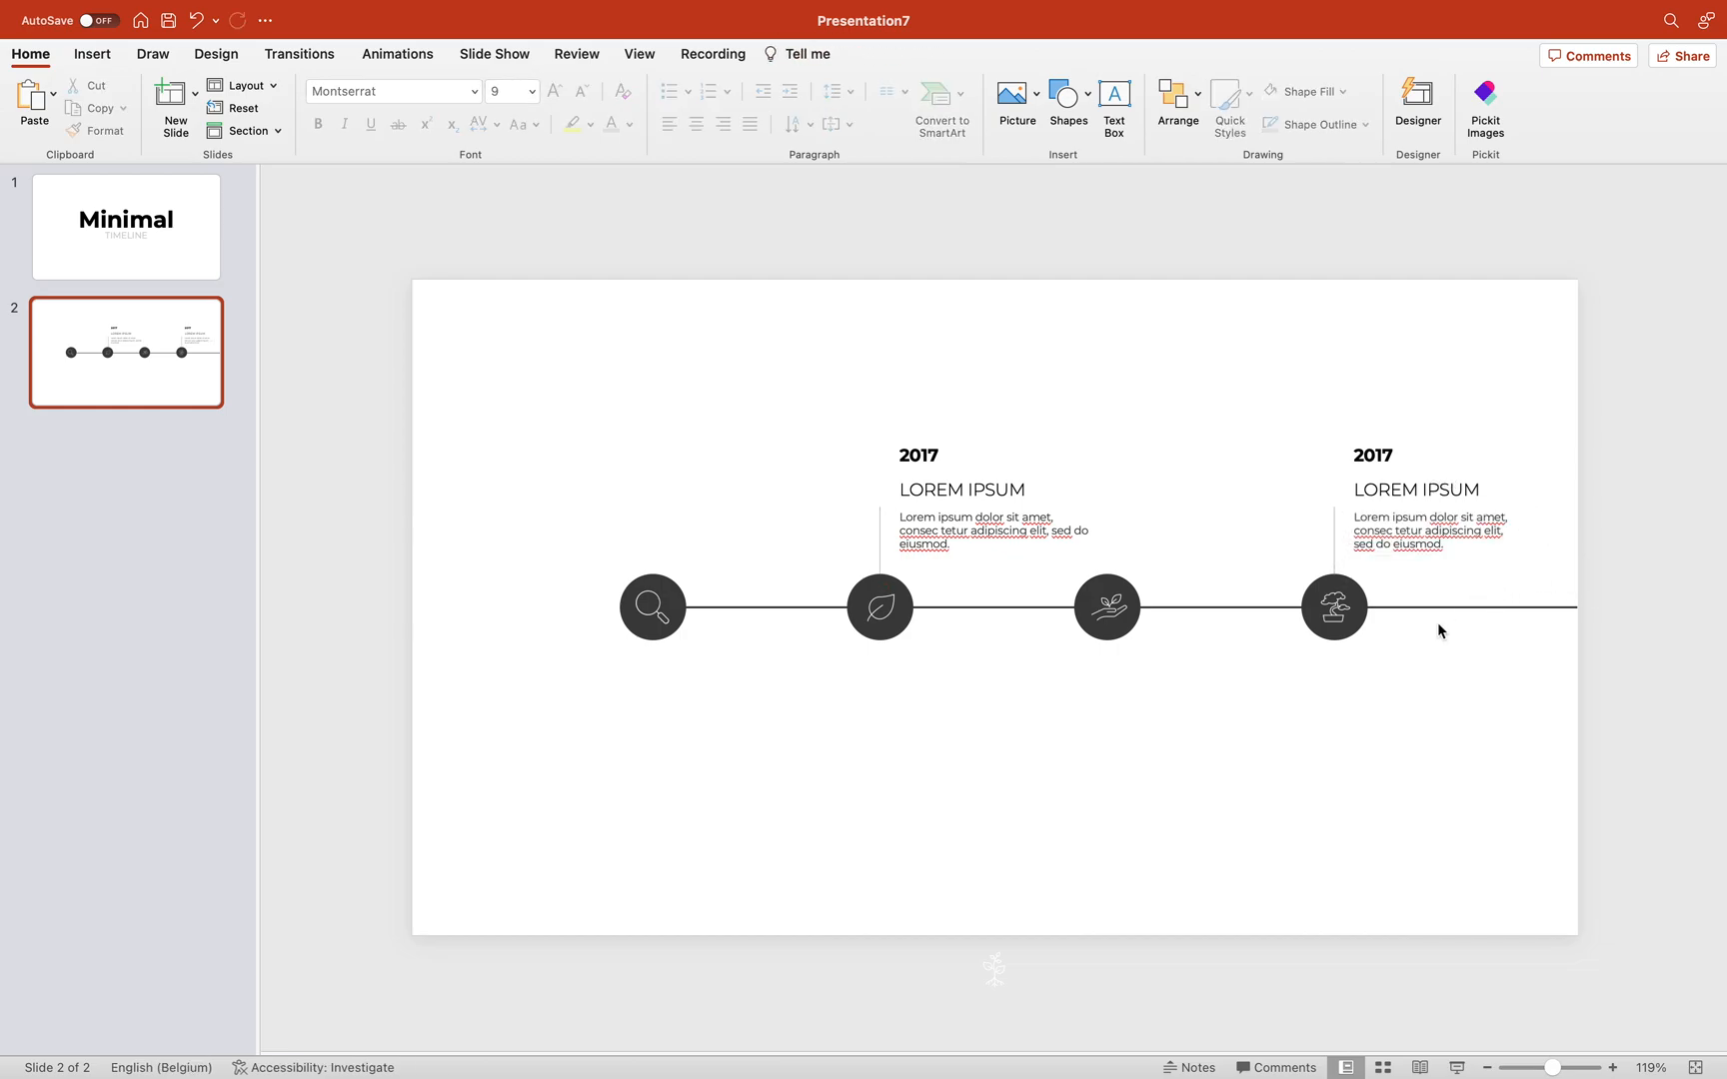
click(1417, 517)
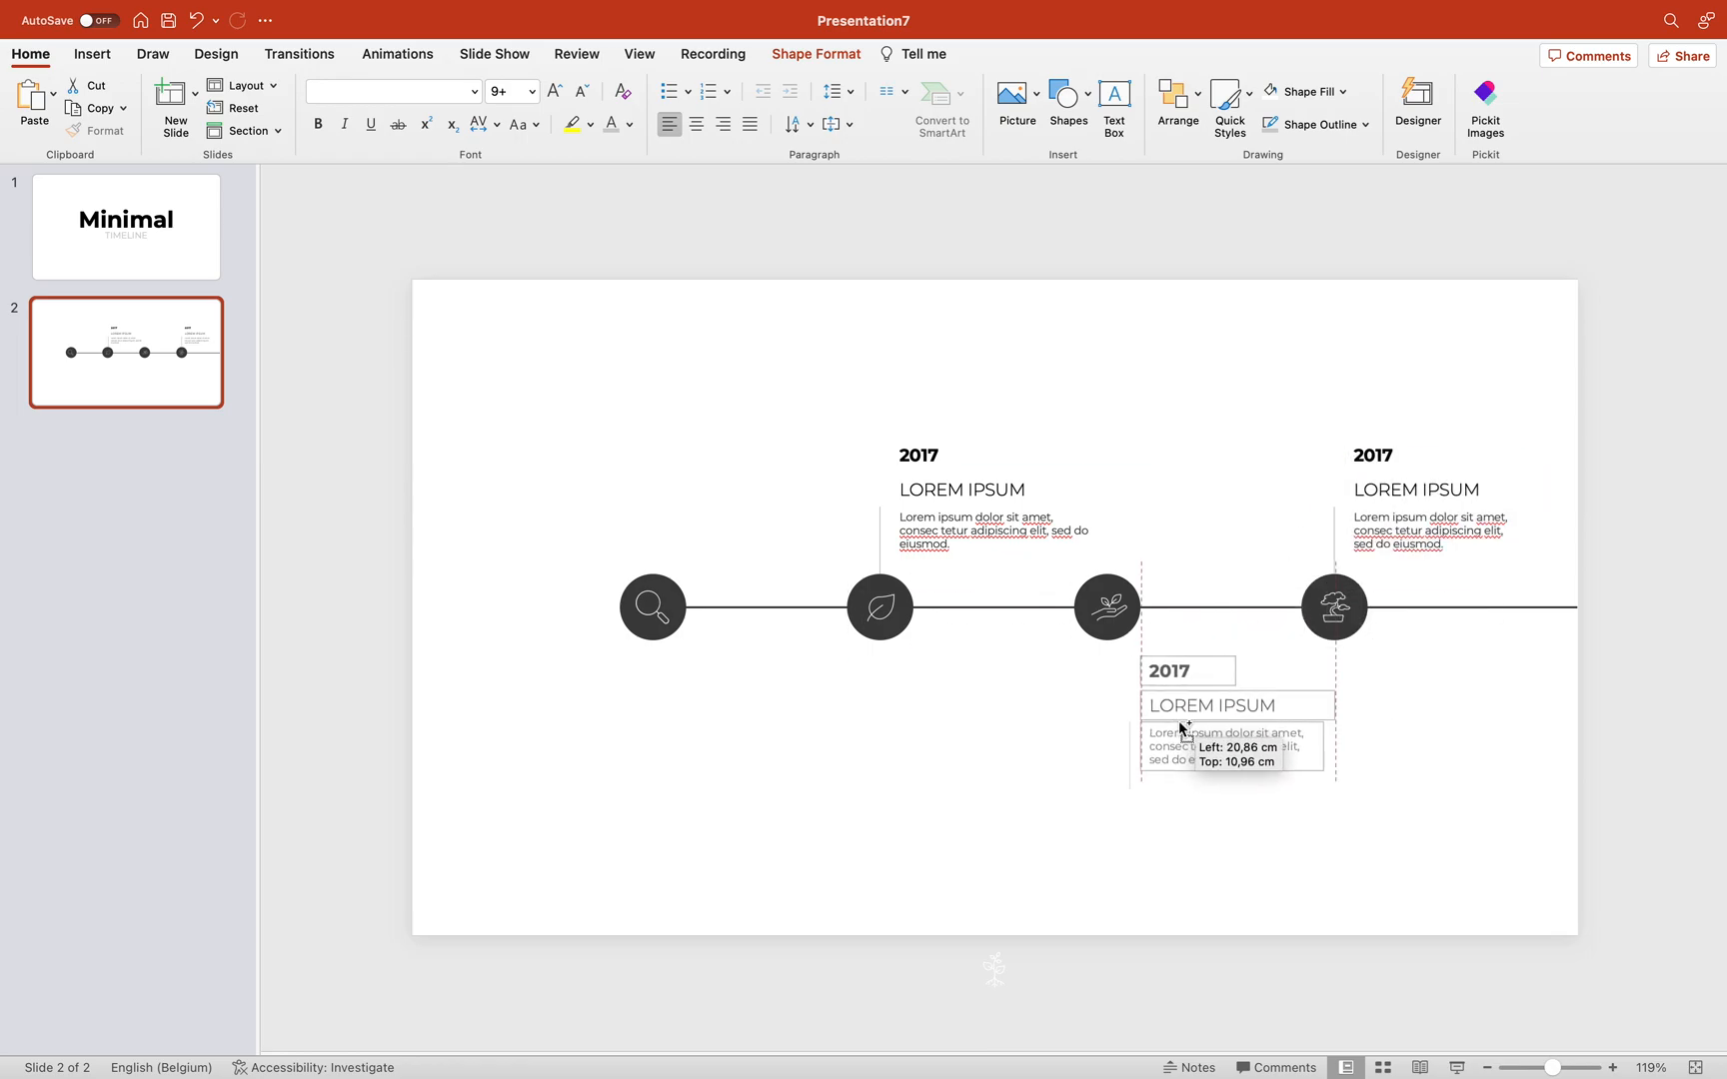
drag(1183, 727, 1145, 715)
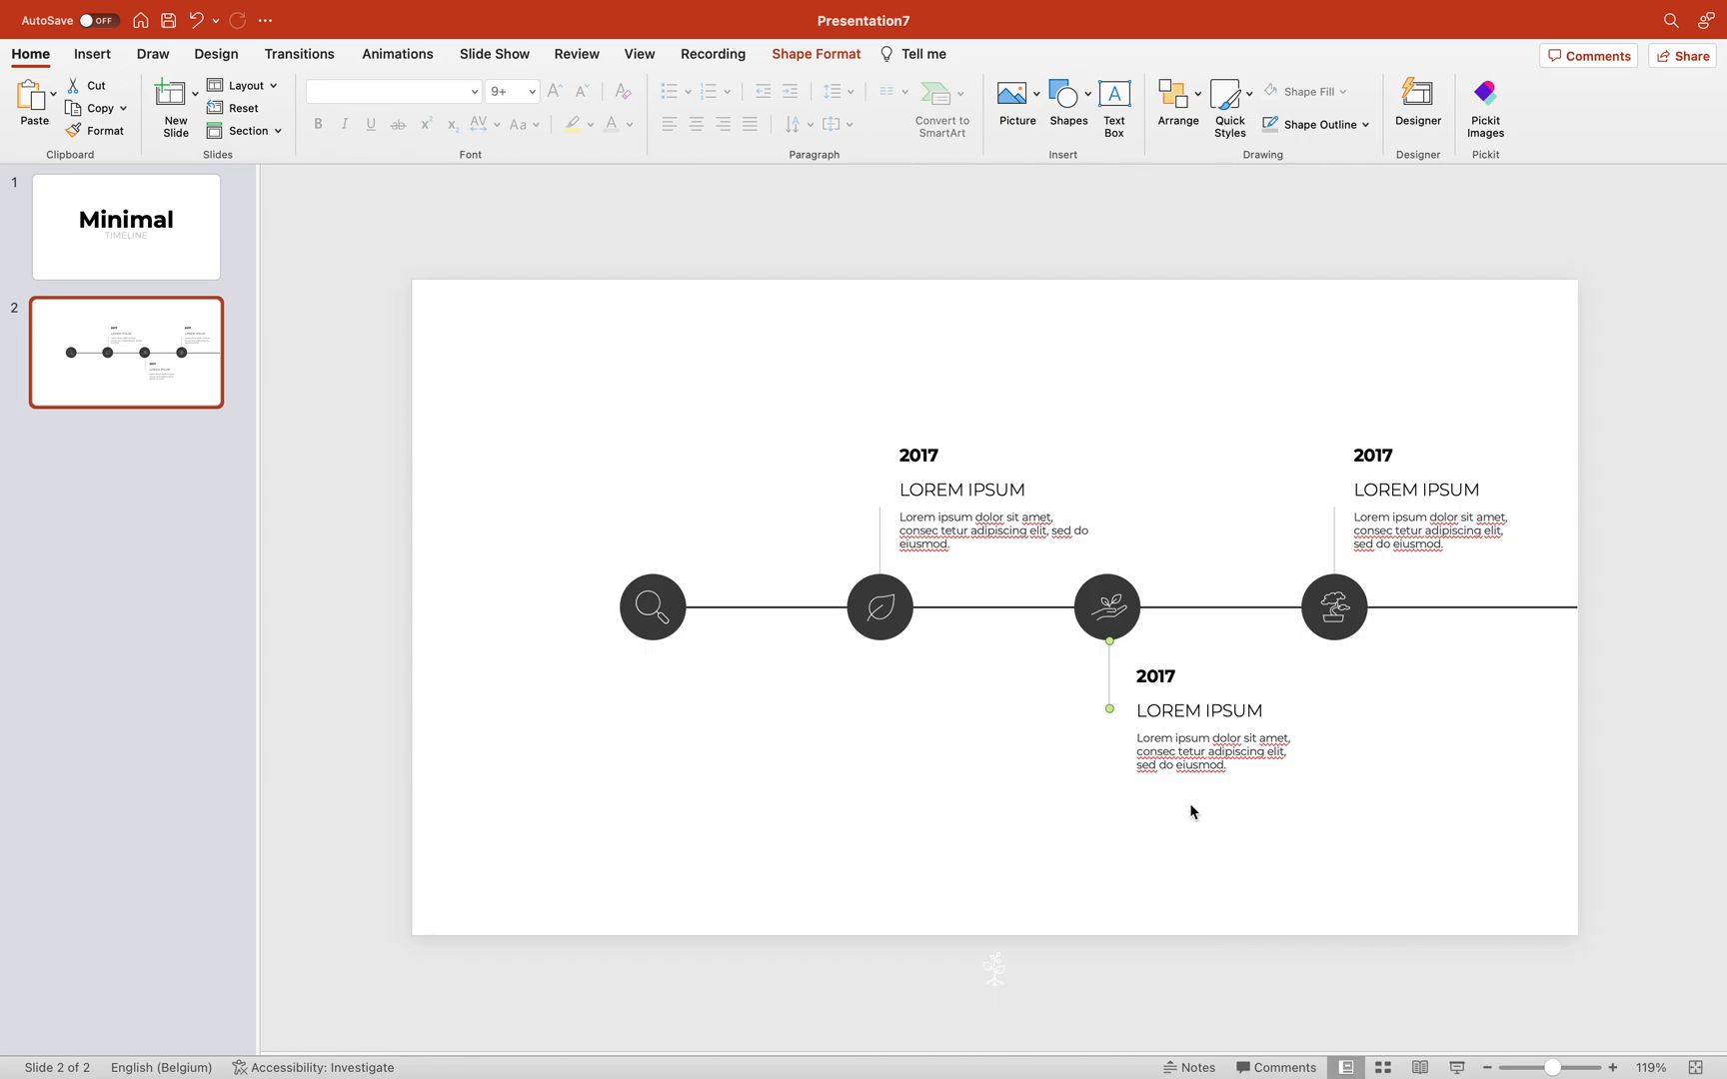
drag(1189, 728, 1167, 709)
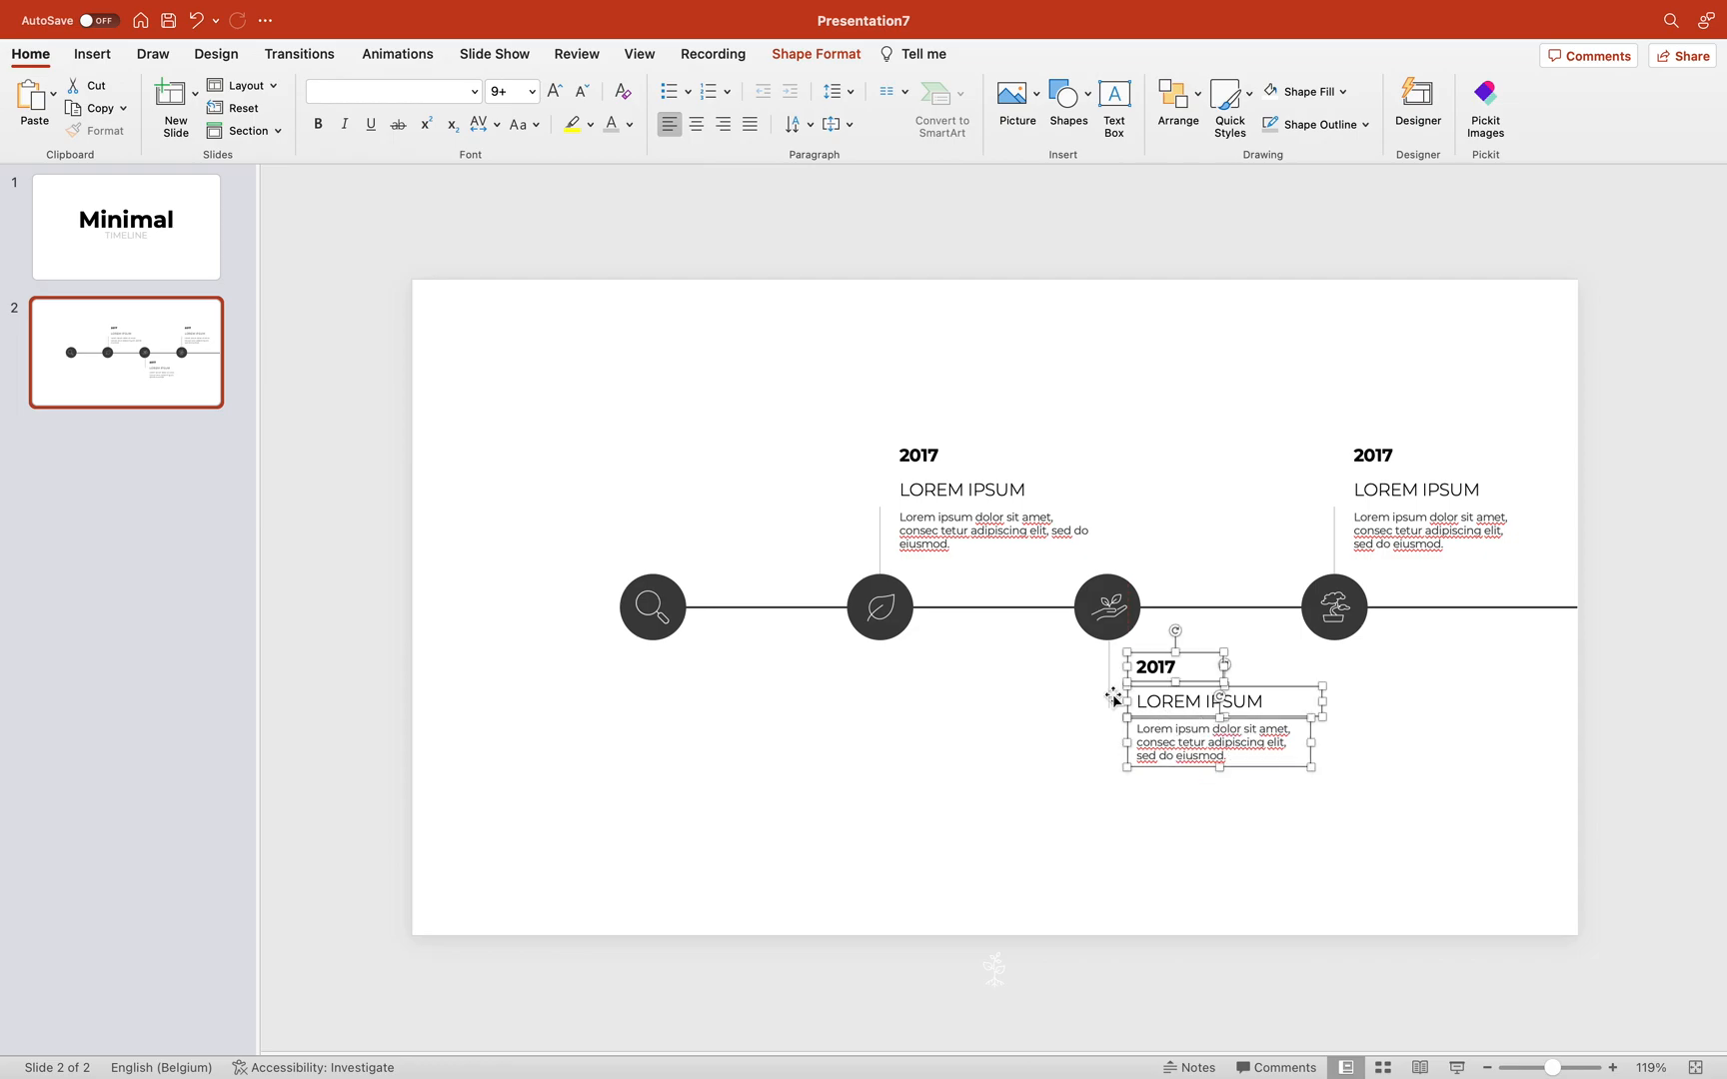
- Place further copies at the remaining circles and edit the years through 2019
drag(1217, 705, 722, 705)
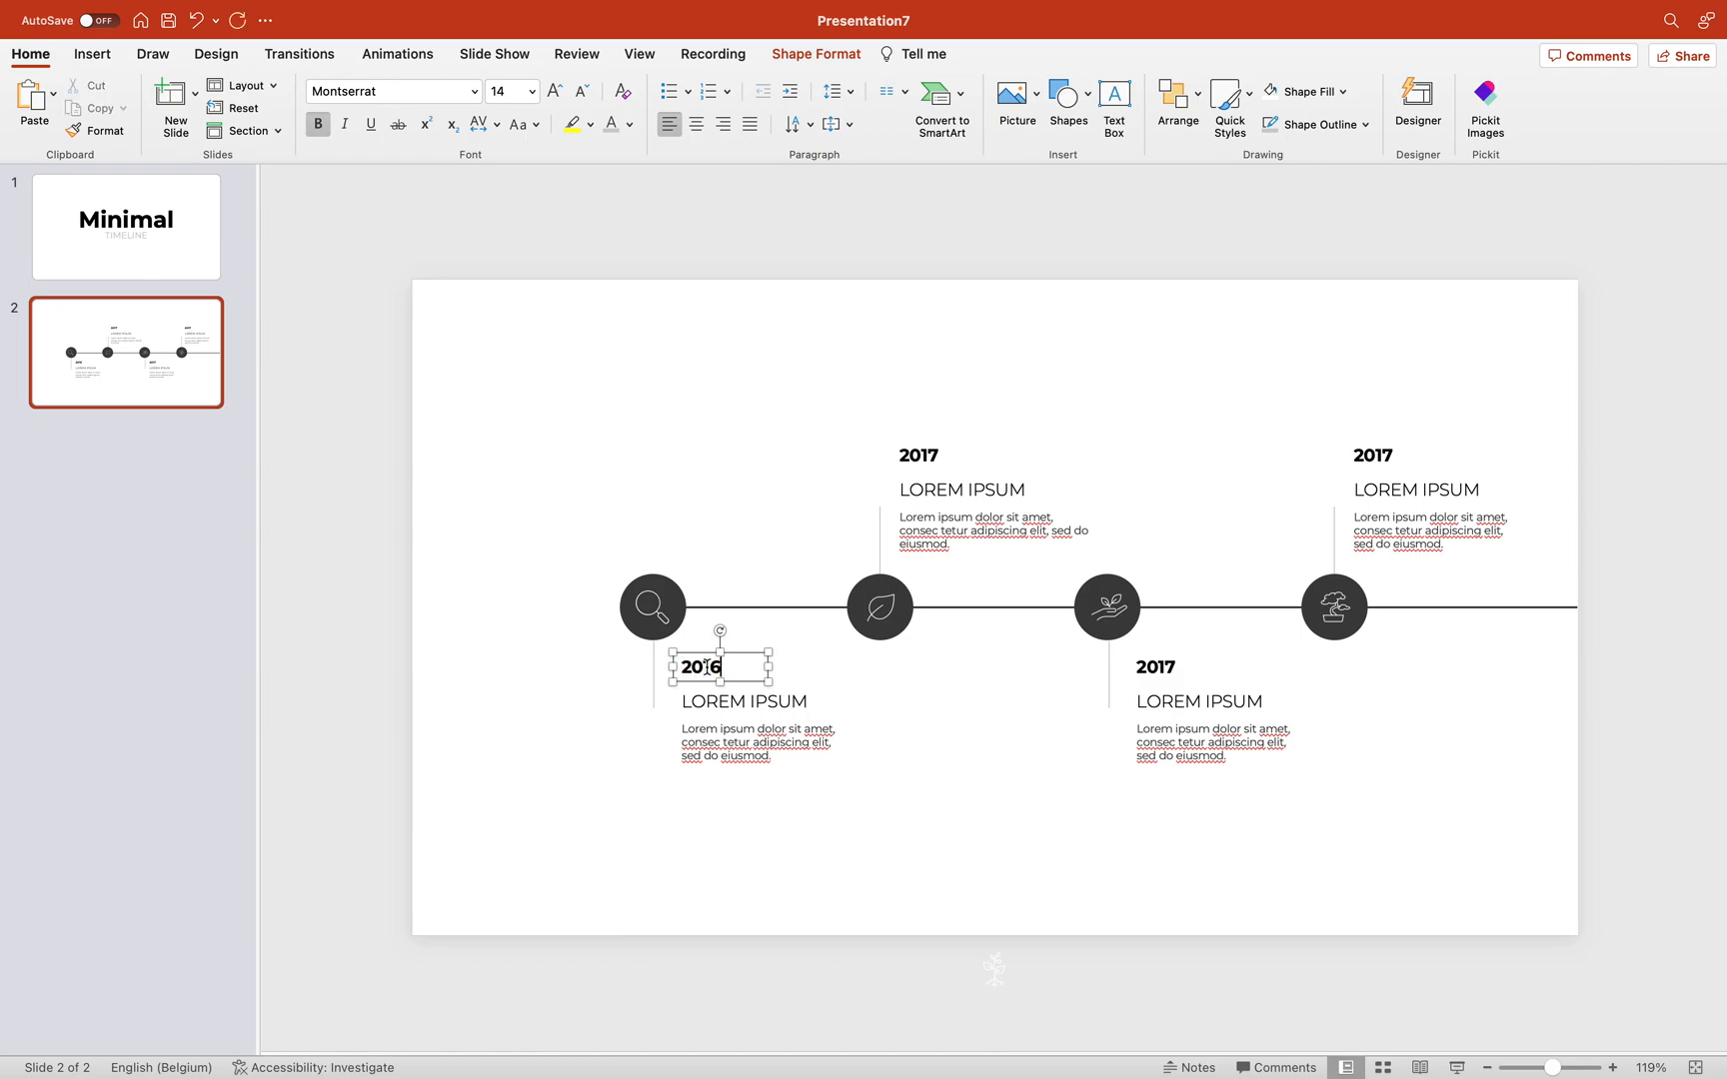
click(1157, 667)
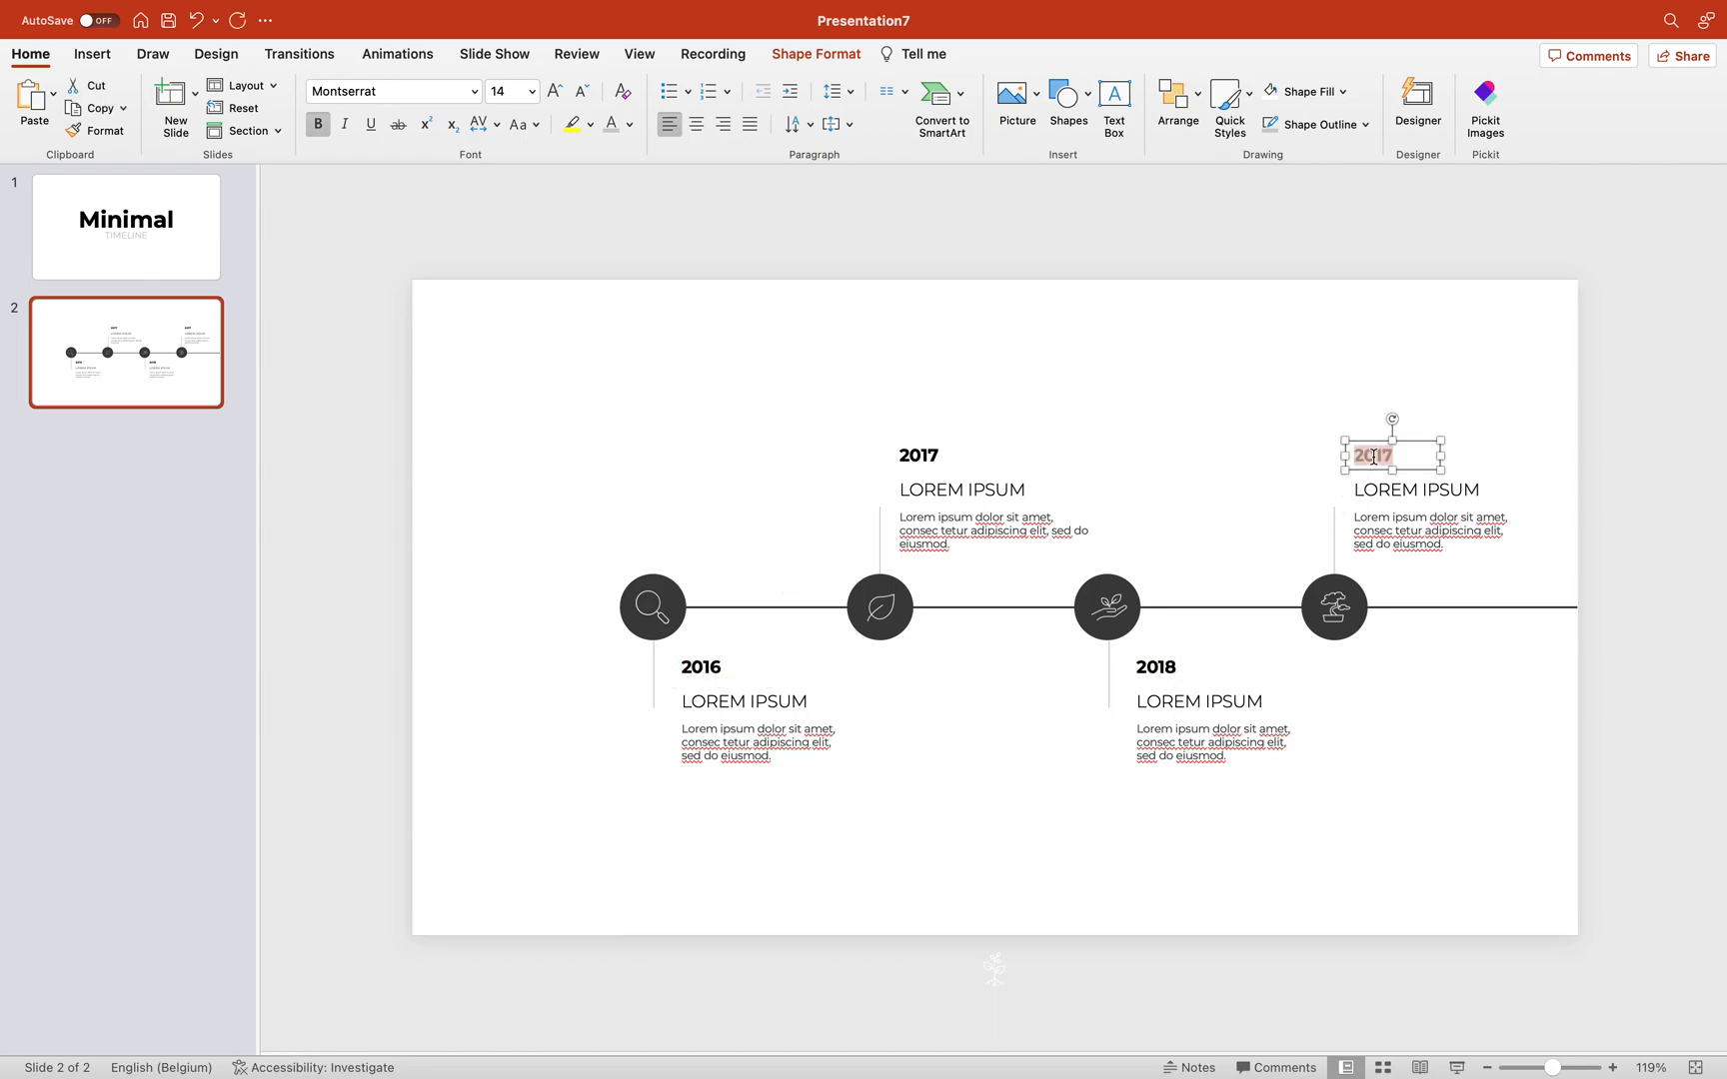
text(2019)
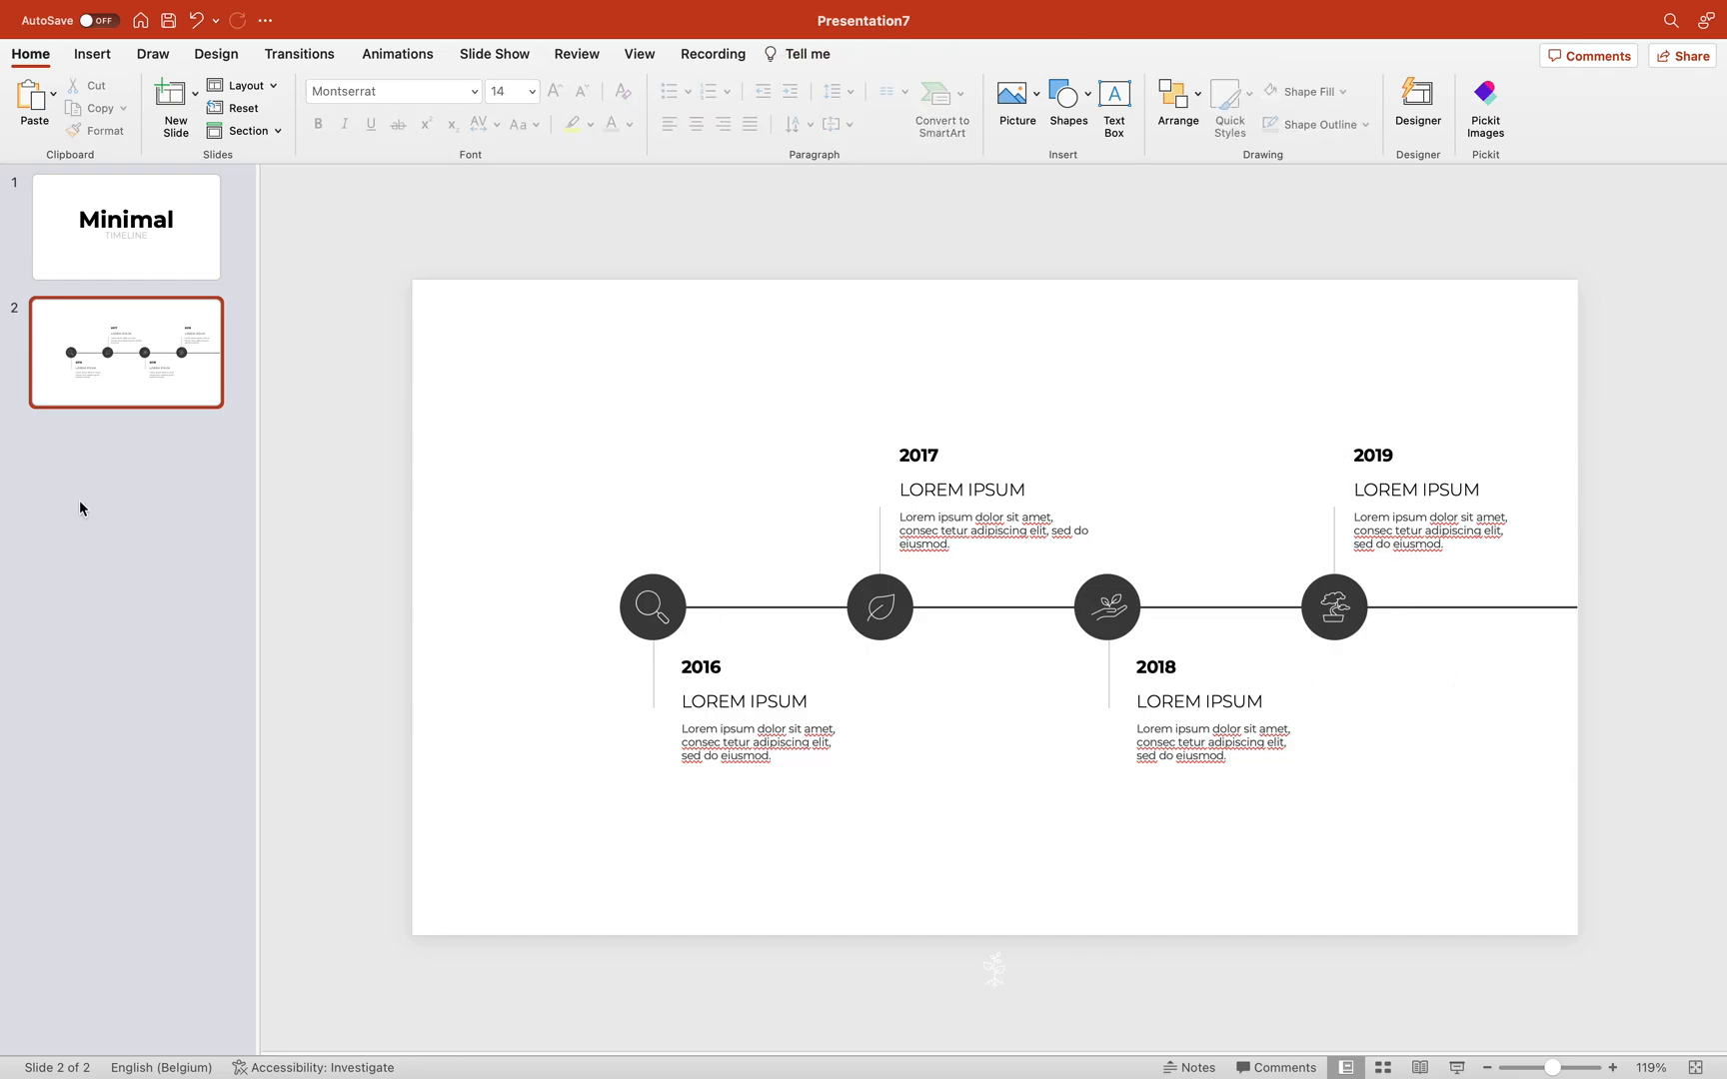
- Duplicate the timeline slide as slide 3 and run its line in from the left edge
right_click(126, 351)
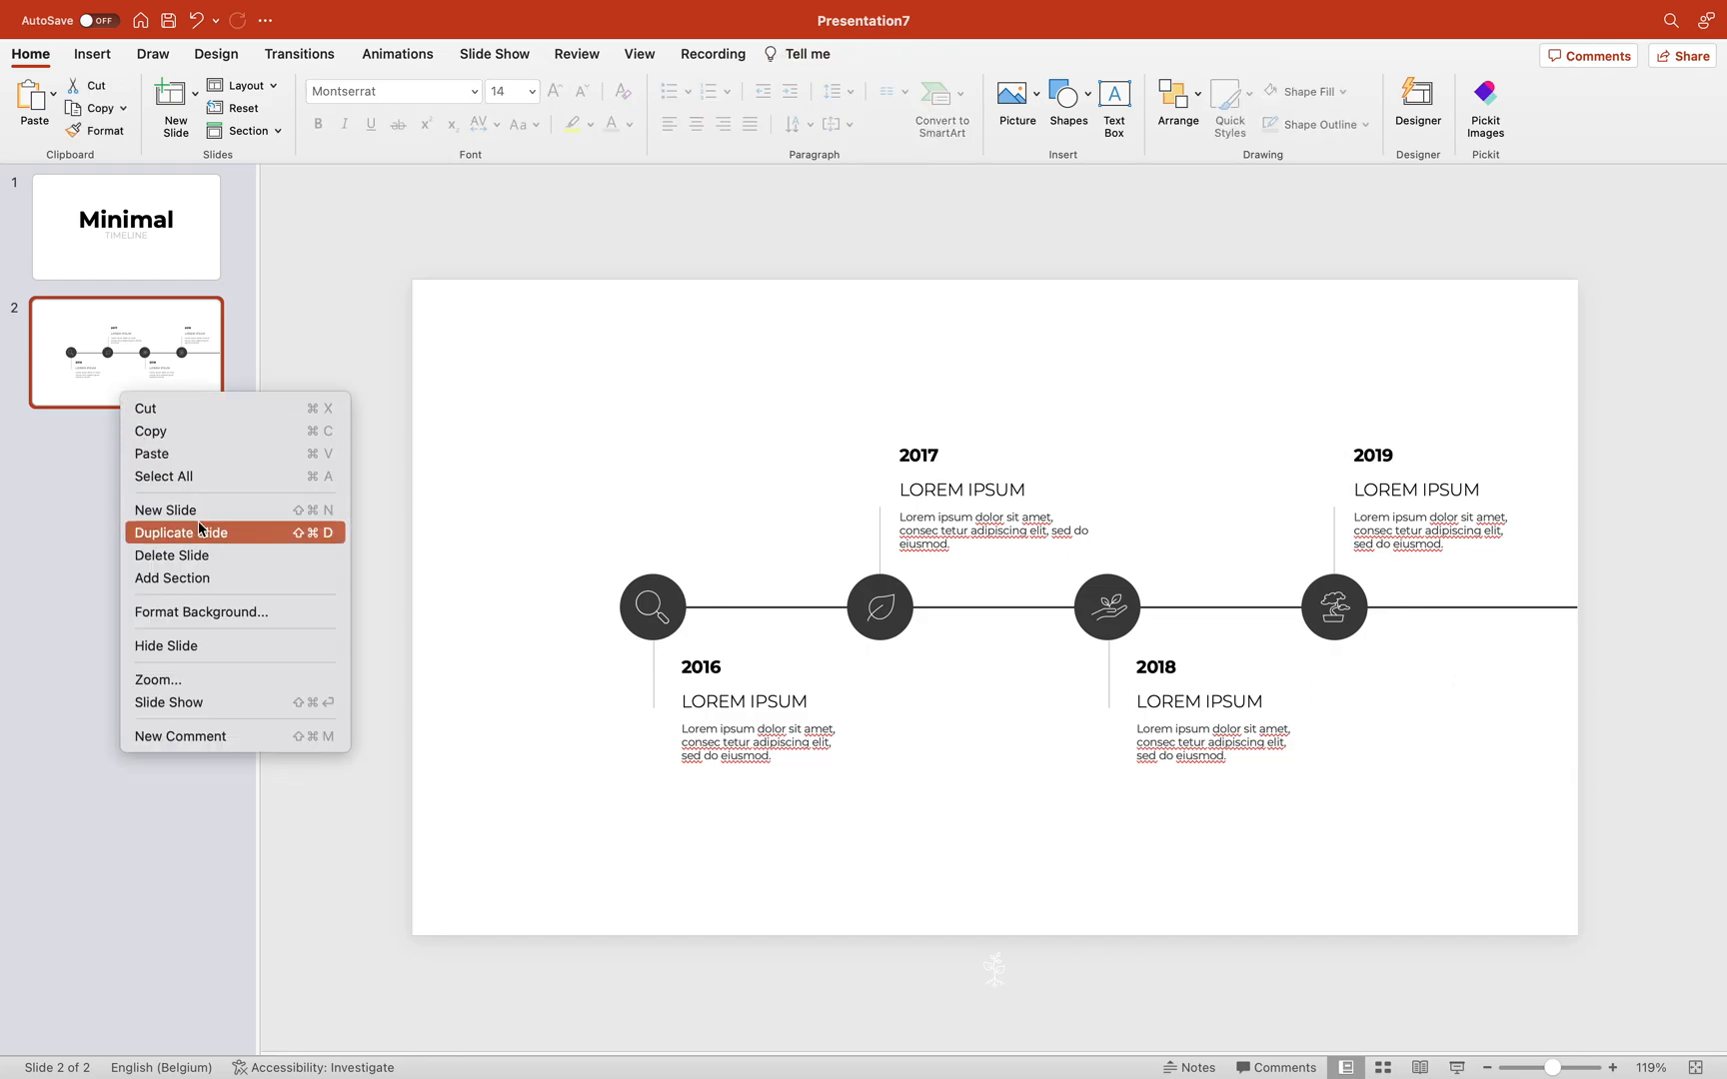
click(180, 532)
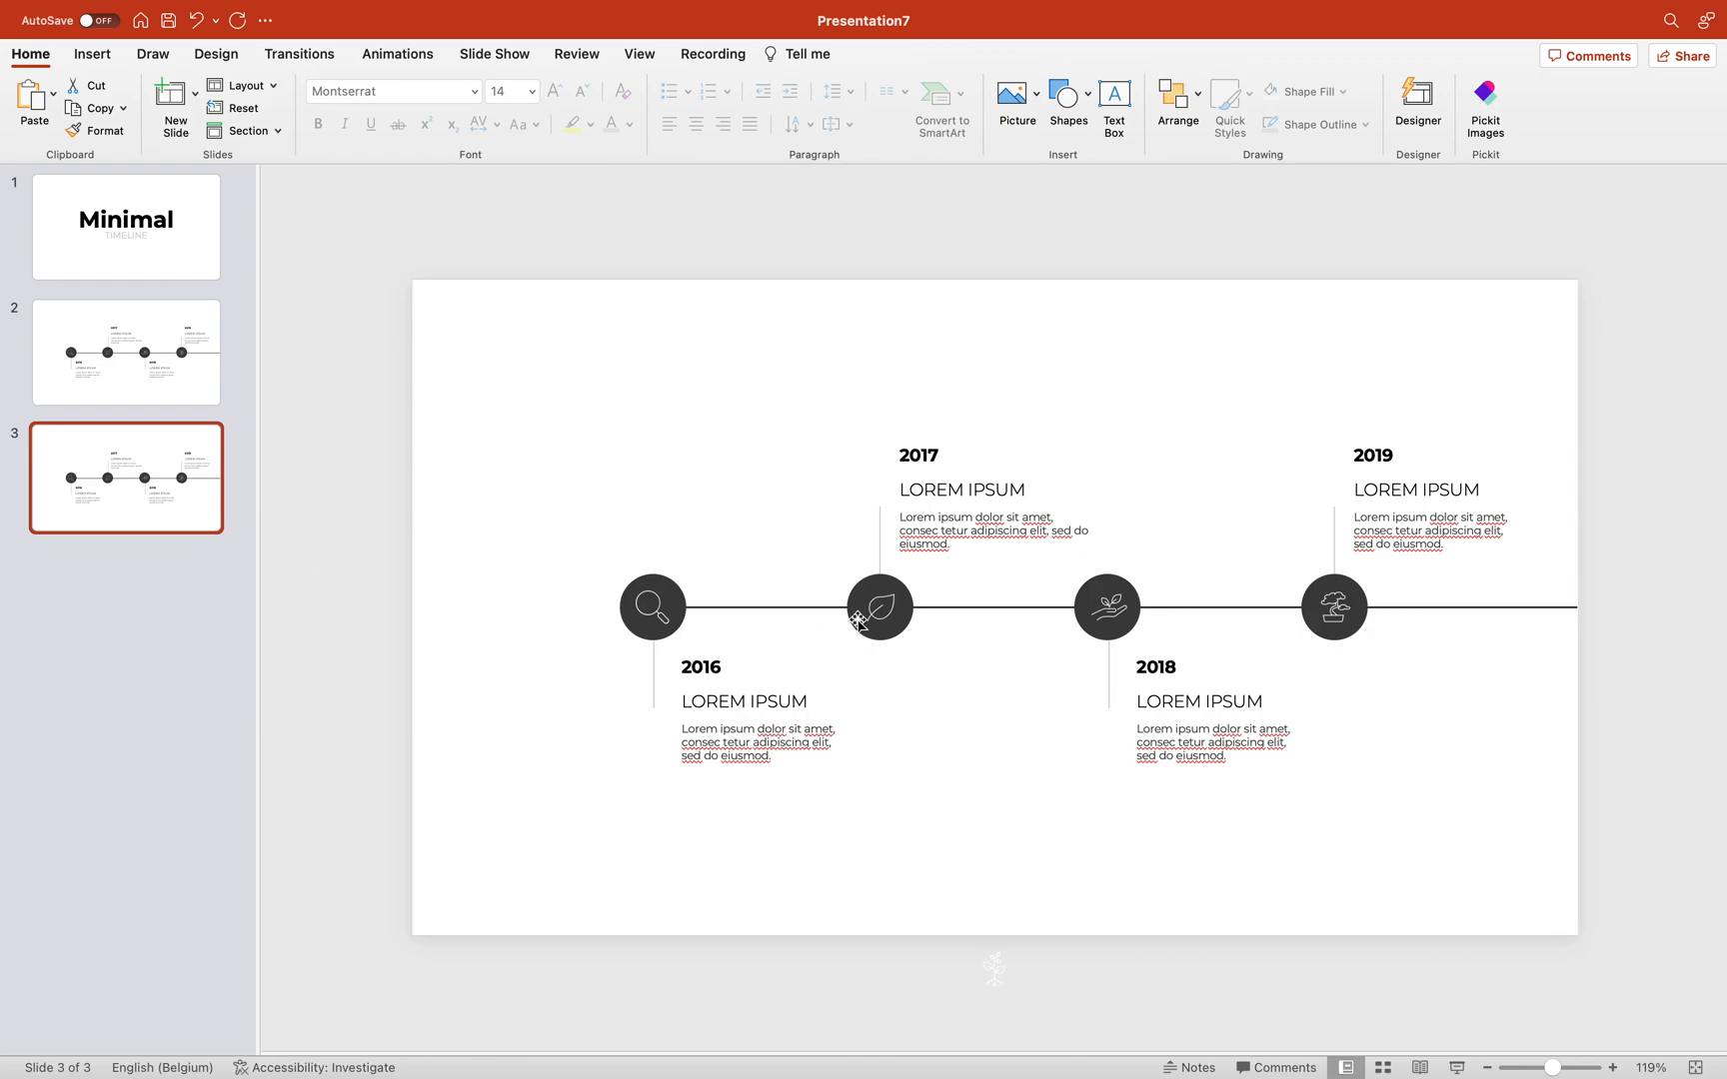
drag(859, 618, 767, 612)
text(2023)
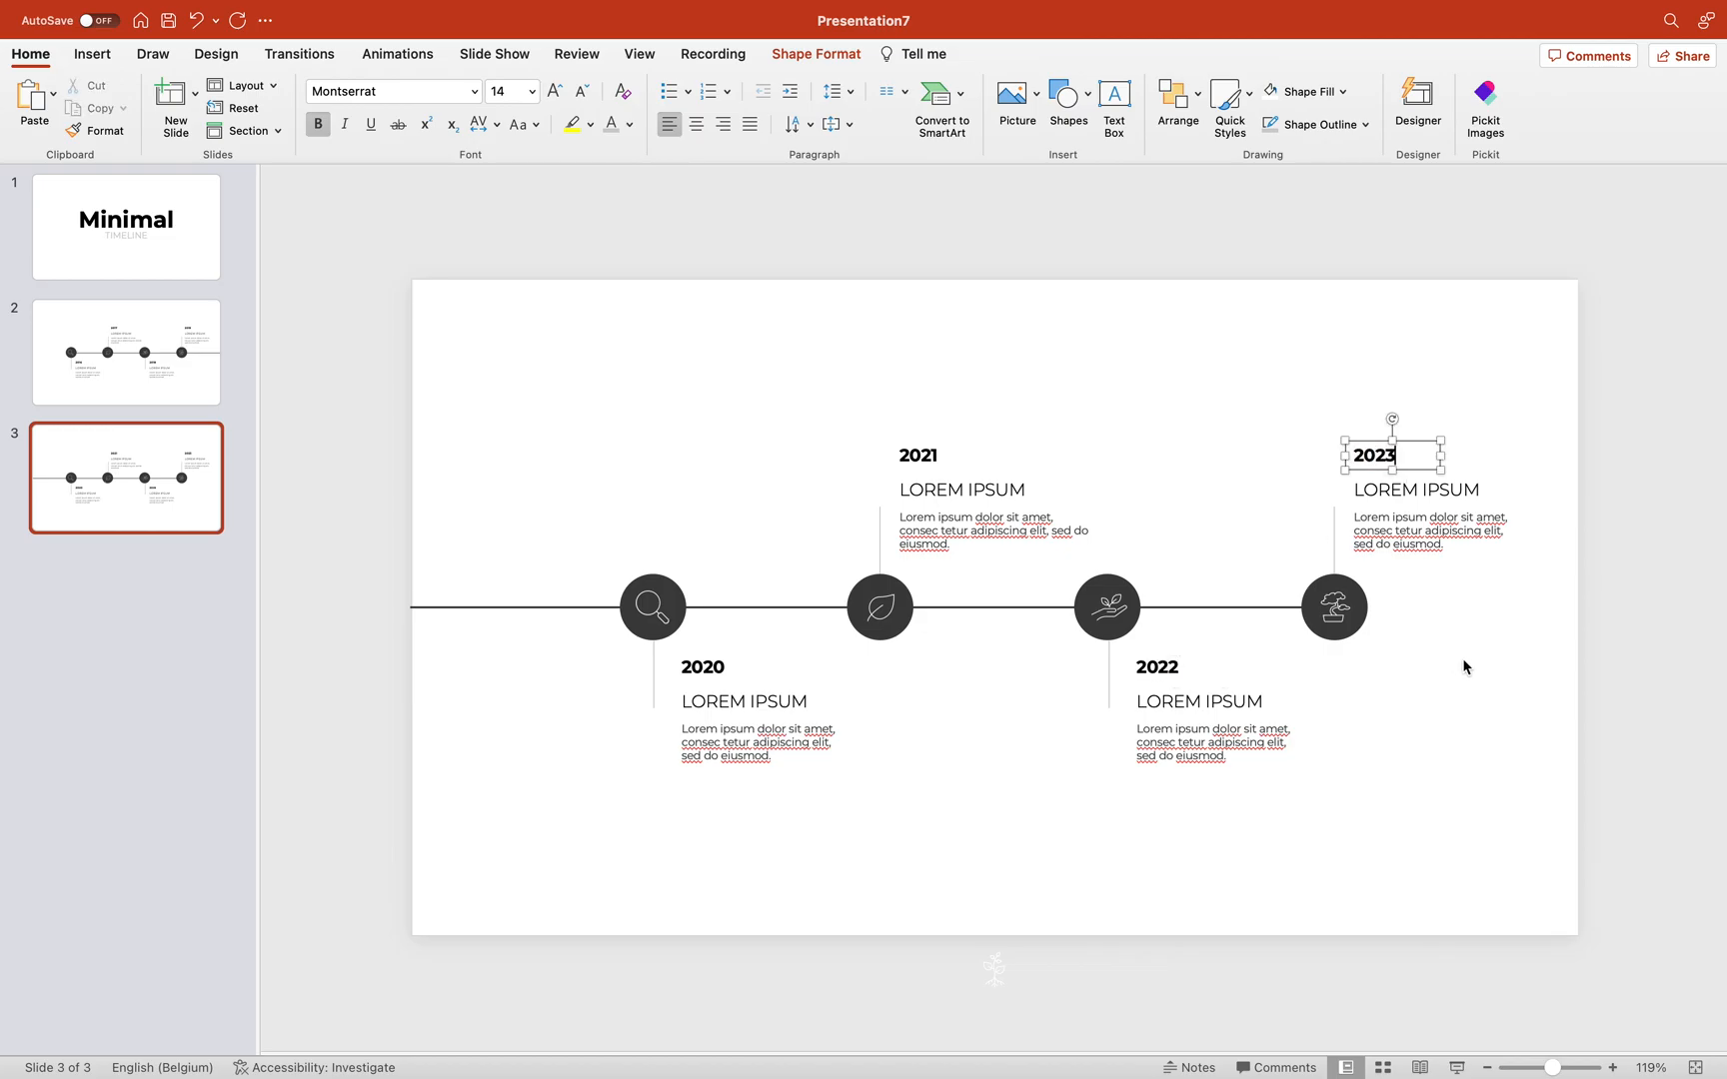
click(126, 351)
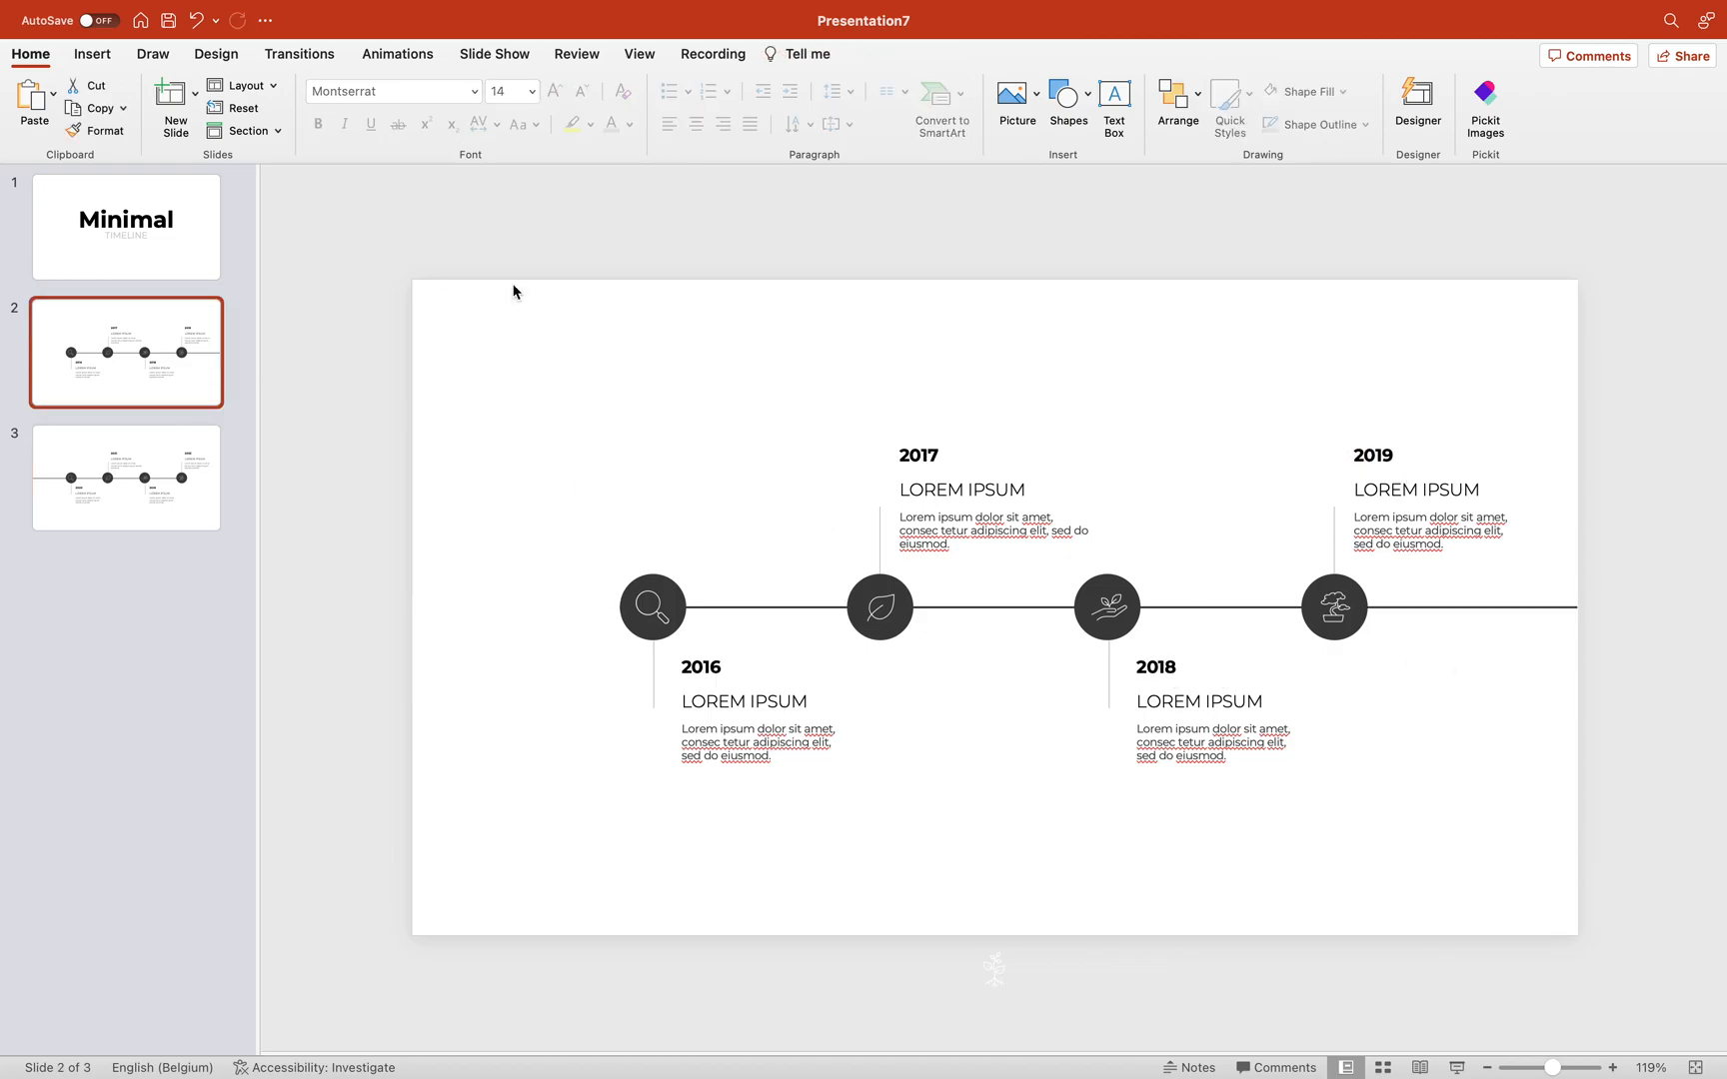
click(126, 477)
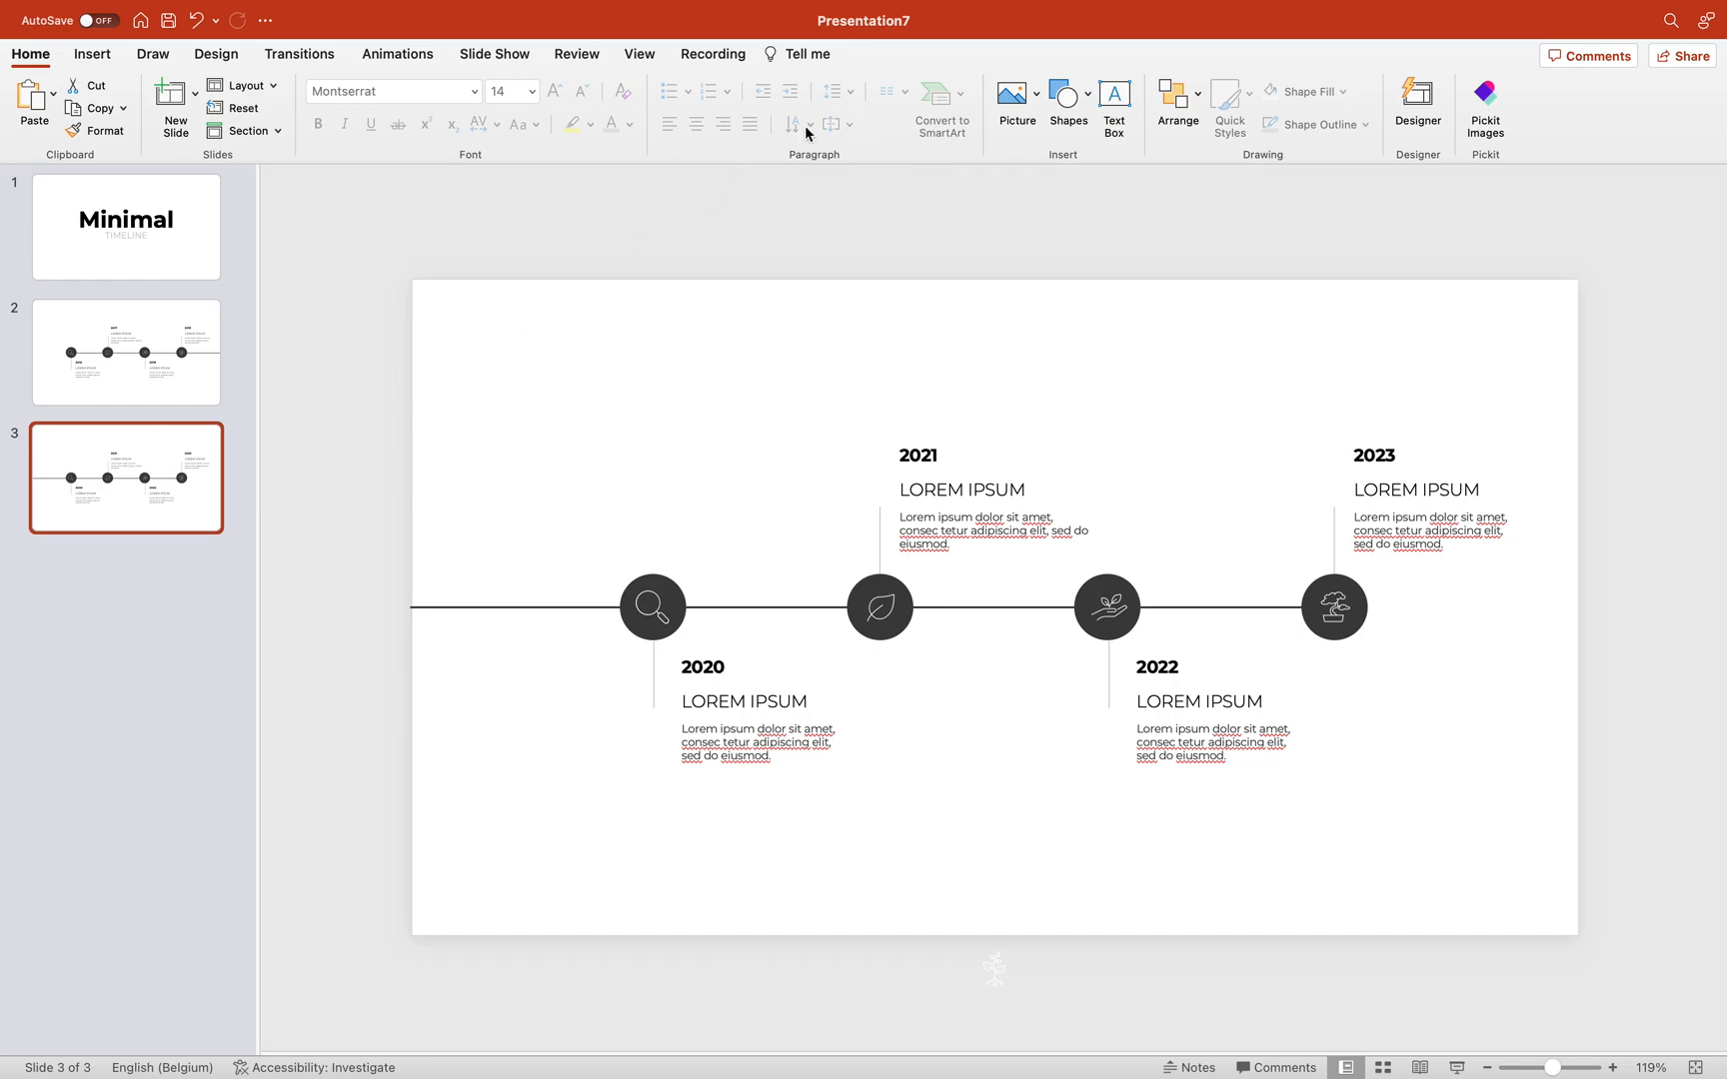
- Apply the Push transition to slide 3, then return to the title slide
click(300, 52)
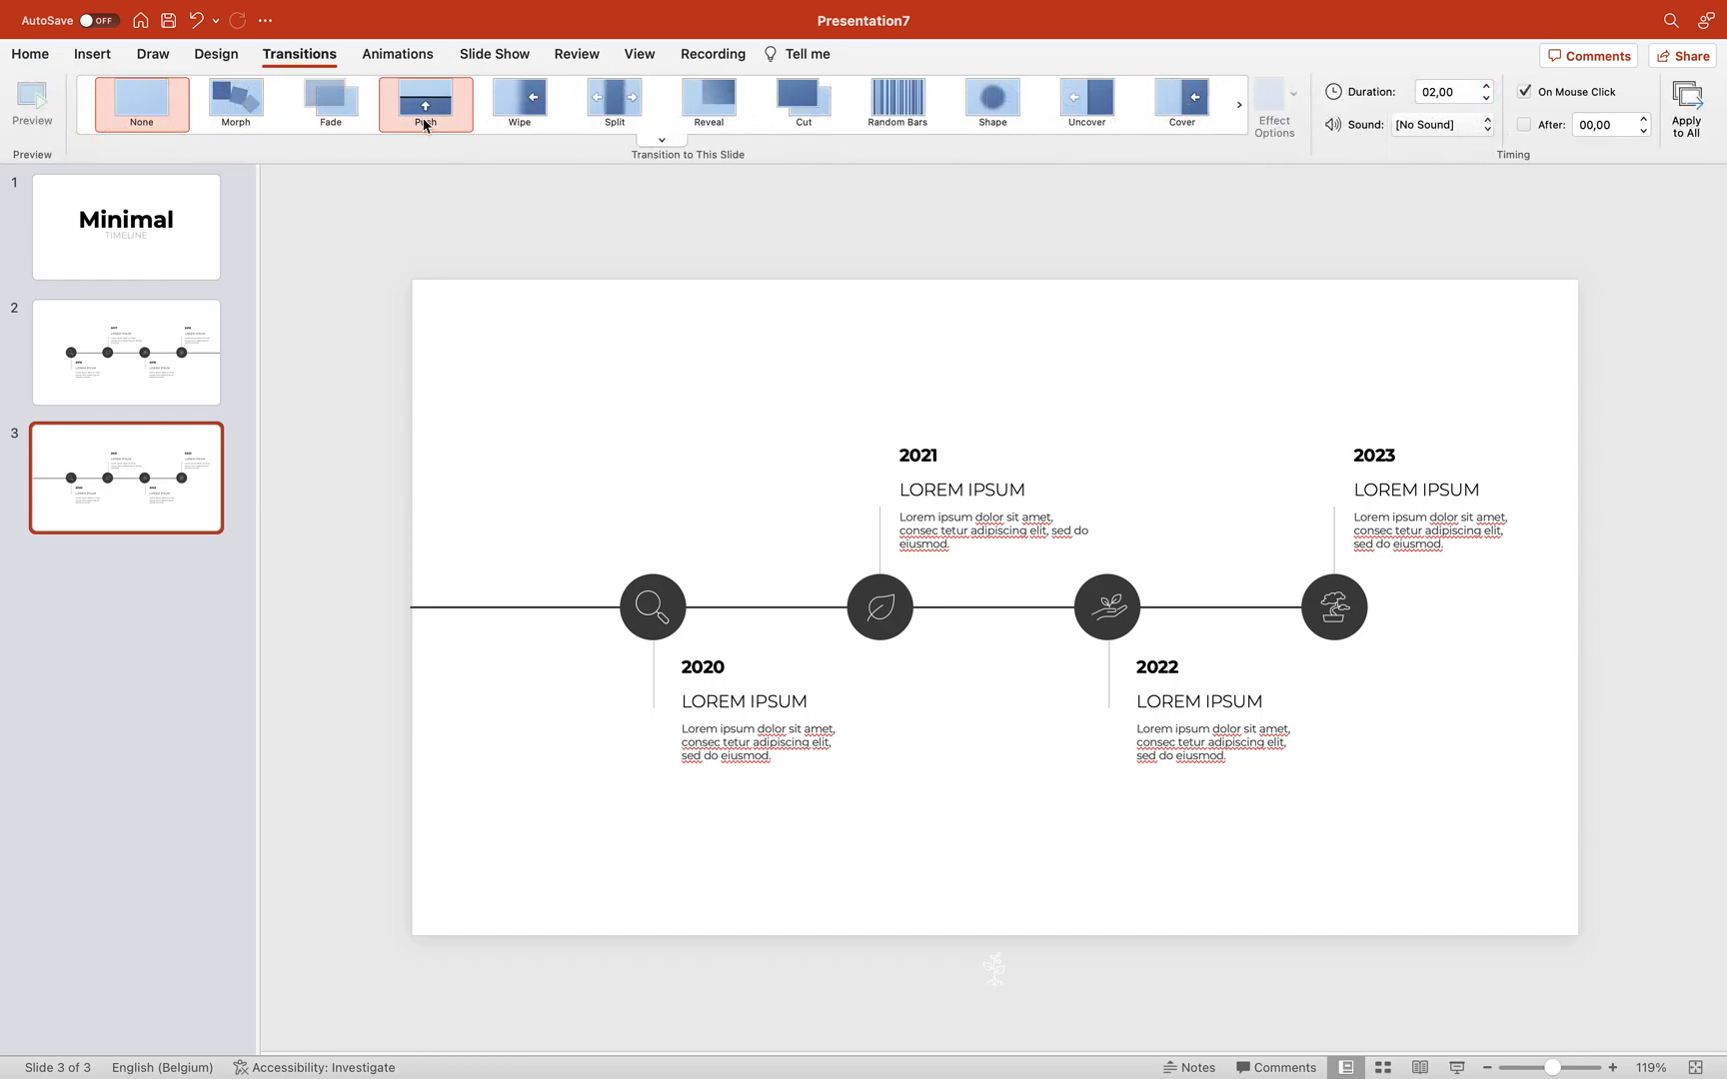
click(1273, 102)
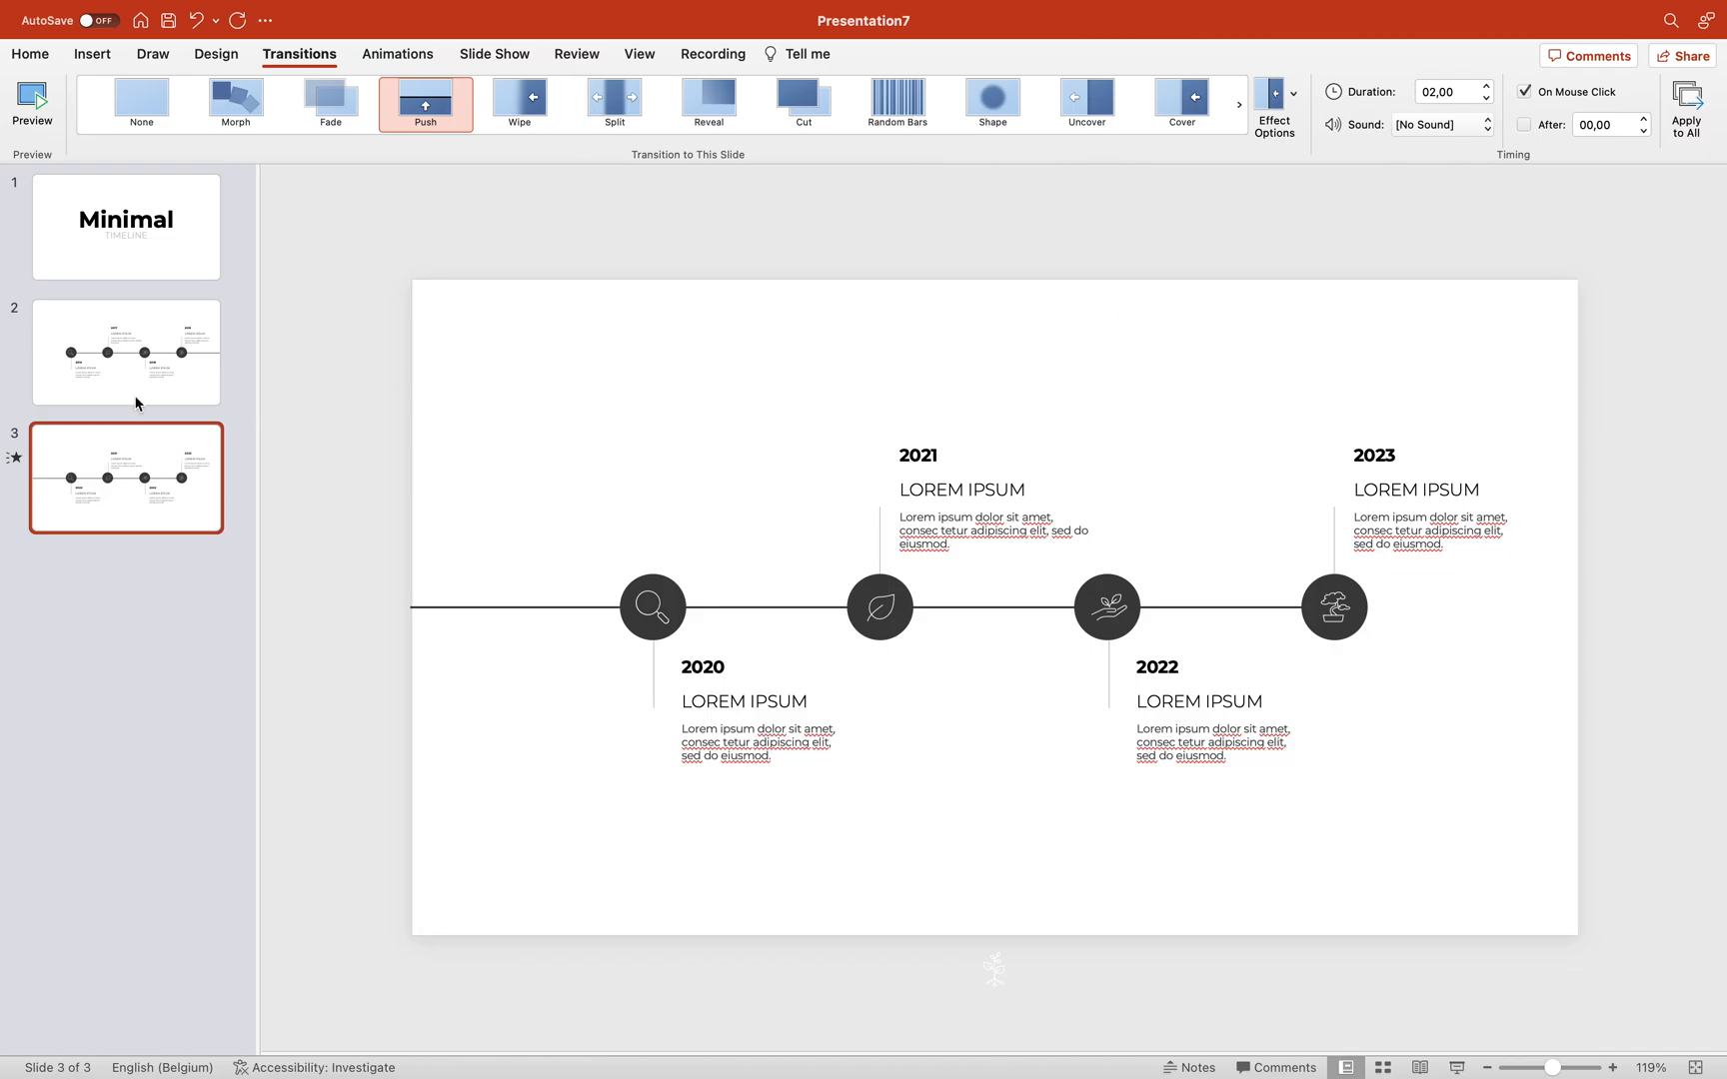
click(126, 227)
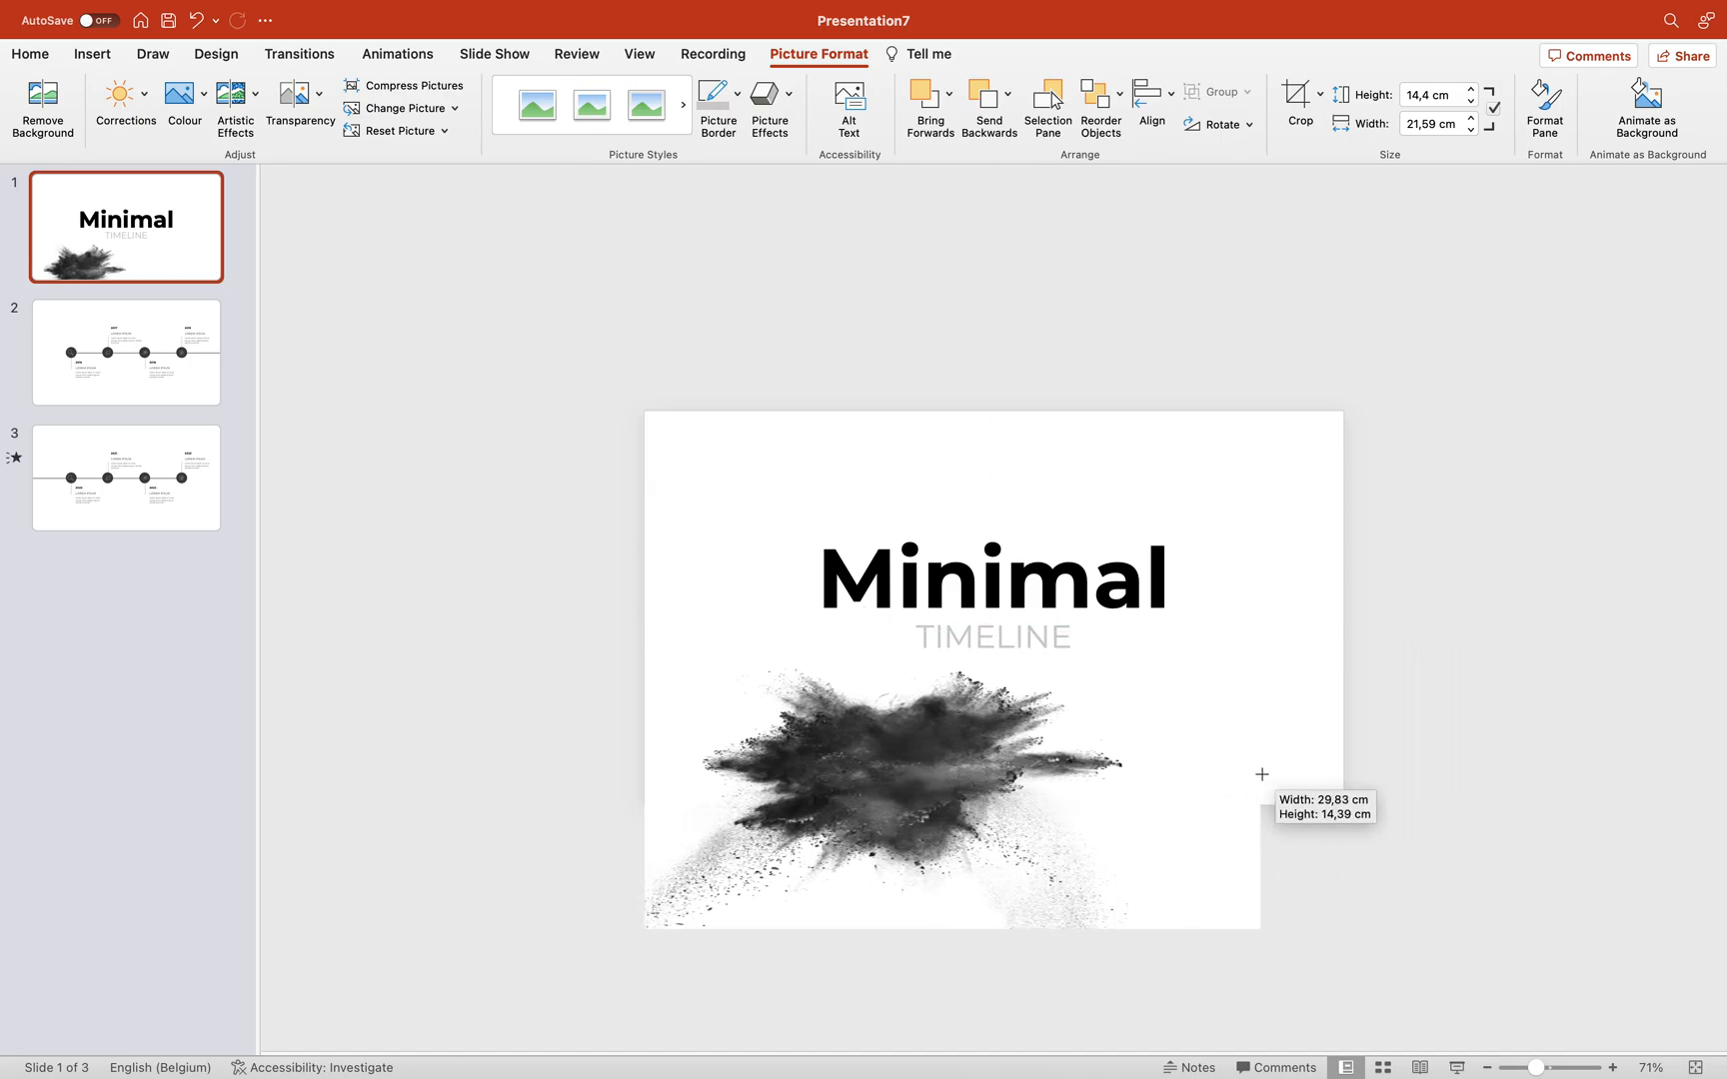
- Stretch the ink-splash picture past both edges and duplicate it
drag(1261, 774, 1295, 783)
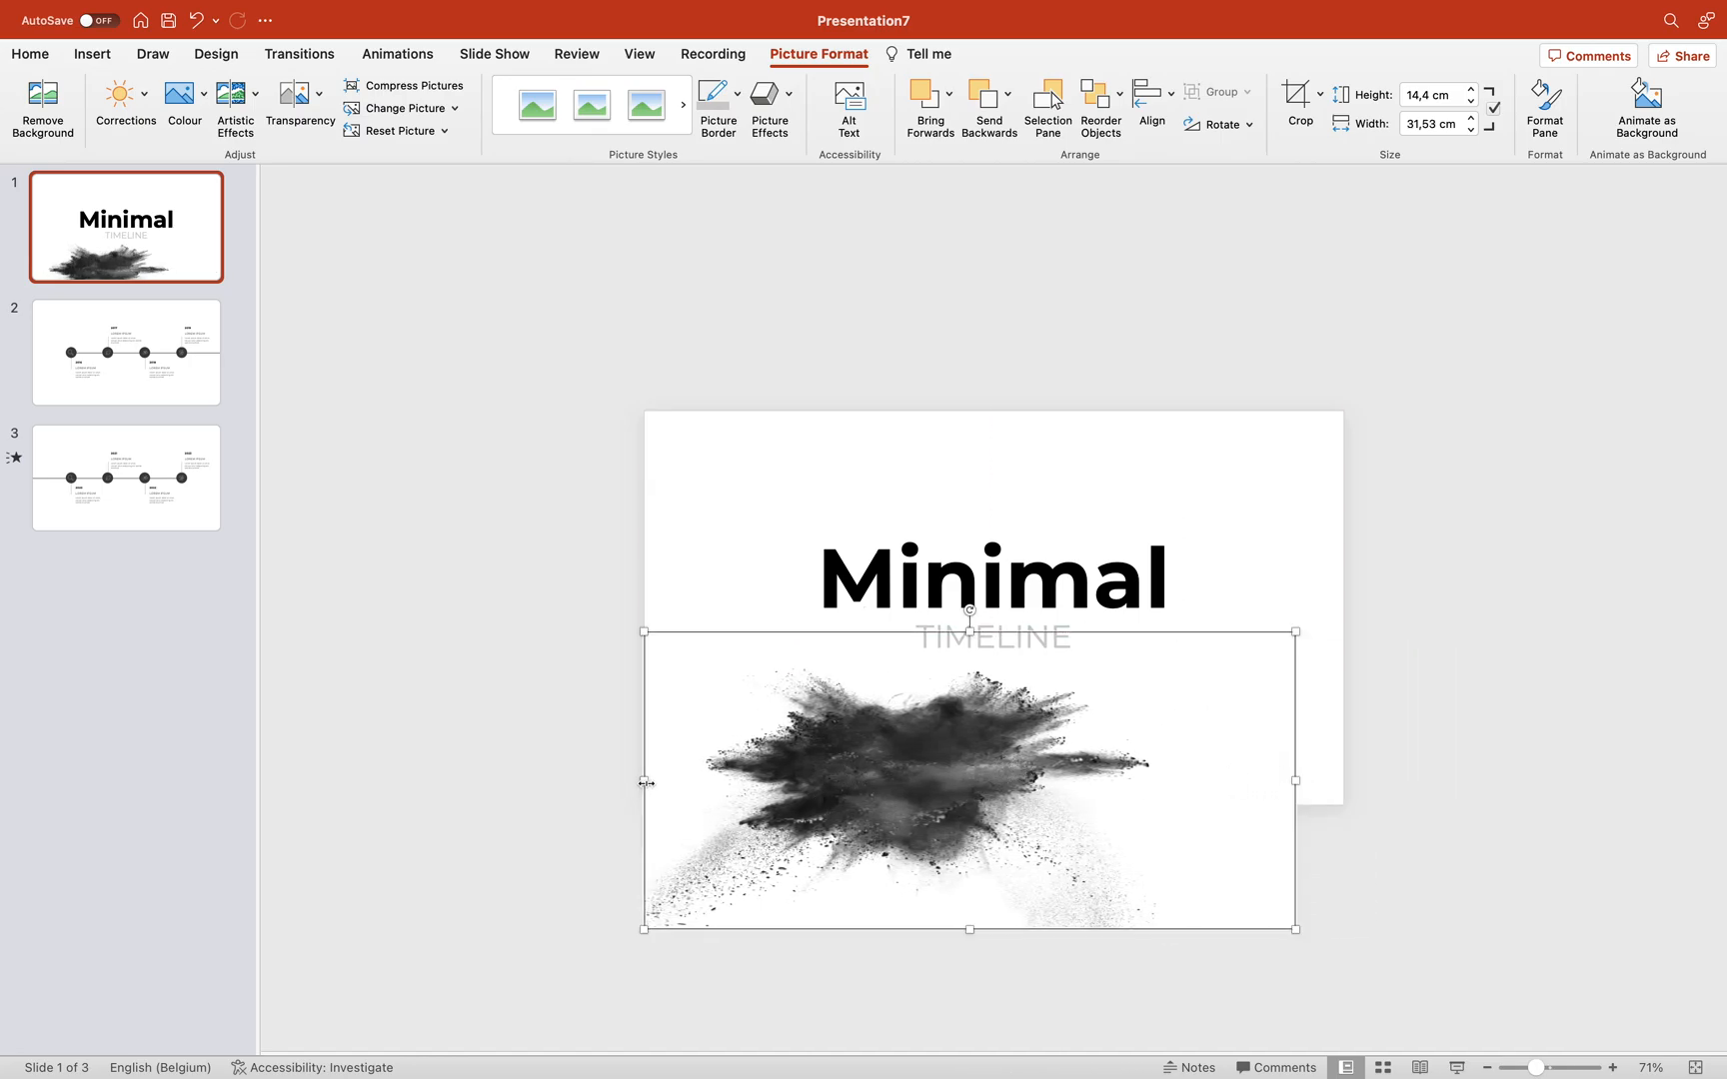
drag(642, 783, 549, 784)
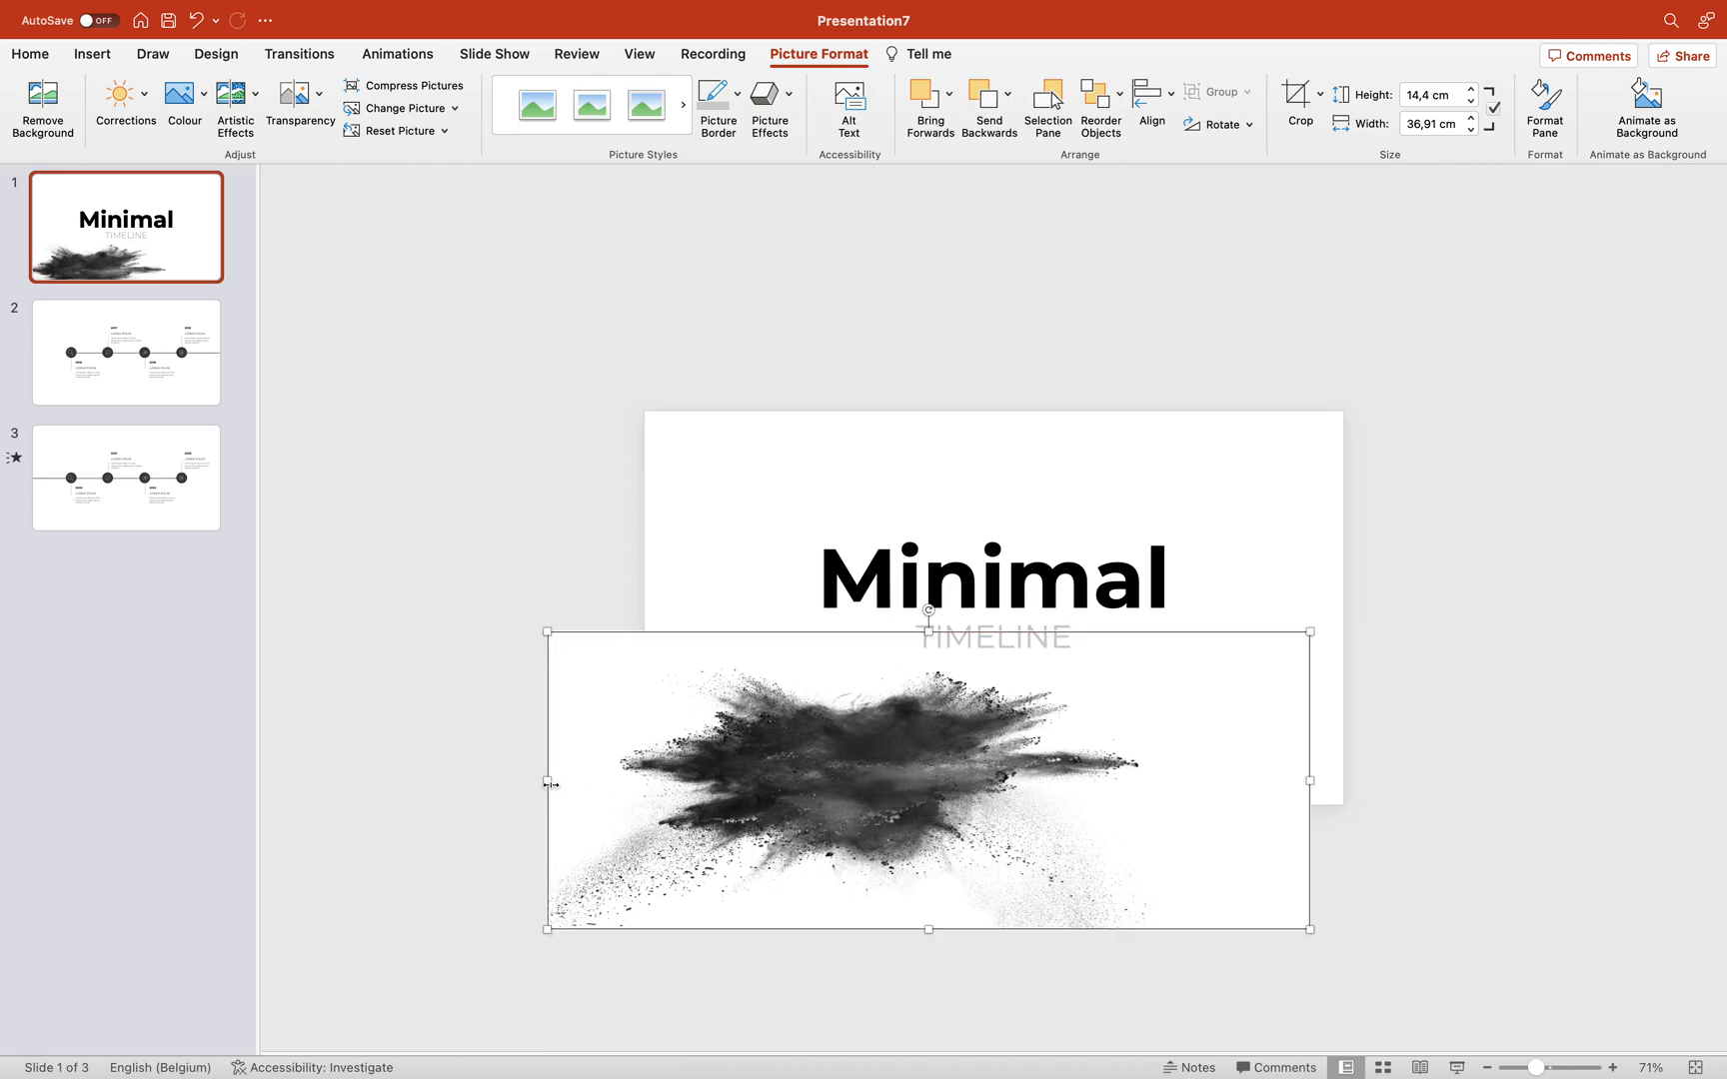
right_click(925, 781)
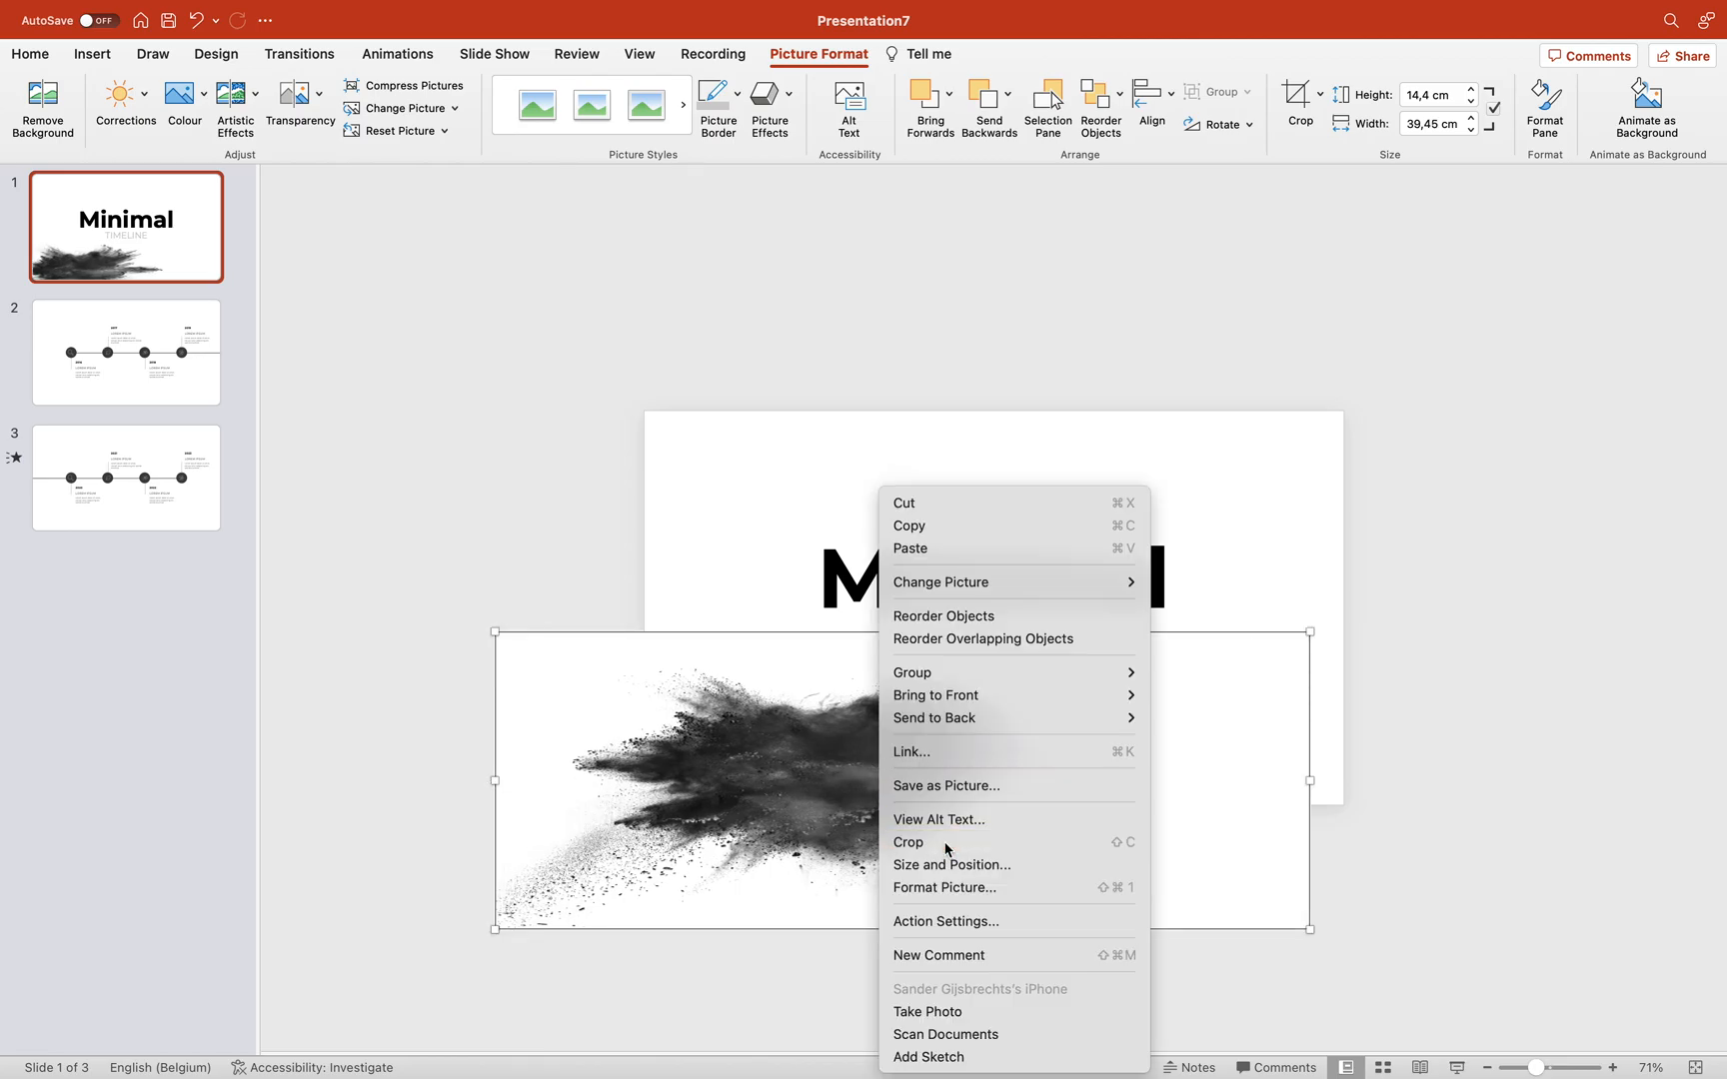
click(907, 843)
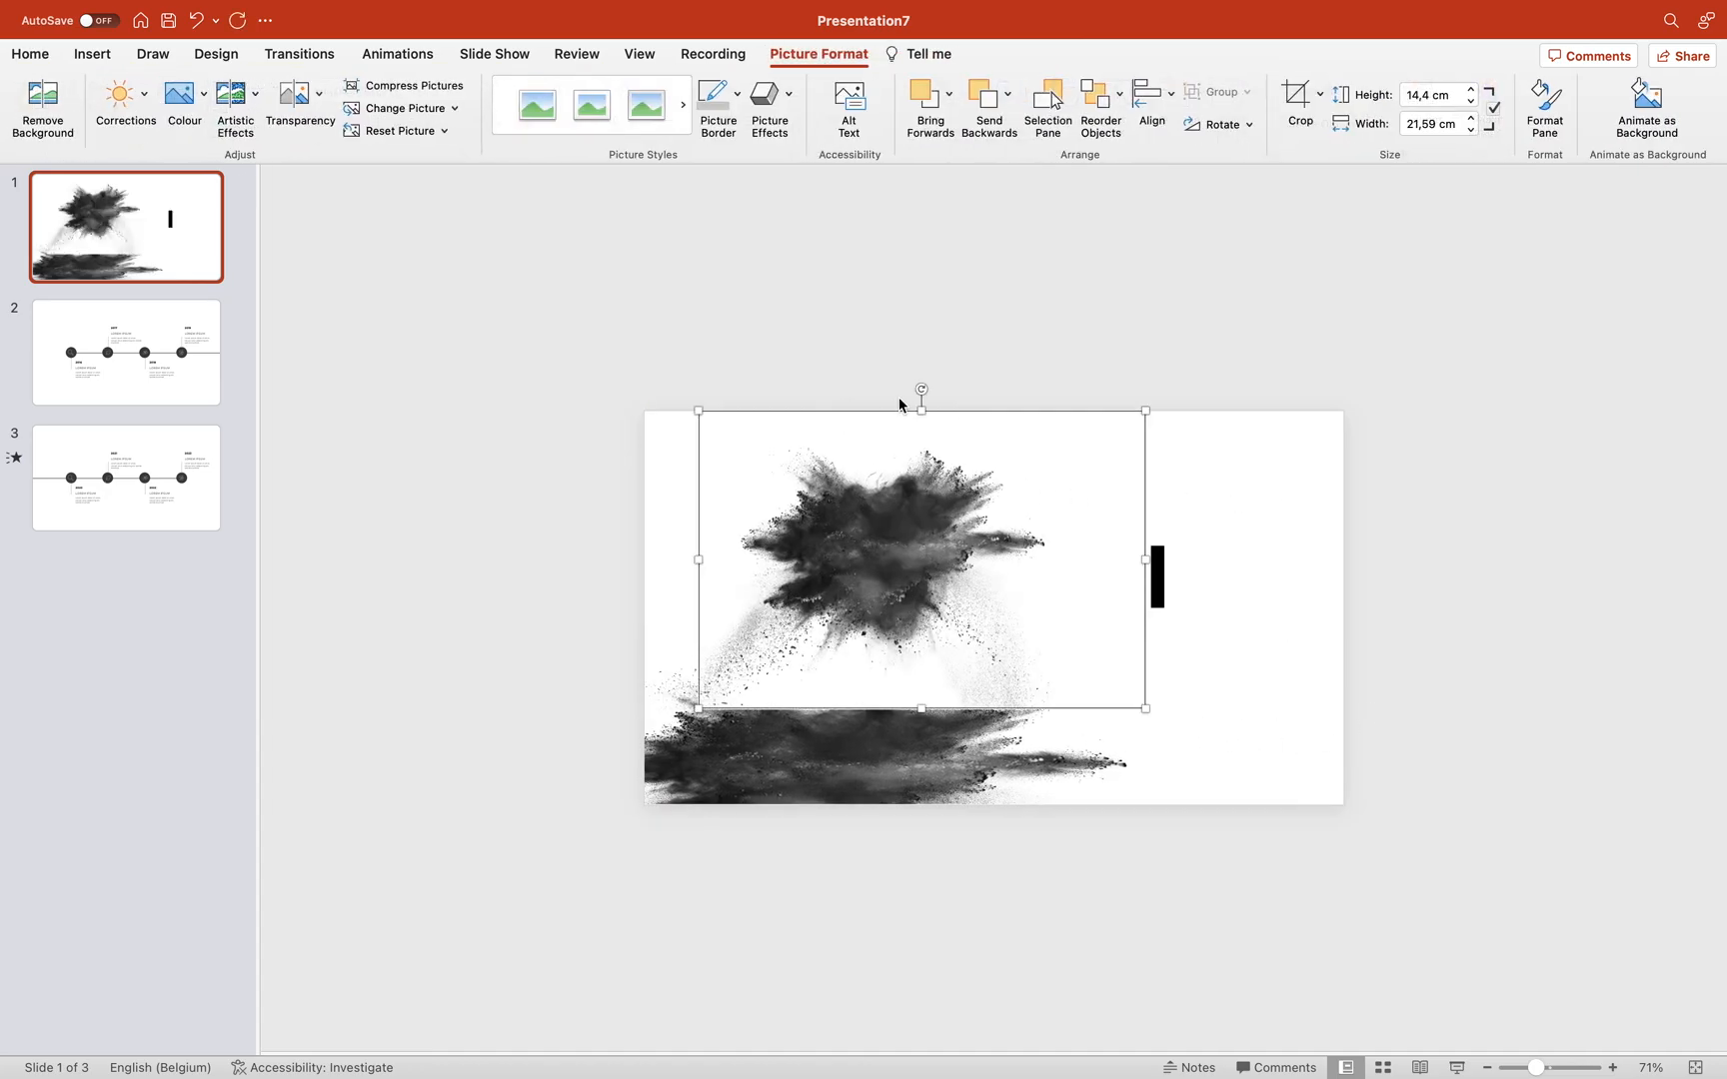
- Rotate the splash copy 180°, crop its height via Size and Position, and sit it on the top-right edge
drag(922, 406, 910, 608)
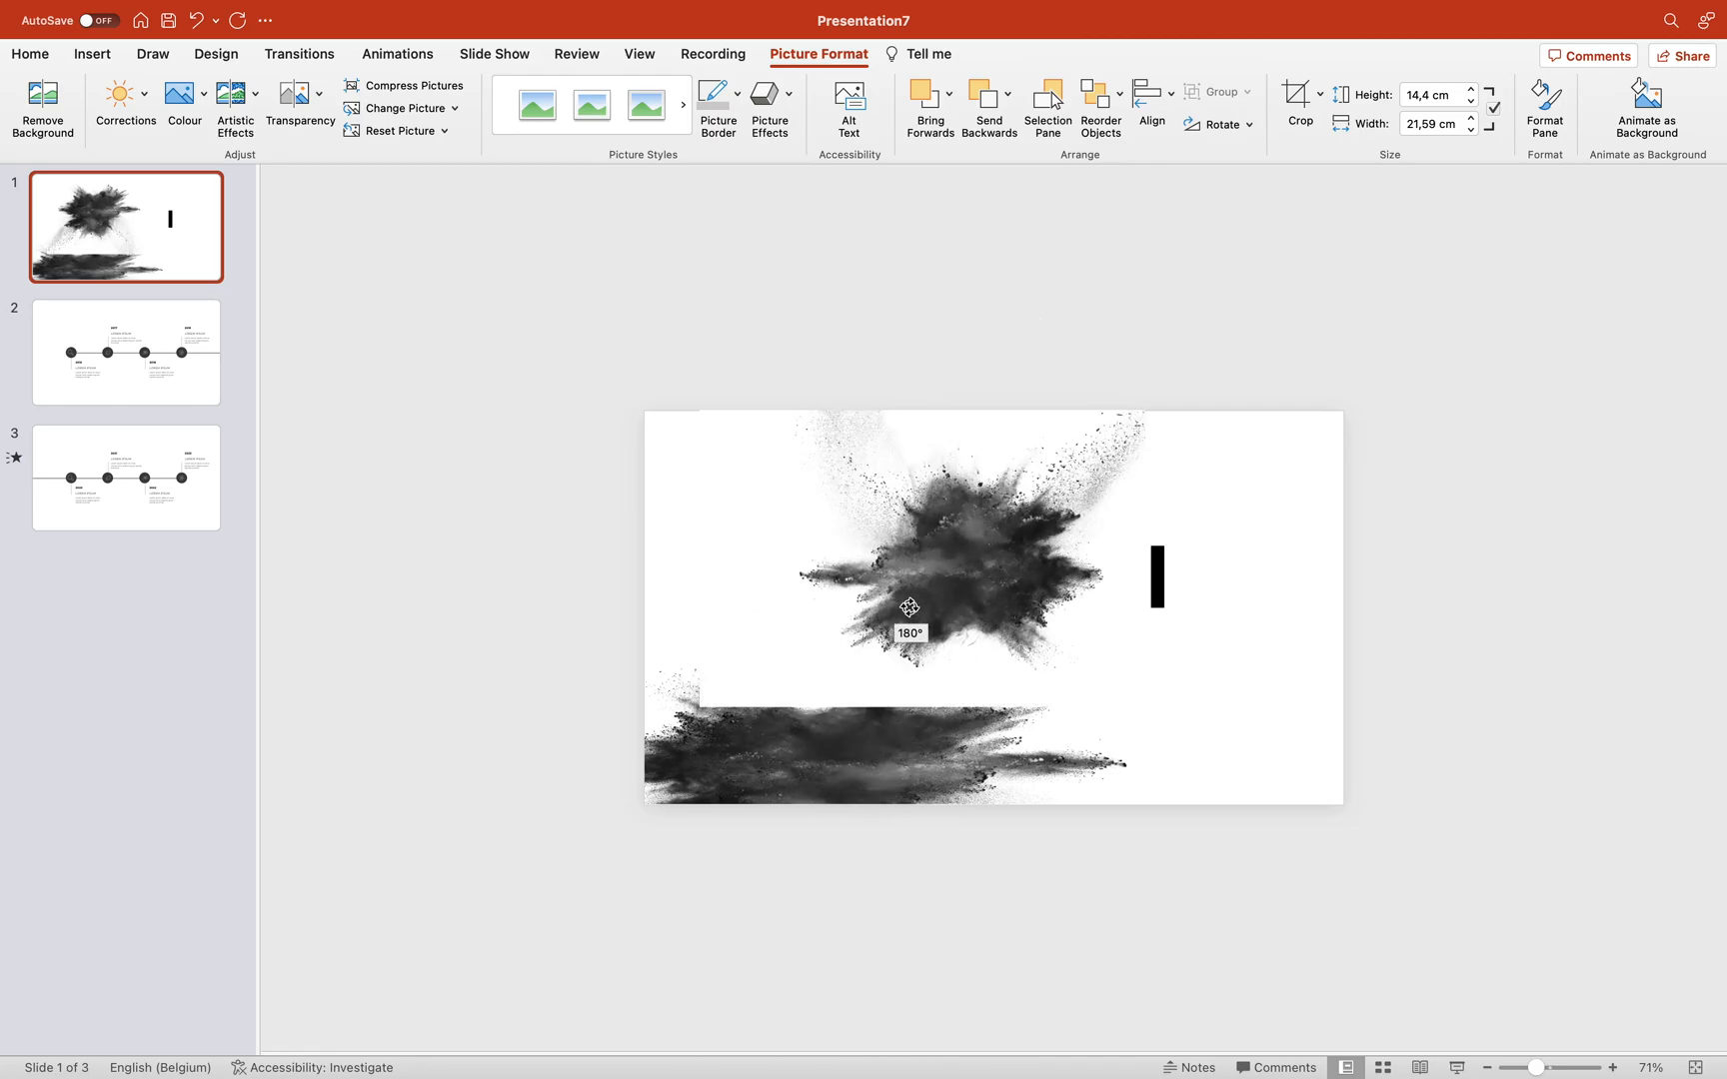
drag(909, 605, 1303, 405)
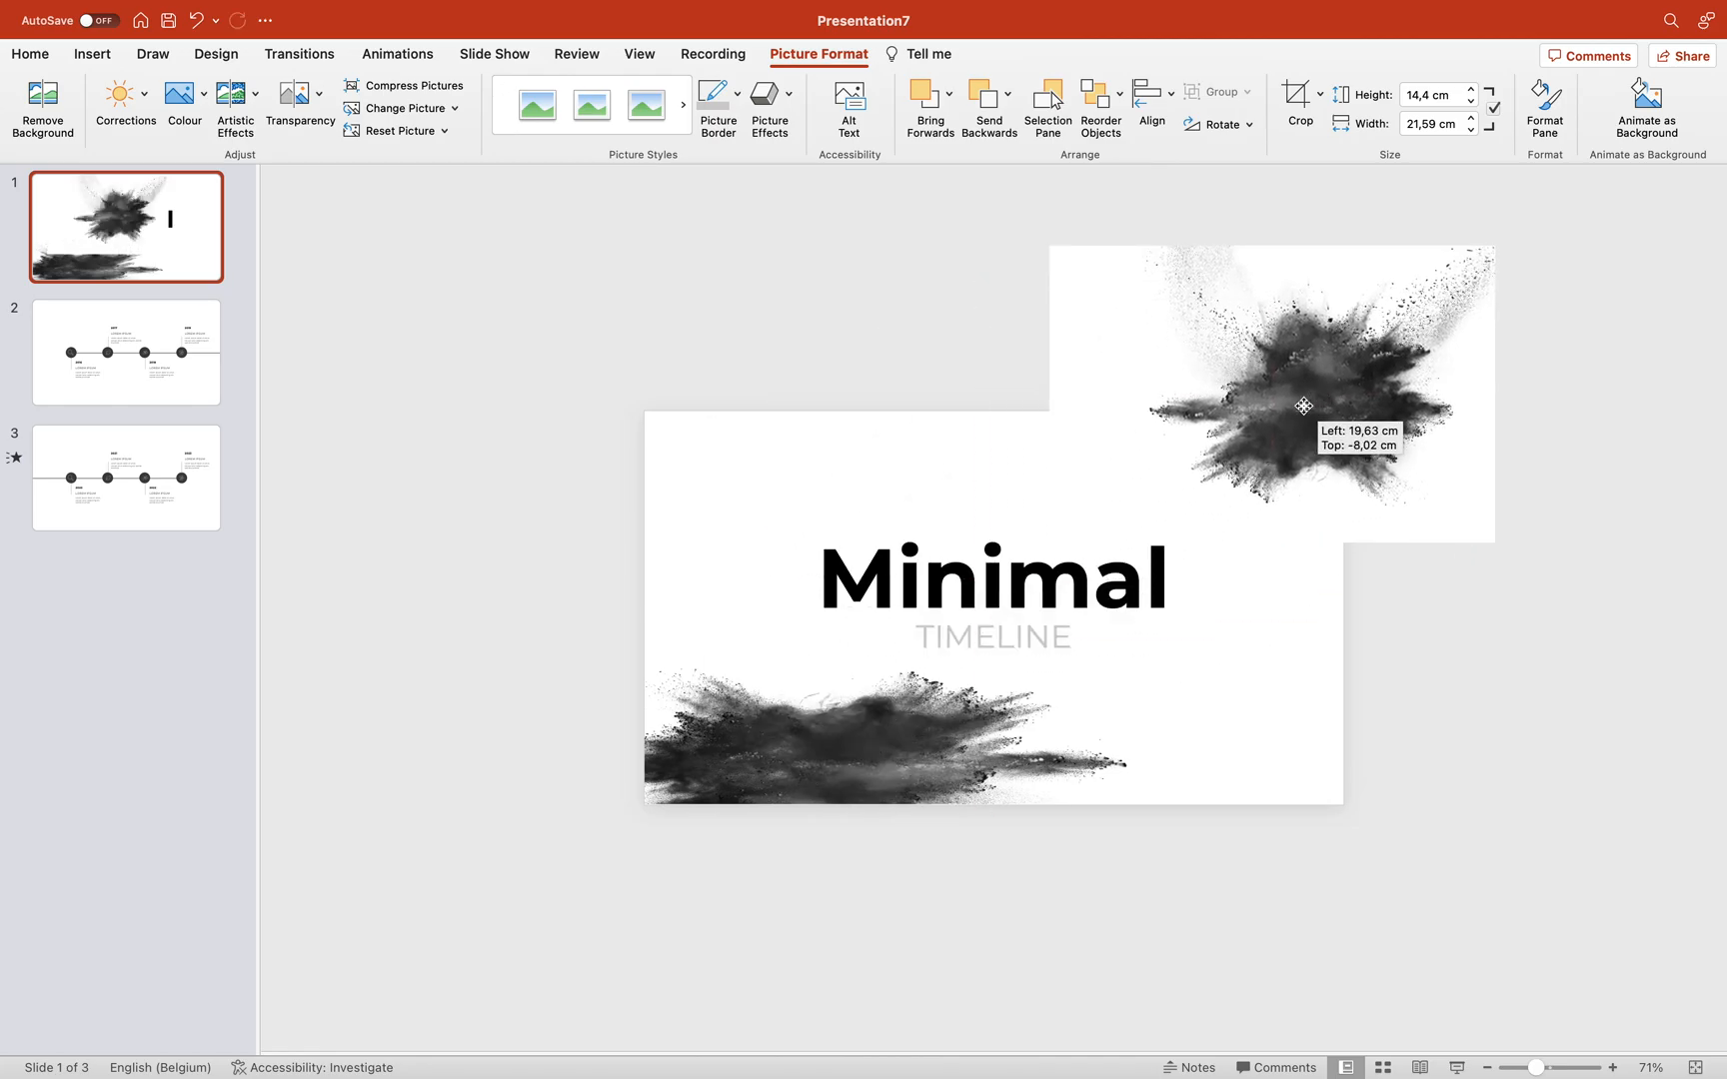
right_click(1303, 403)
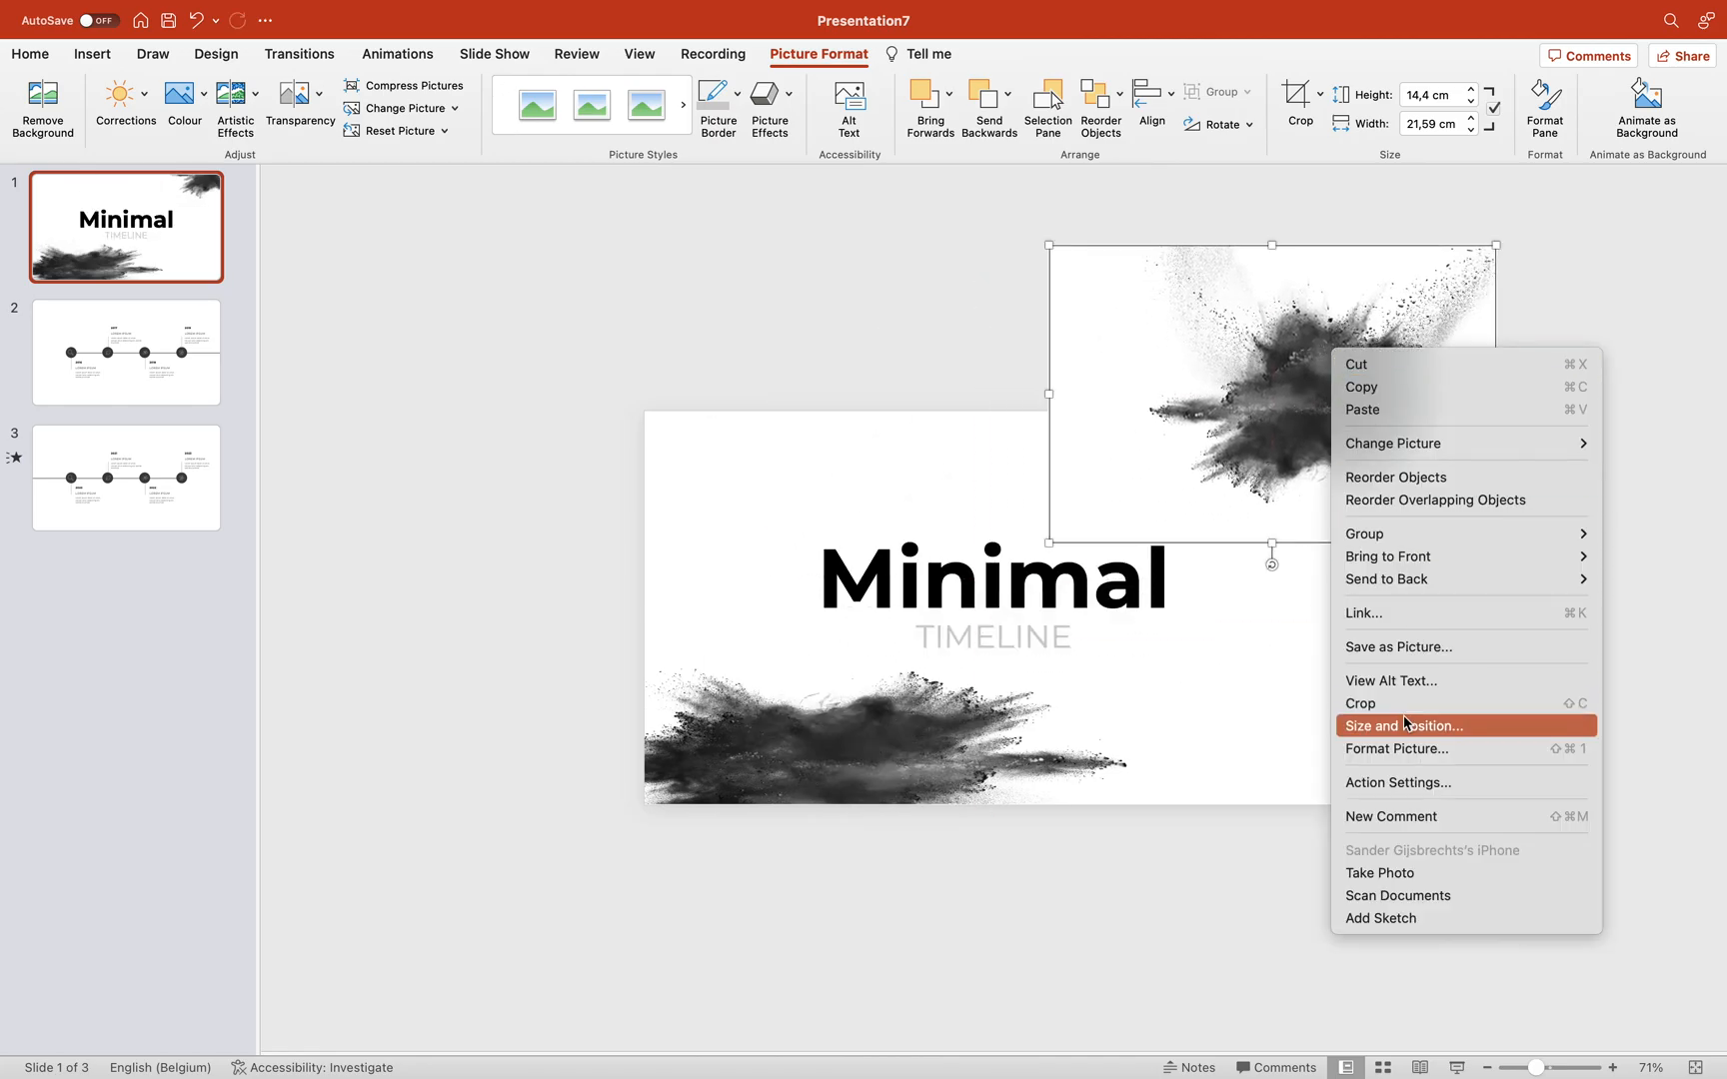
click(1361, 704)
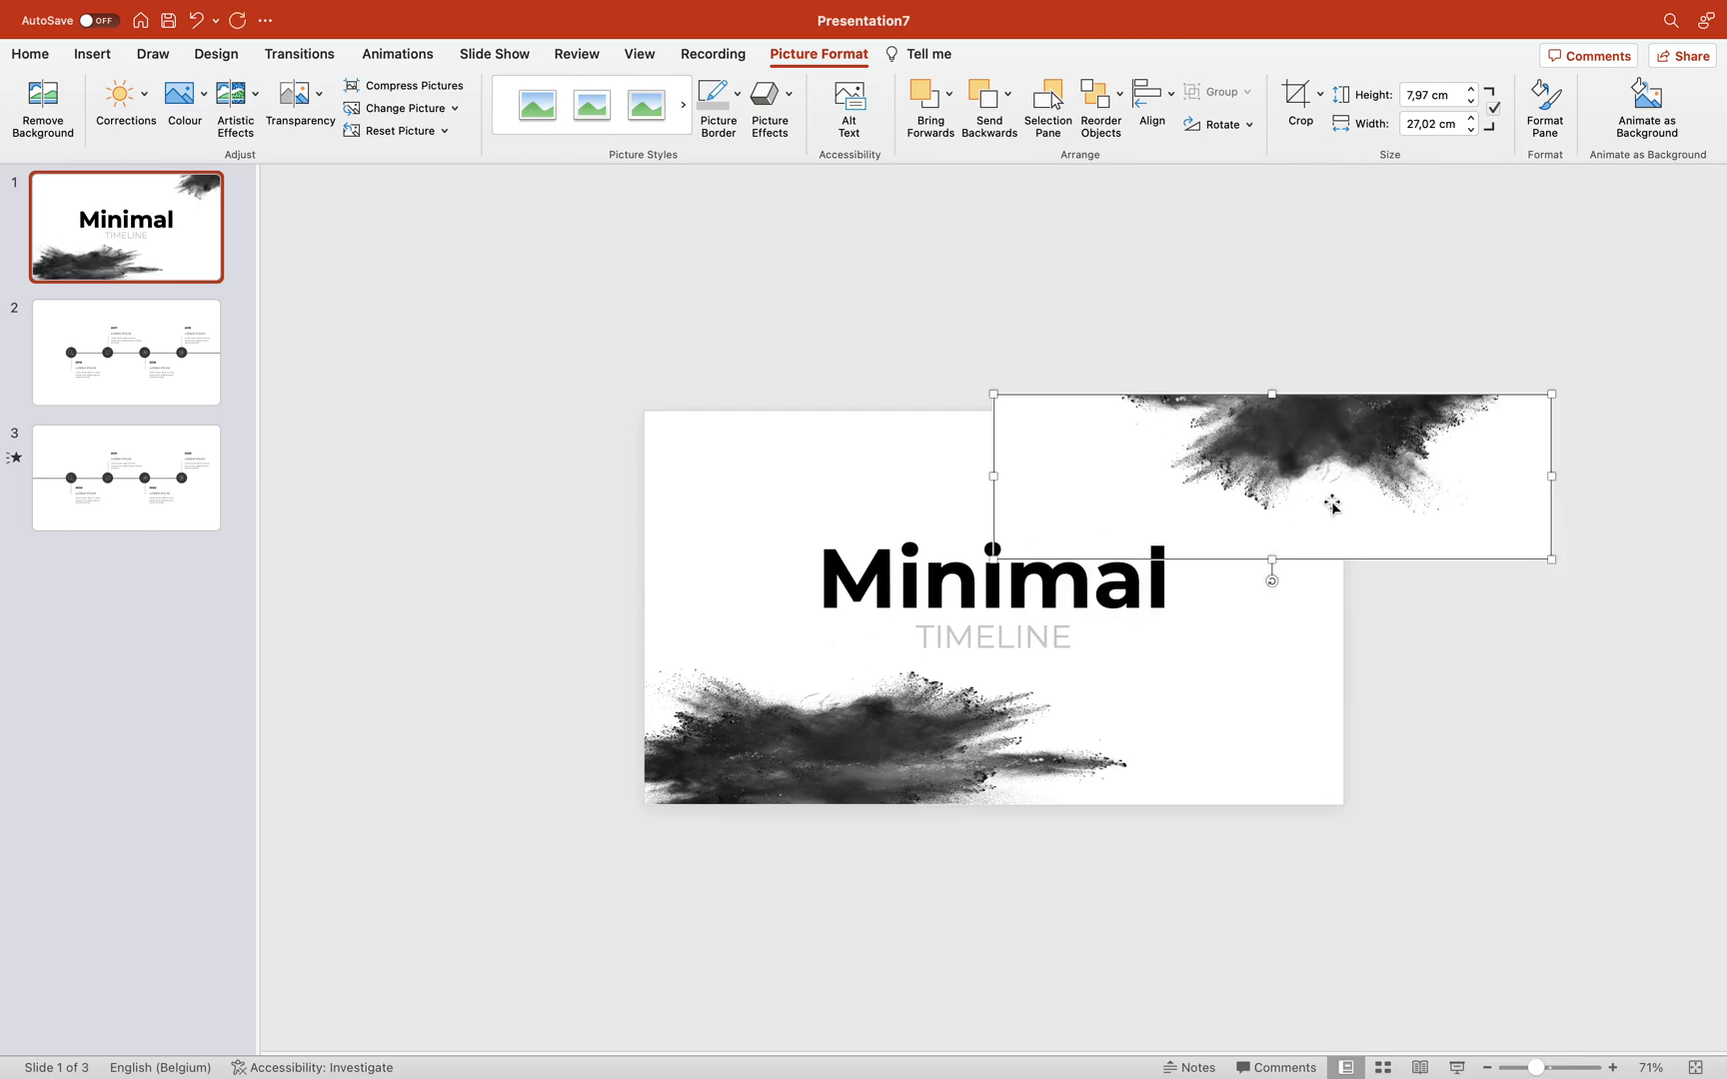
drag(1267, 475, 1271, 484)
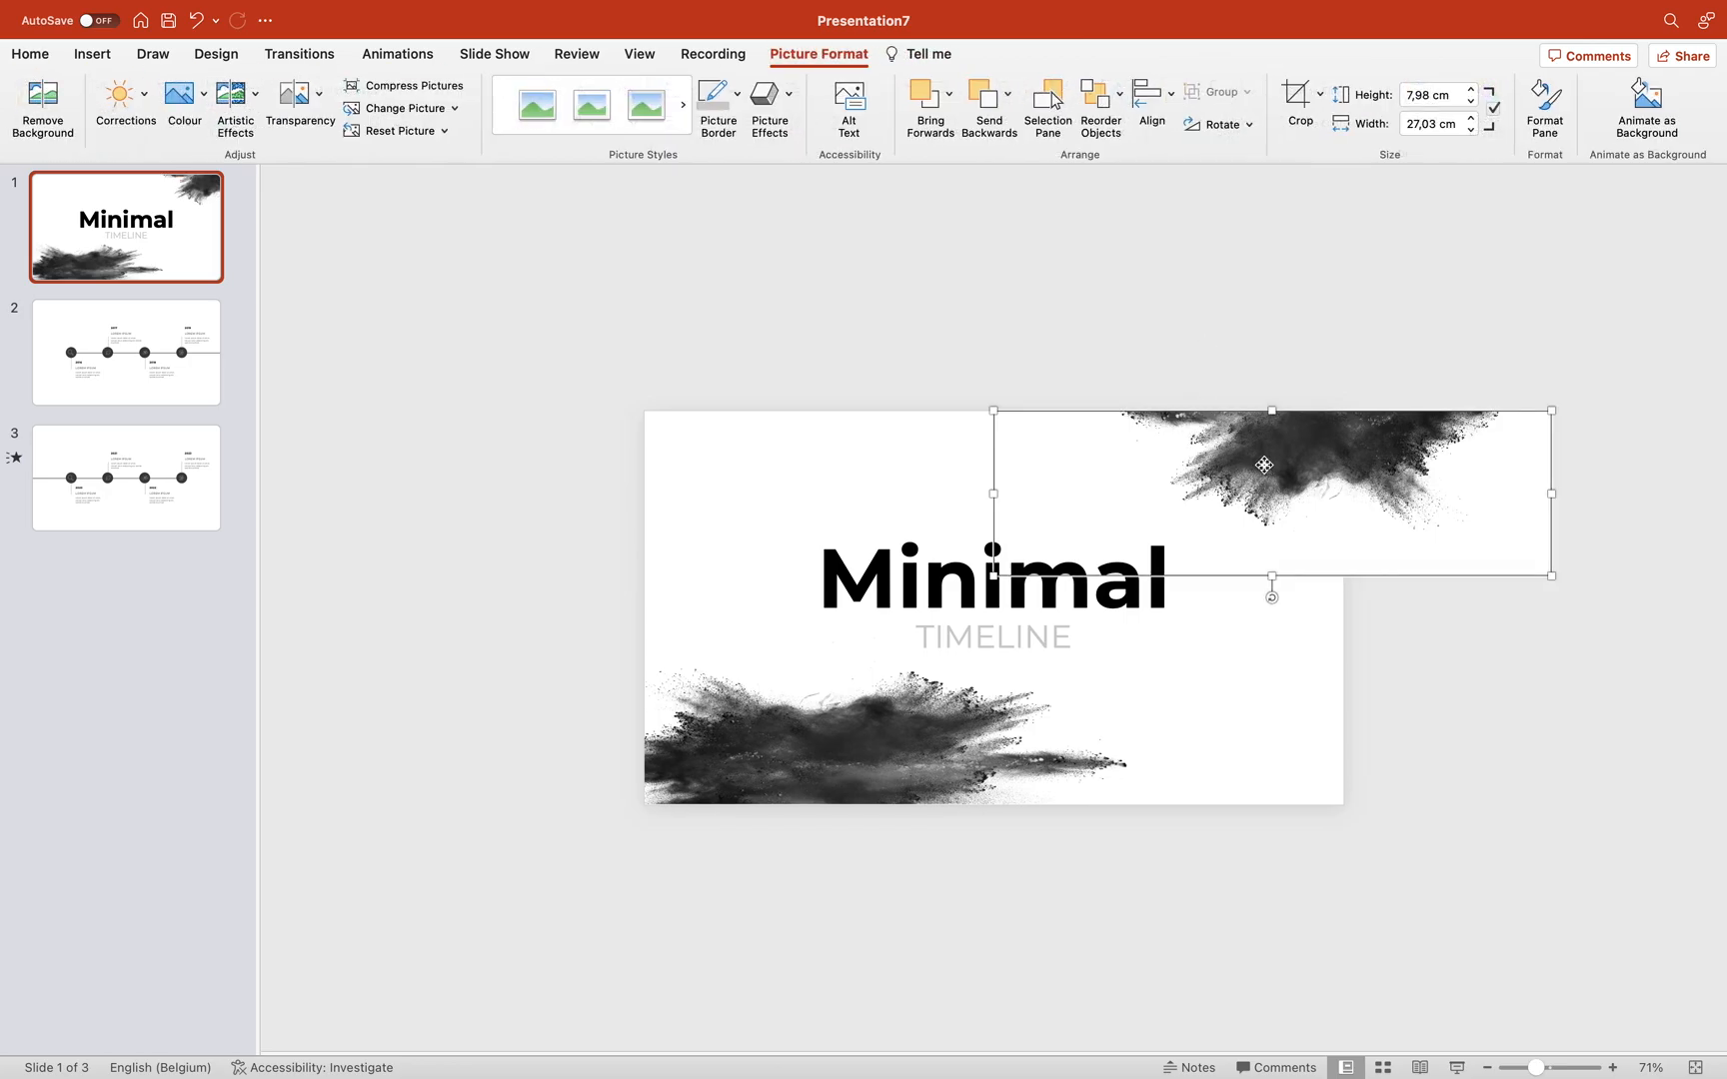
click(125, 351)
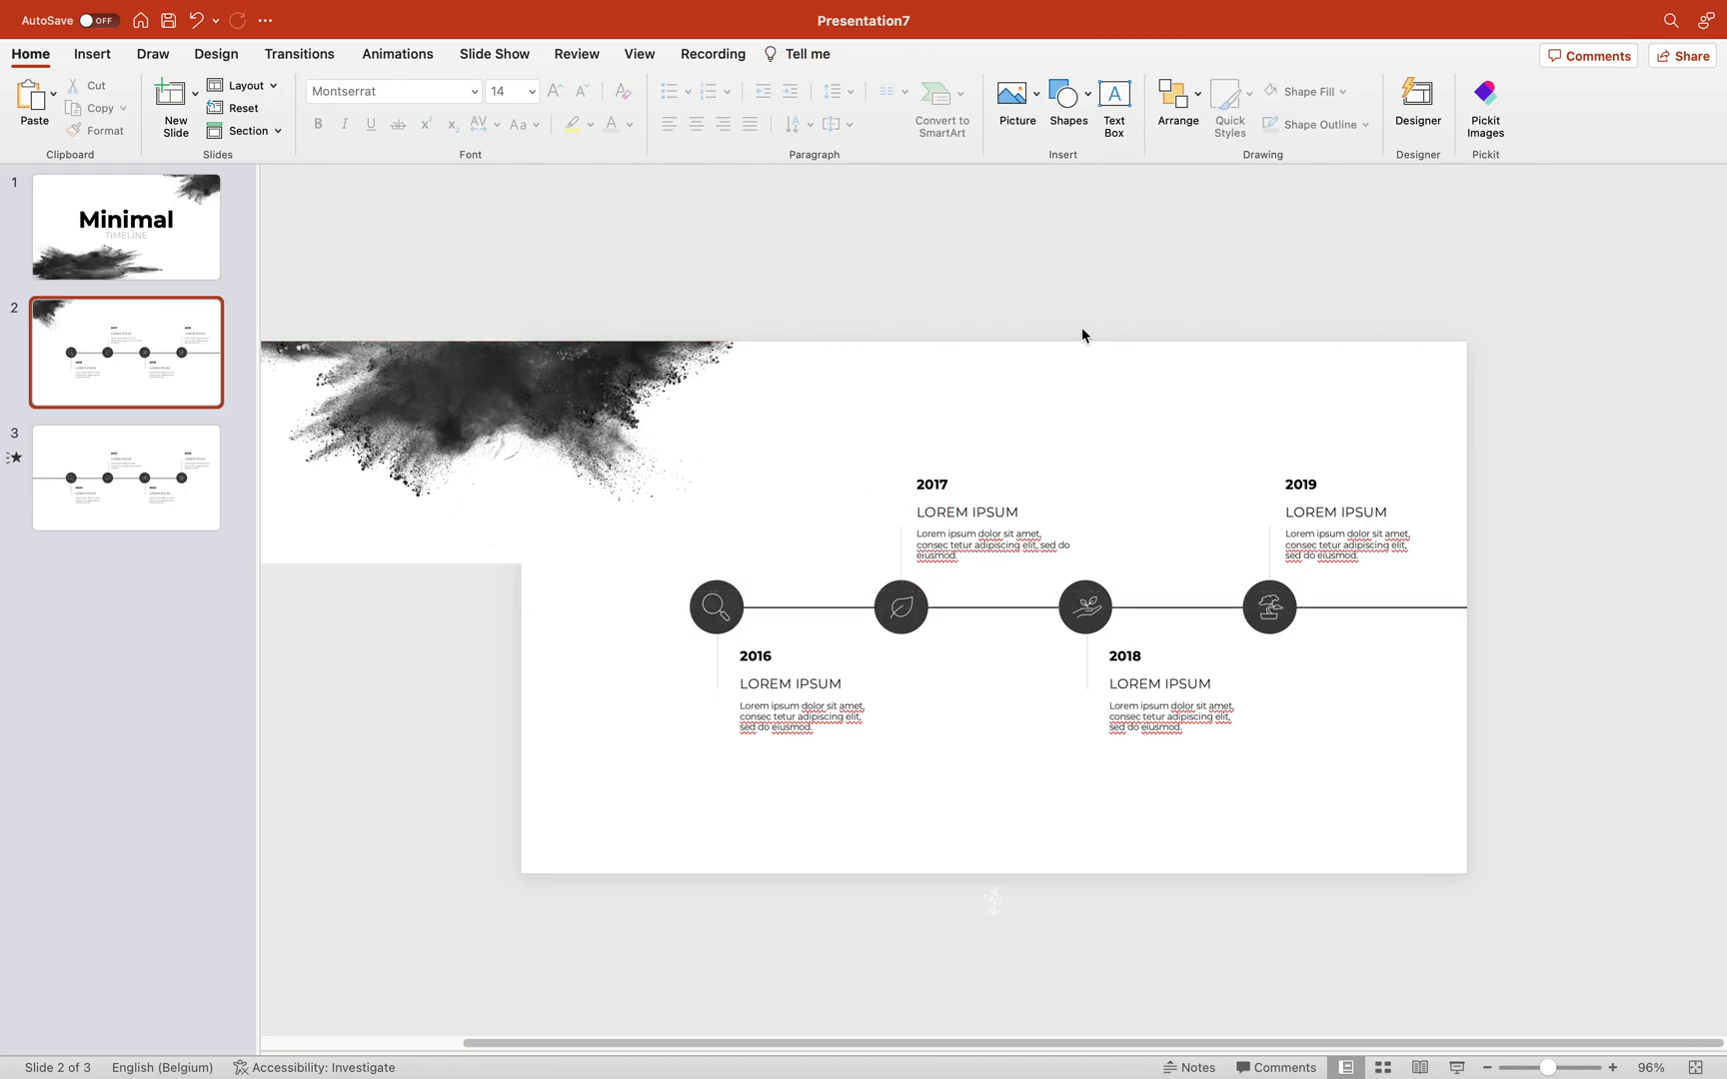
- Copy the title slide's splashes onto slide 2 at its top-left and bottom-right edges
click(126, 228)
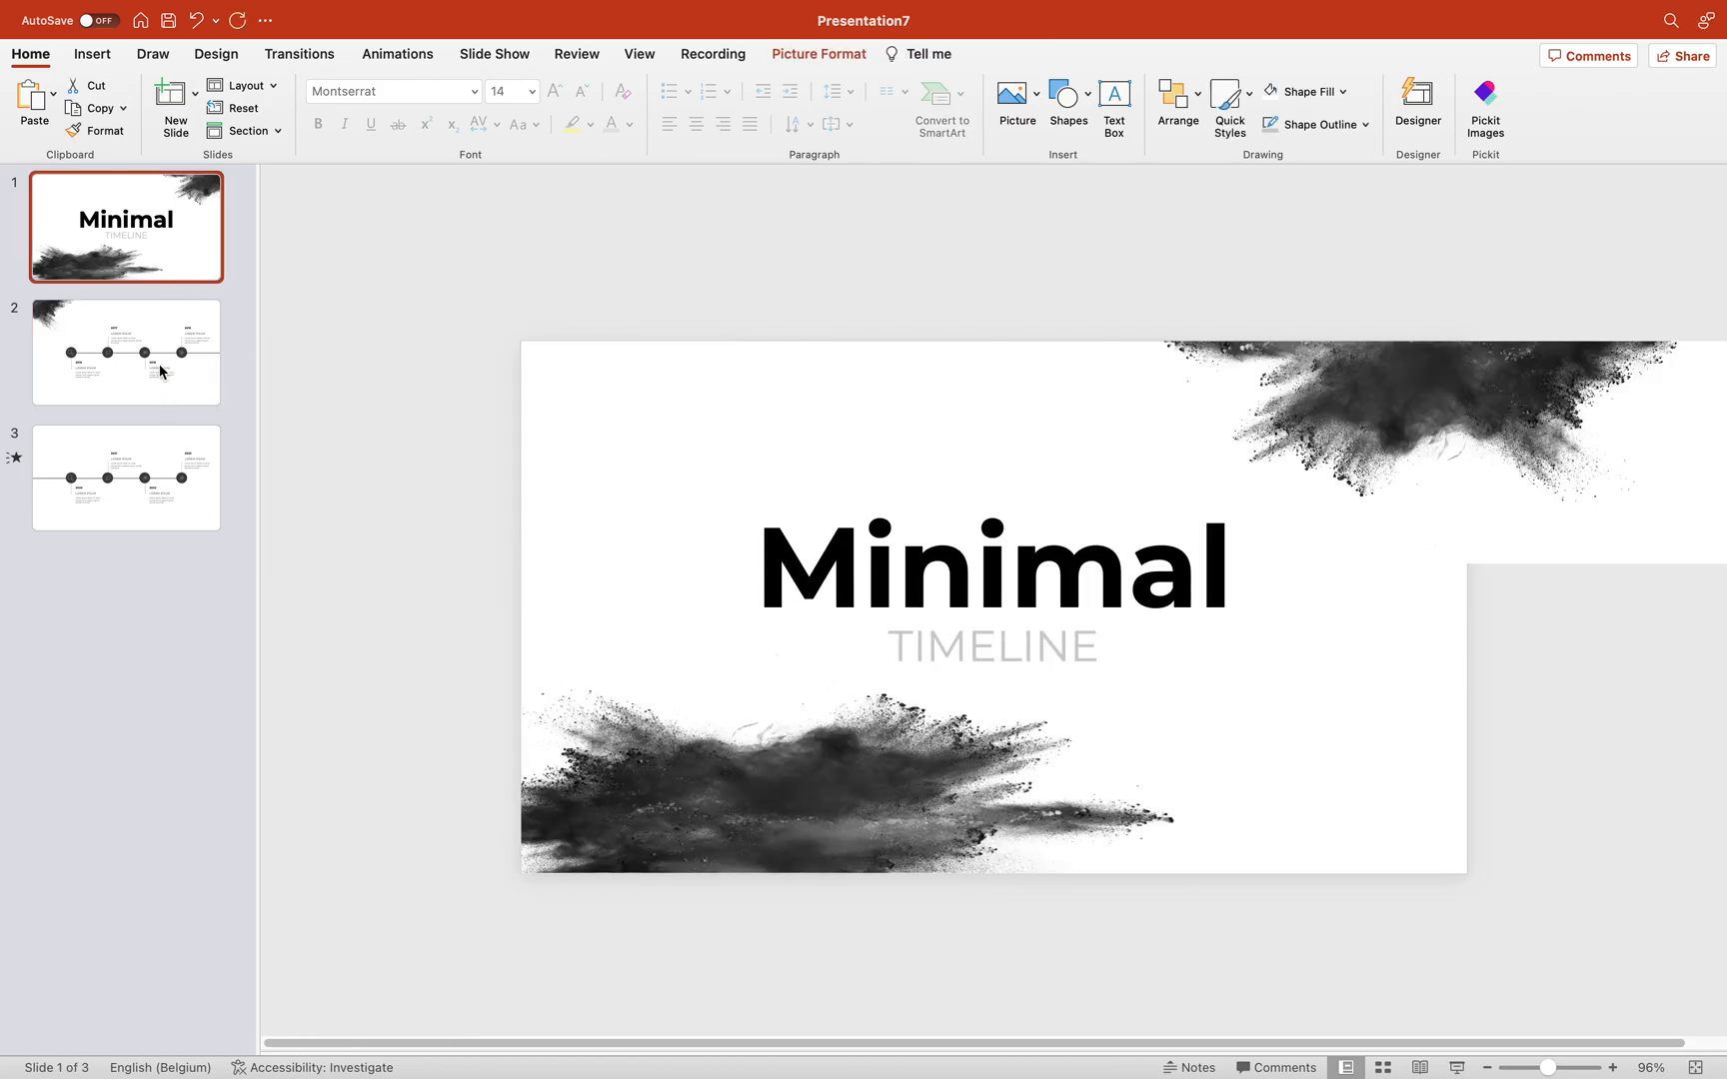
right_click(705, 759)
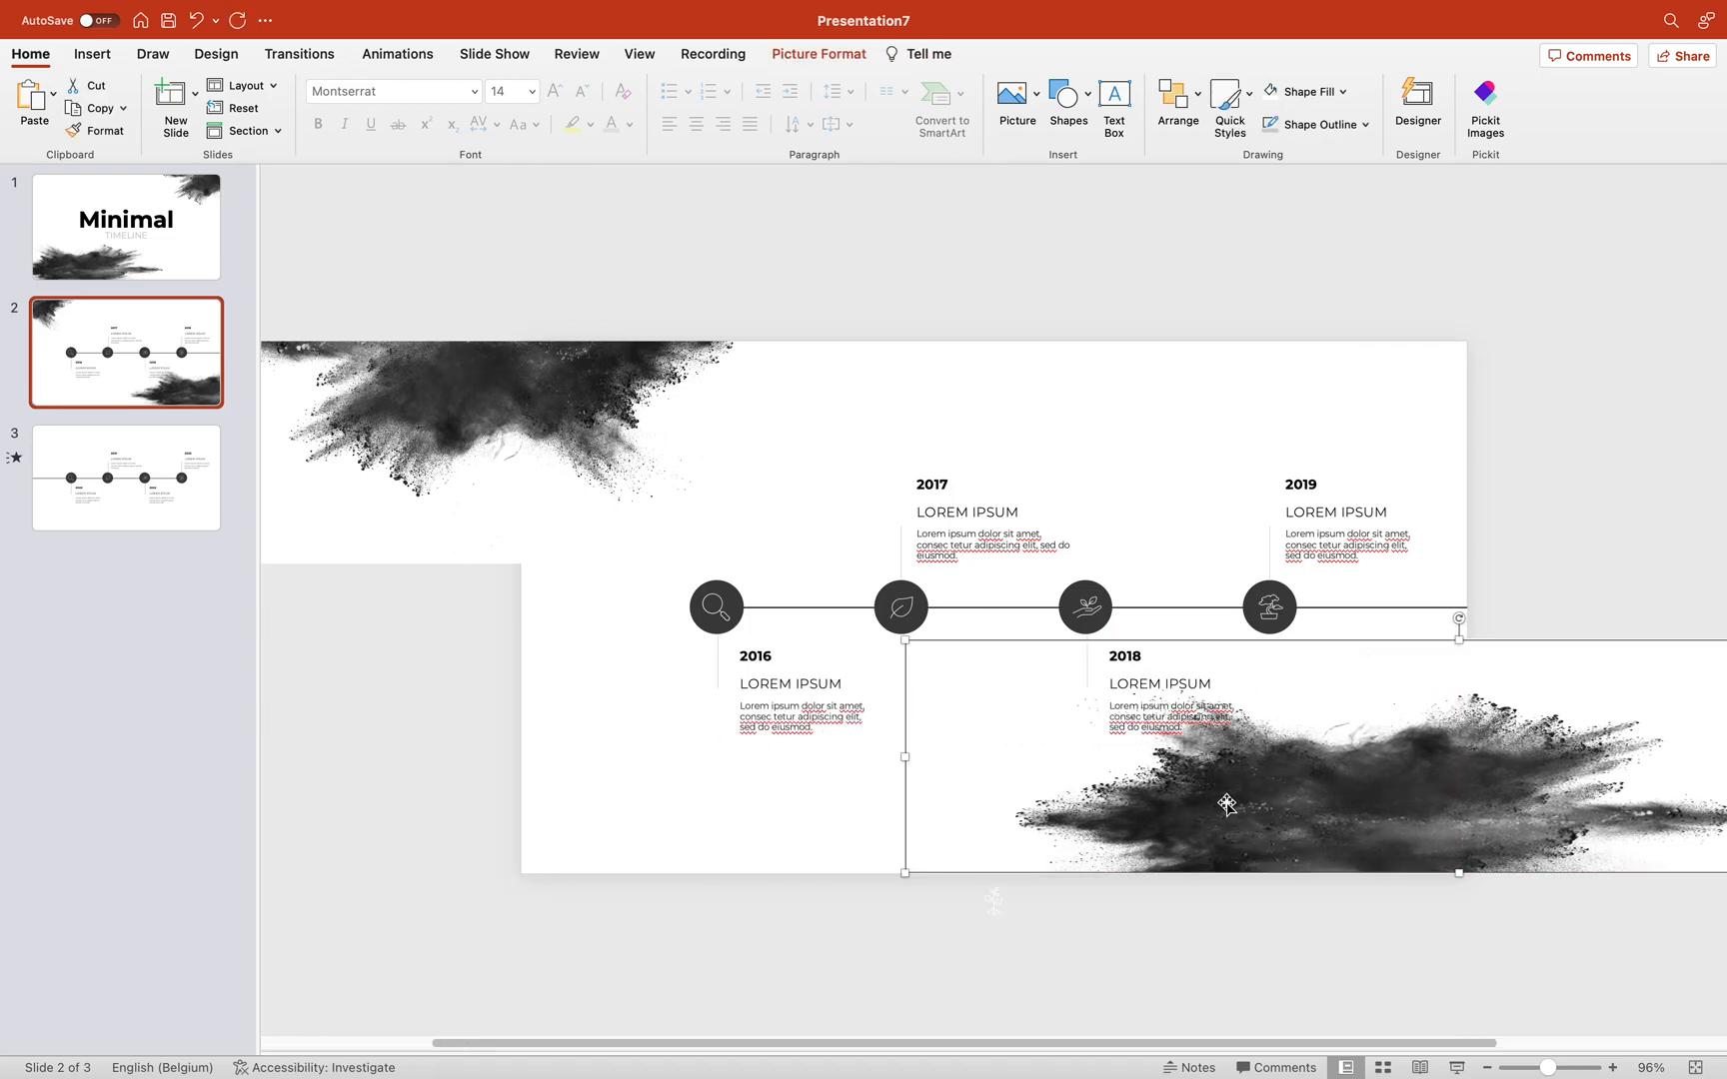
drag(1225, 804, 1333, 803)
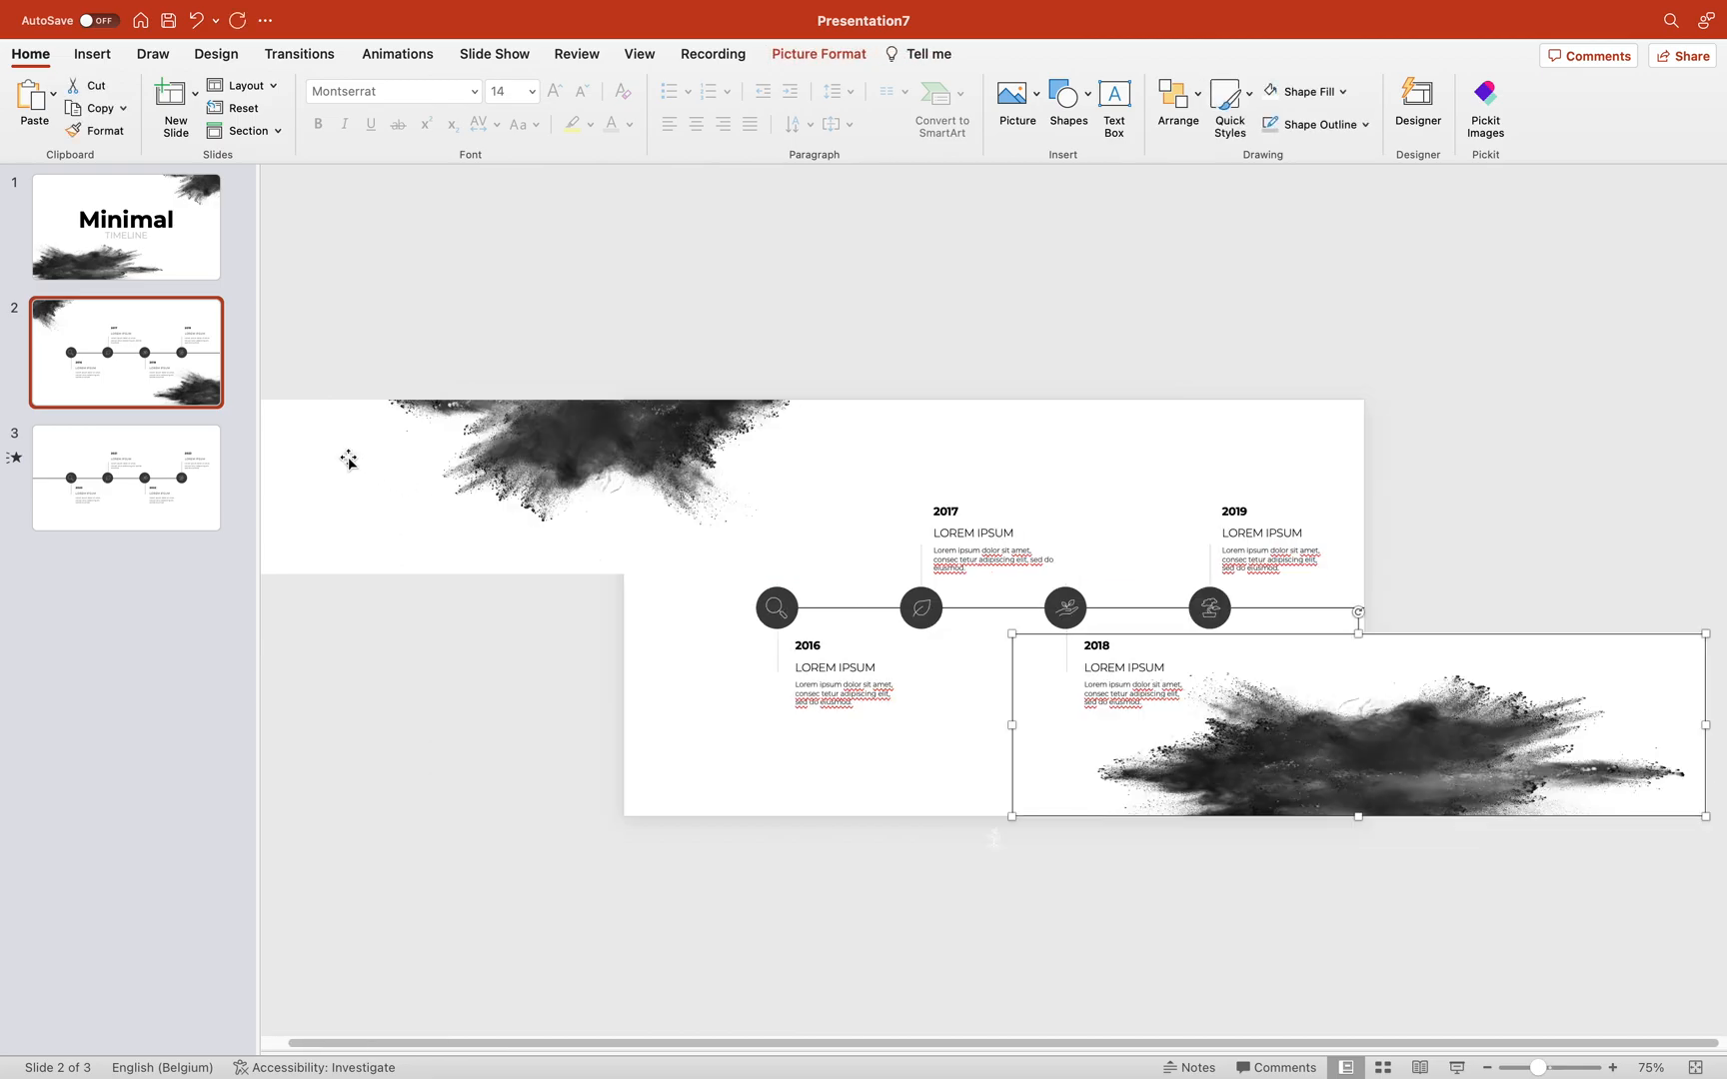
click(126, 477)
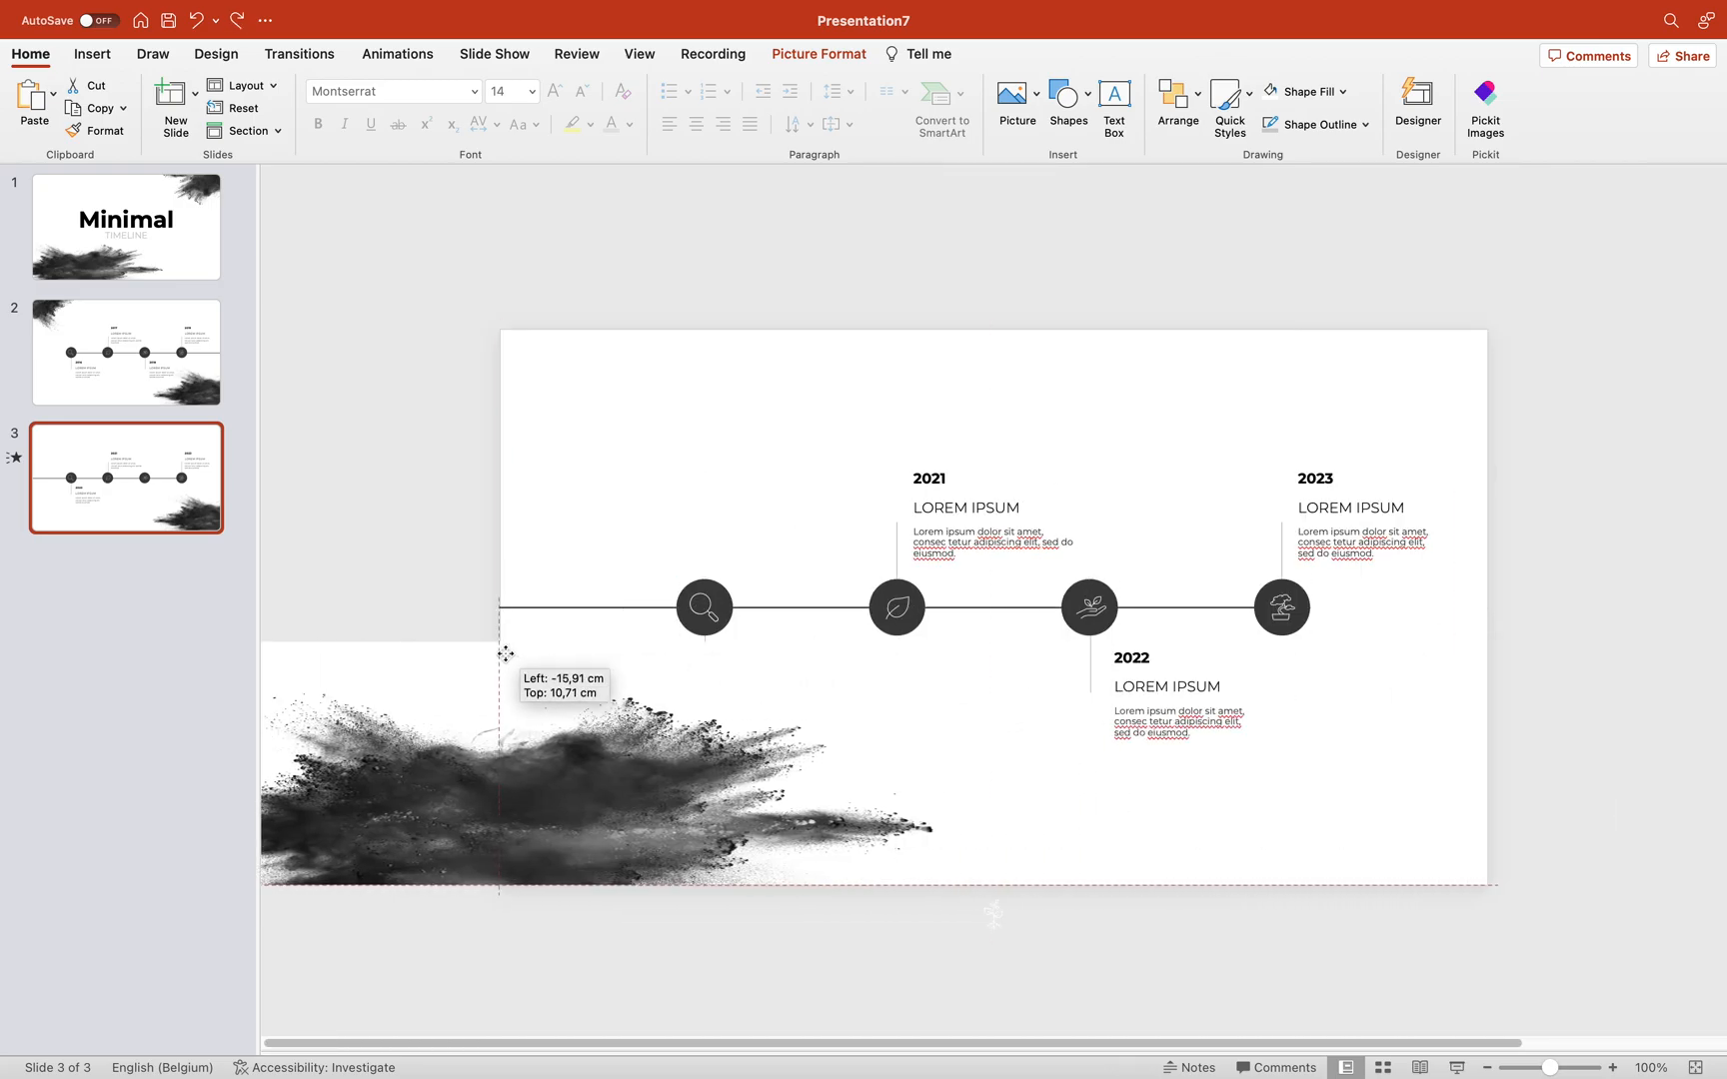
- Paste splashes onto slide 3 at the bottom-left and, from slide 1's top splash, the top-right
click(126, 226)
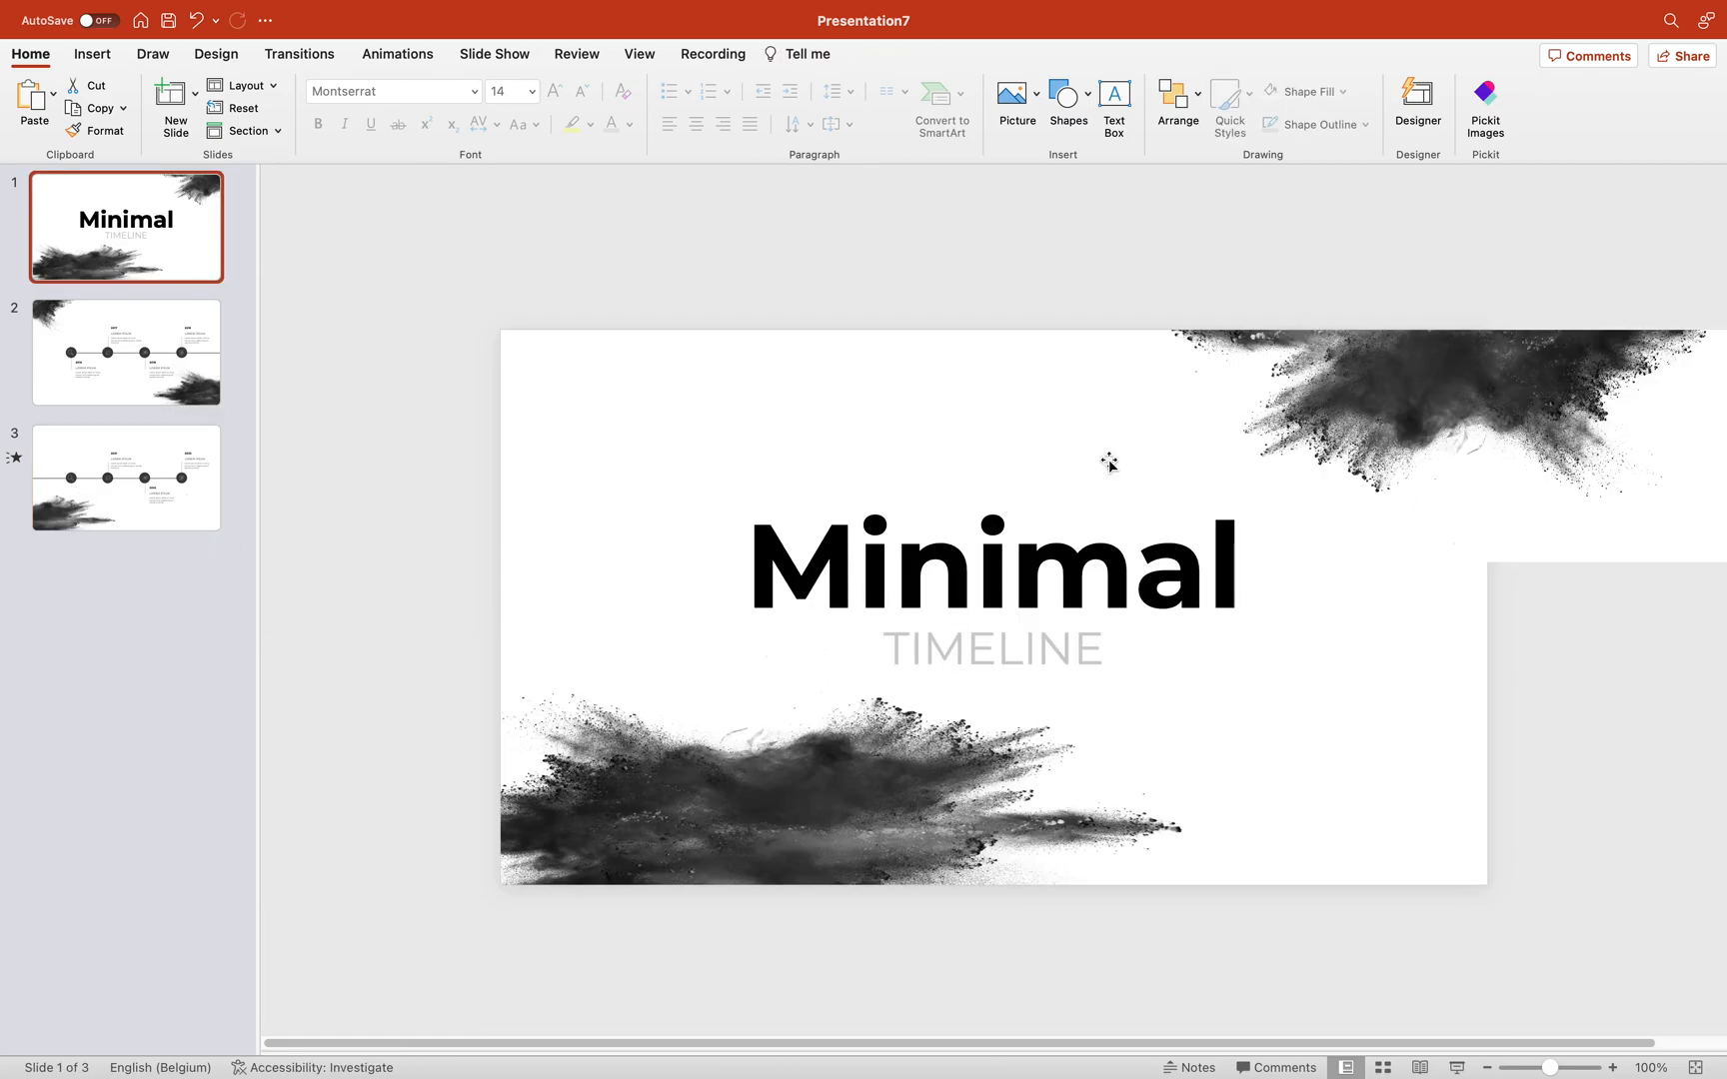
click(126, 478)
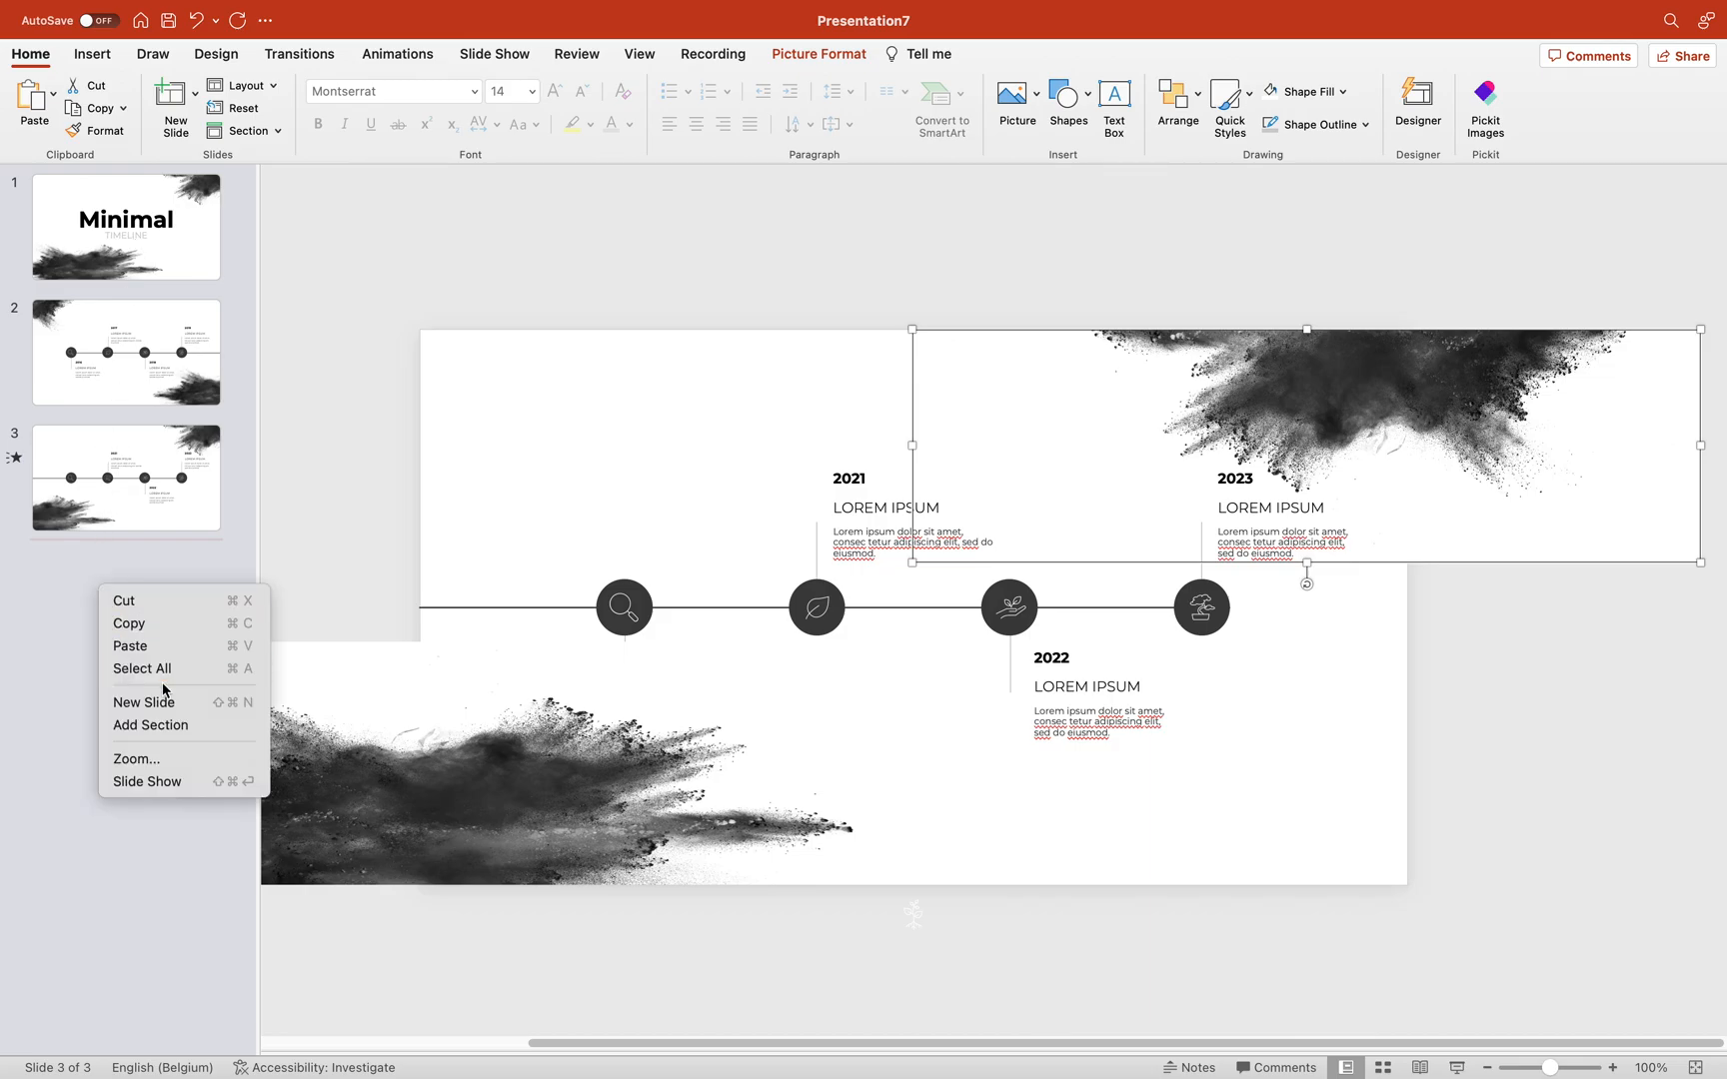
- Add a fourth slide reusing the title text as a large bold 'Creative' with a light grey 'BE' above
click(144, 701)
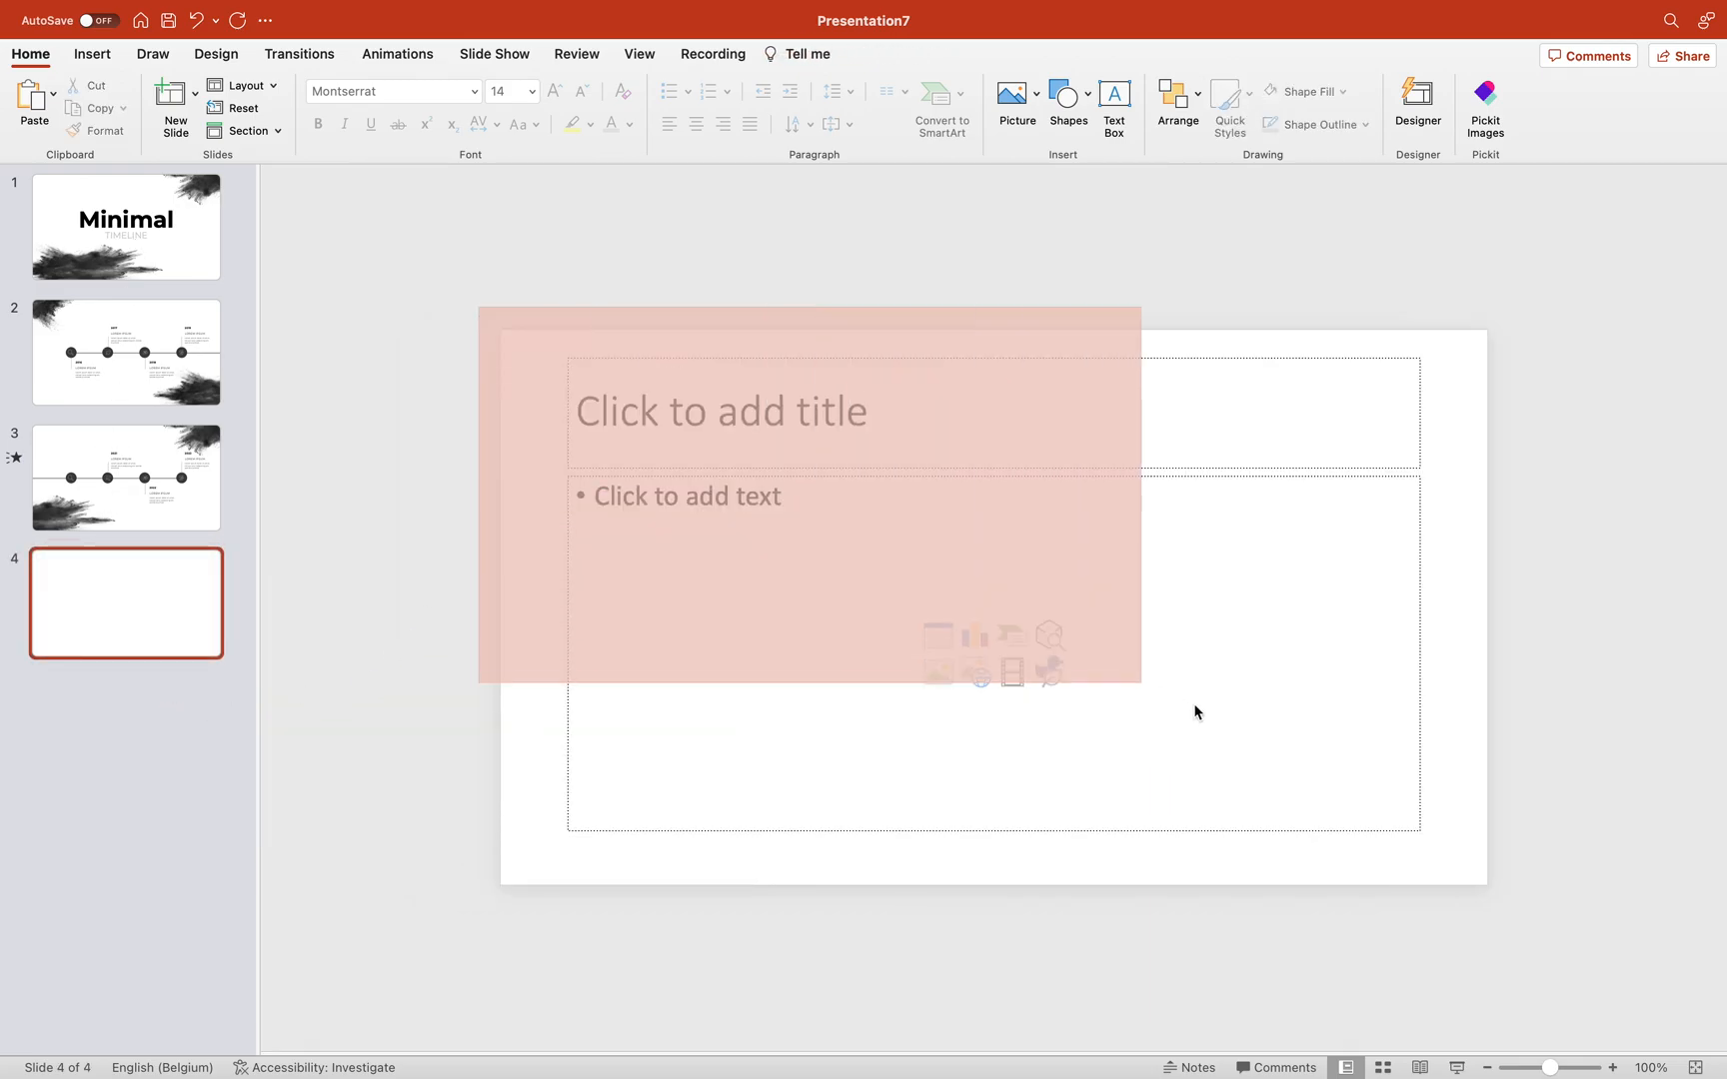
click(125, 226)
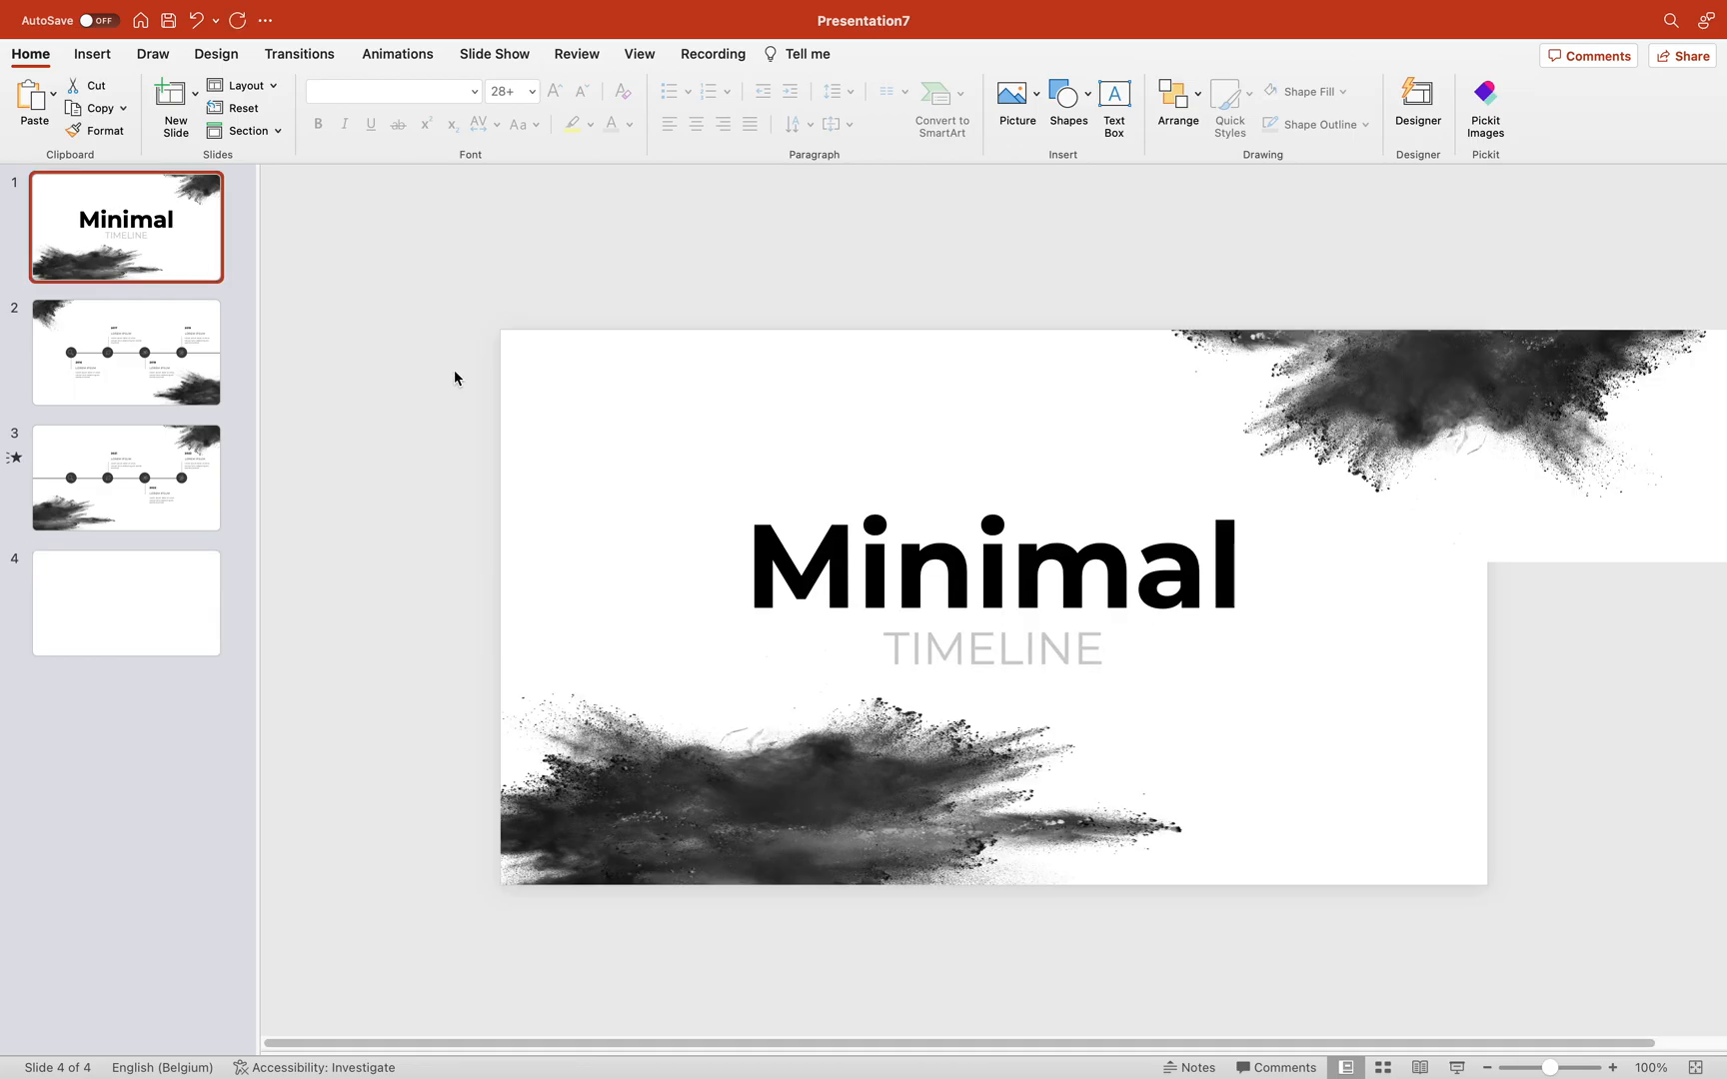
click(989, 565)
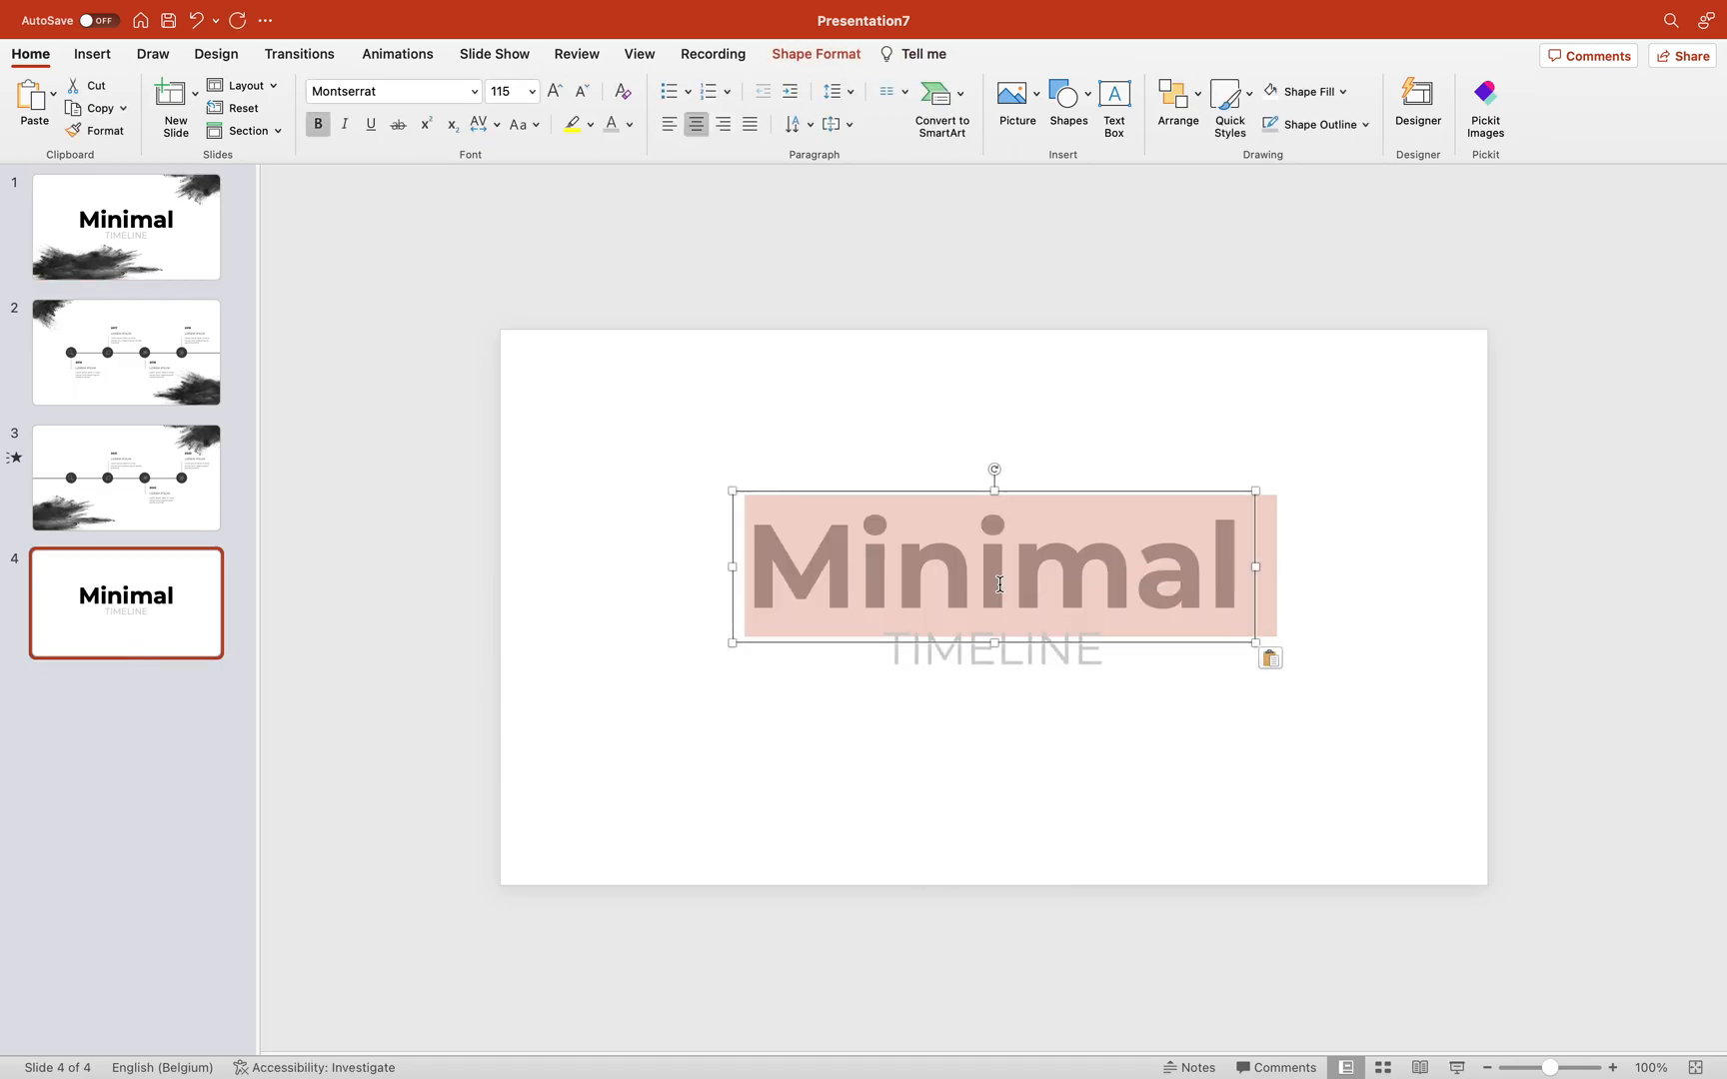
text(Creative)
click(993, 649)
text(BE)
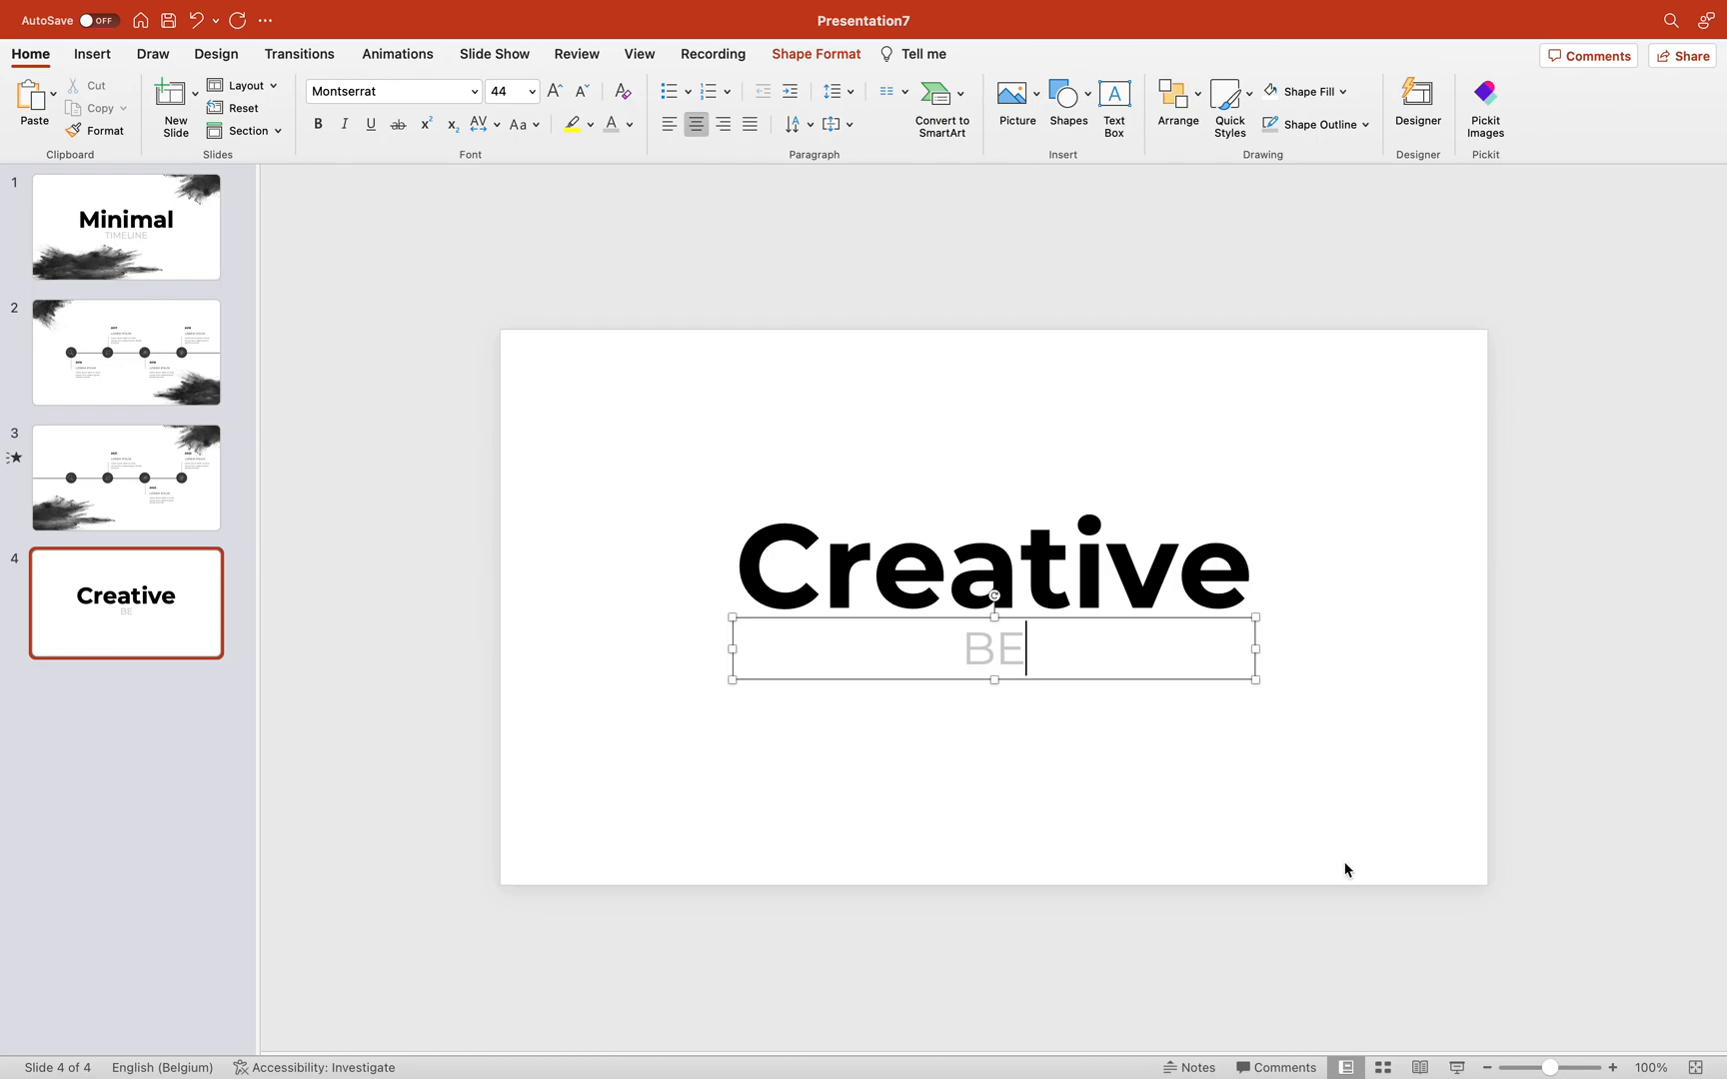
drag(991, 645, 991, 500)
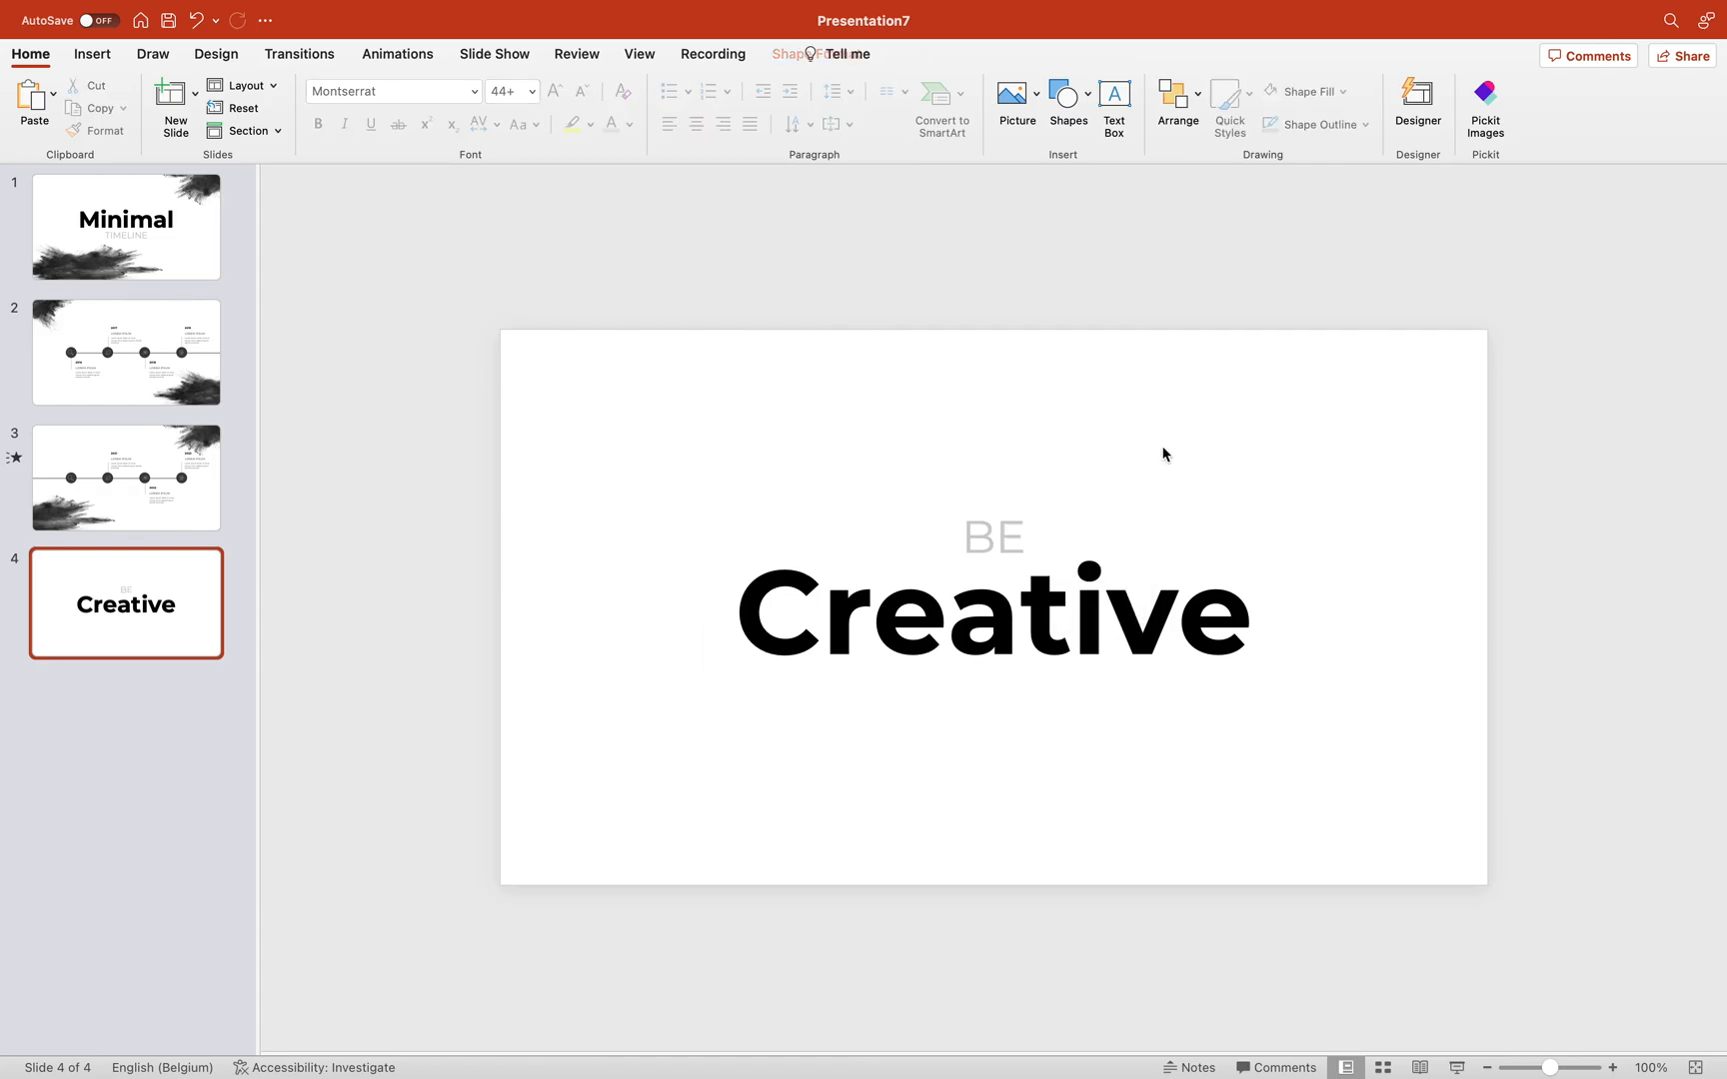
- Paste a splash from the title slide onto the Creative slide's top-left corner
click(126, 228)
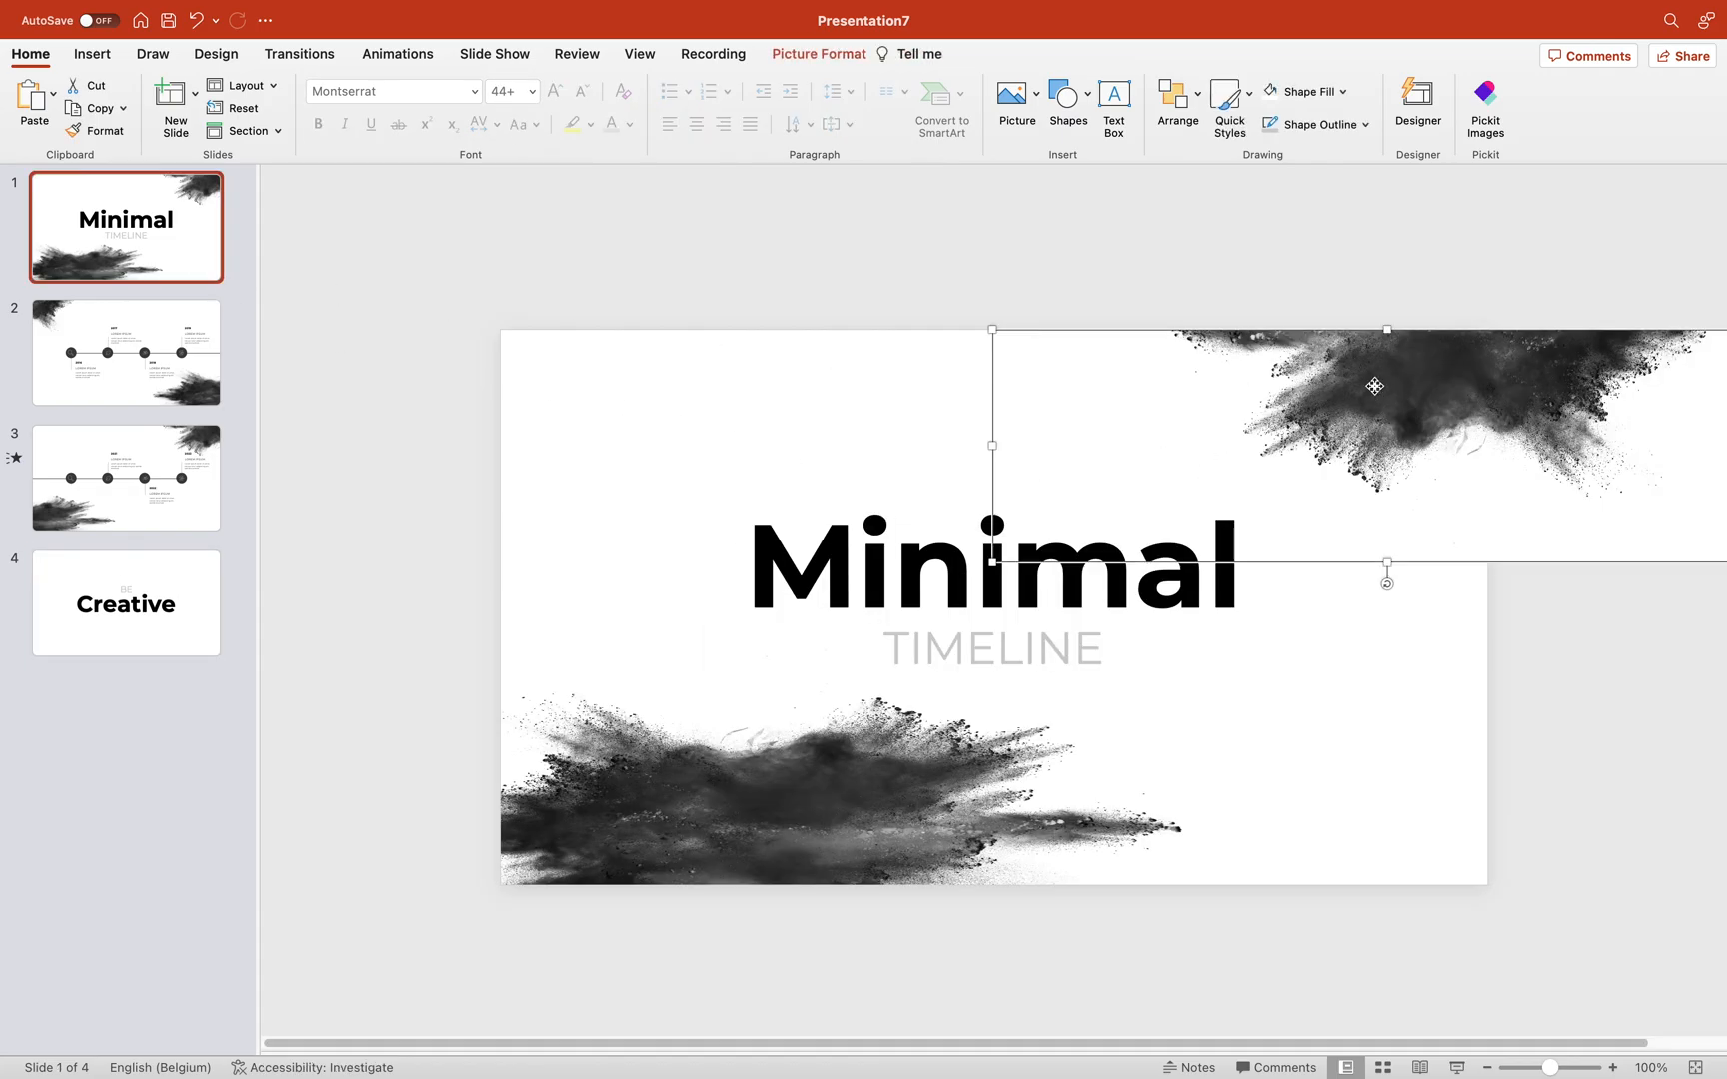
click(126, 478)
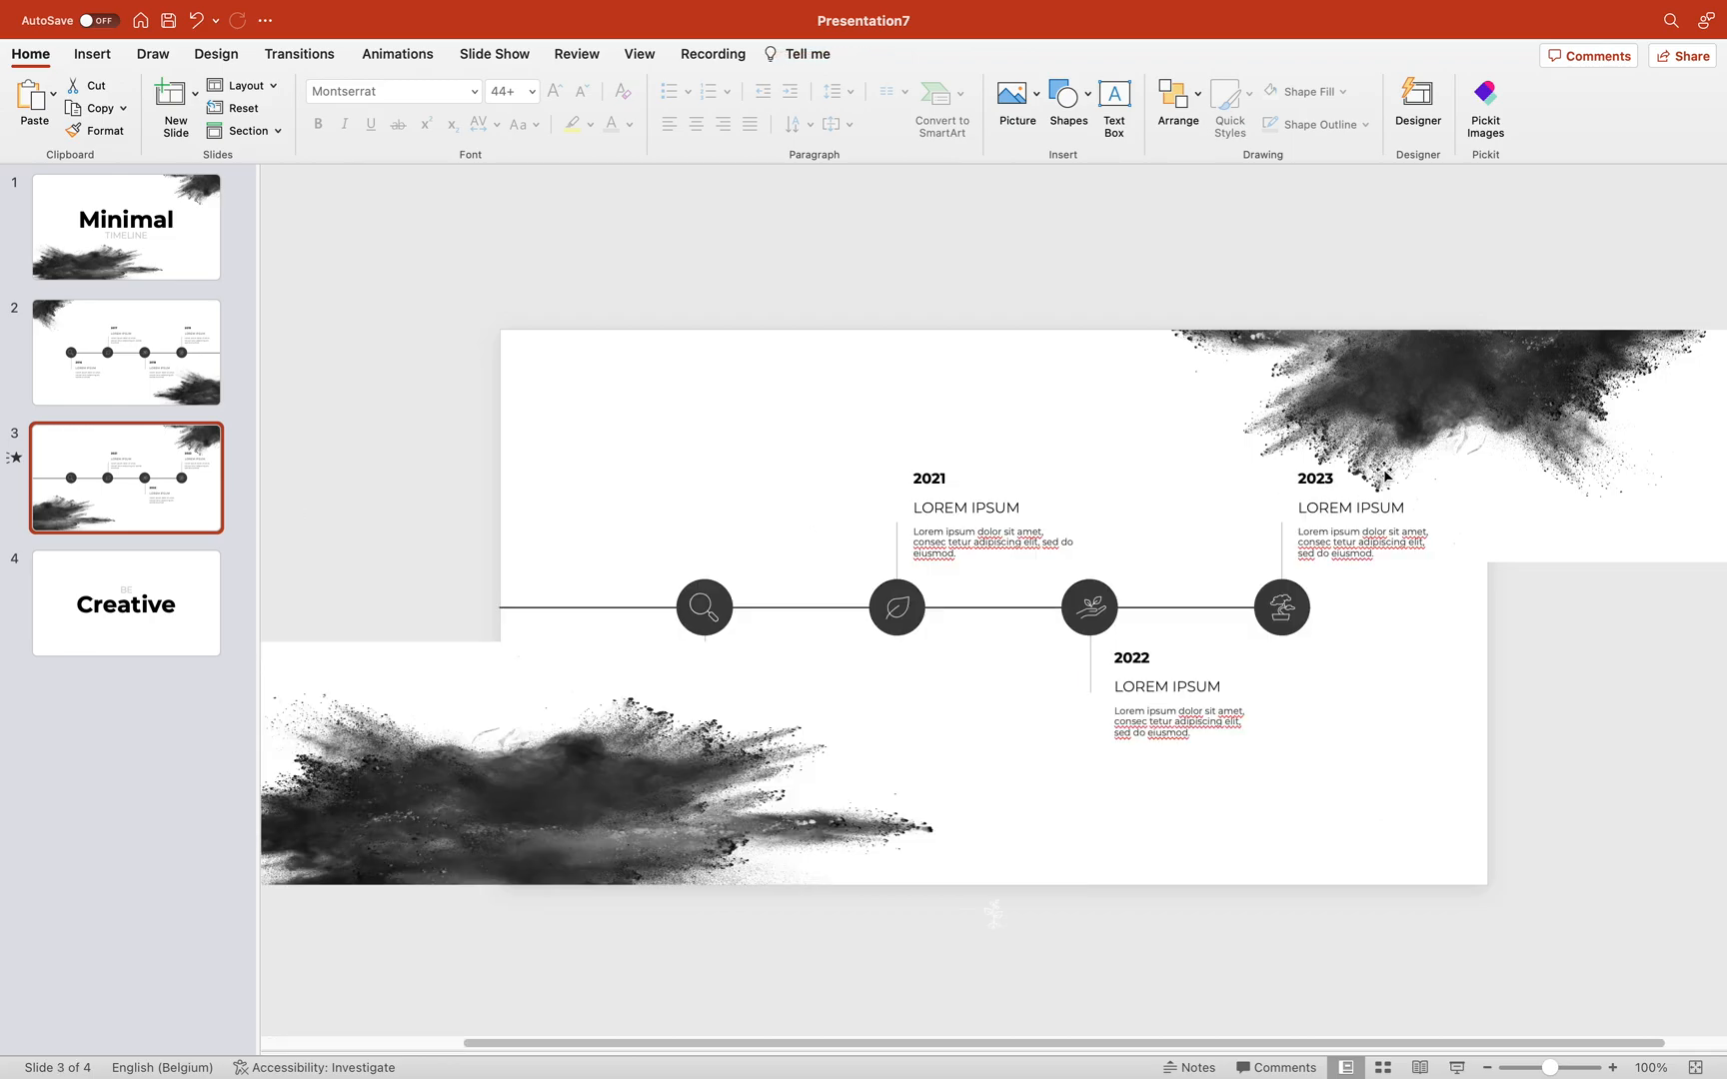
click(126, 602)
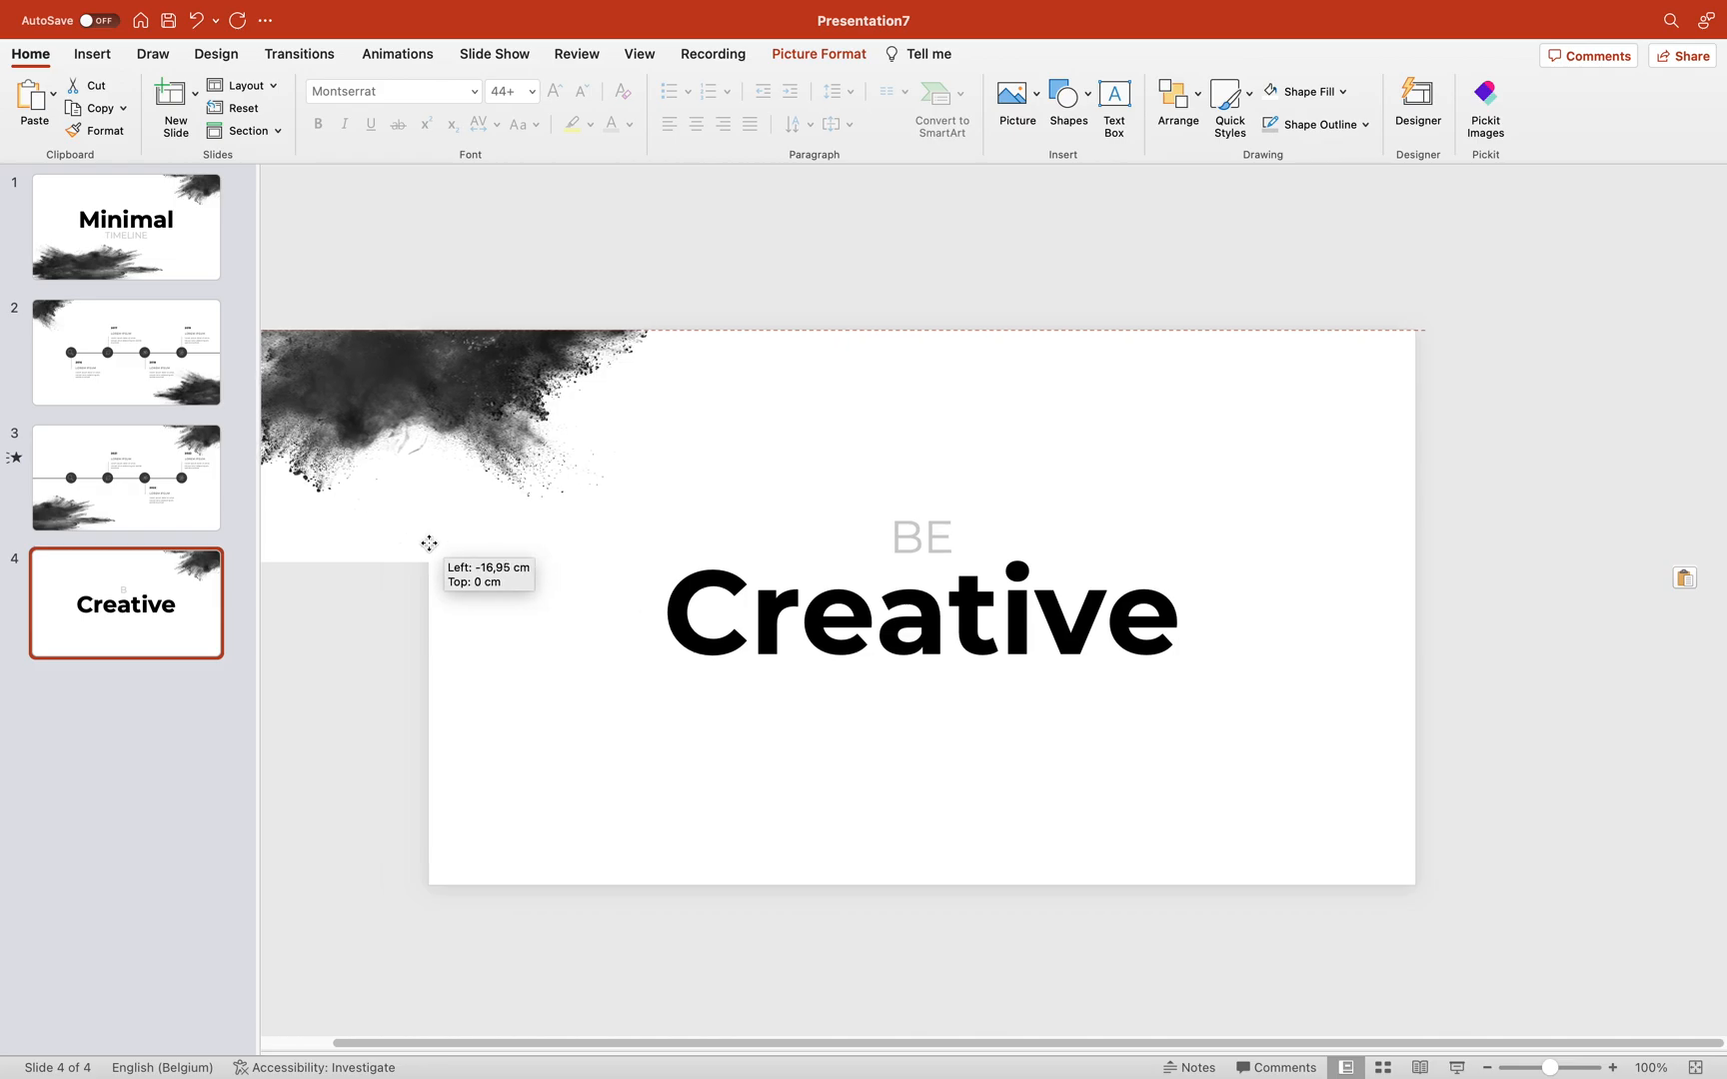
drag(428, 542, 516, 648)
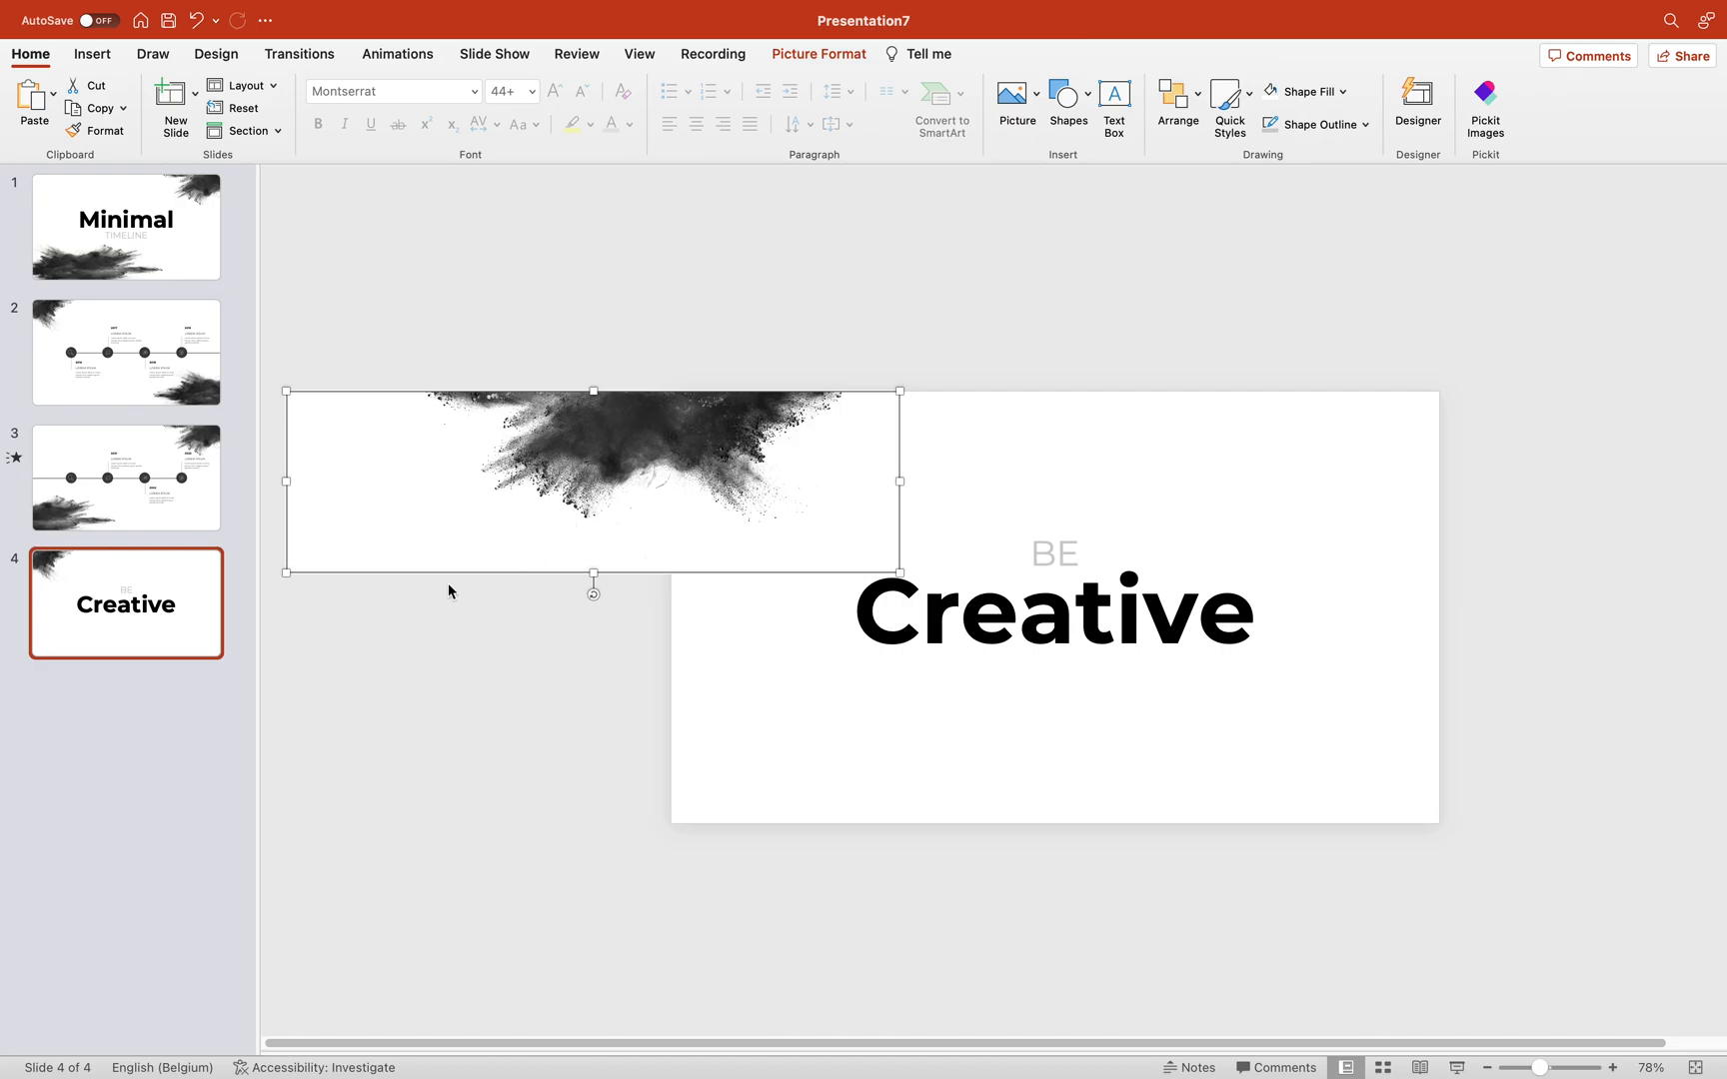
- Add the bottom splash to the Creative slide, flipped horizontally, along its bottom-right
click(126, 228)
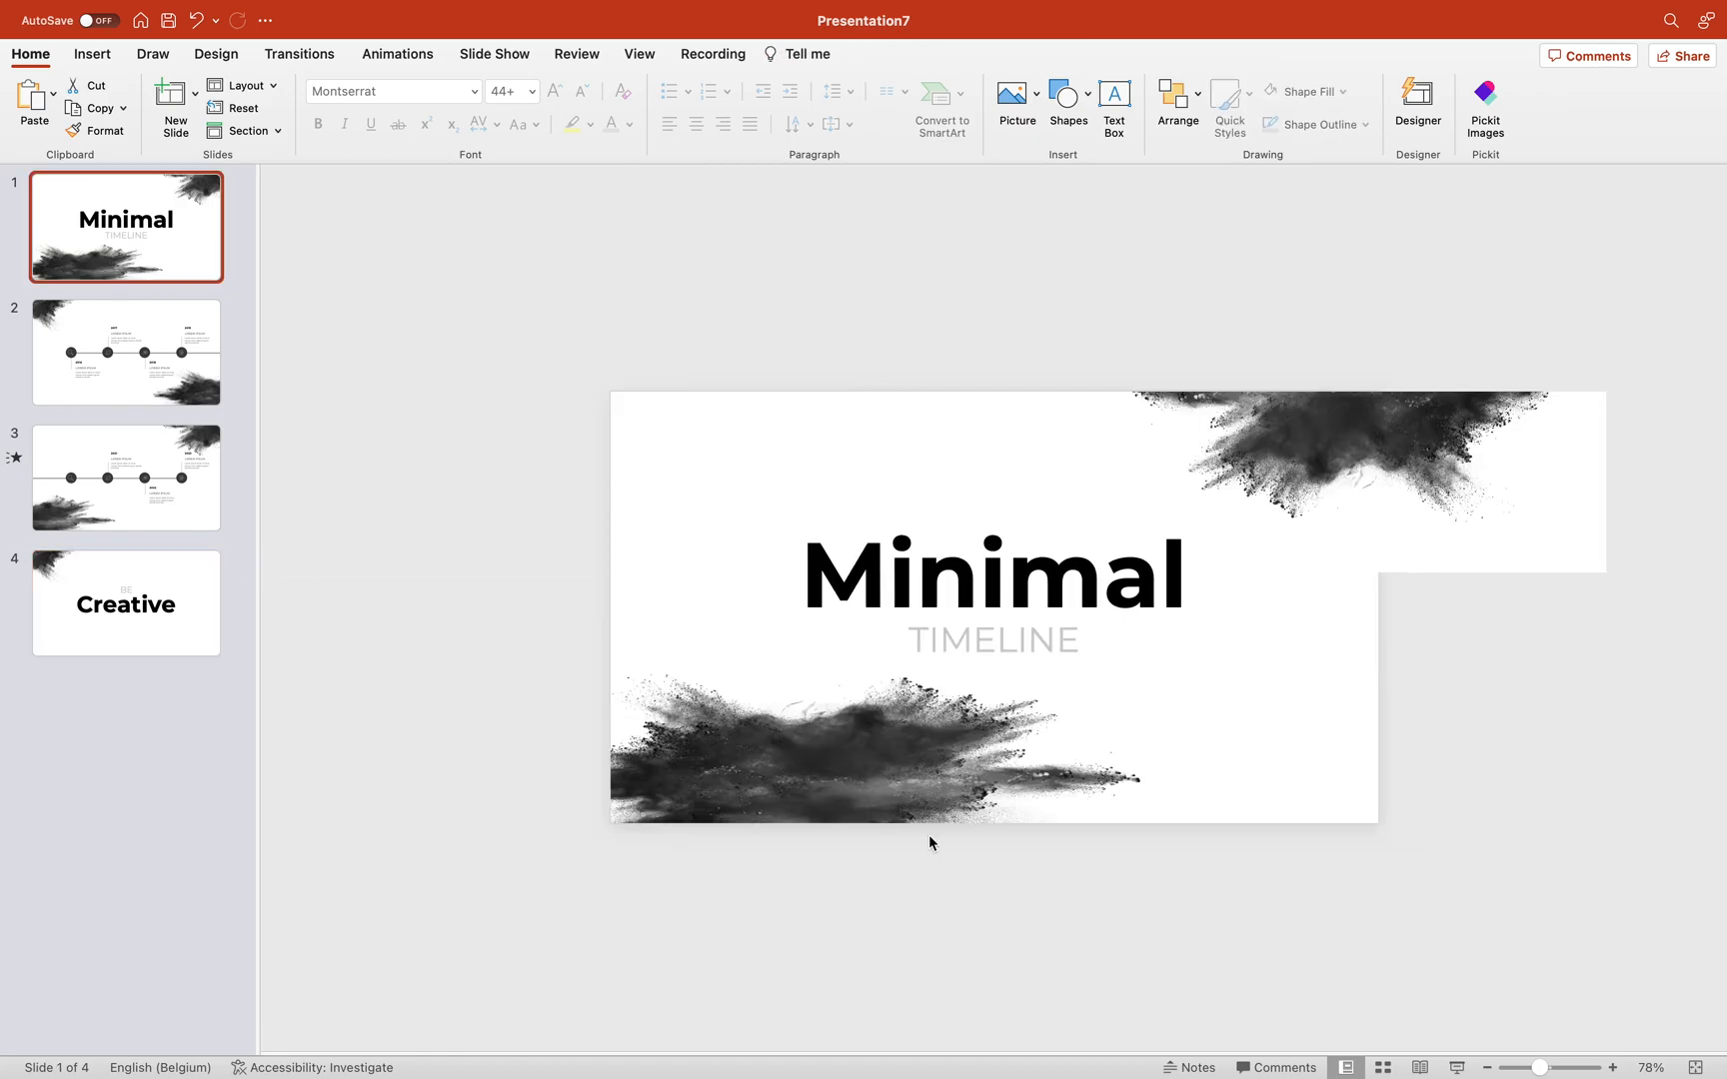
click(126, 601)
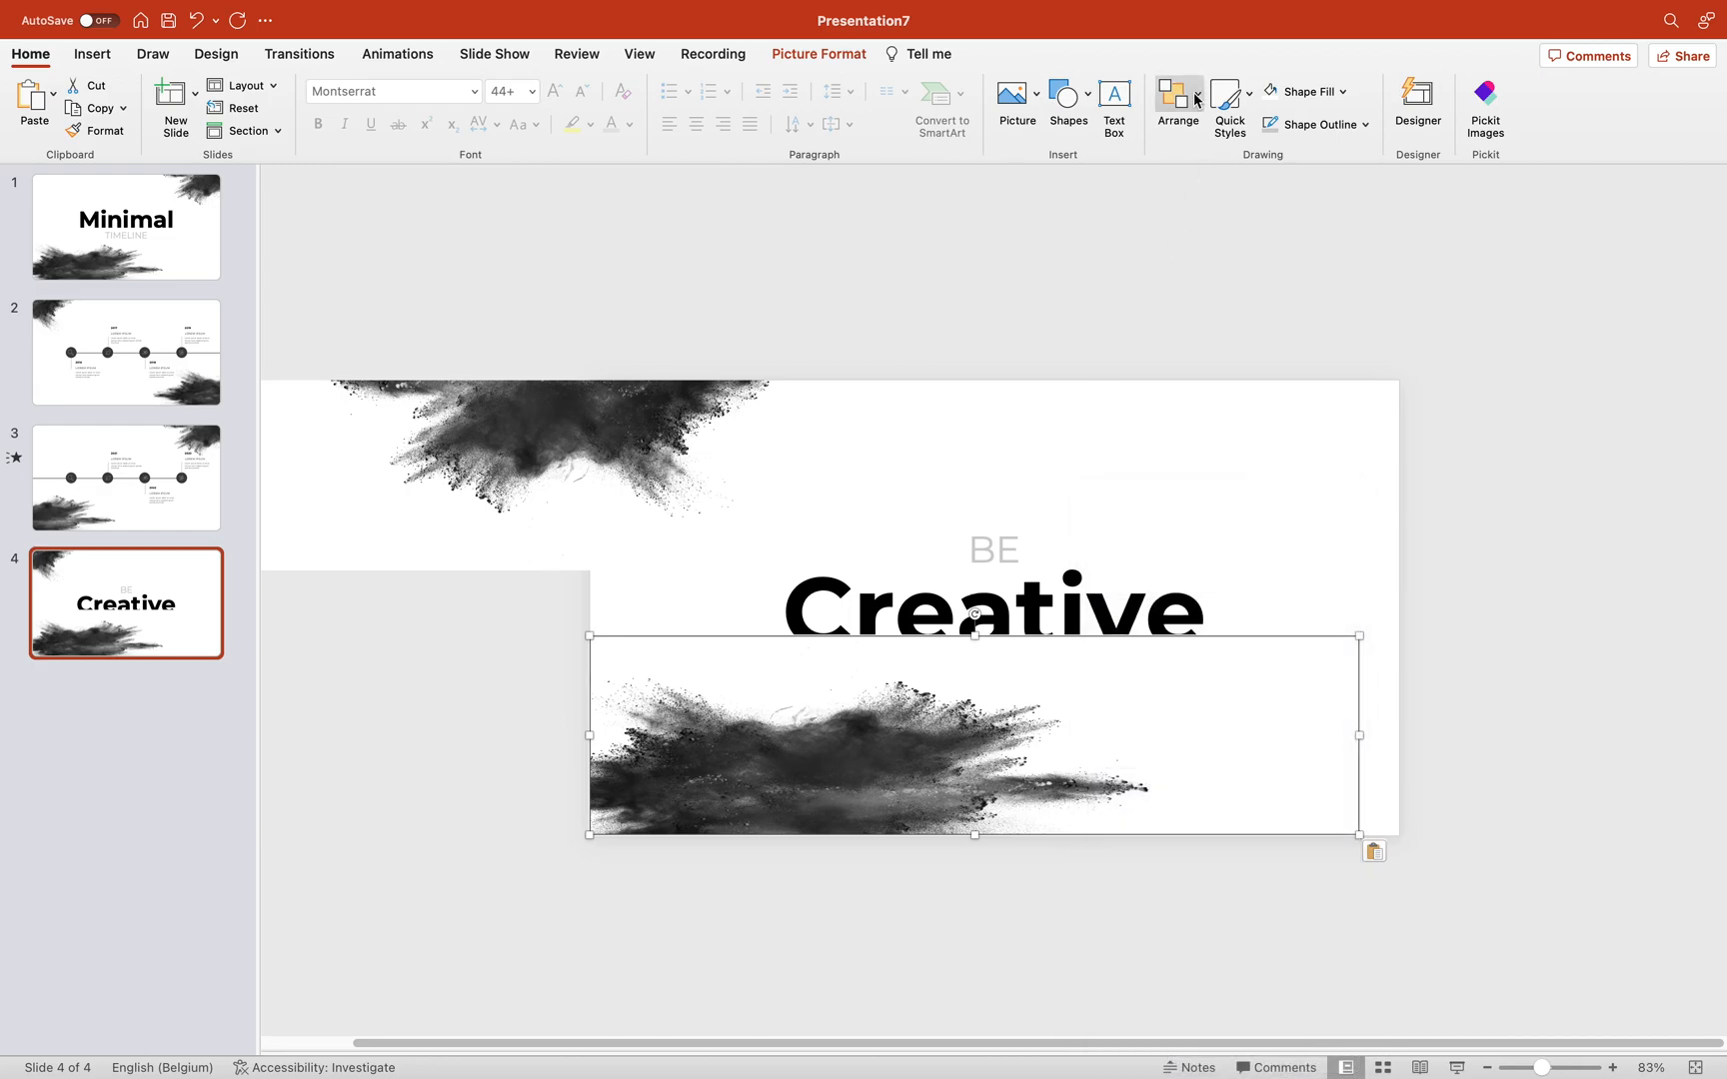
click(1177, 100)
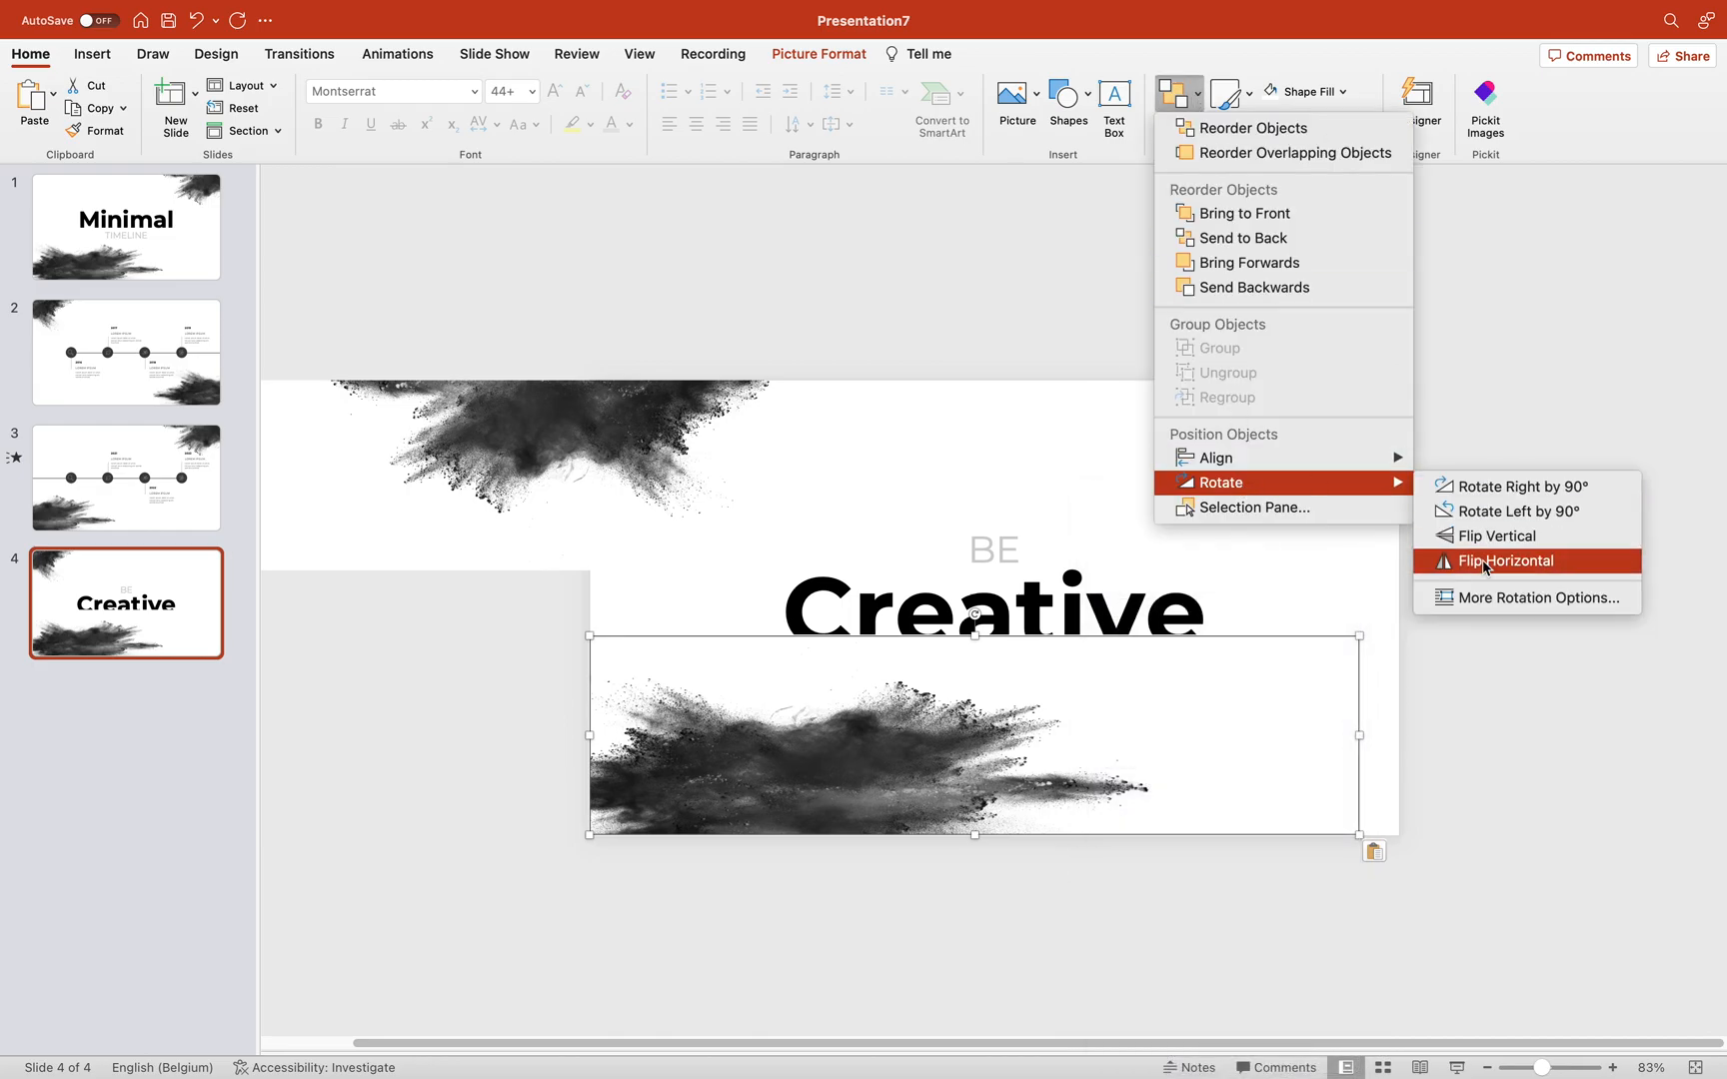
click(1497, 562)
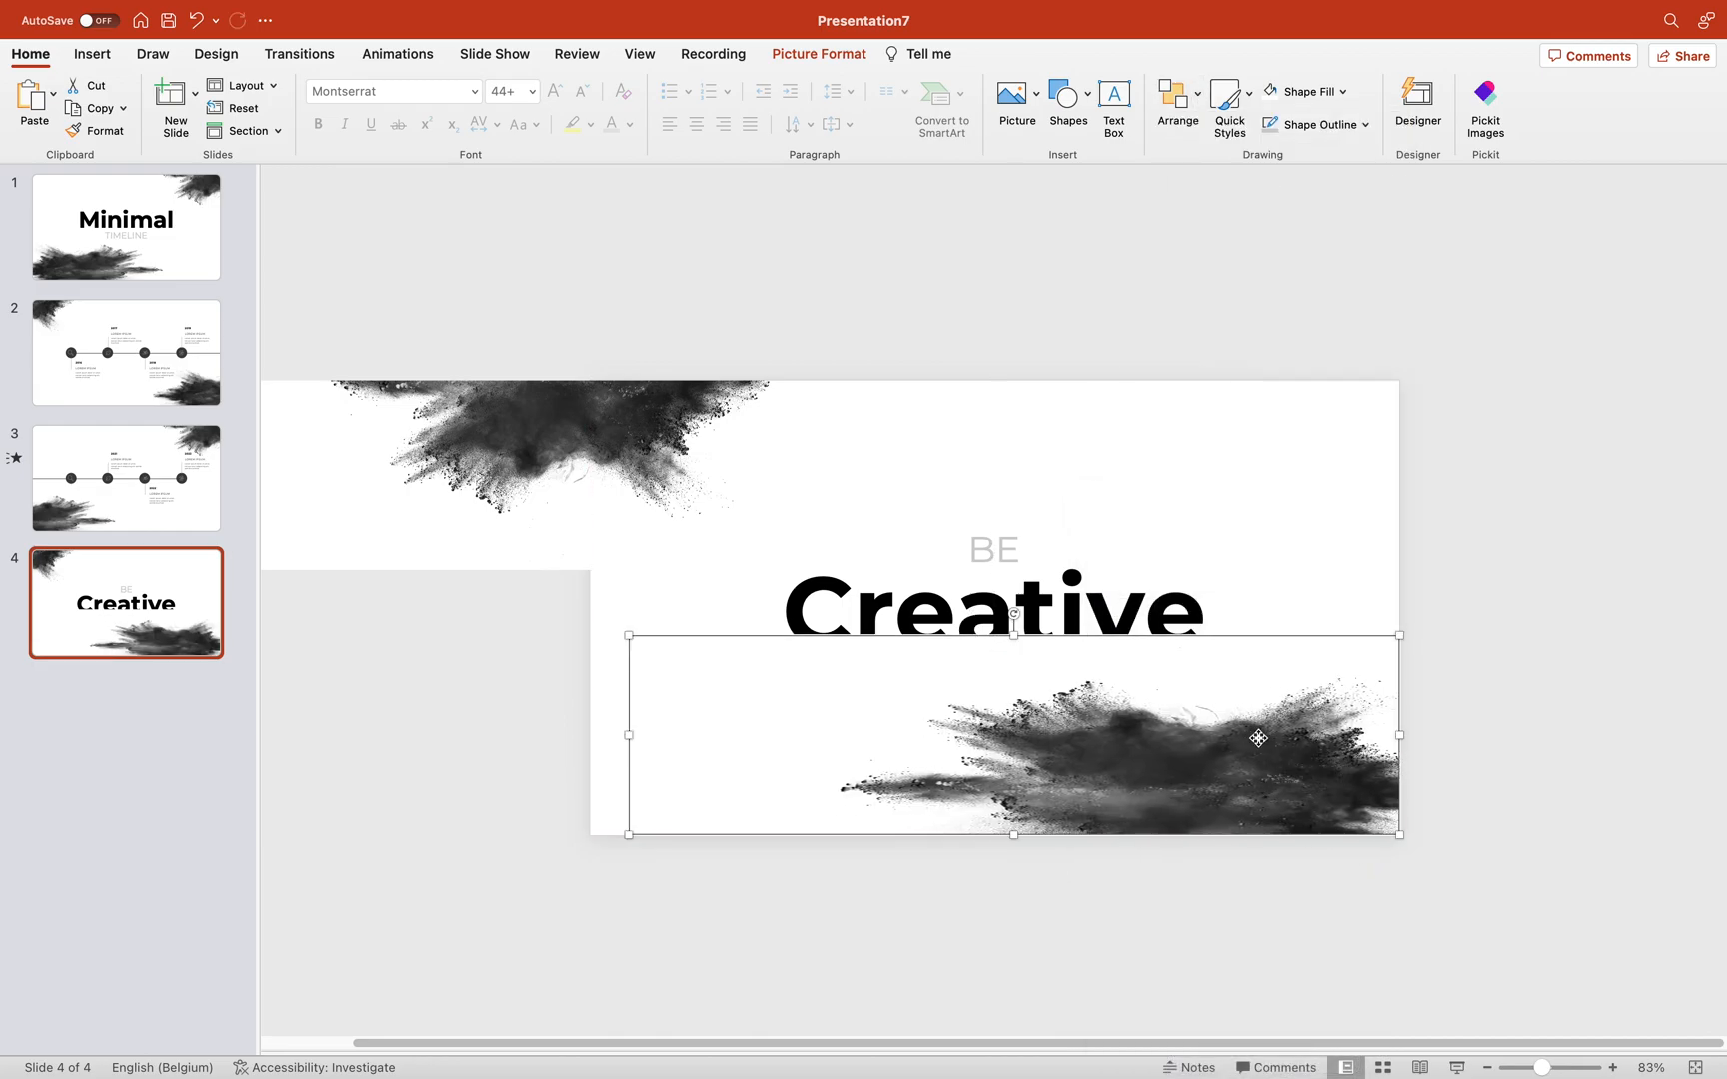
right_click(1101, 737)
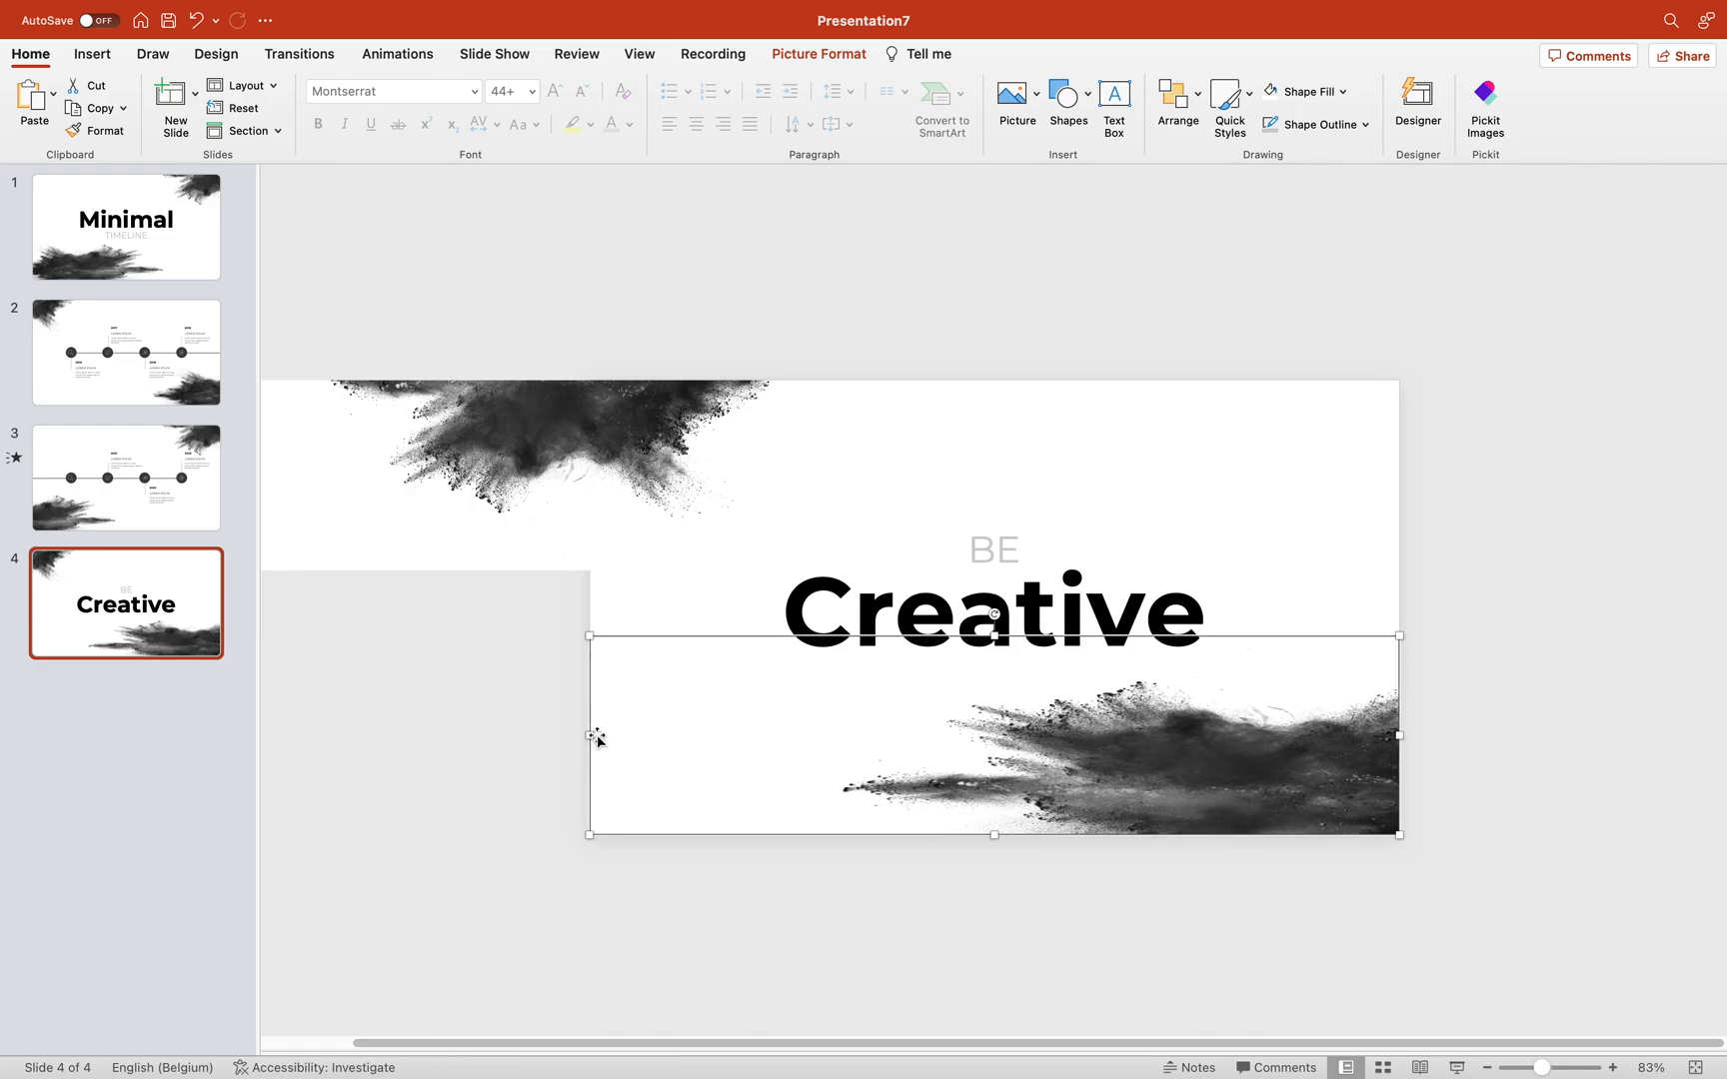
mouse_move(164, 542)
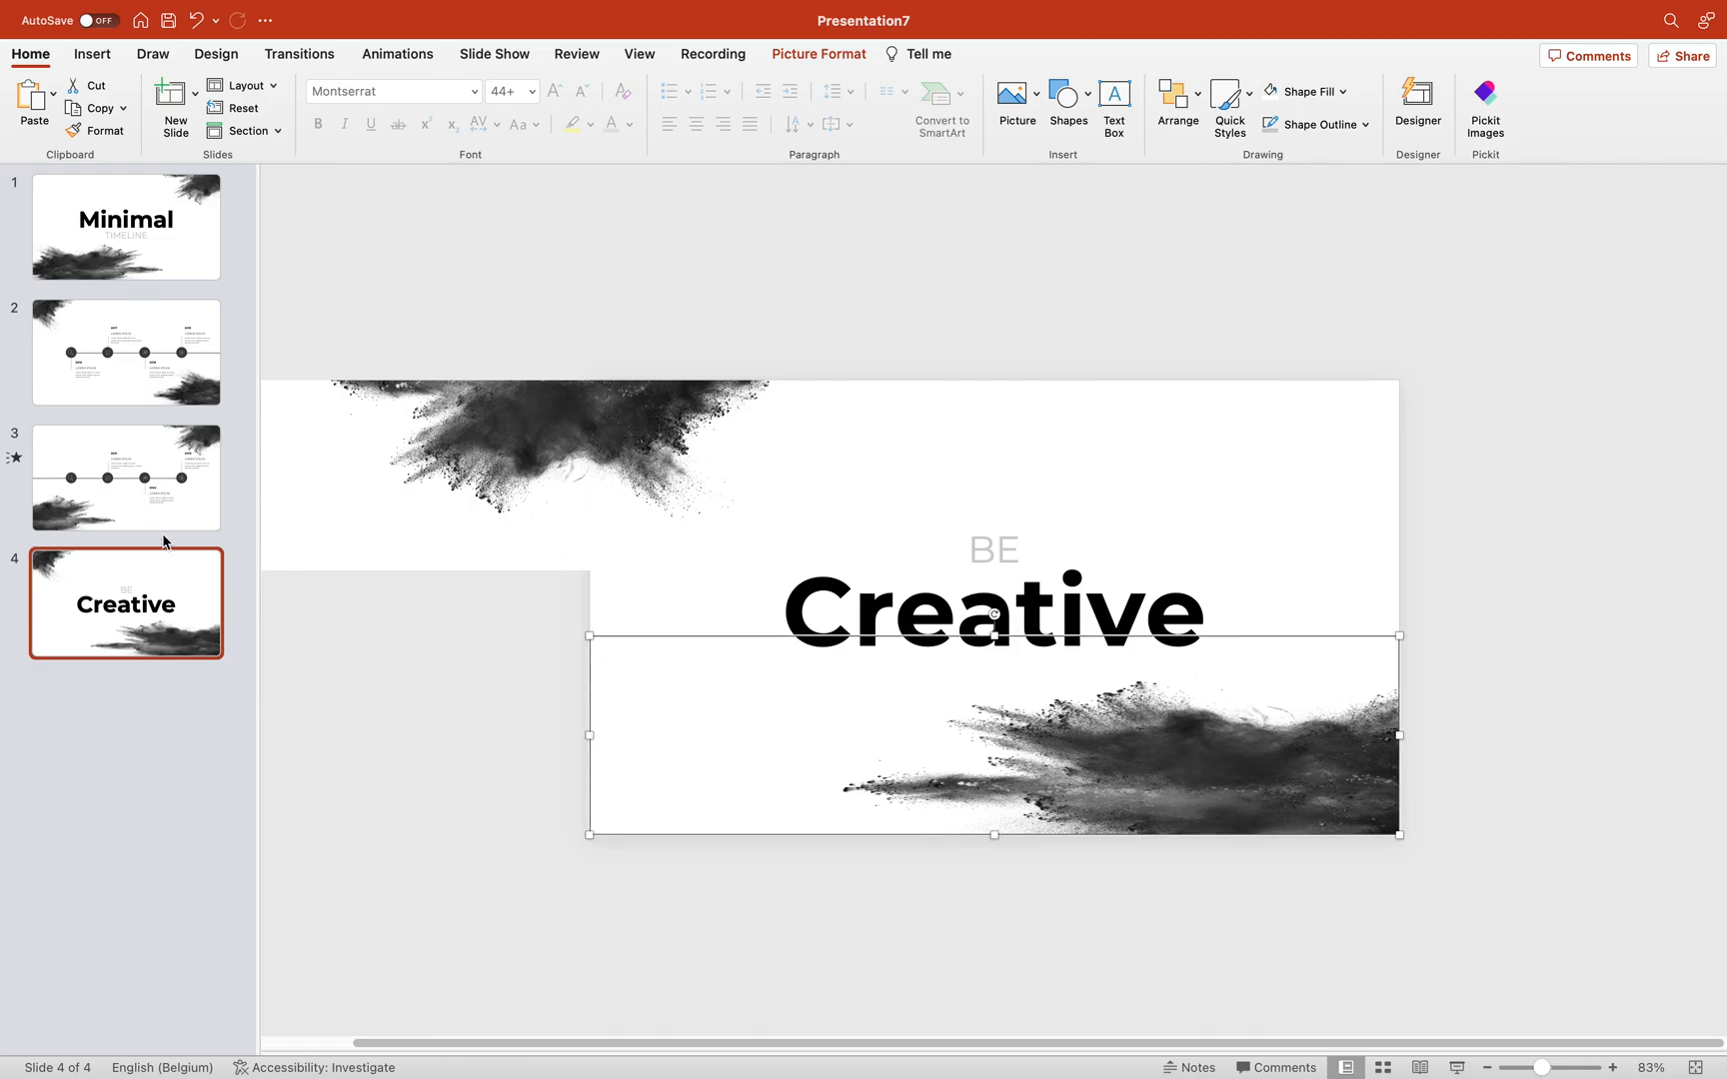
click(126, 478)
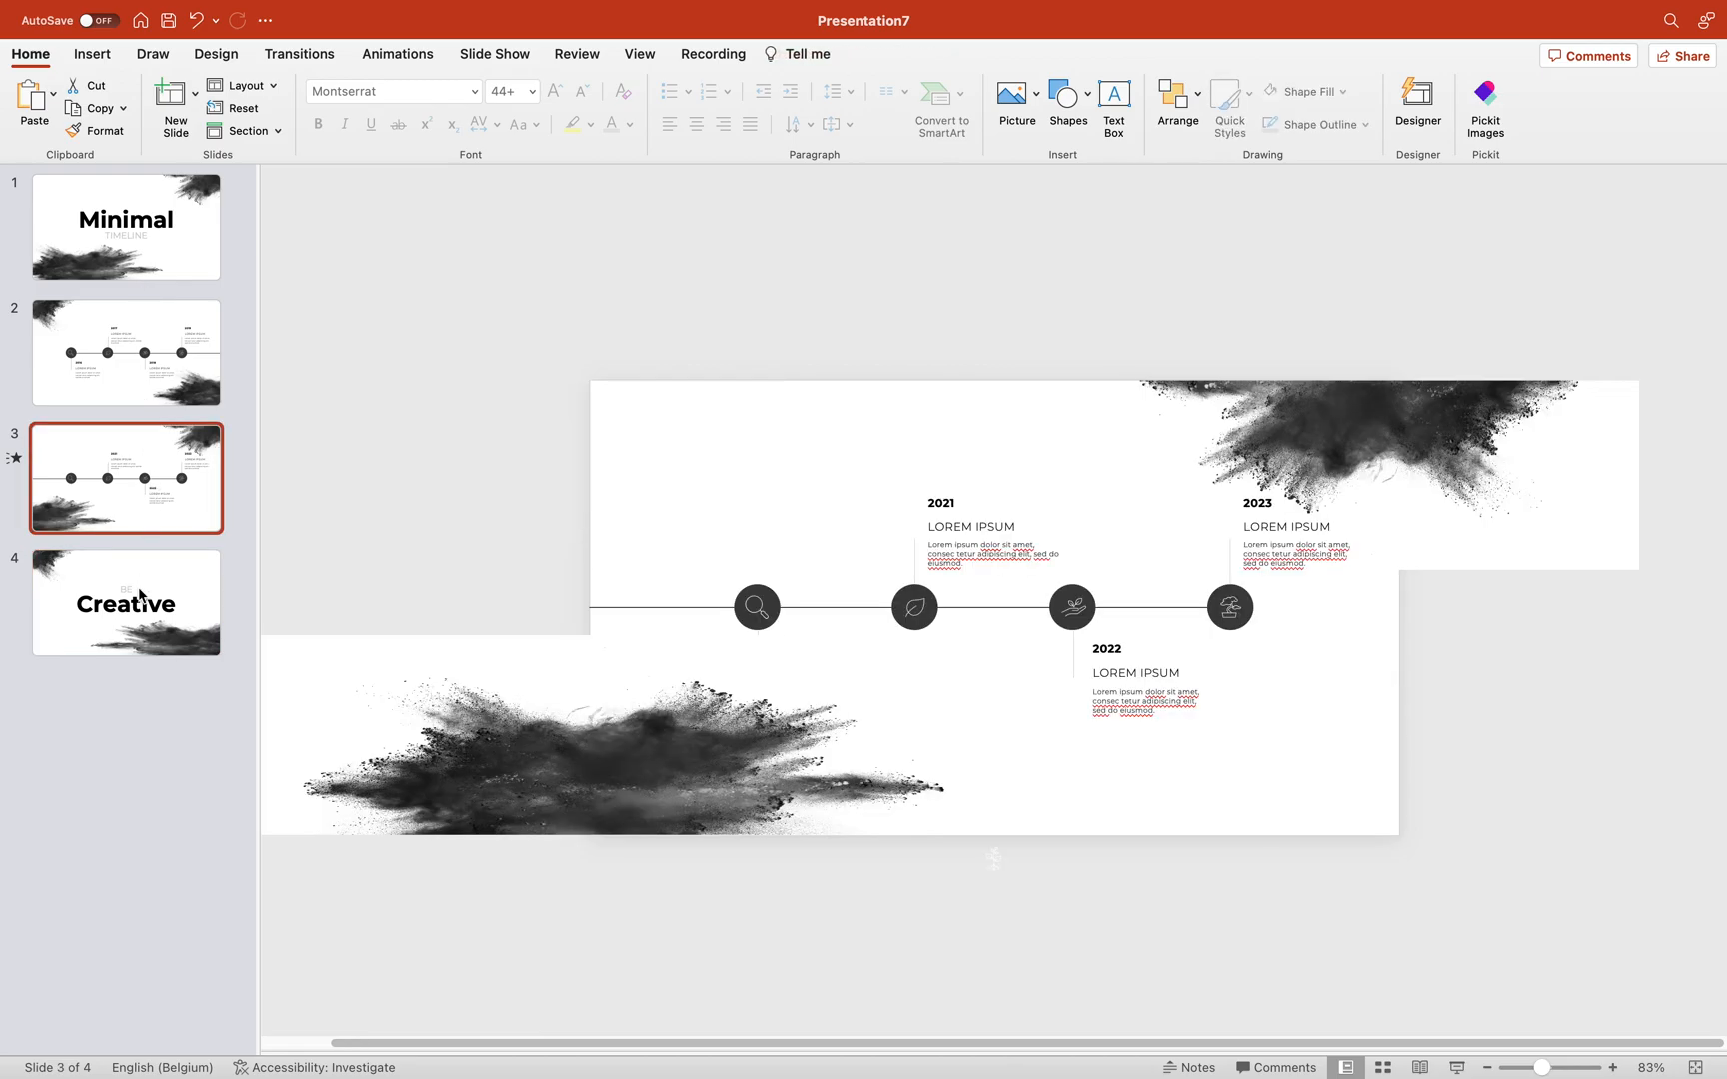
- Apply the Push transition to slides 4, 3 and 2
click(298, 52)
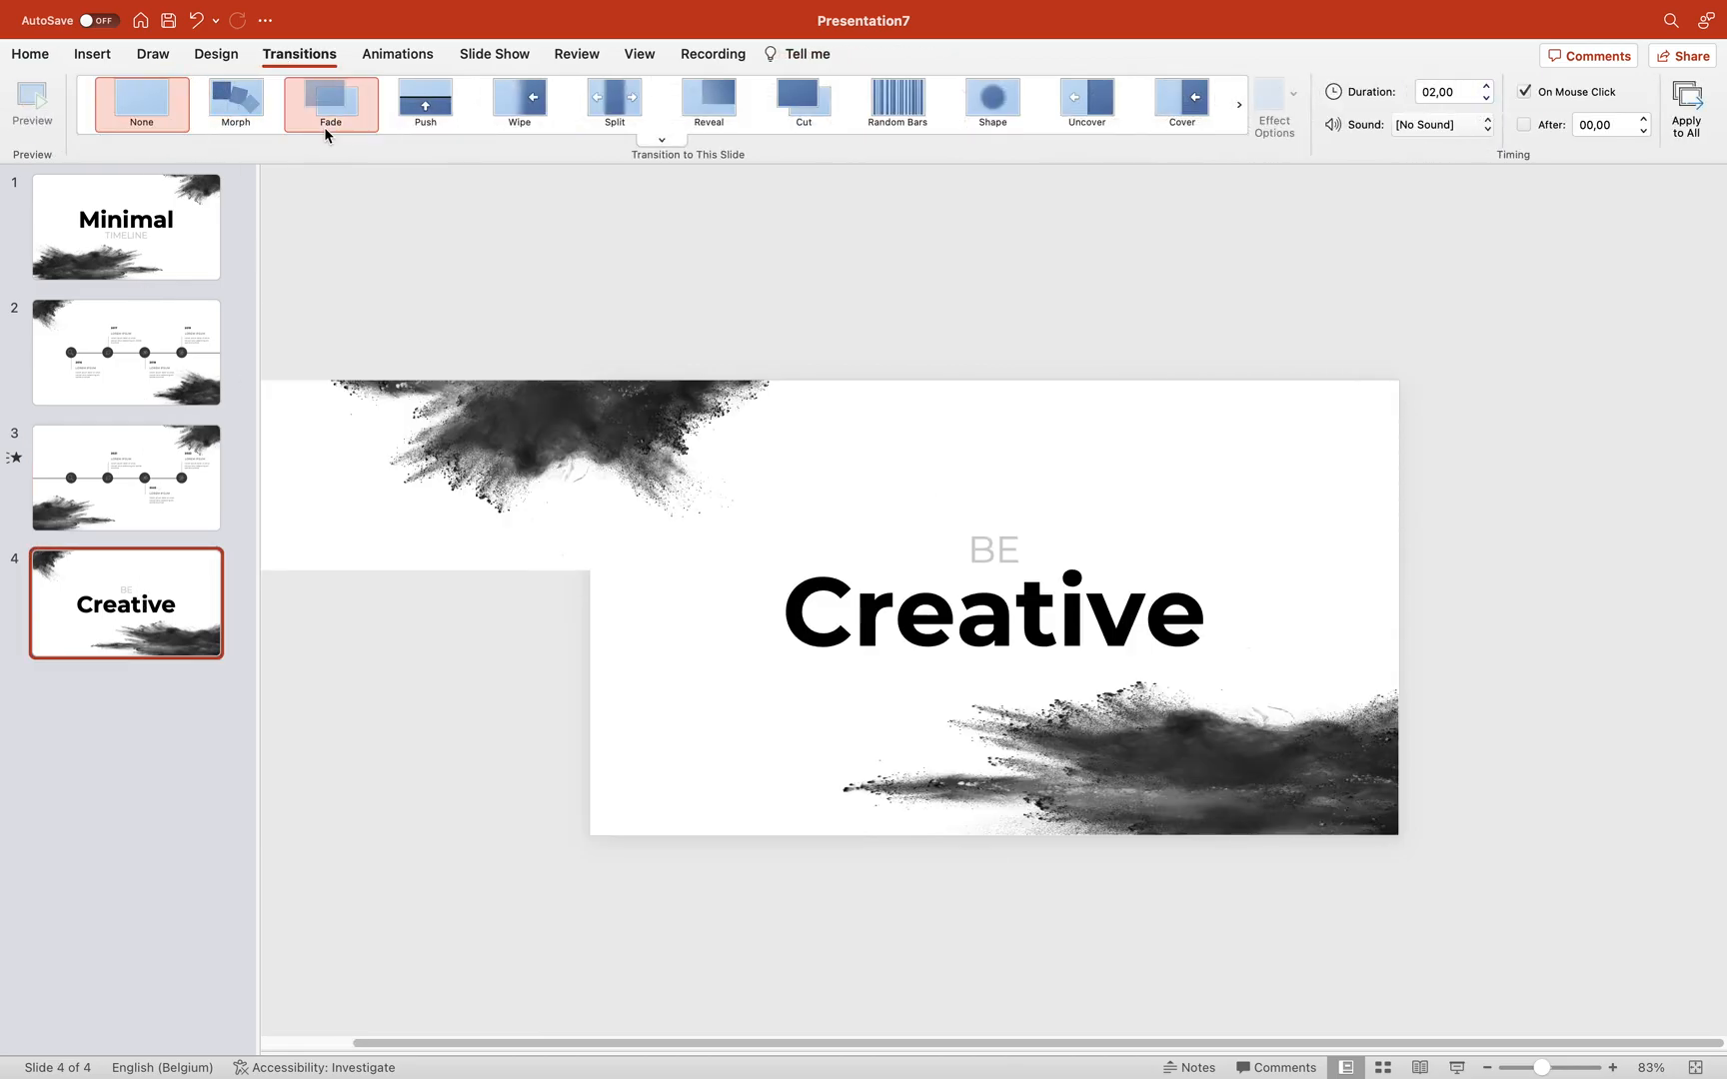
click(424, 102)
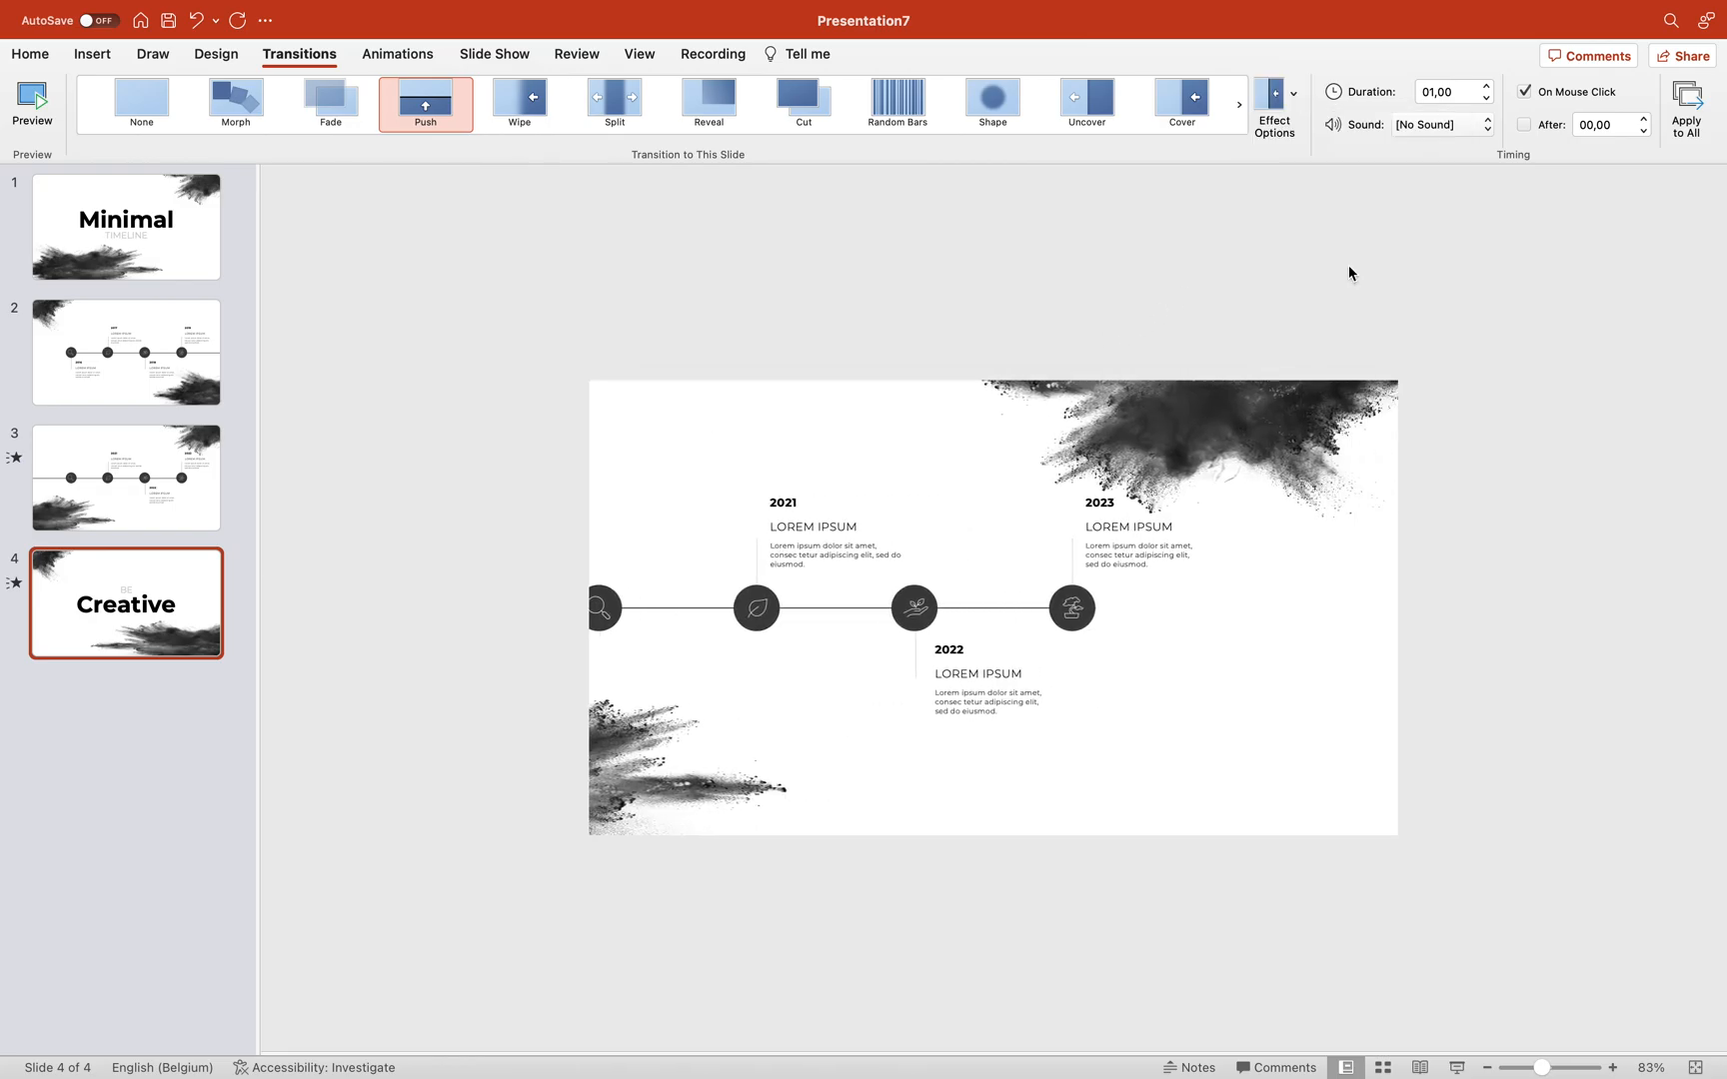
click(126, 477)
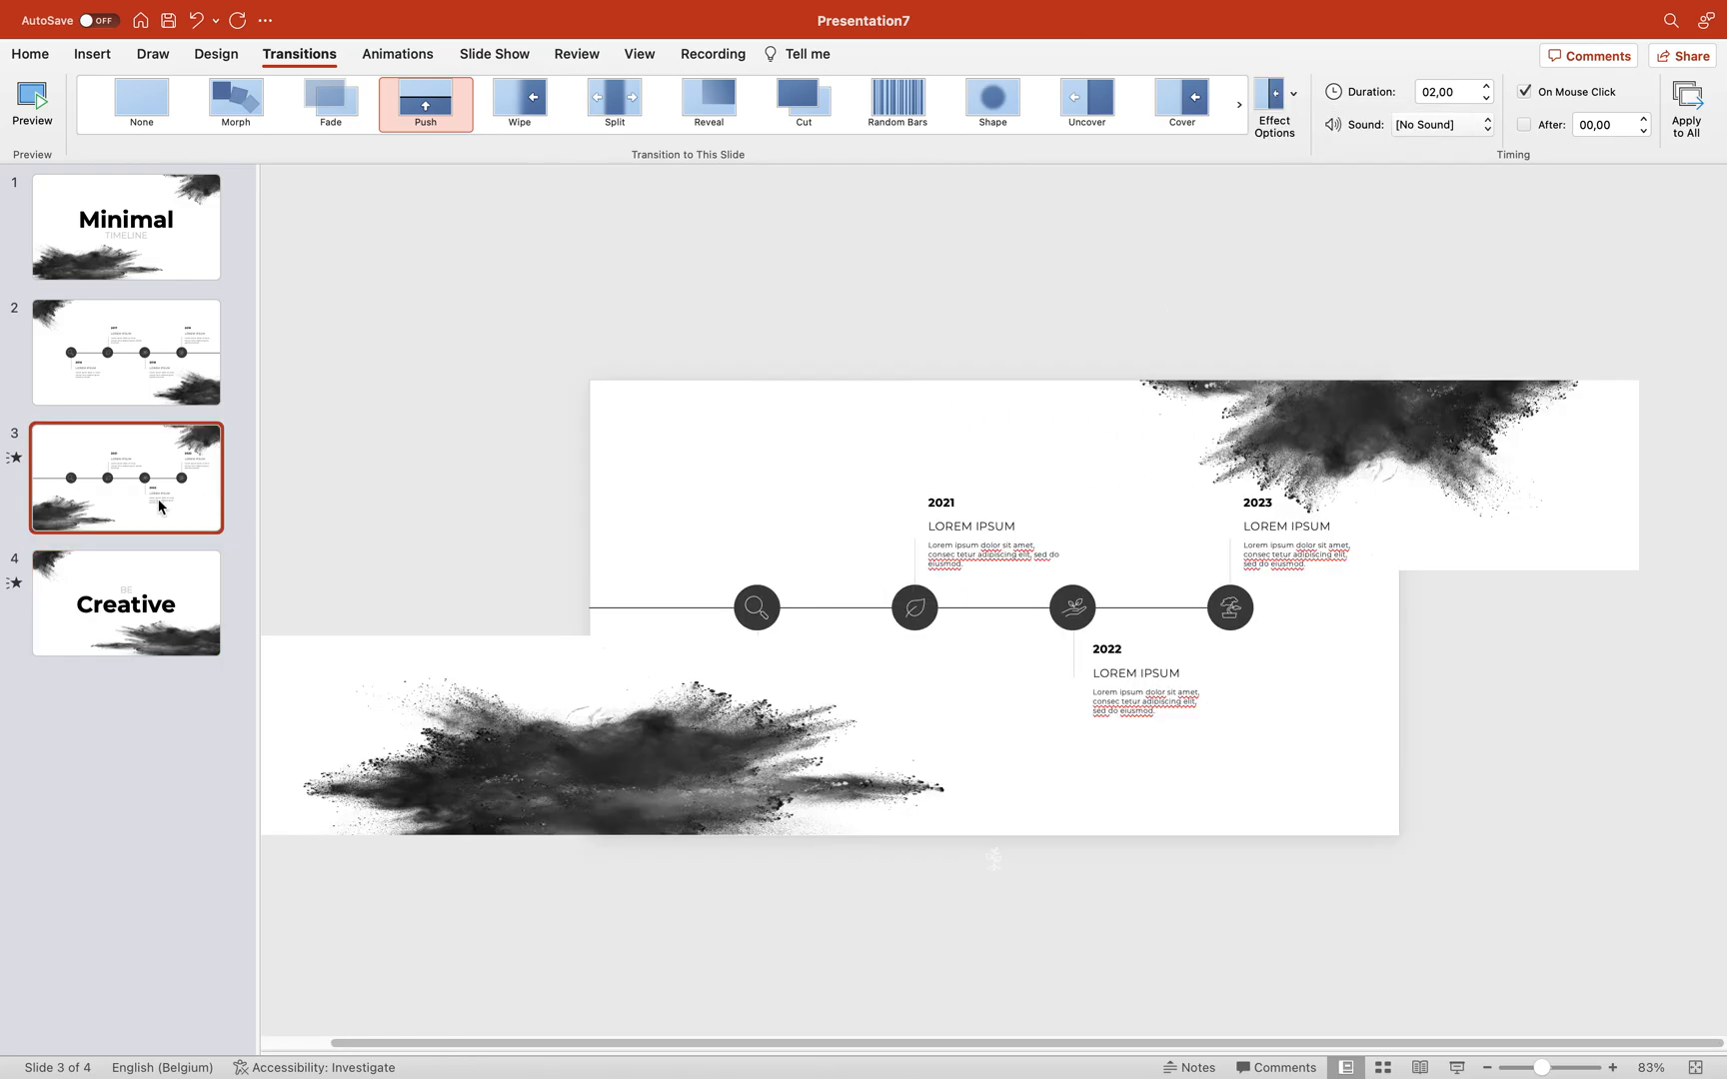
click(1273, 104)
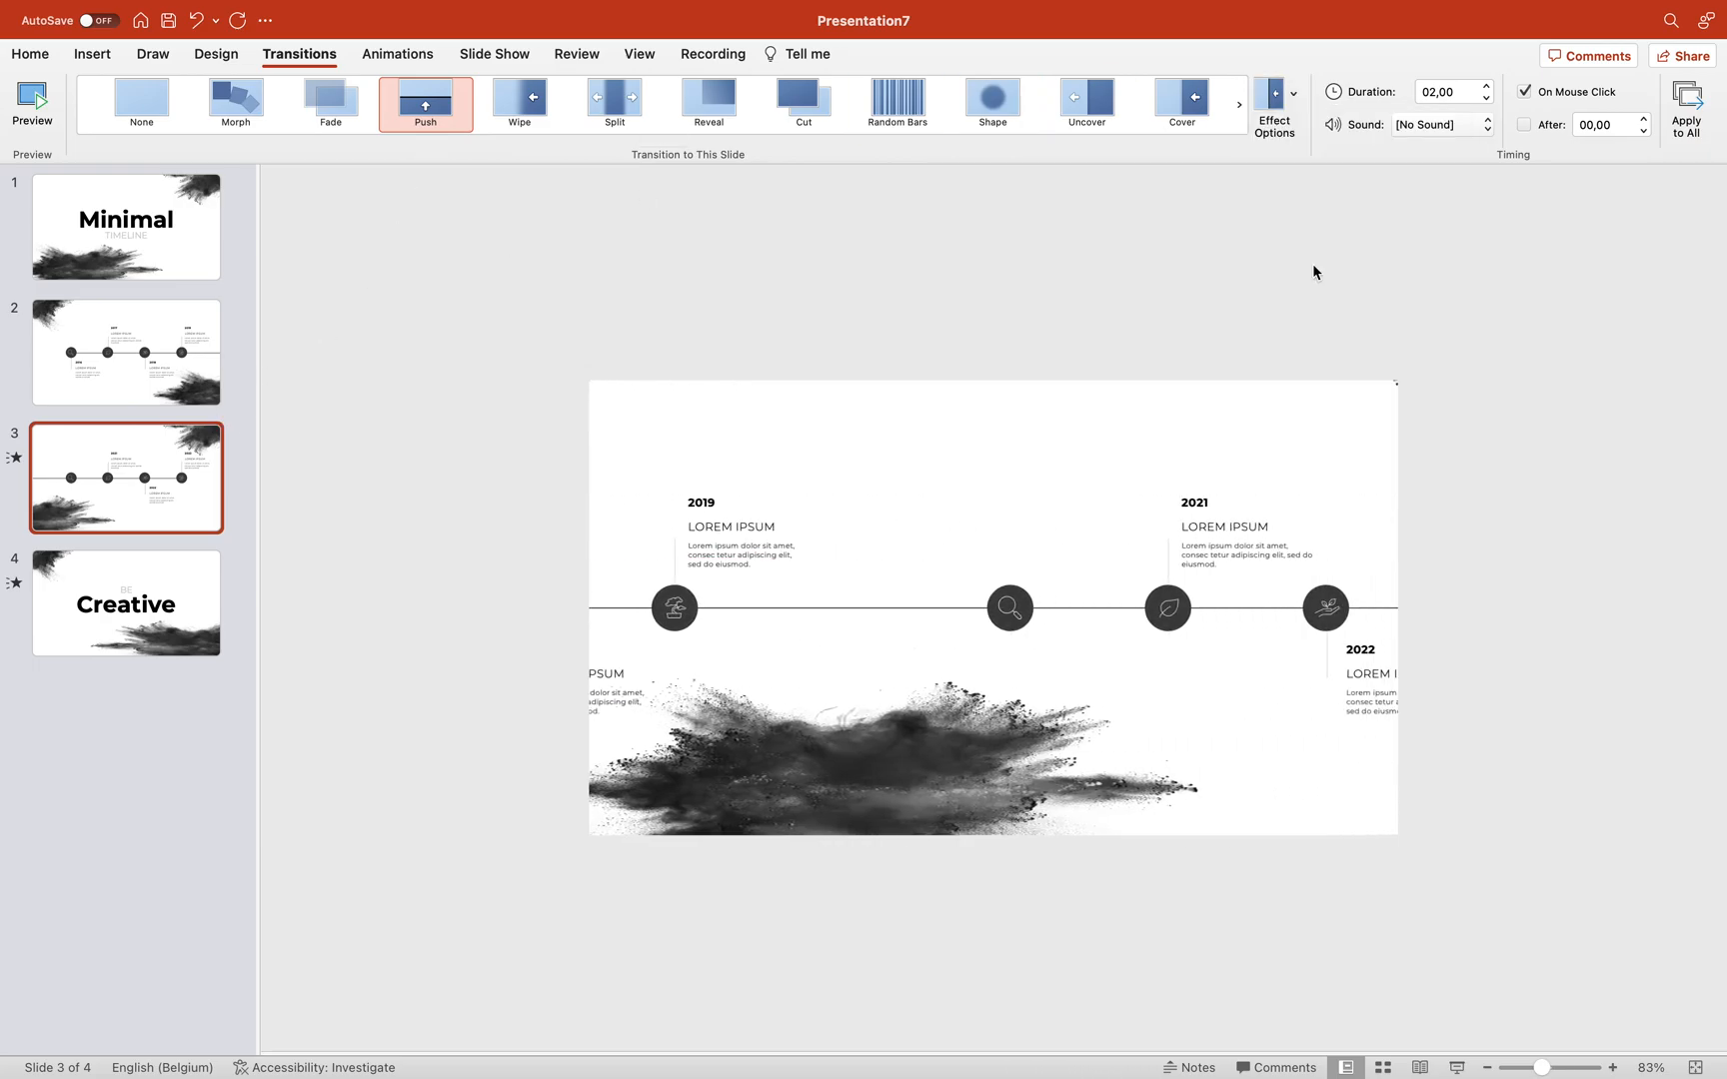
click(126, 352)
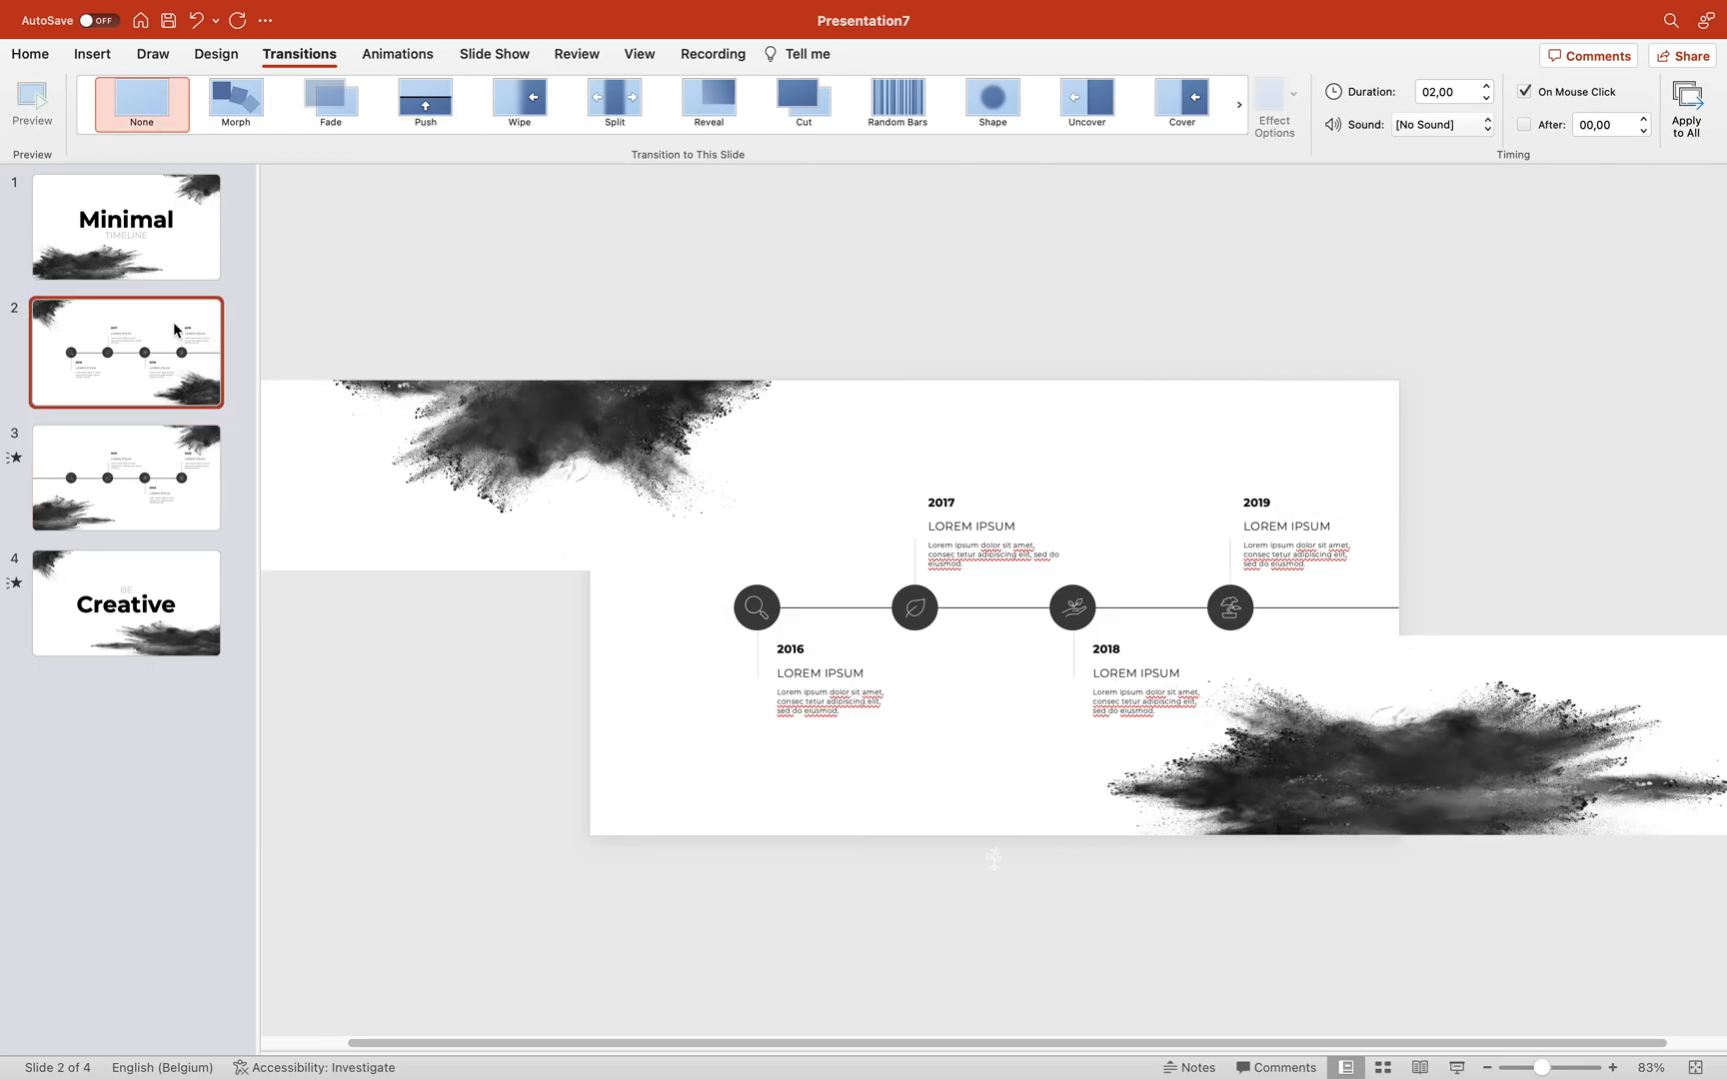
click(425, 102)
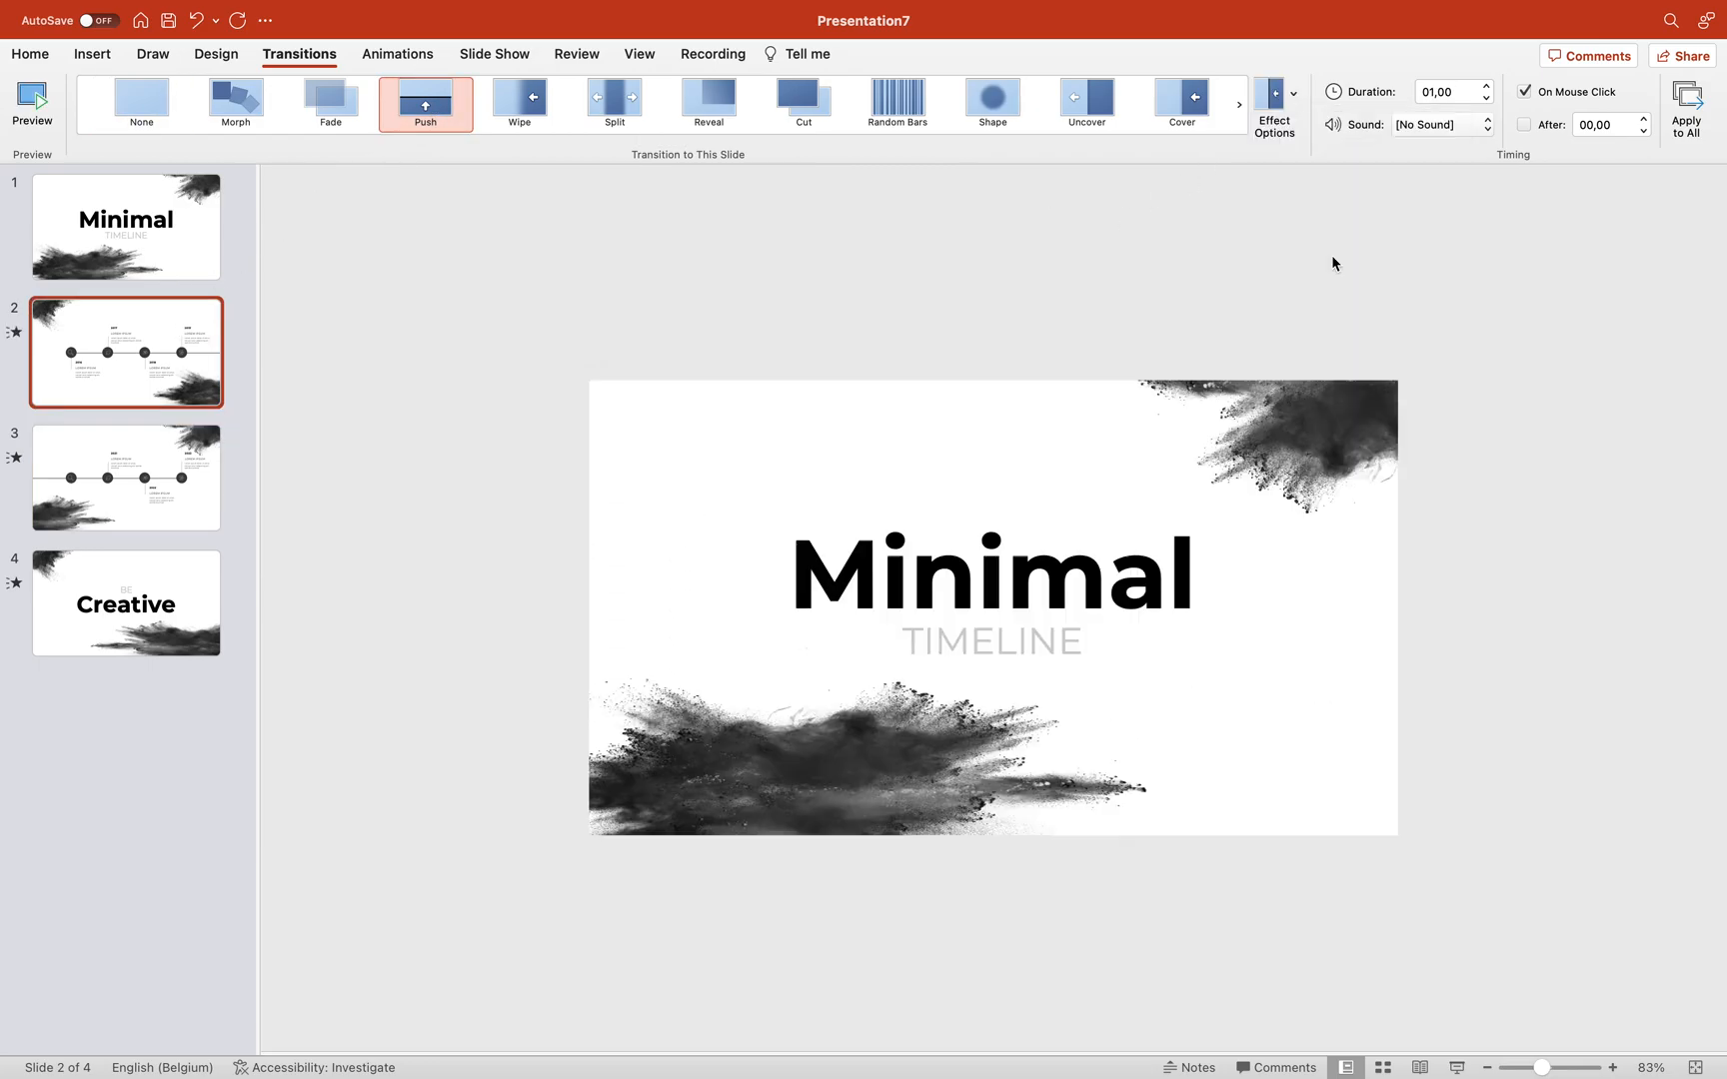
click(1485, 84)
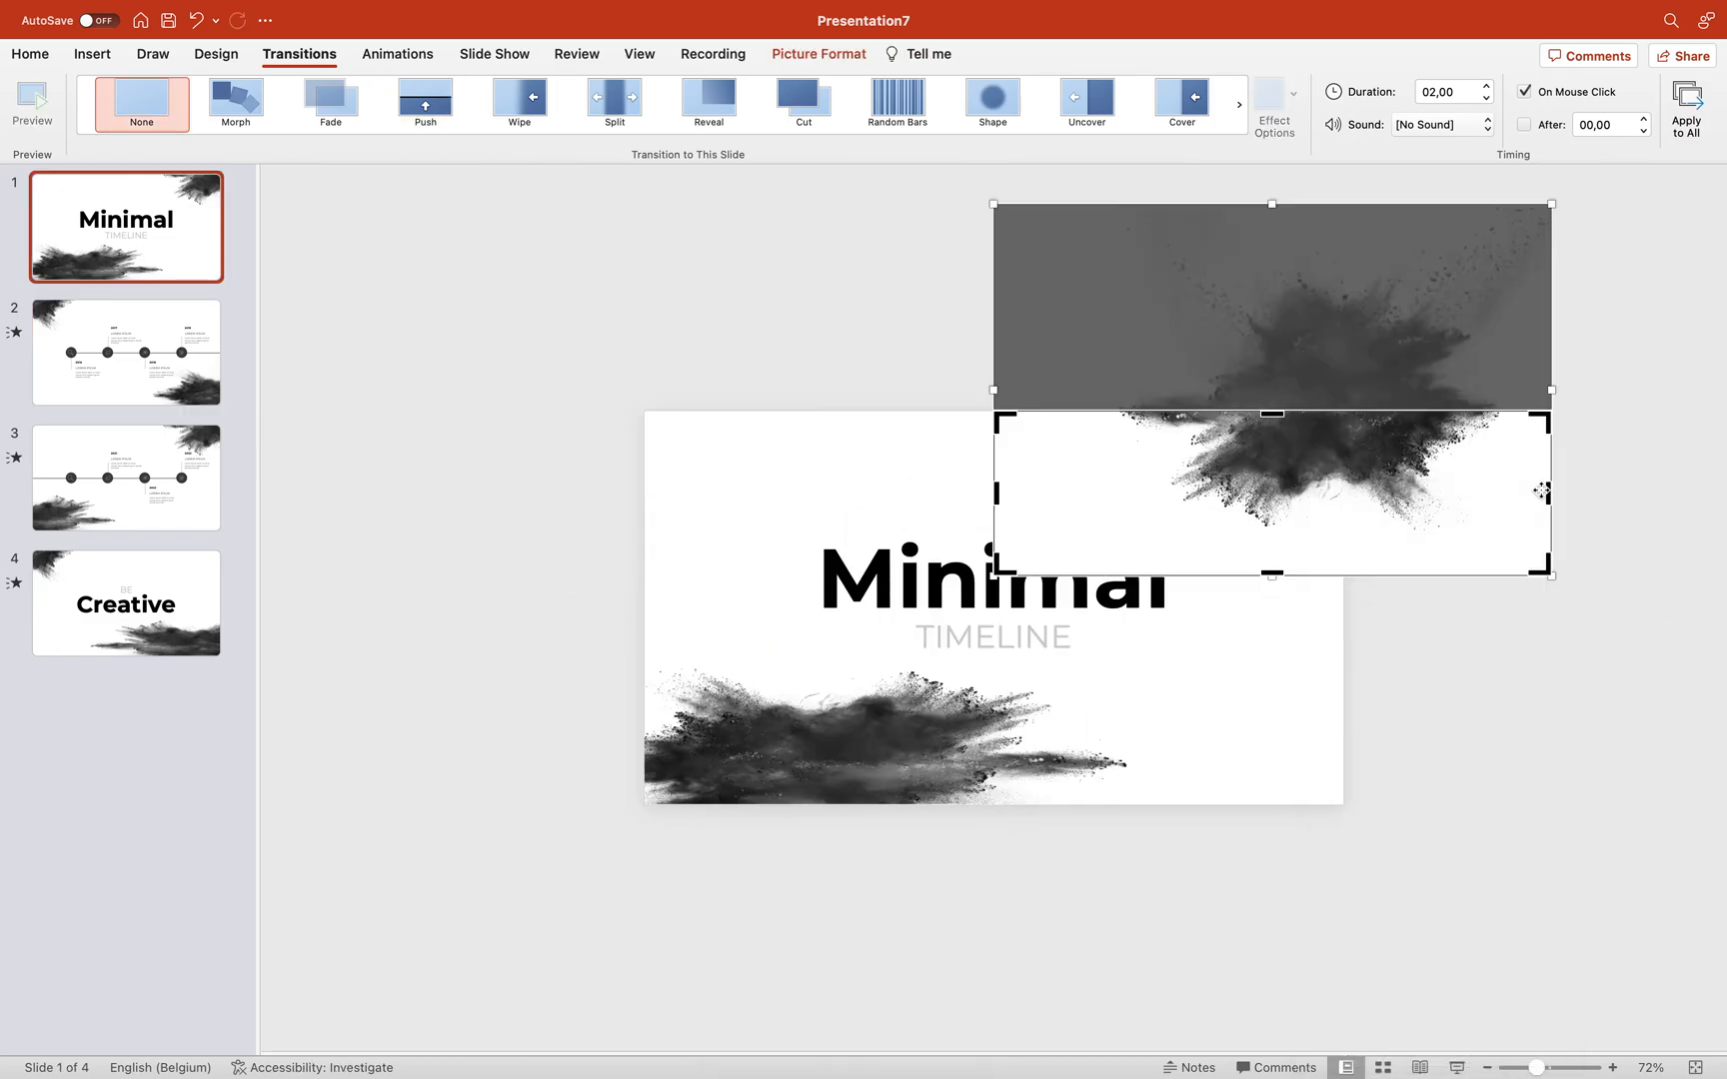
- Crop the splash overflow and add a 'FOUNDED IN 2016' heading atop slide 2
click(126, 478)
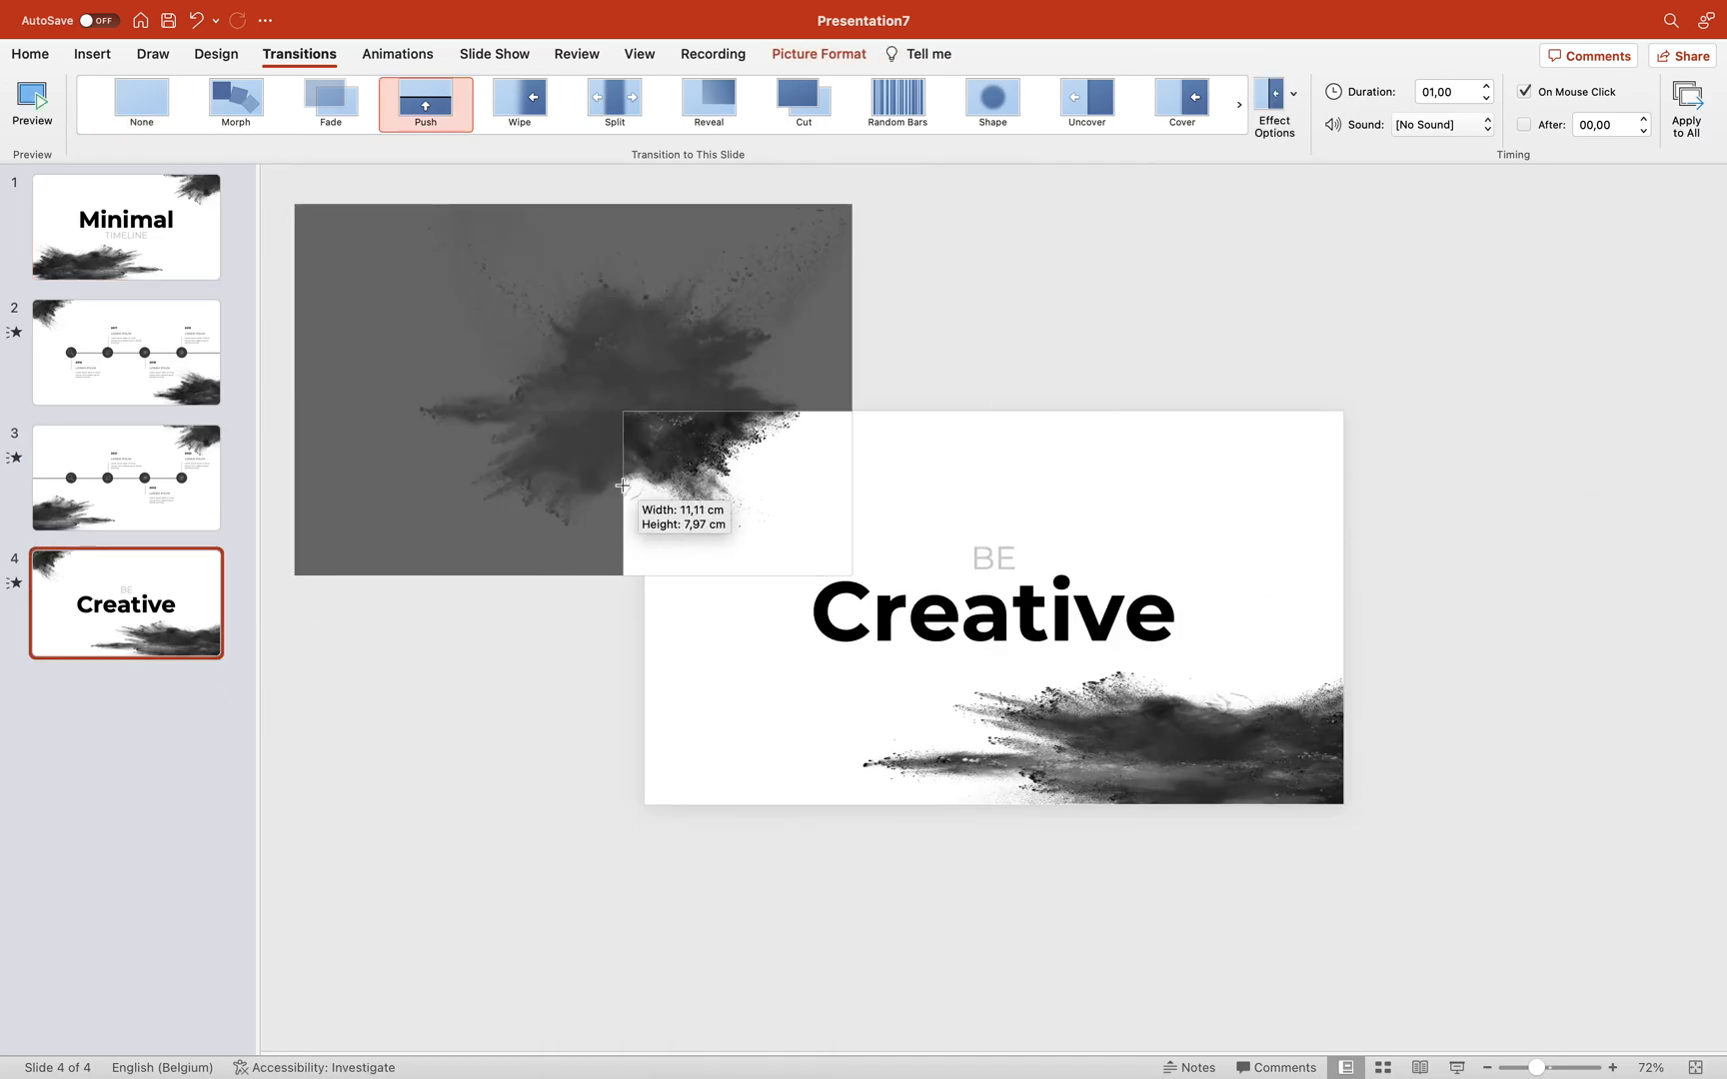
click(126, 349)
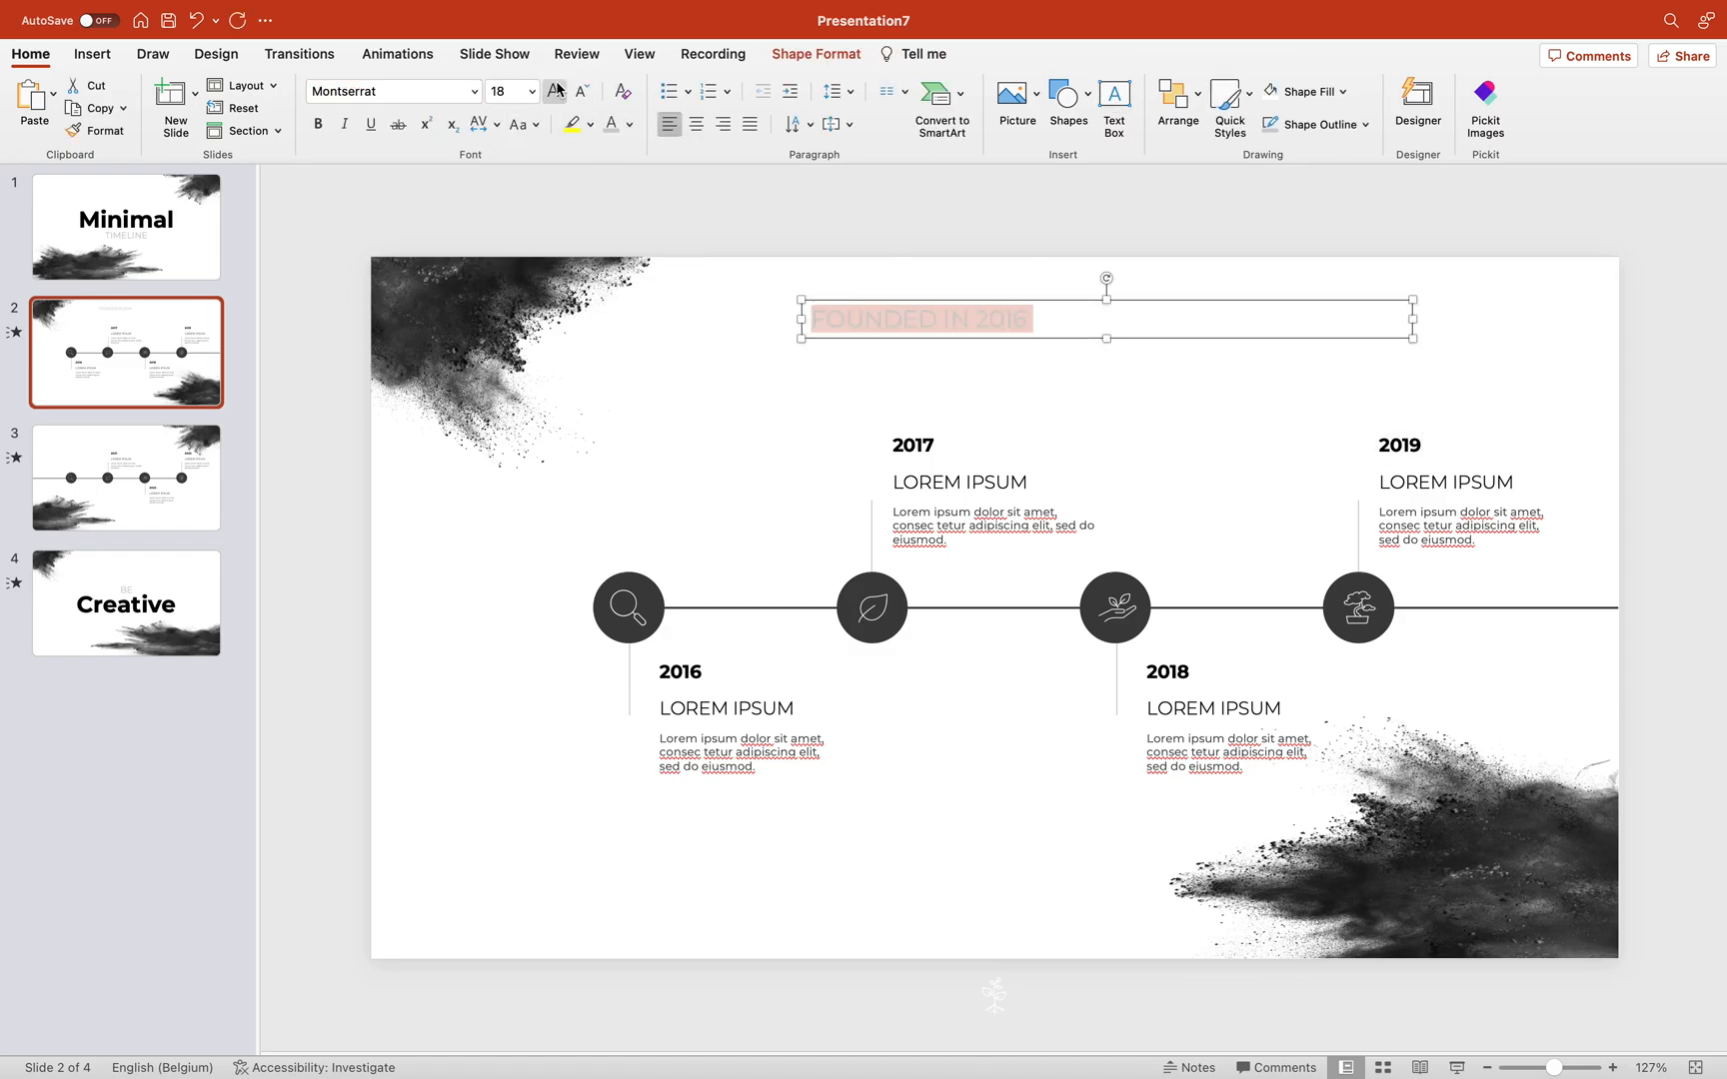
- Paste the heading box onto slide 3 and retype it as 'NEVER GIVING UP'
click(555, 92)
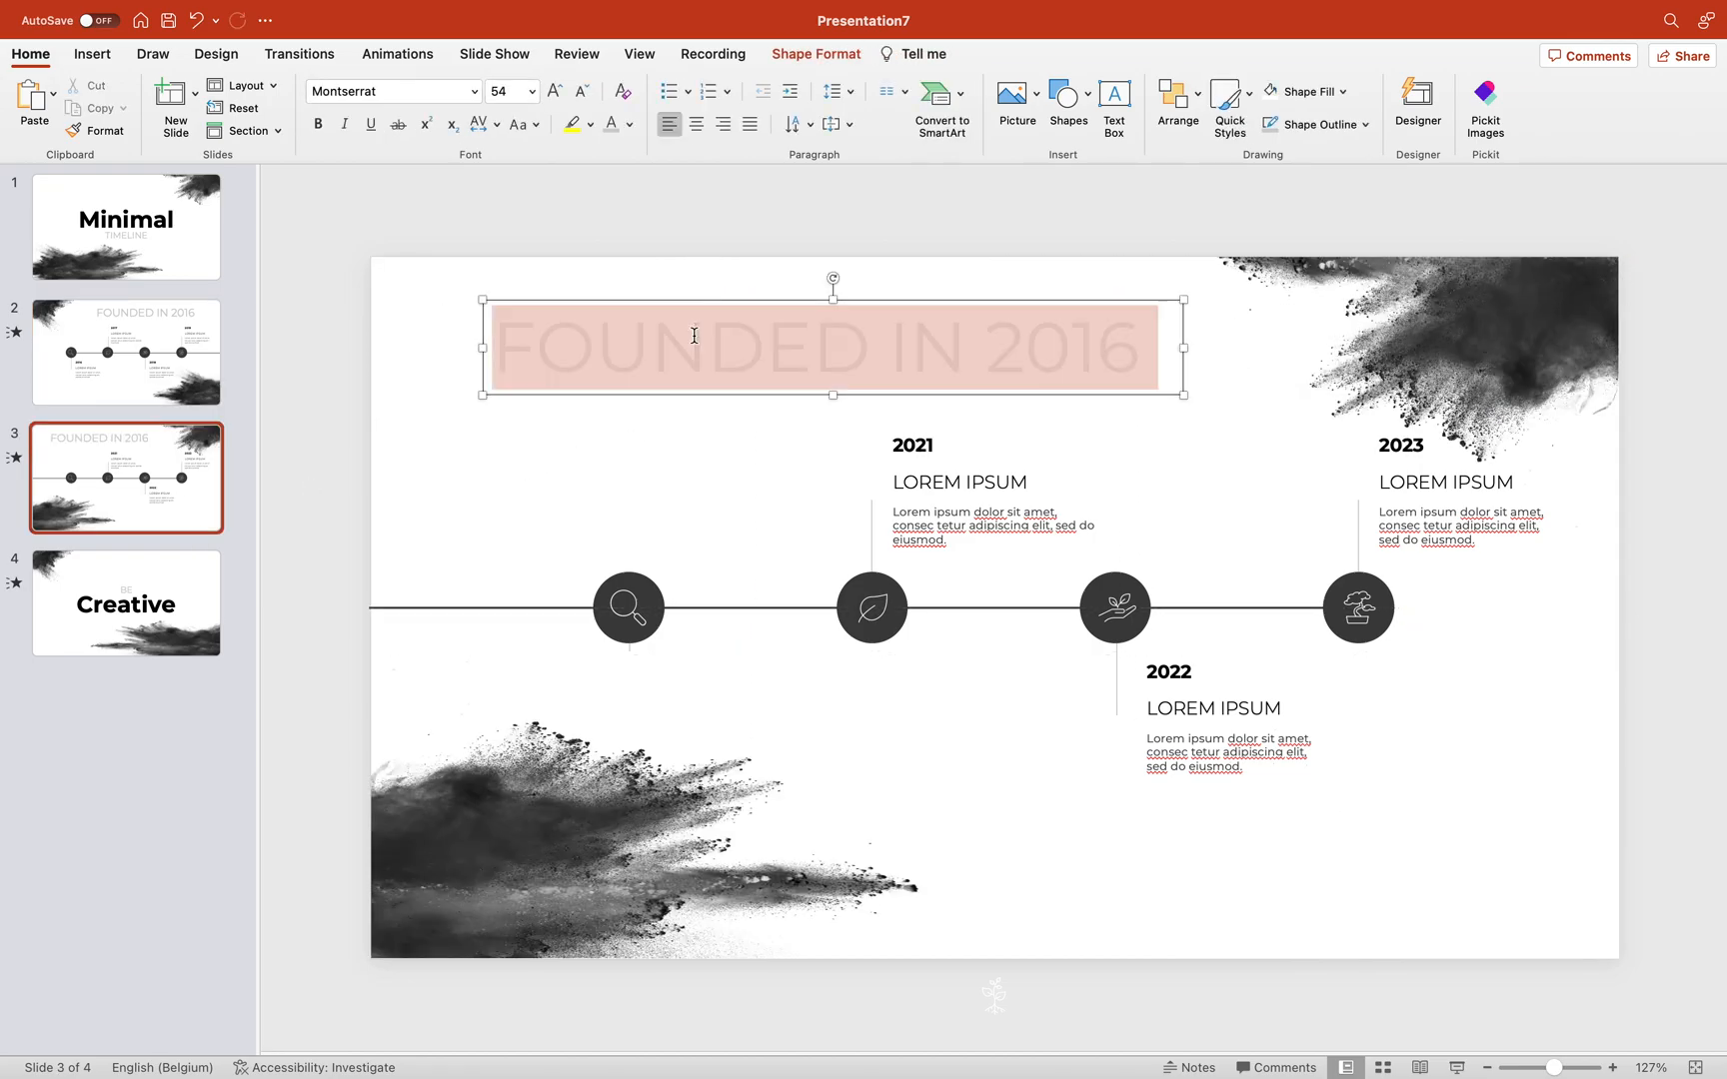
text(NEVER GIVING UP)
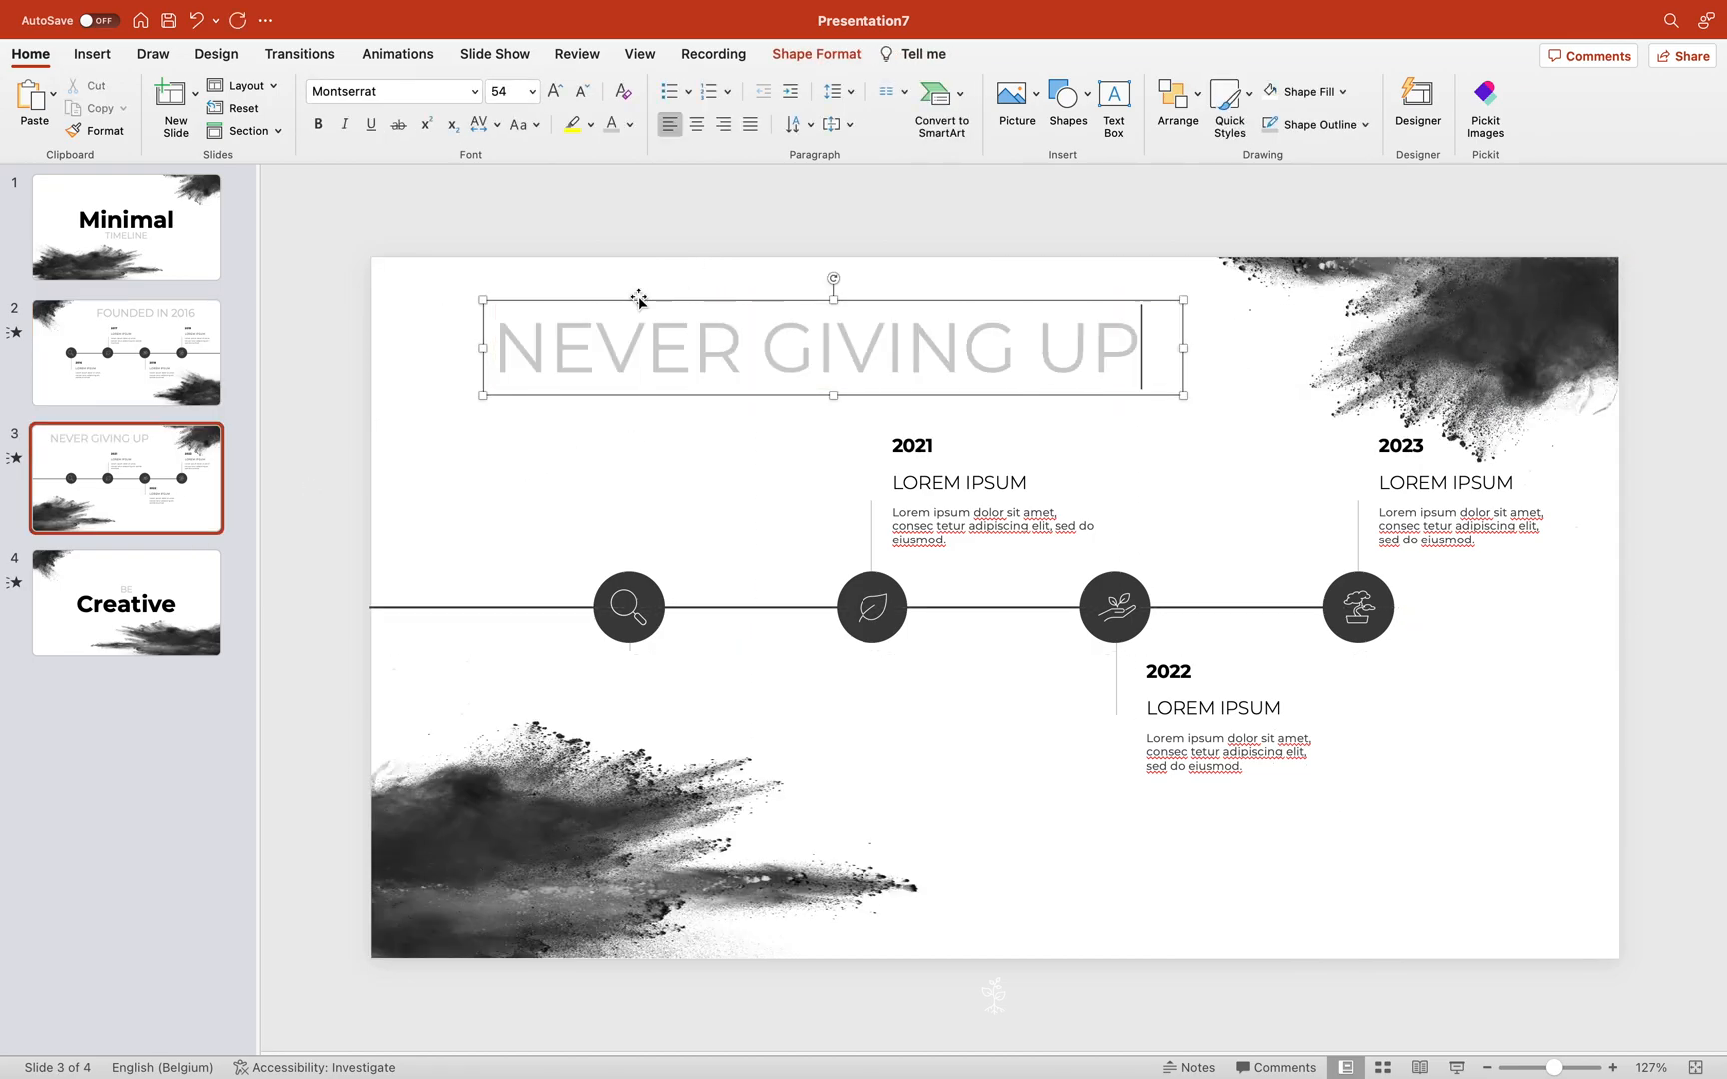
click(126, 225)
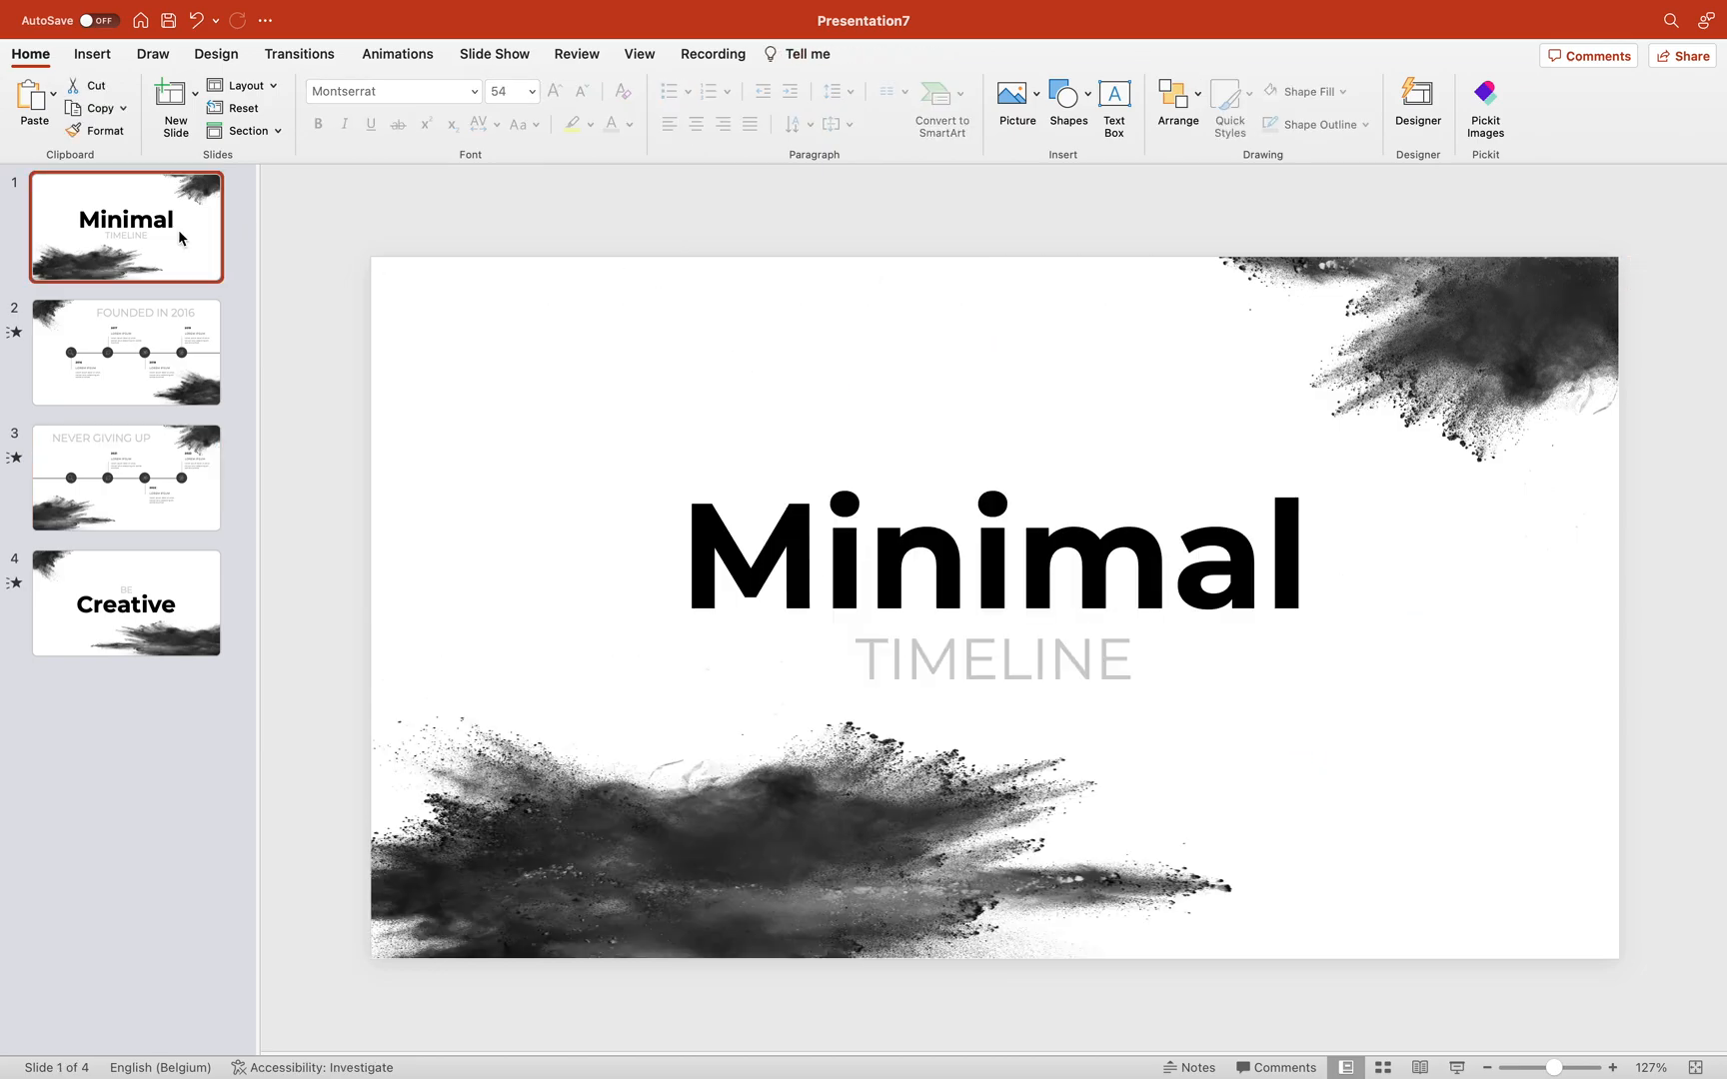